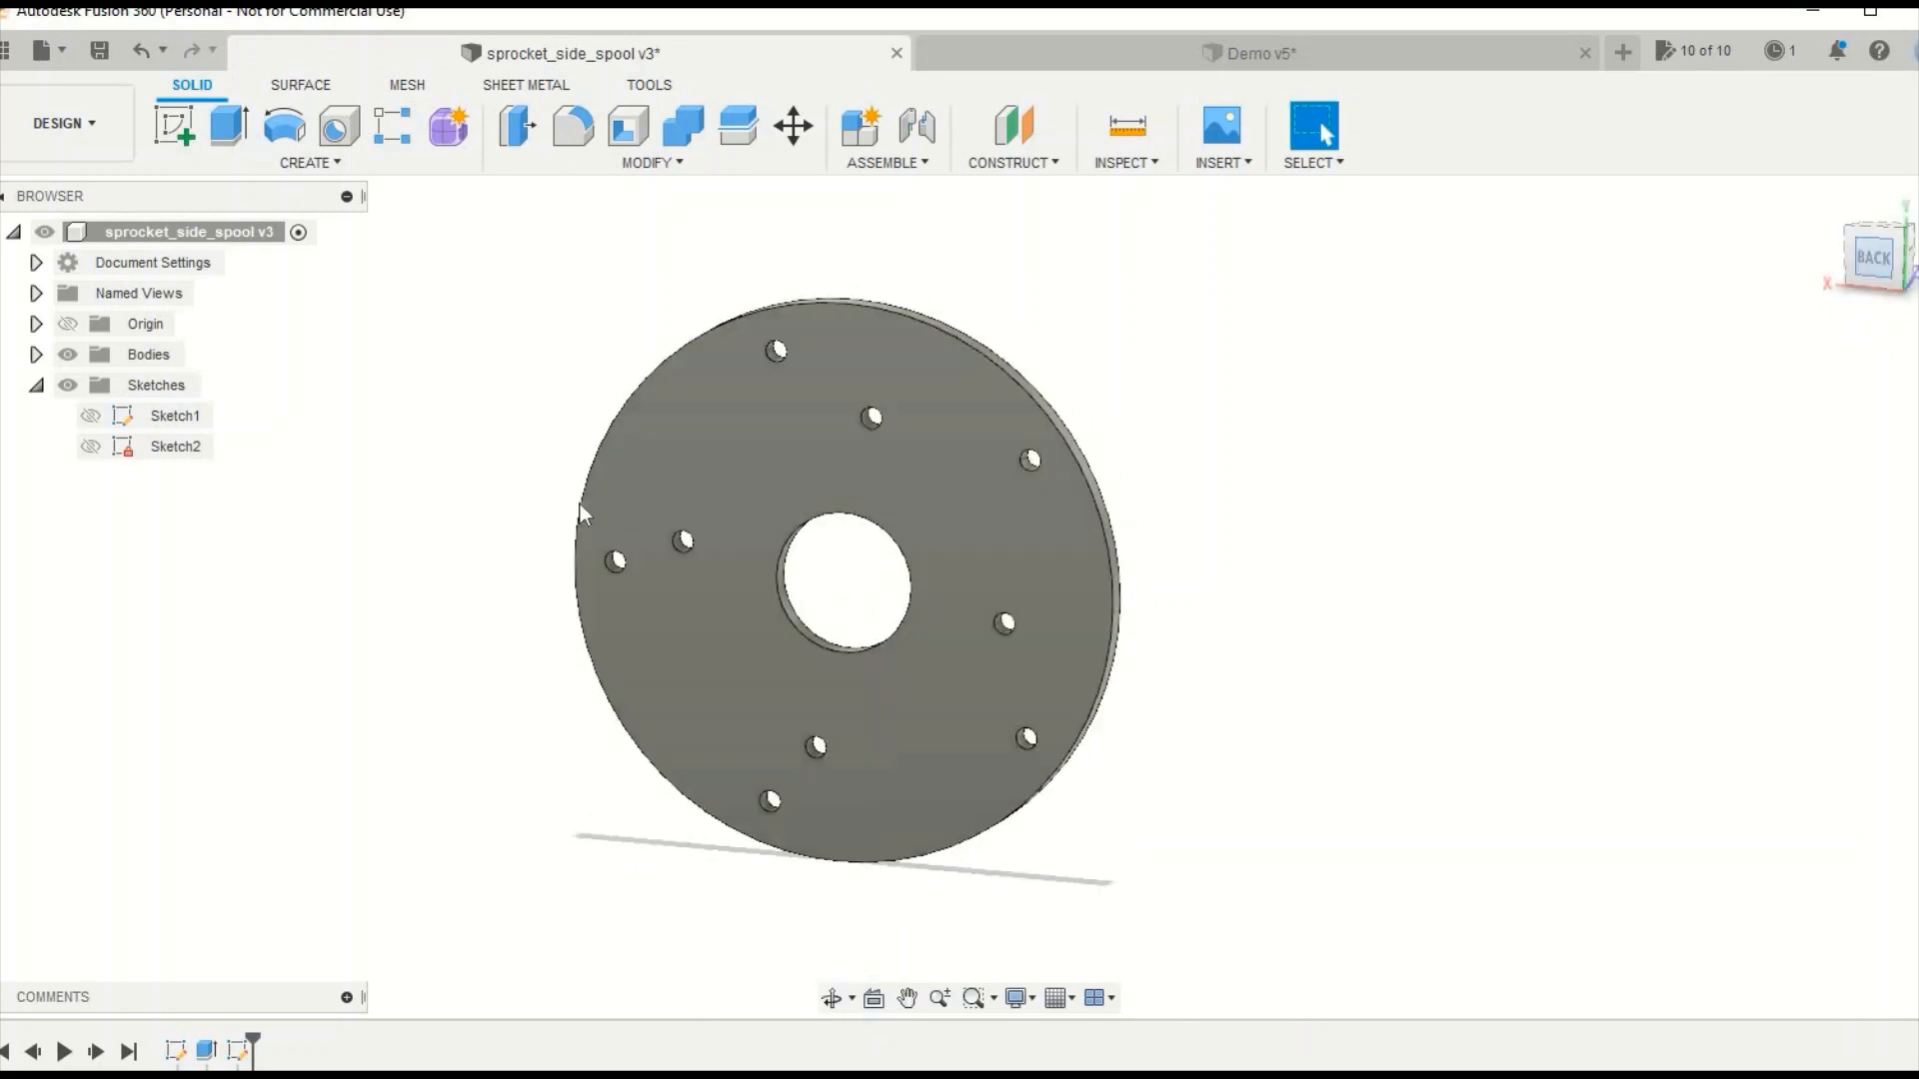
Inspect the flange from the front and angled views and show its hole sketch
{"action": "left_click", "coordinate": [1883, 258]}
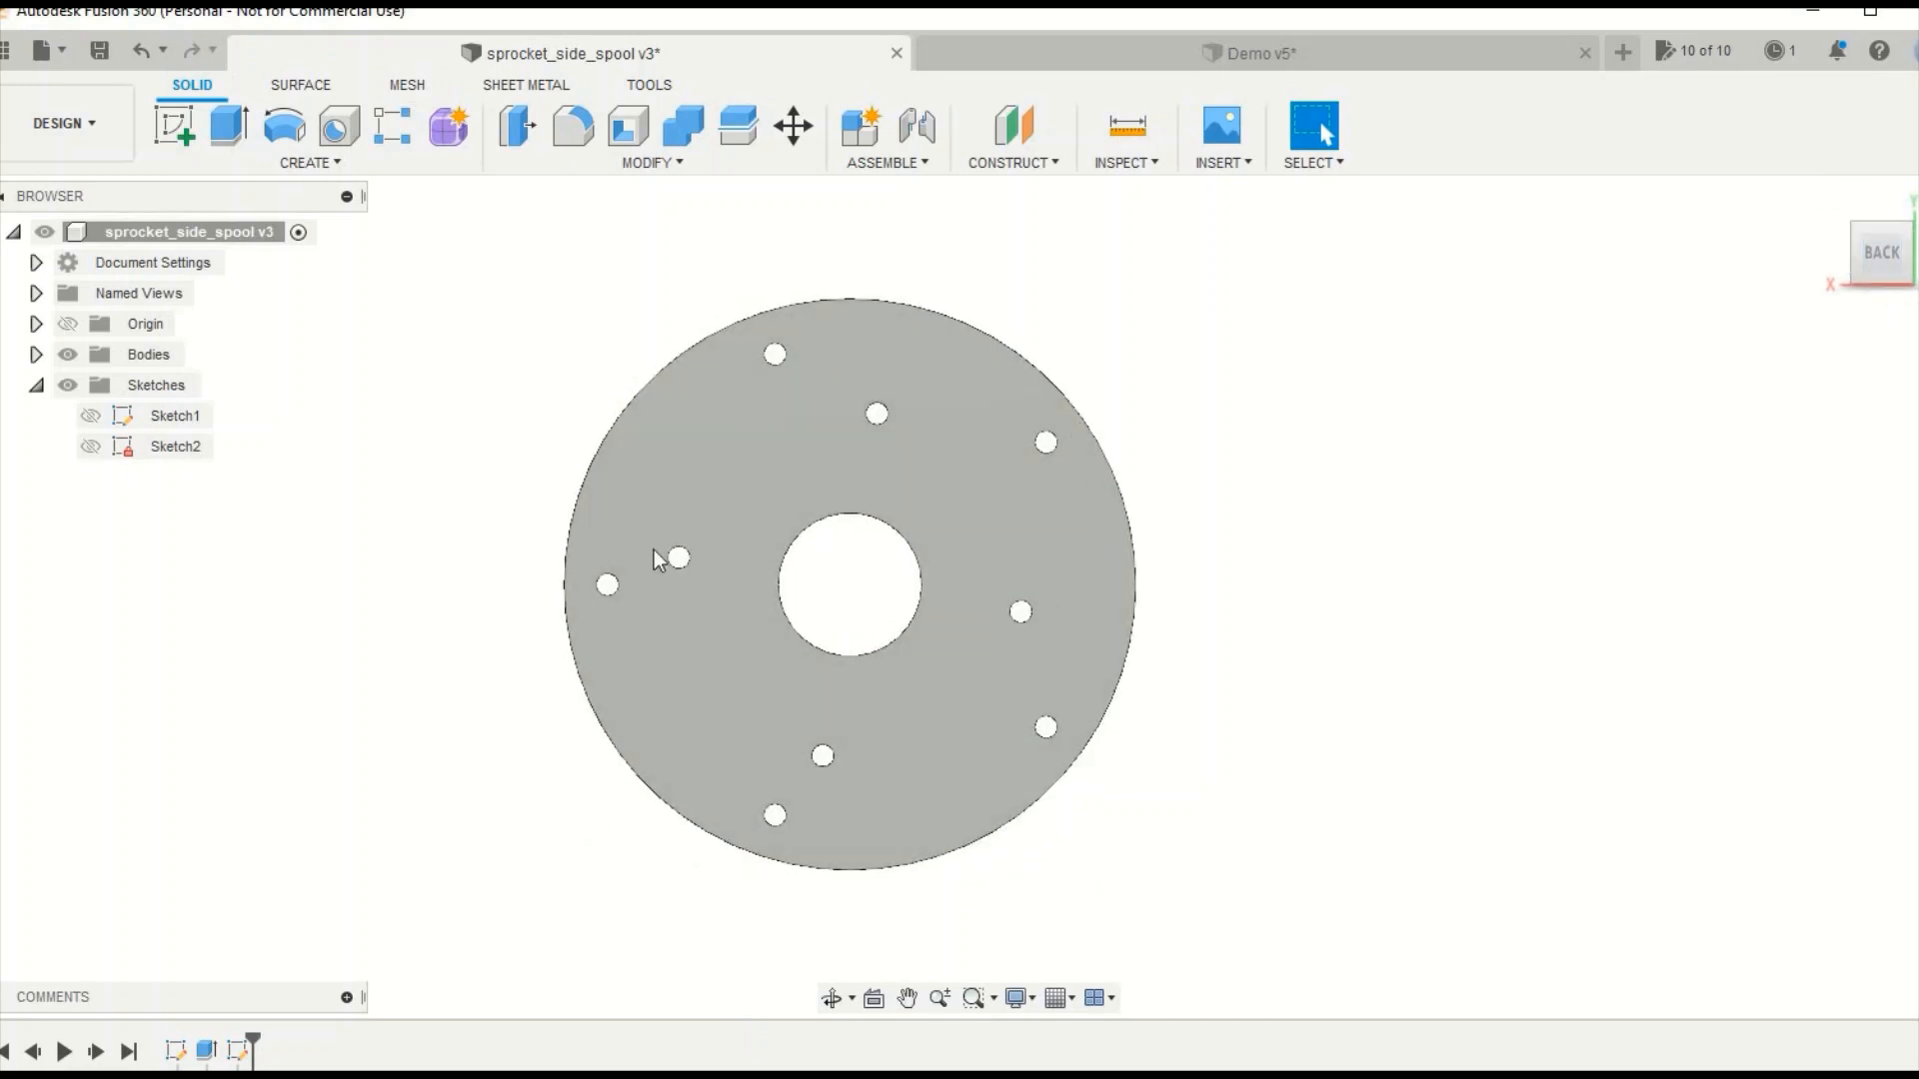
{"action": "mouse_move", "coordinate": [1007, 431]}
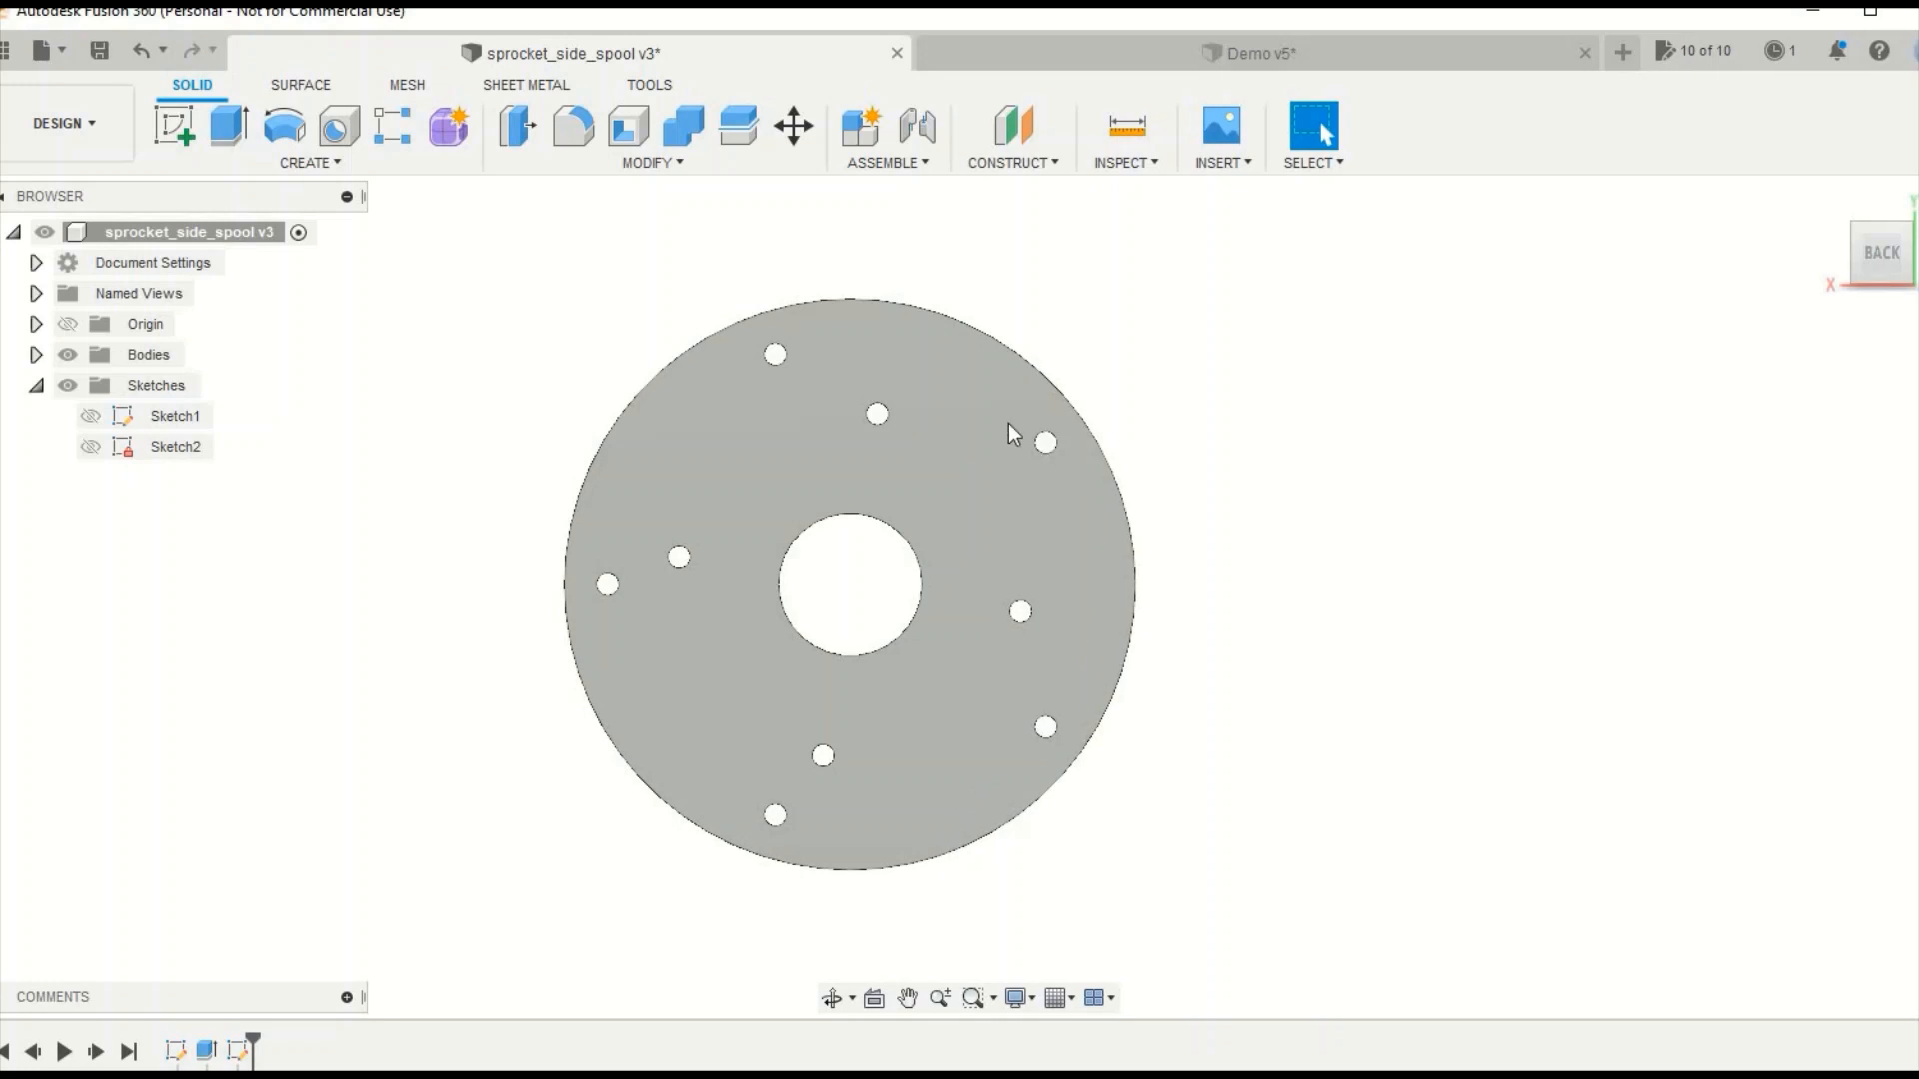
{"action": "mouse_move", "coordinate": [1455, 499]}
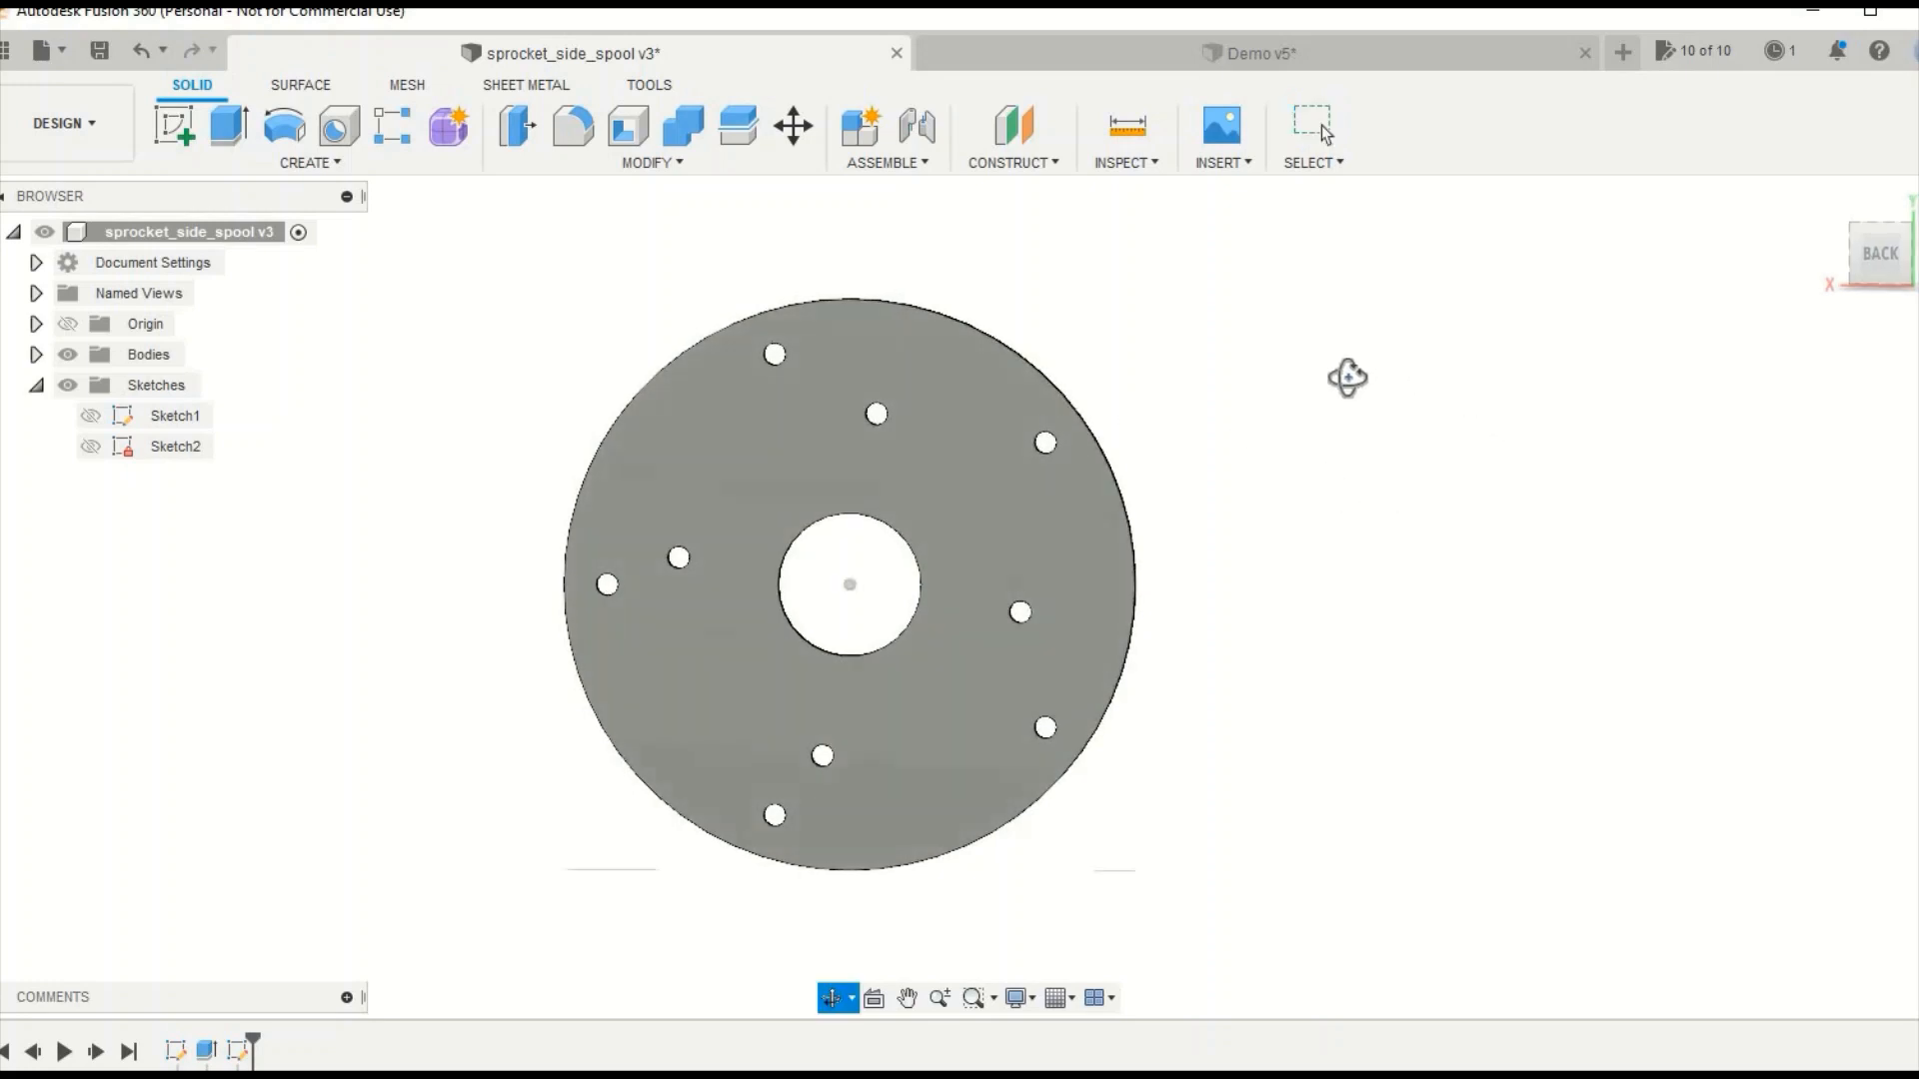
{"action": "left_click_drag", "start_coordinate": [1345, 378], "coordinate": [1297, 398]}
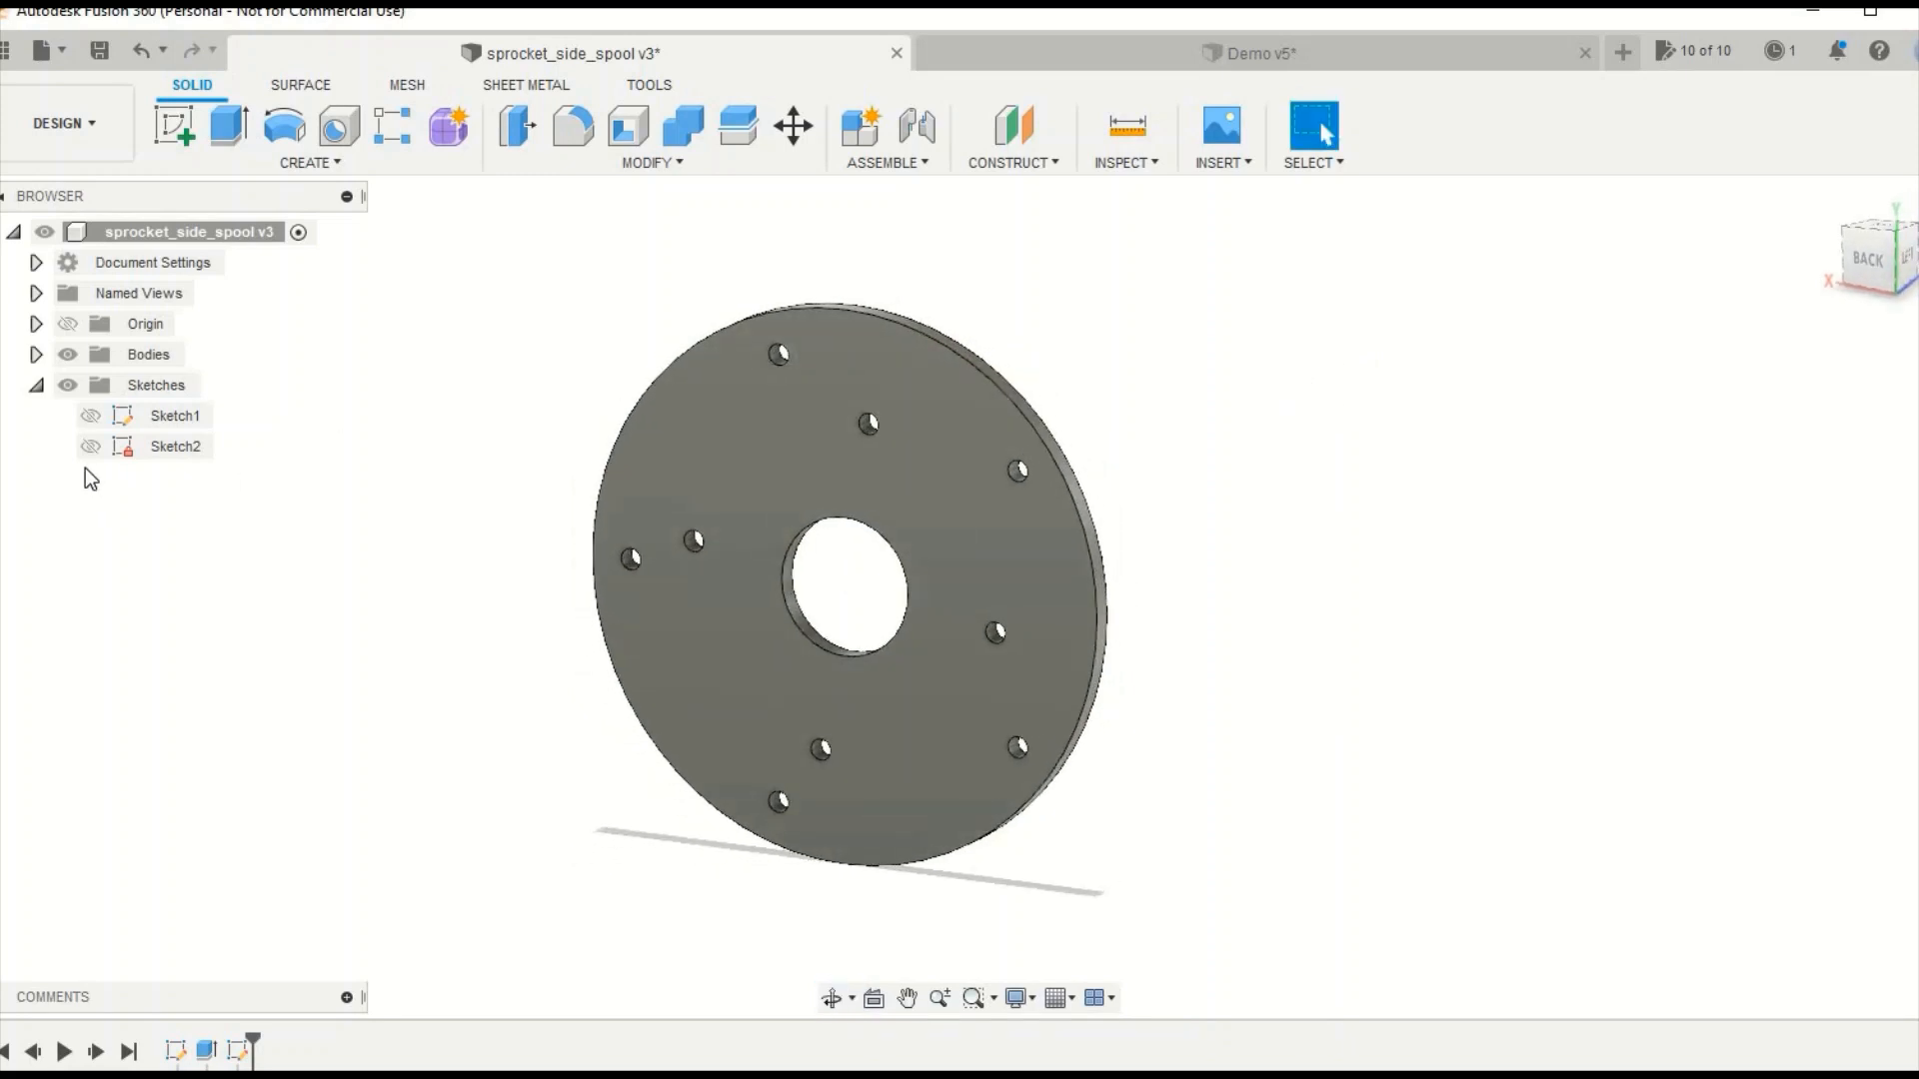
{"action": "left_click", "coordinate": [67, 353]}
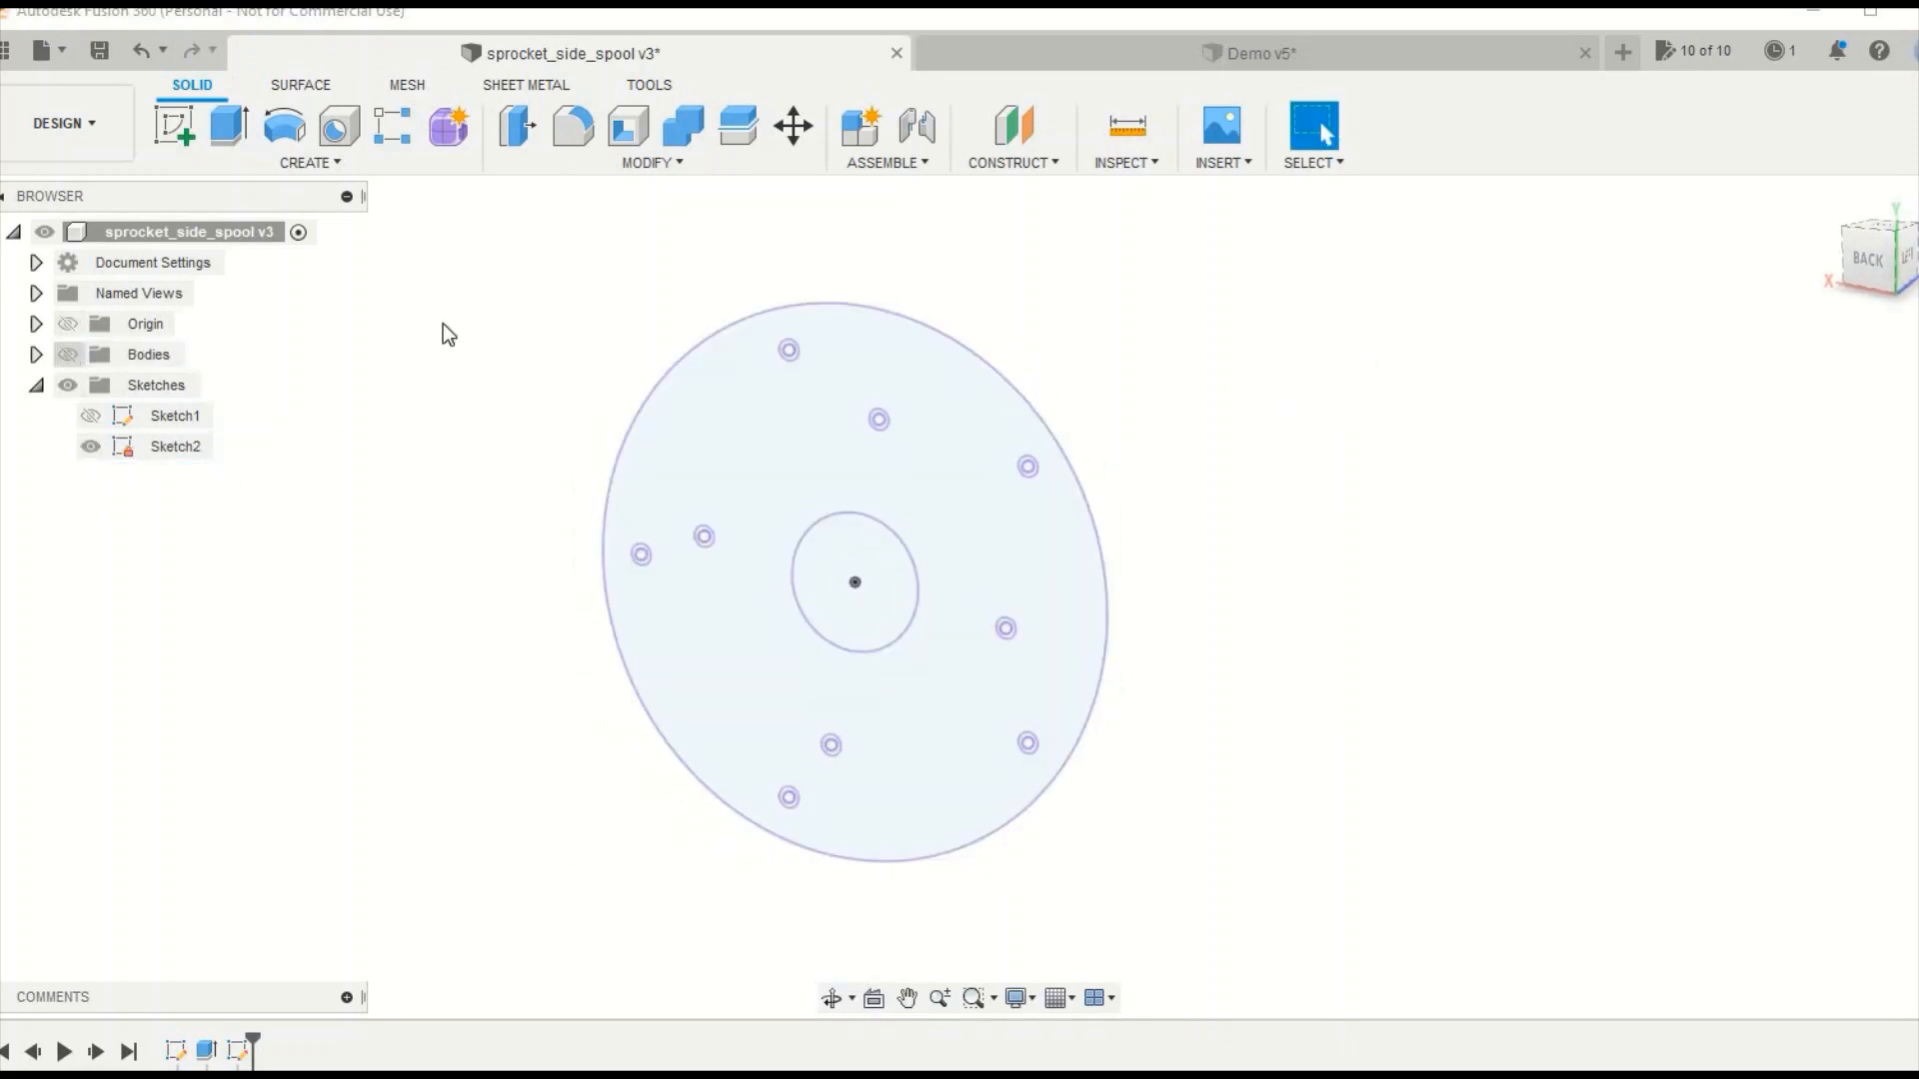
{"action": "mouse_move", "coordinate": [1535, 337]}
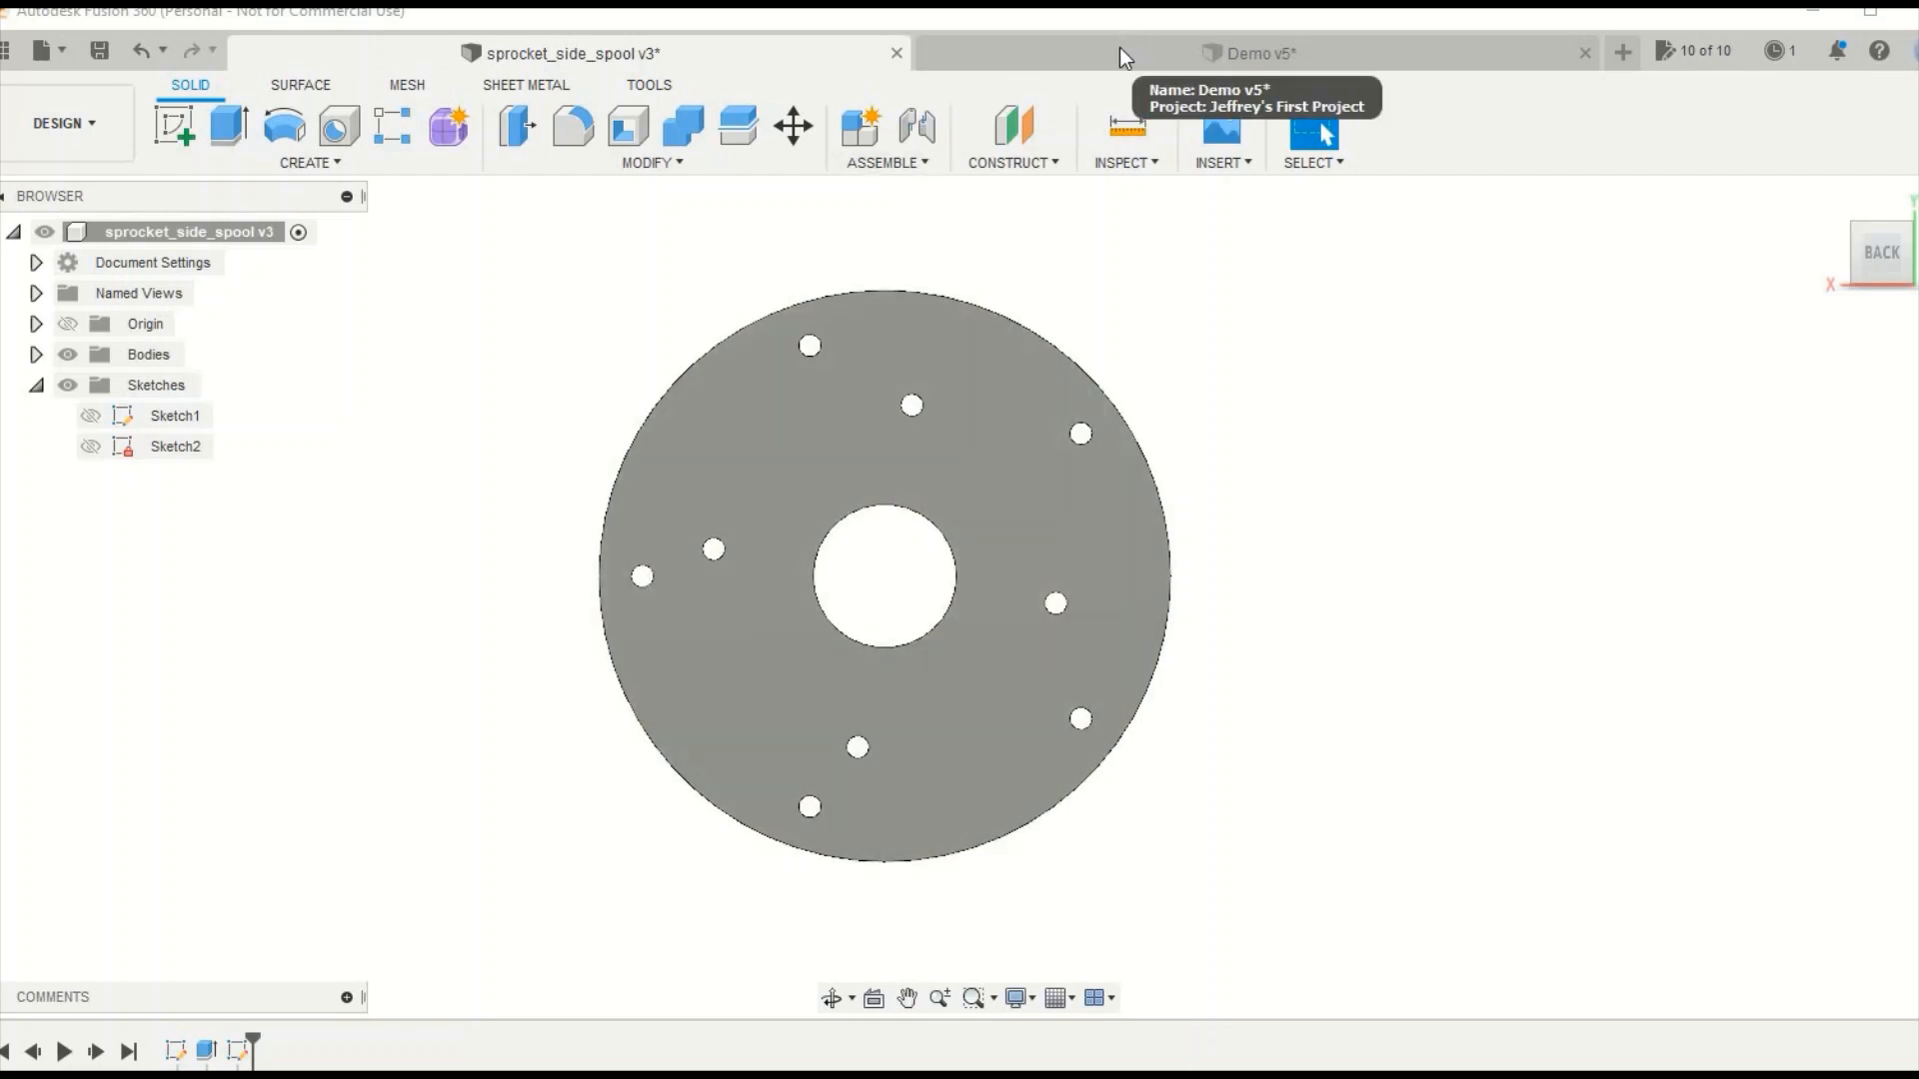
In the Demo document, start a new sketch ready to draw a centre-diameter circle at the origin
{"action": "left_click", "coordinate": [1249, 54]}
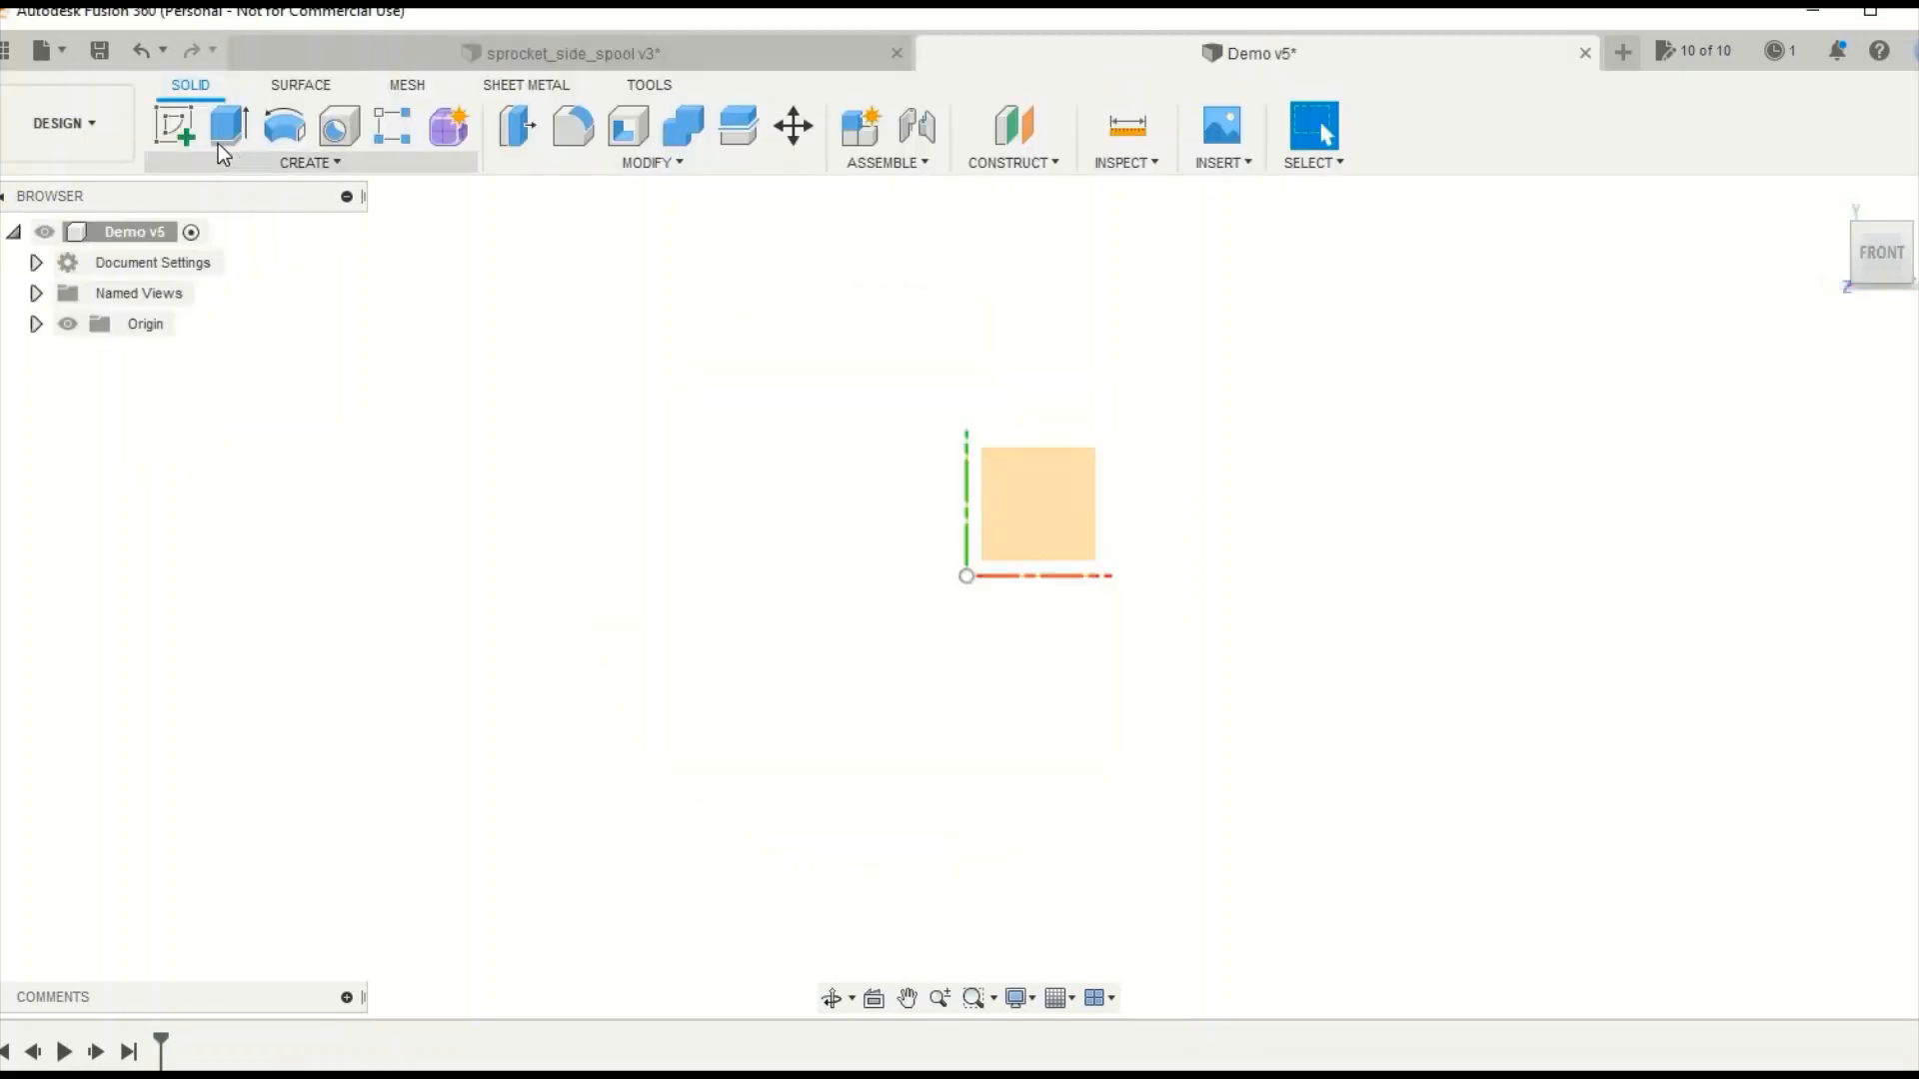
{"action": "mouse_move", "coordinate": [176, 129]}
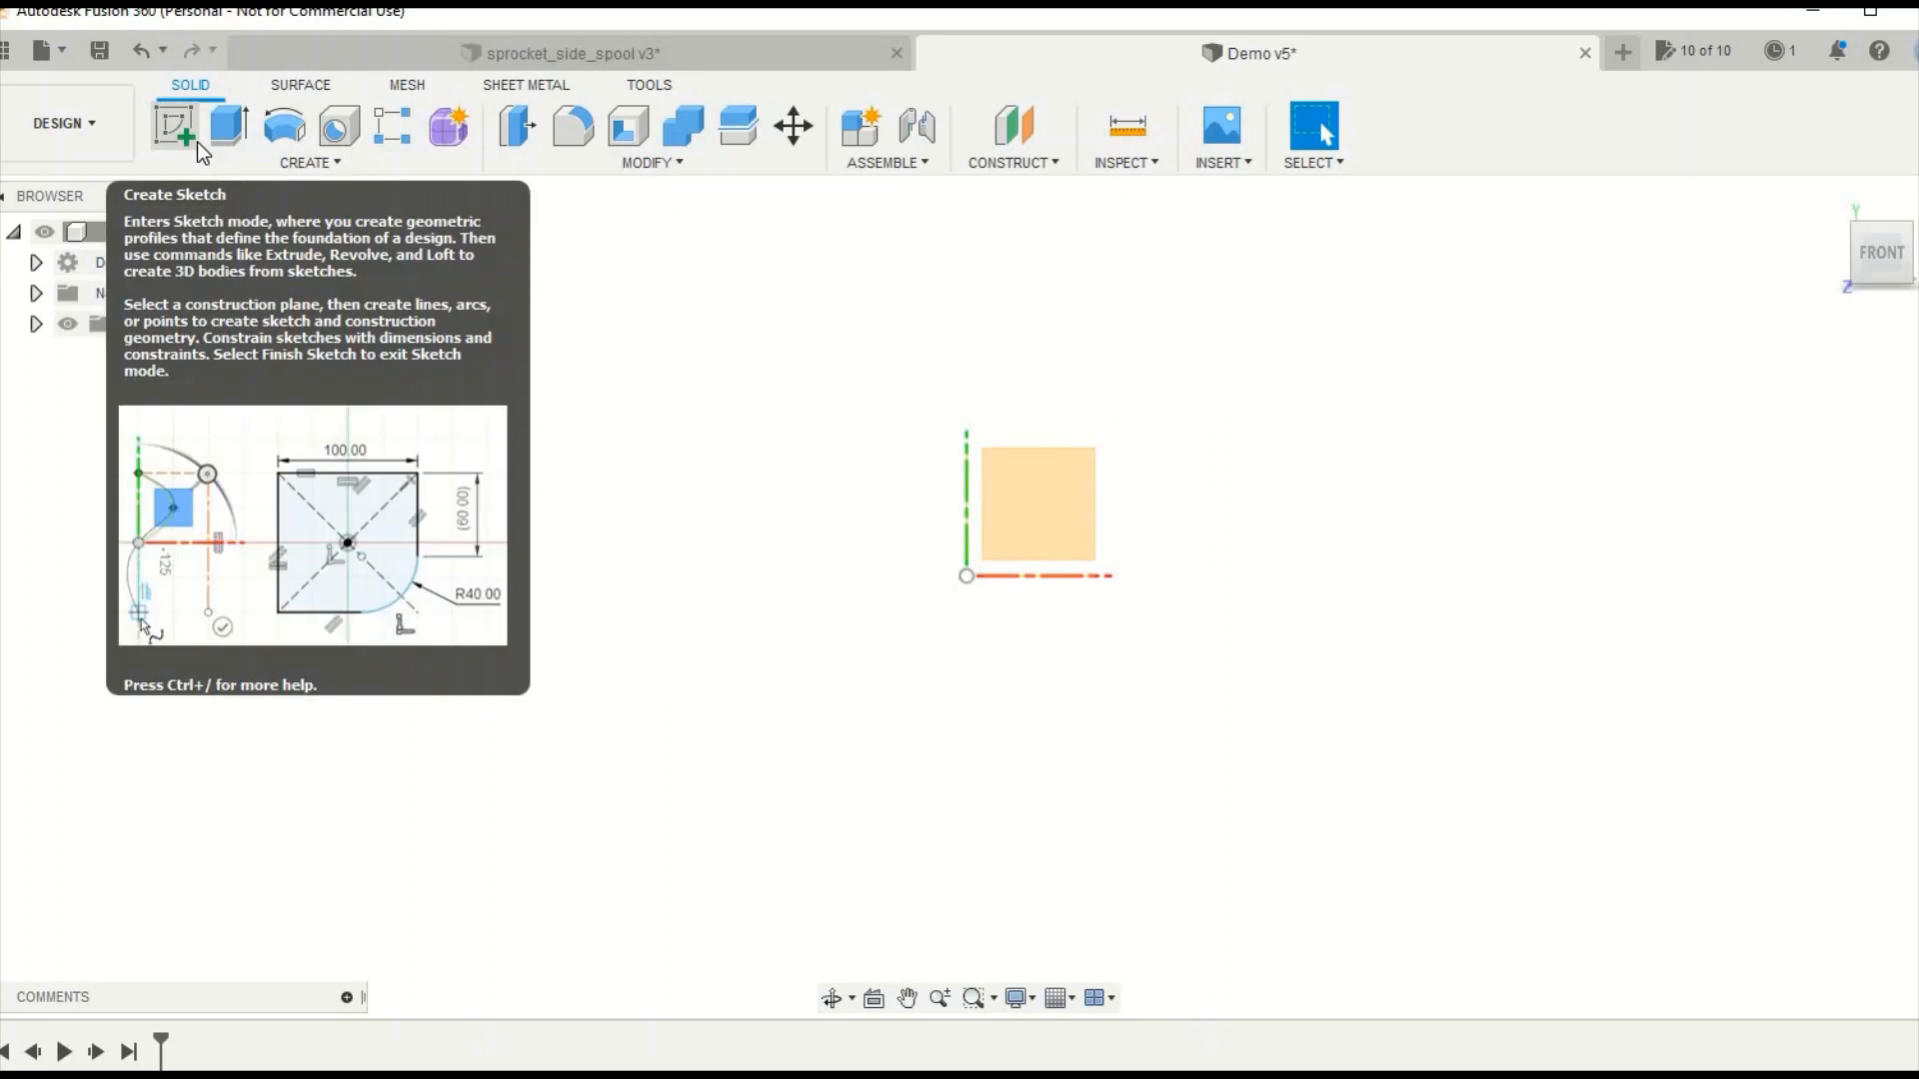
{"action": "left_click", "coordinate": [175, 128]}
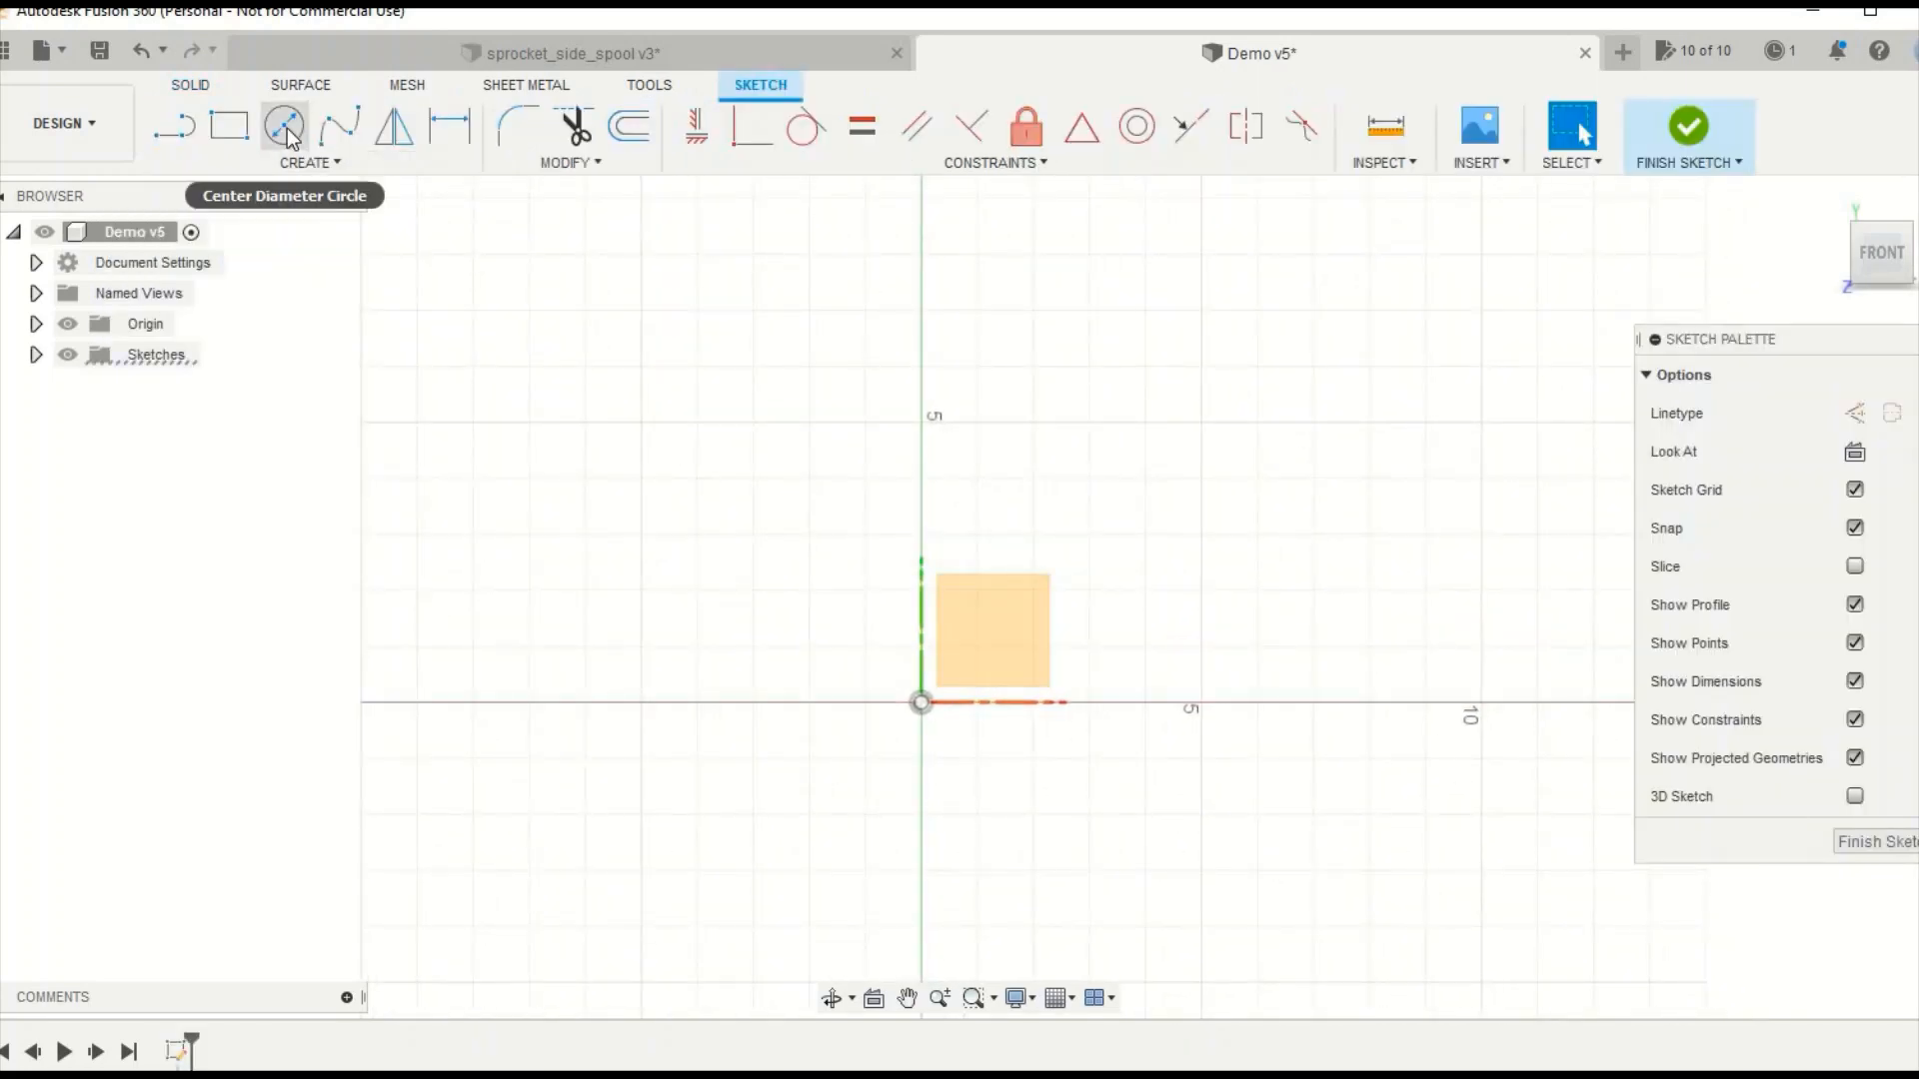
{"action": "left_click", "coordinate": [276, 125]}
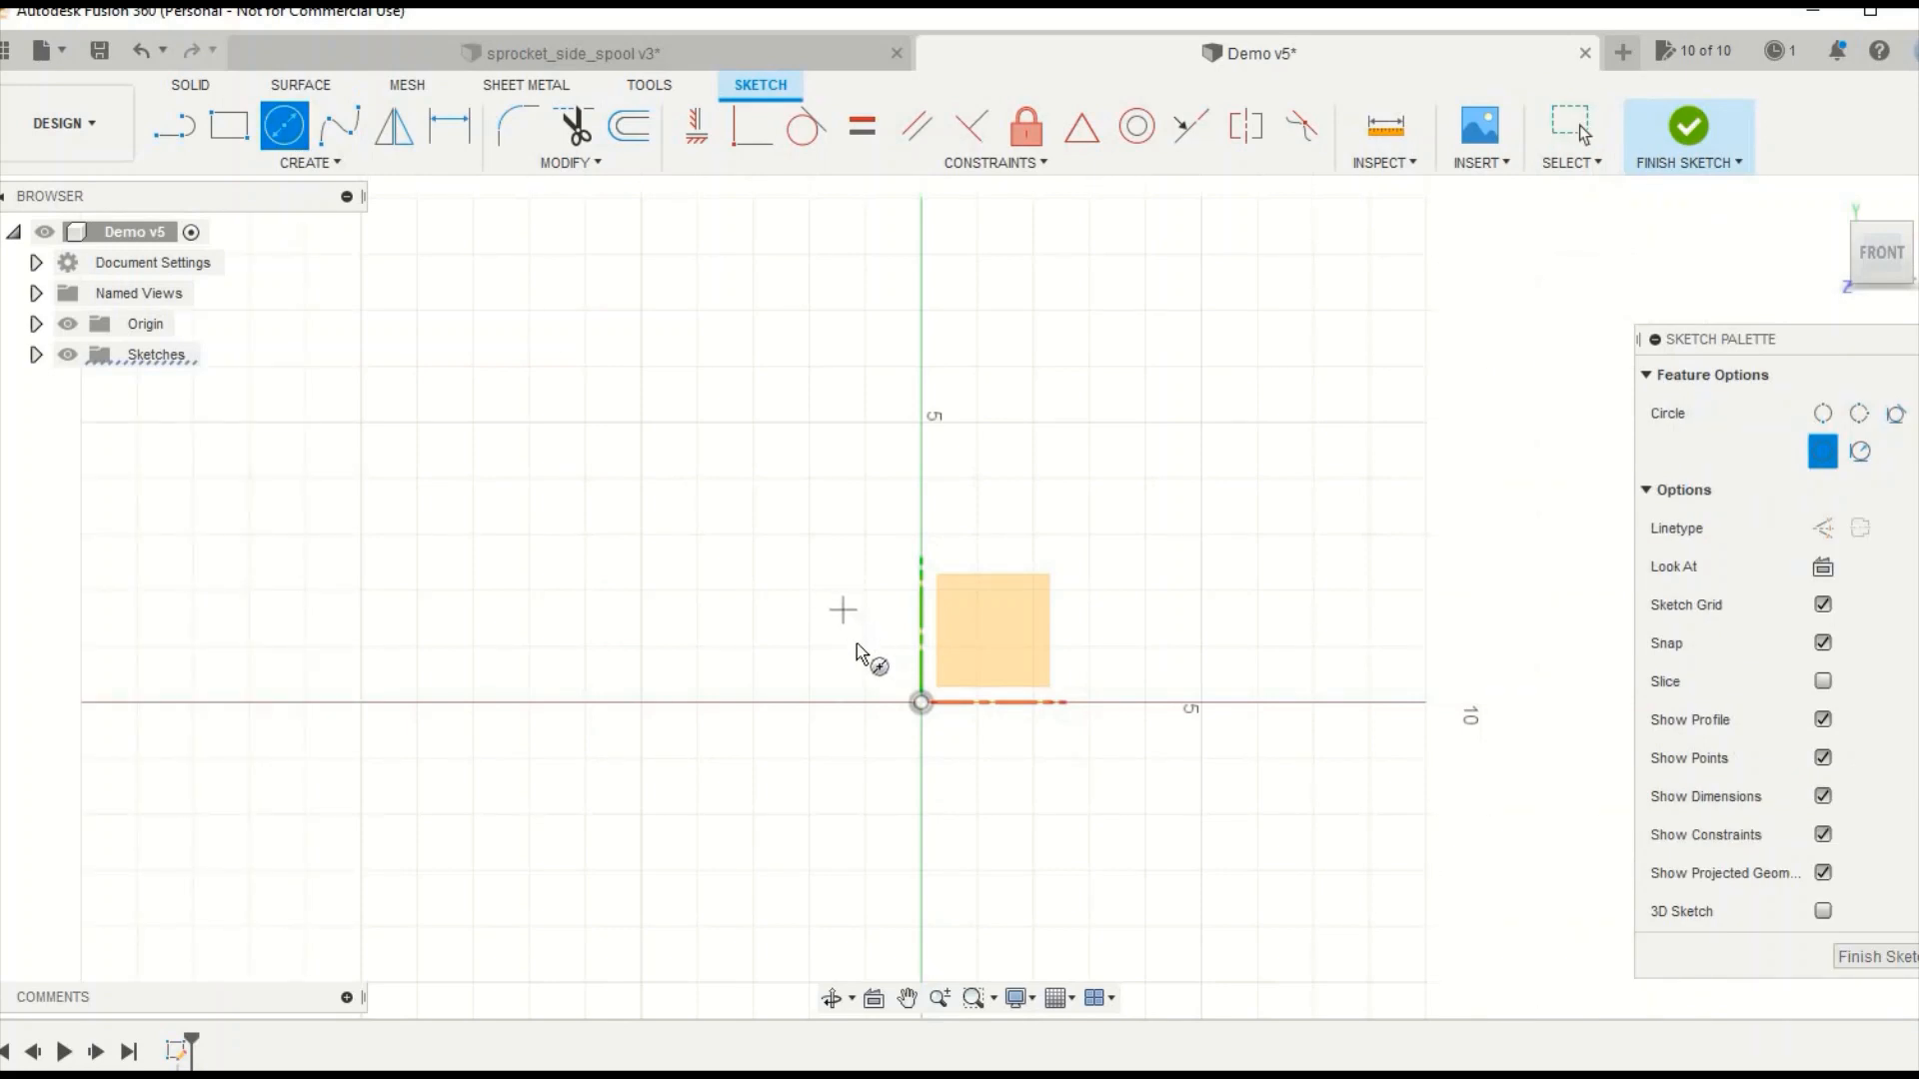
{"action": "mouse_move", "coordinate": [899, 695]}
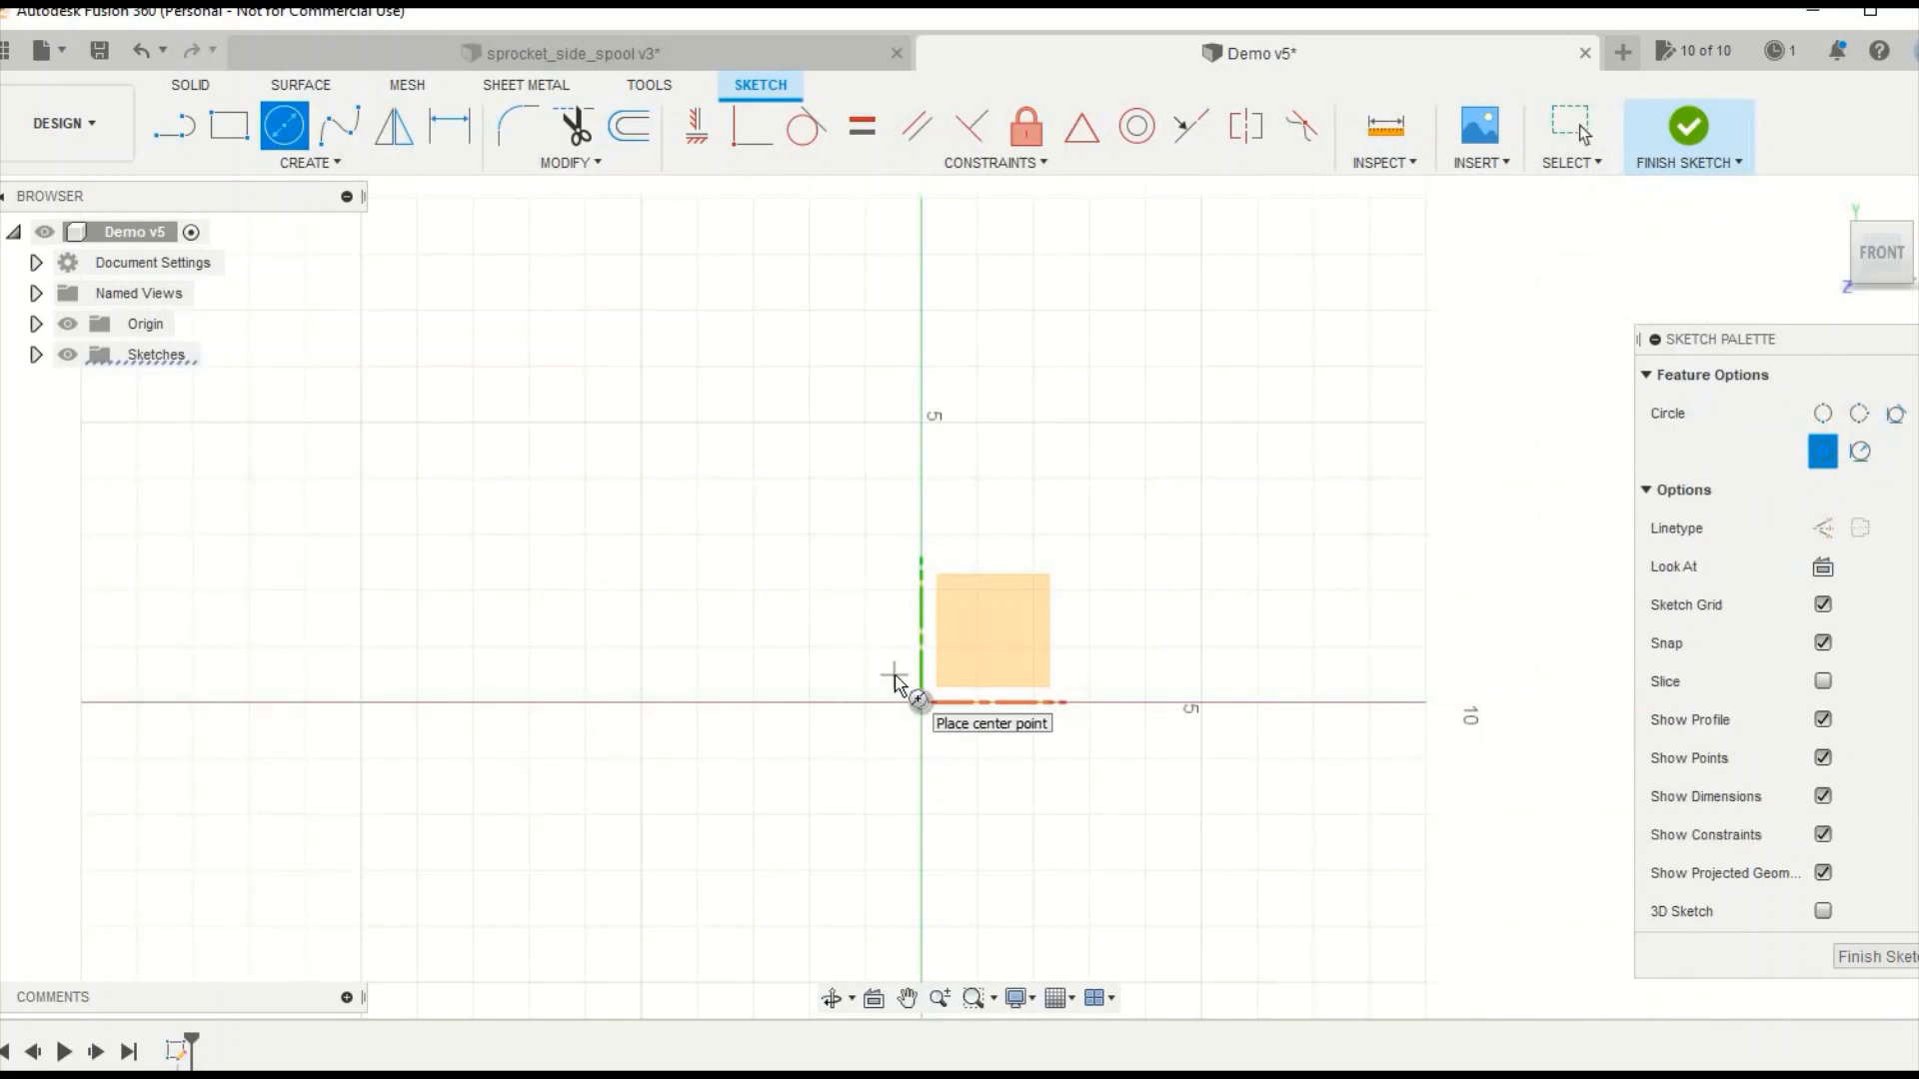
{"action": "mouse_move", "coordinate": [803, 607]}
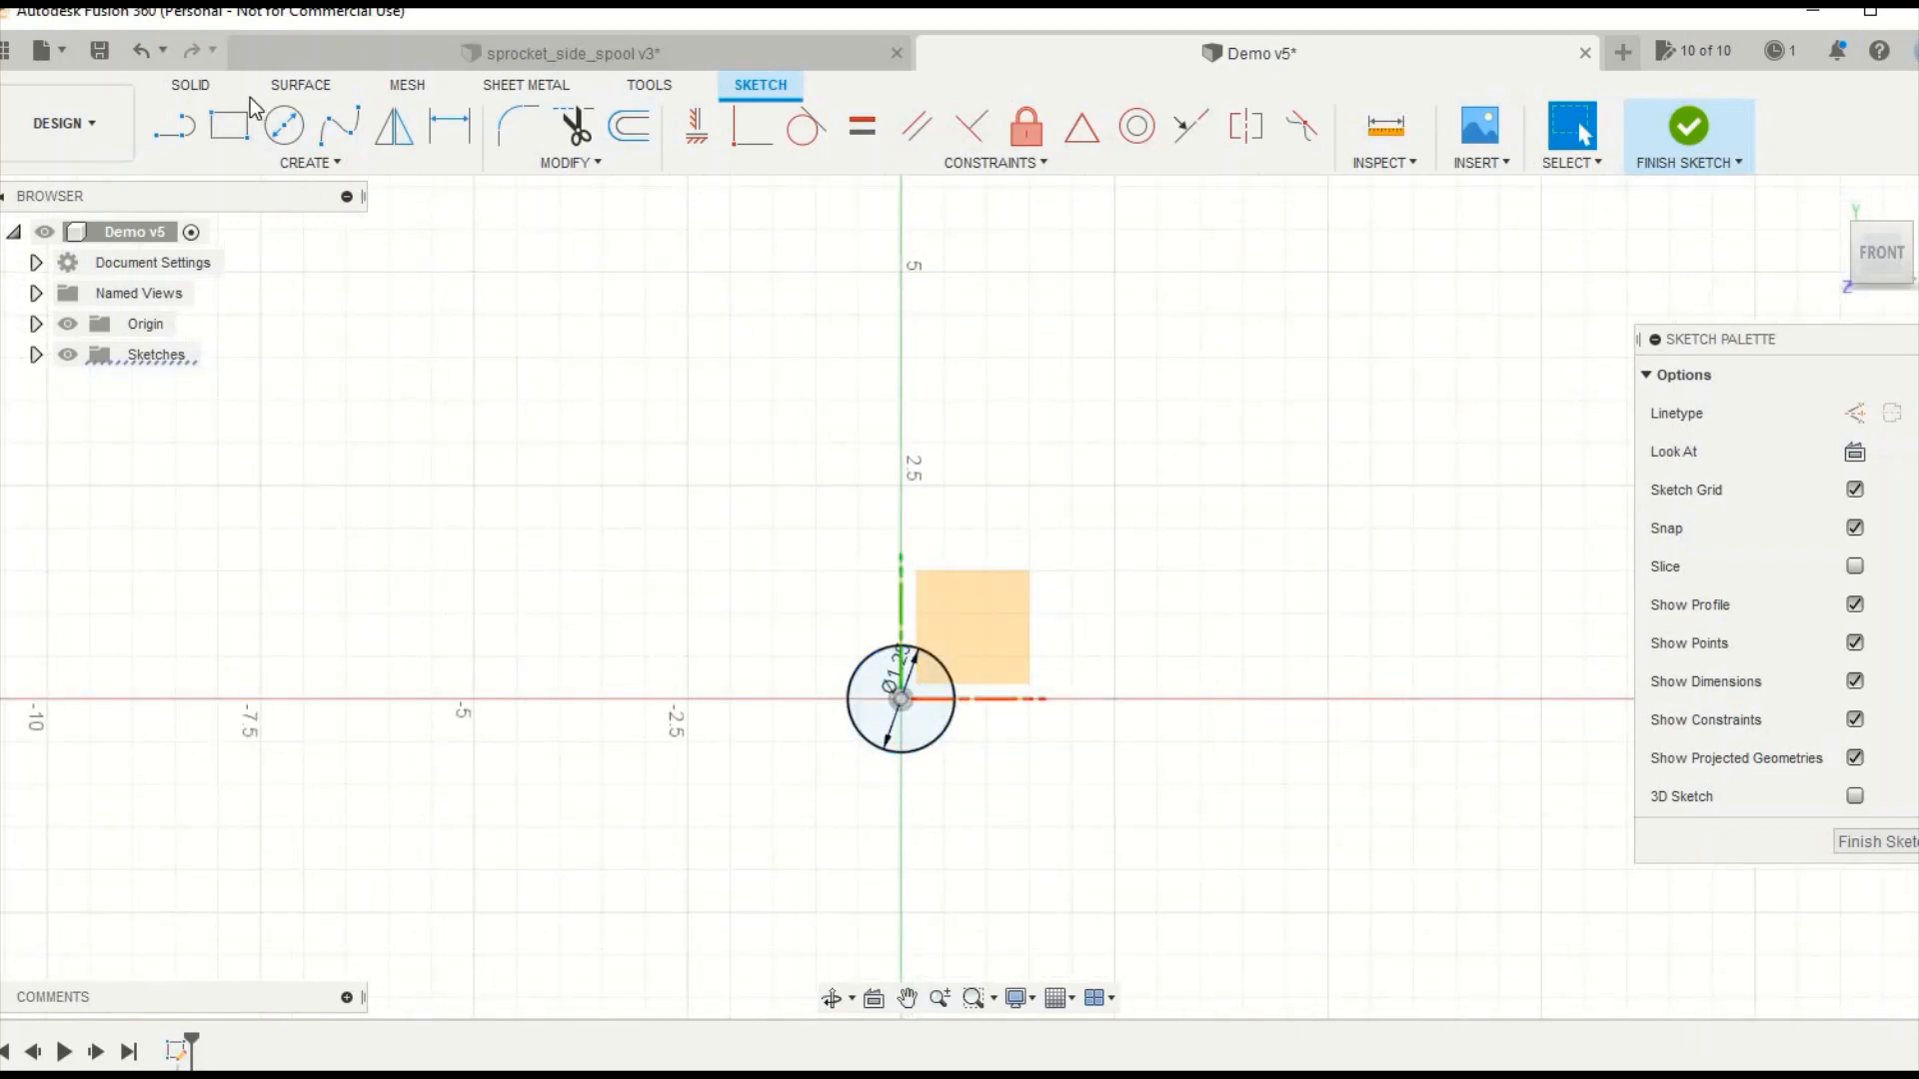
{"action": "mouse_move", "coordinate": [284, 128]}
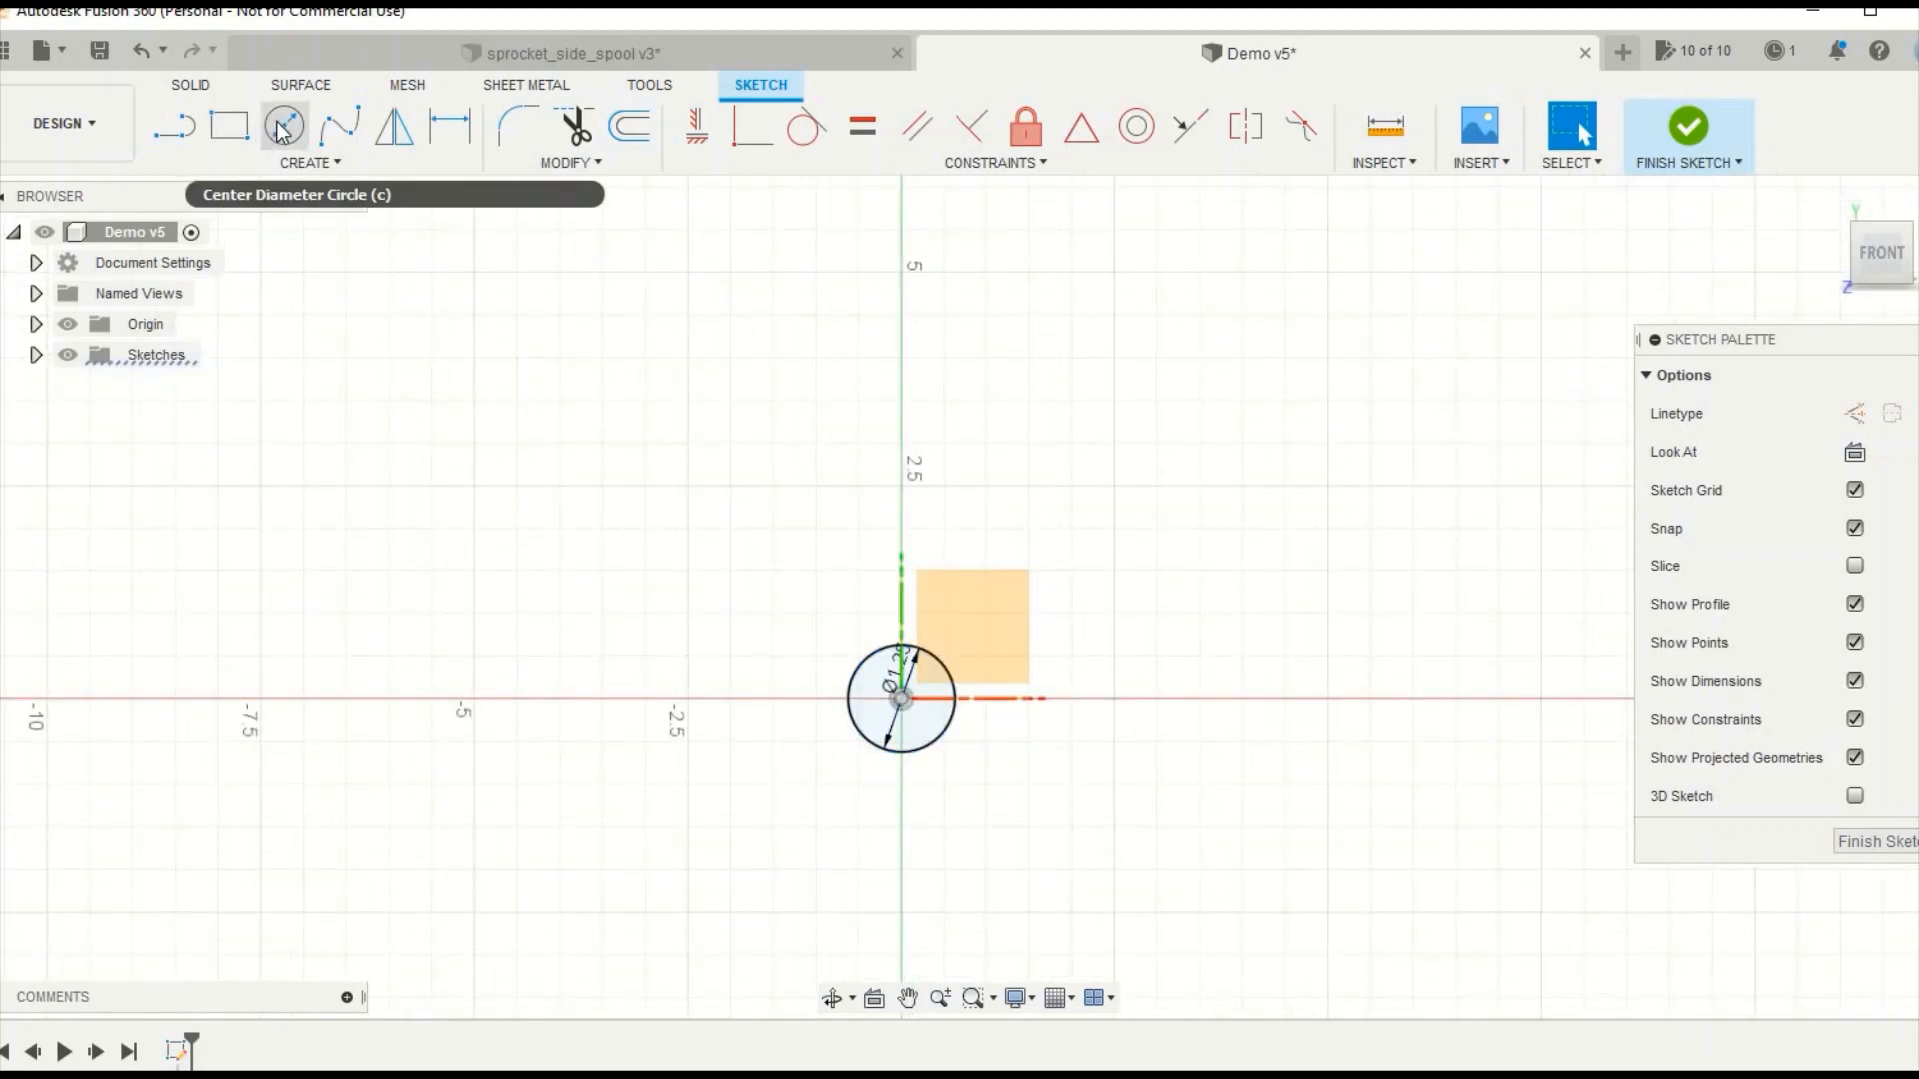
Draw a small hole circle on the horizontal axis and start dimensioning from its centre
{"action": "left_click", "coordinate": [282, 128]}
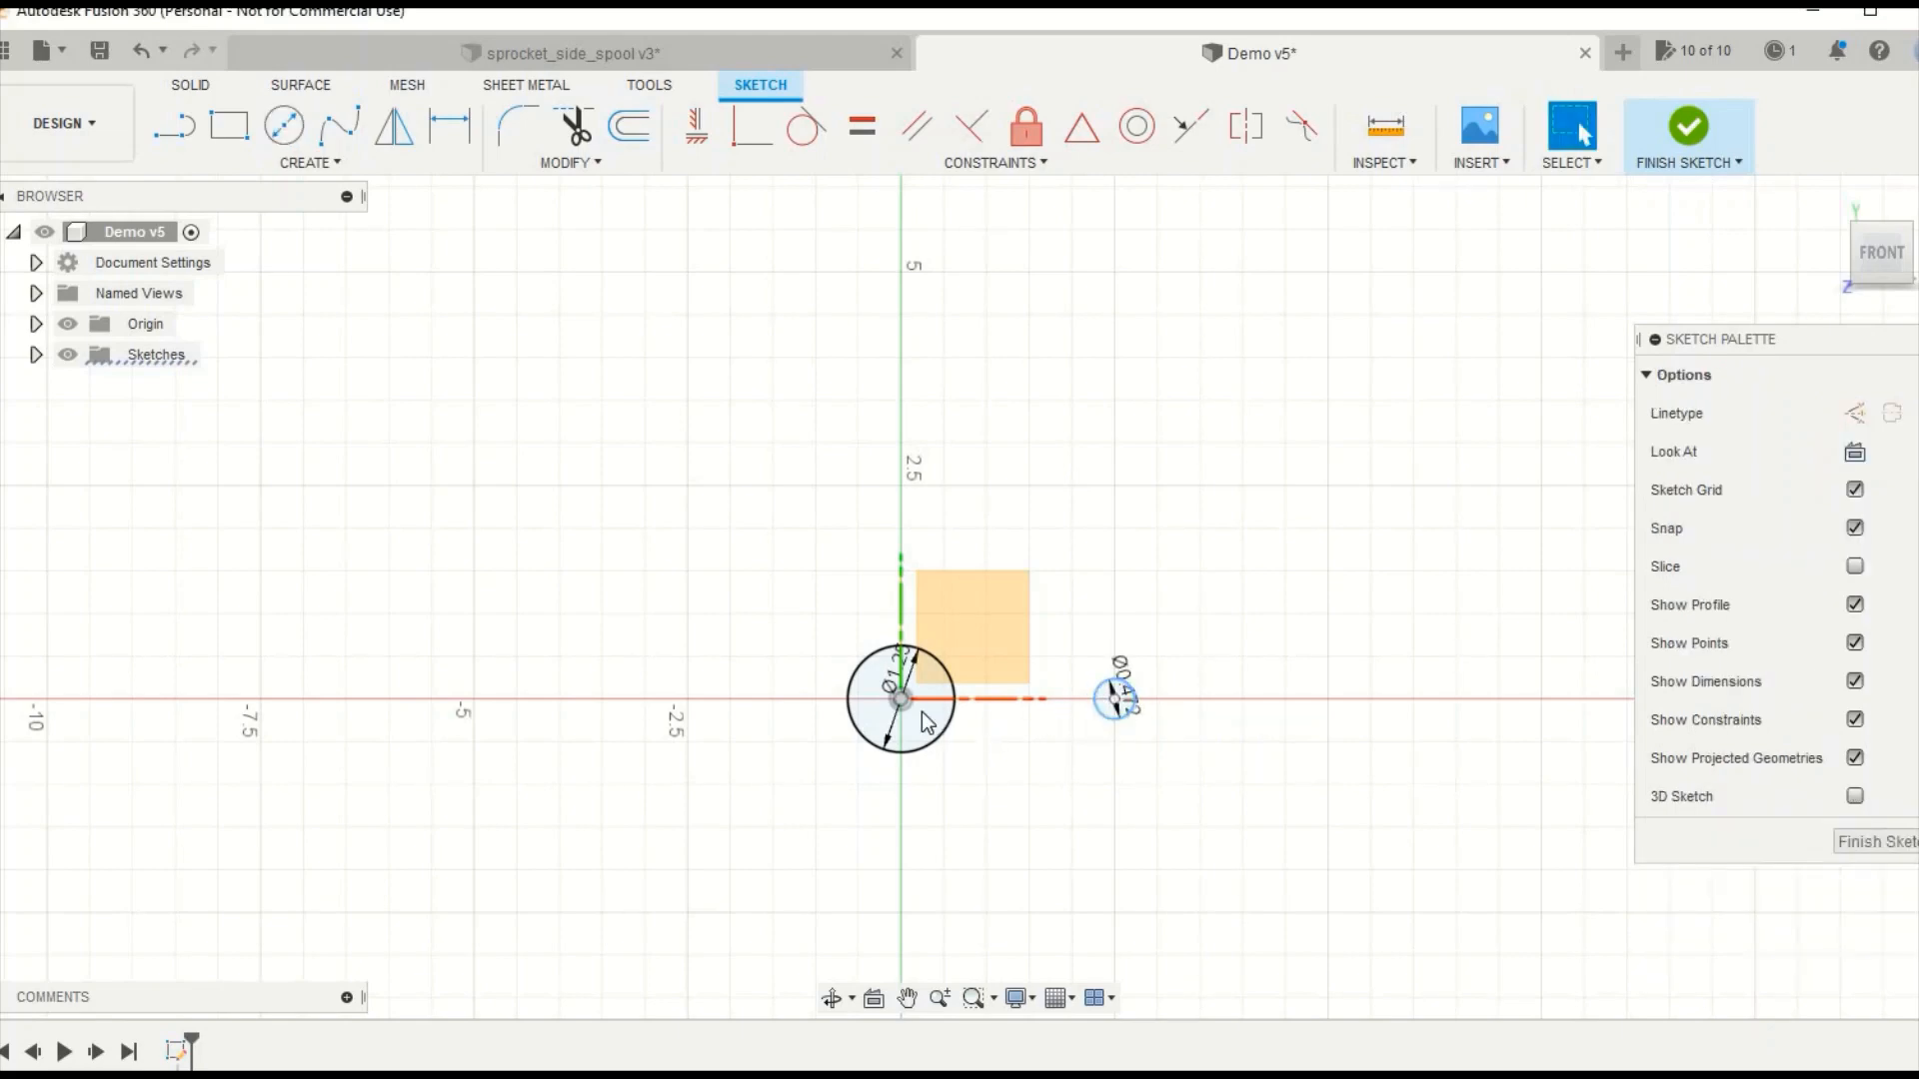
{"action": "left_click", "coordinate": [899, 699]}
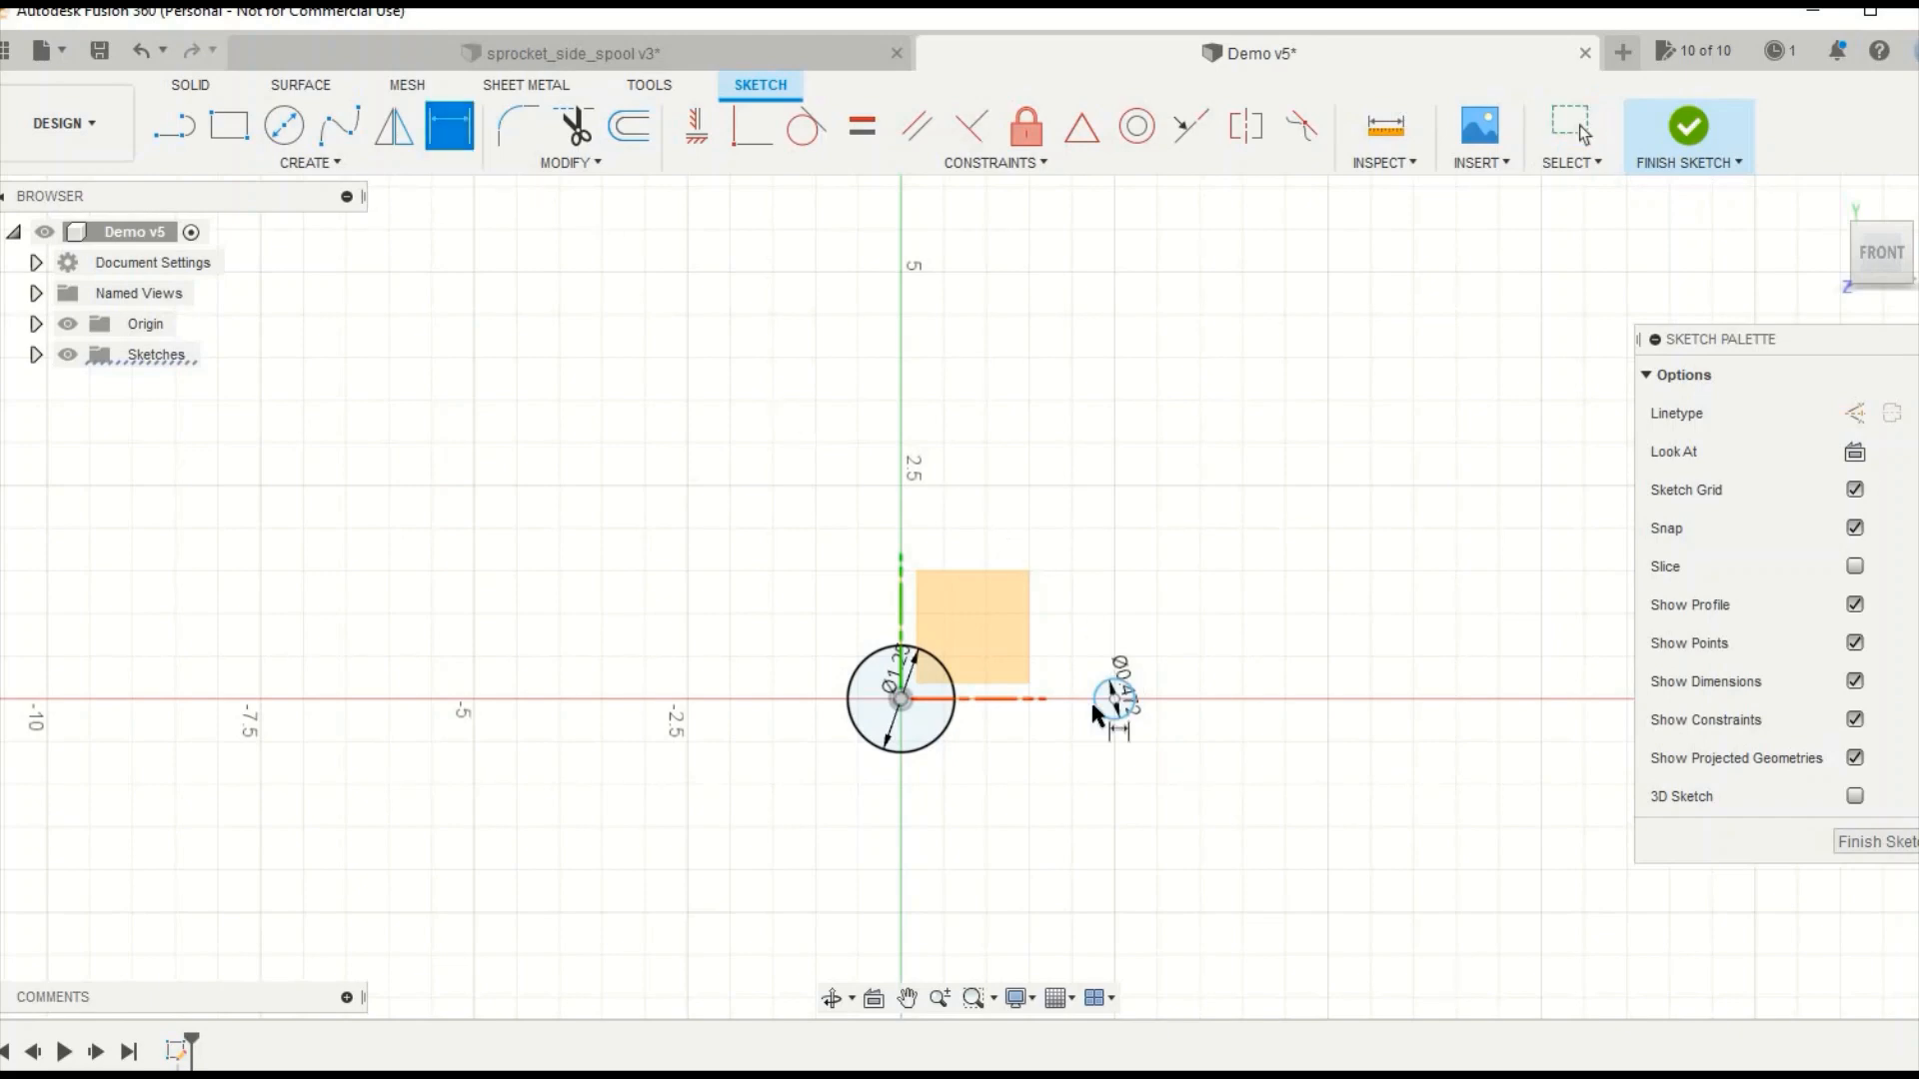
{"action": "left_click", "coordinate": [895, 698]}
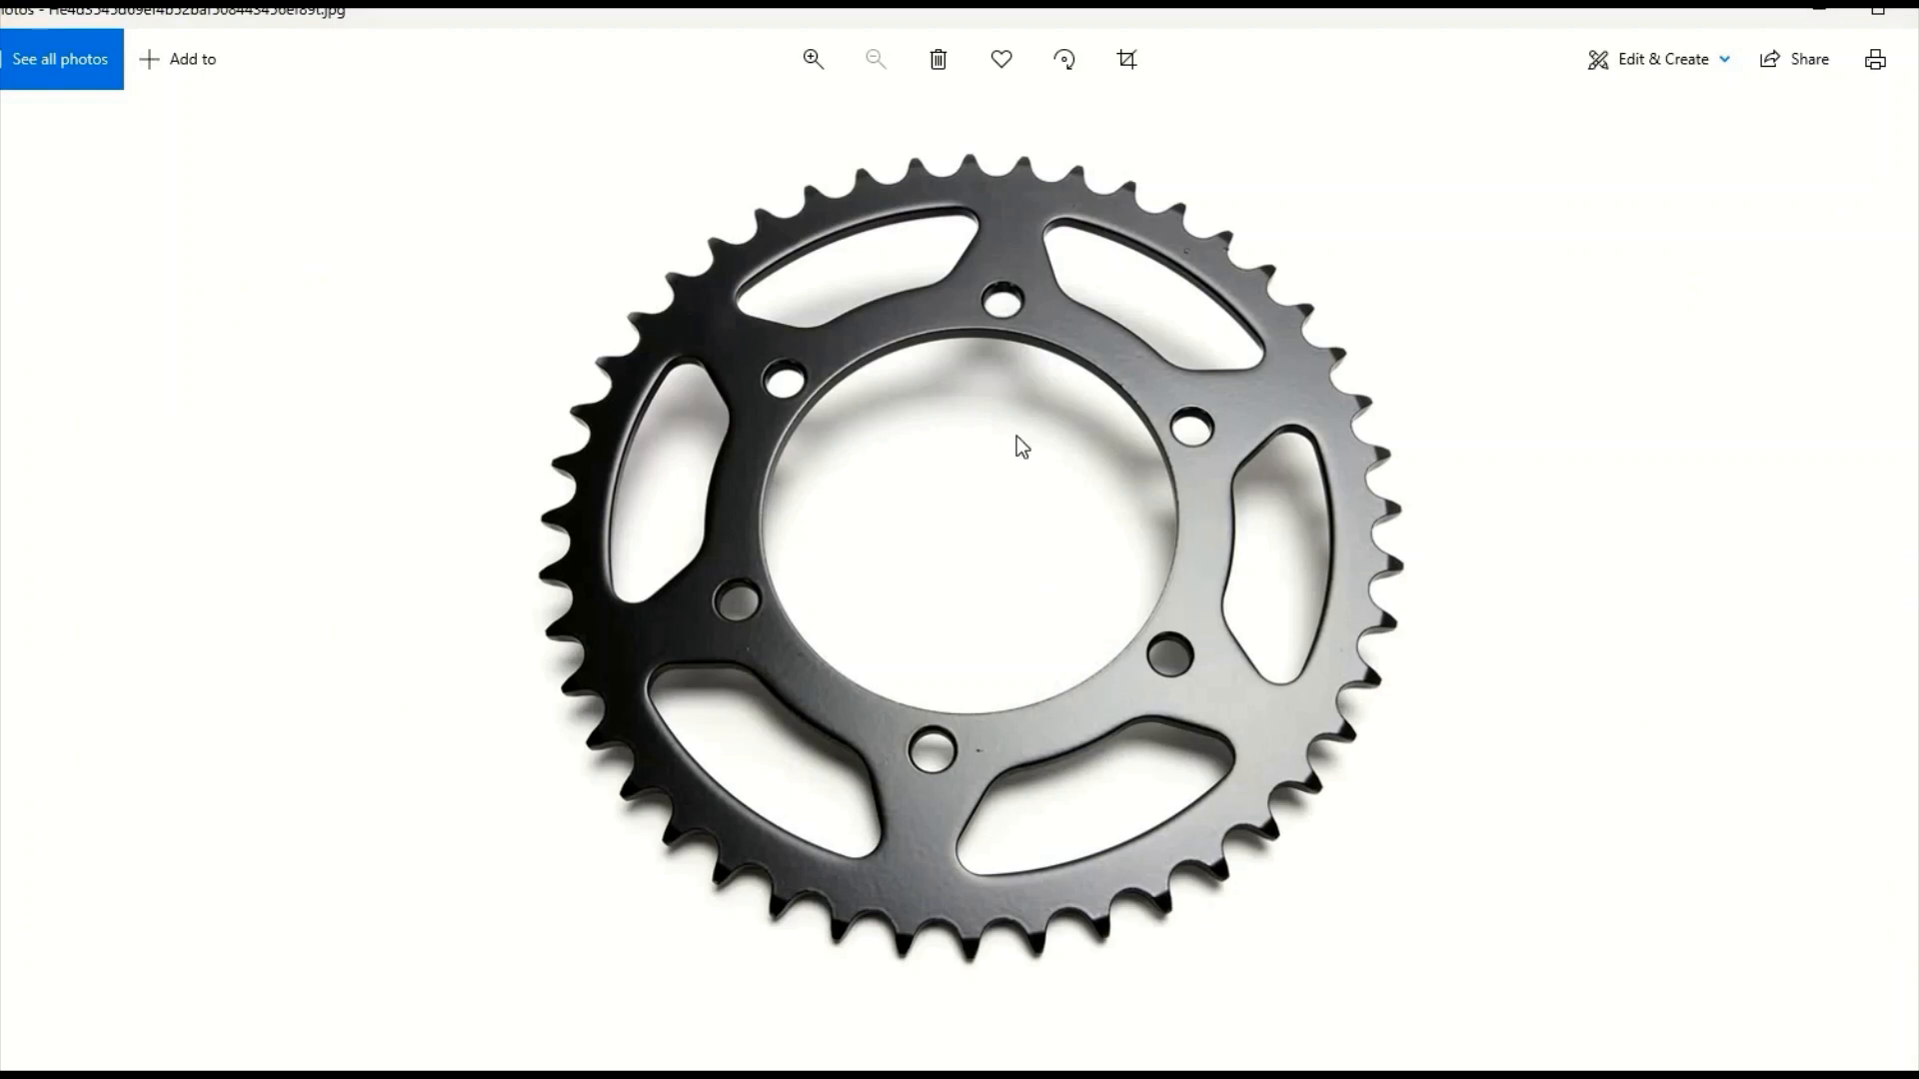
{"action": "mouse_move", "coordinate": [934, 776]}
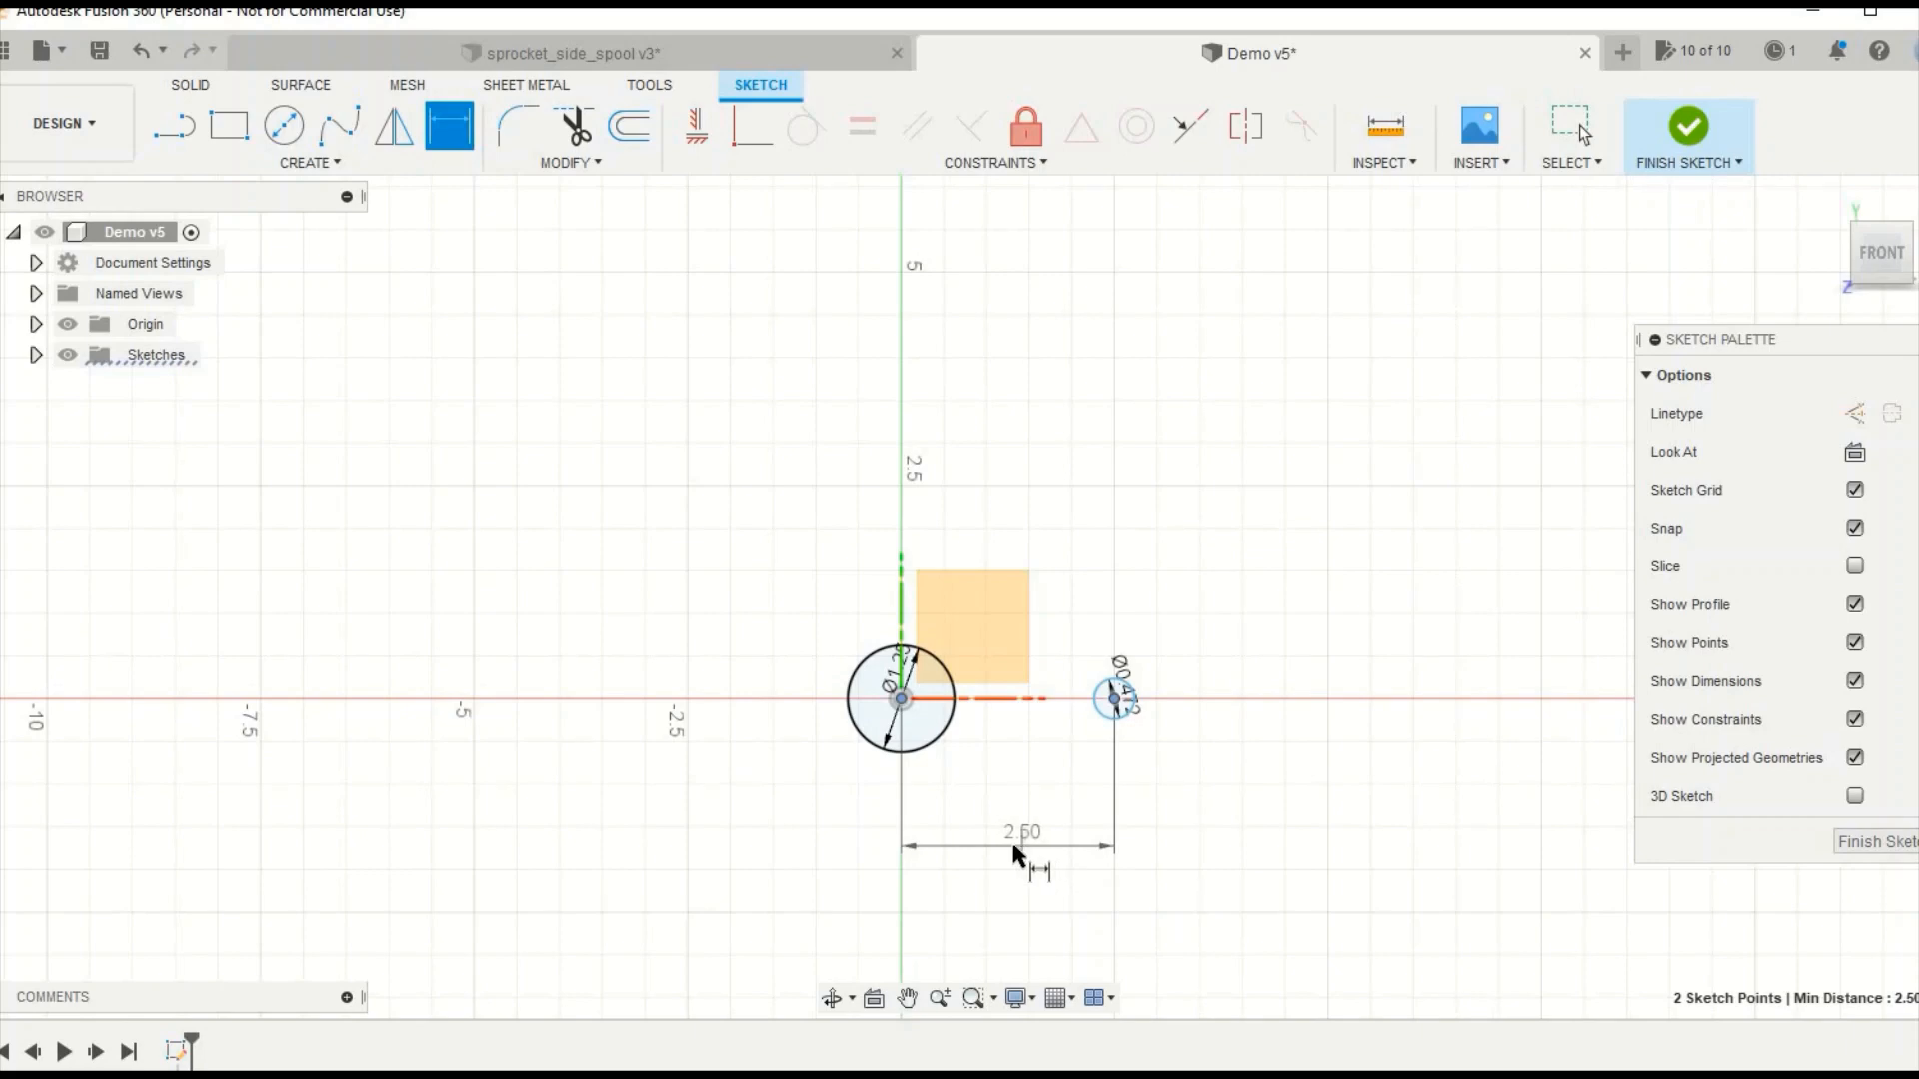
Set the small circle's distance from the centre to 1.969
{"action": "double_click", "coordinate": [1022, 831]}
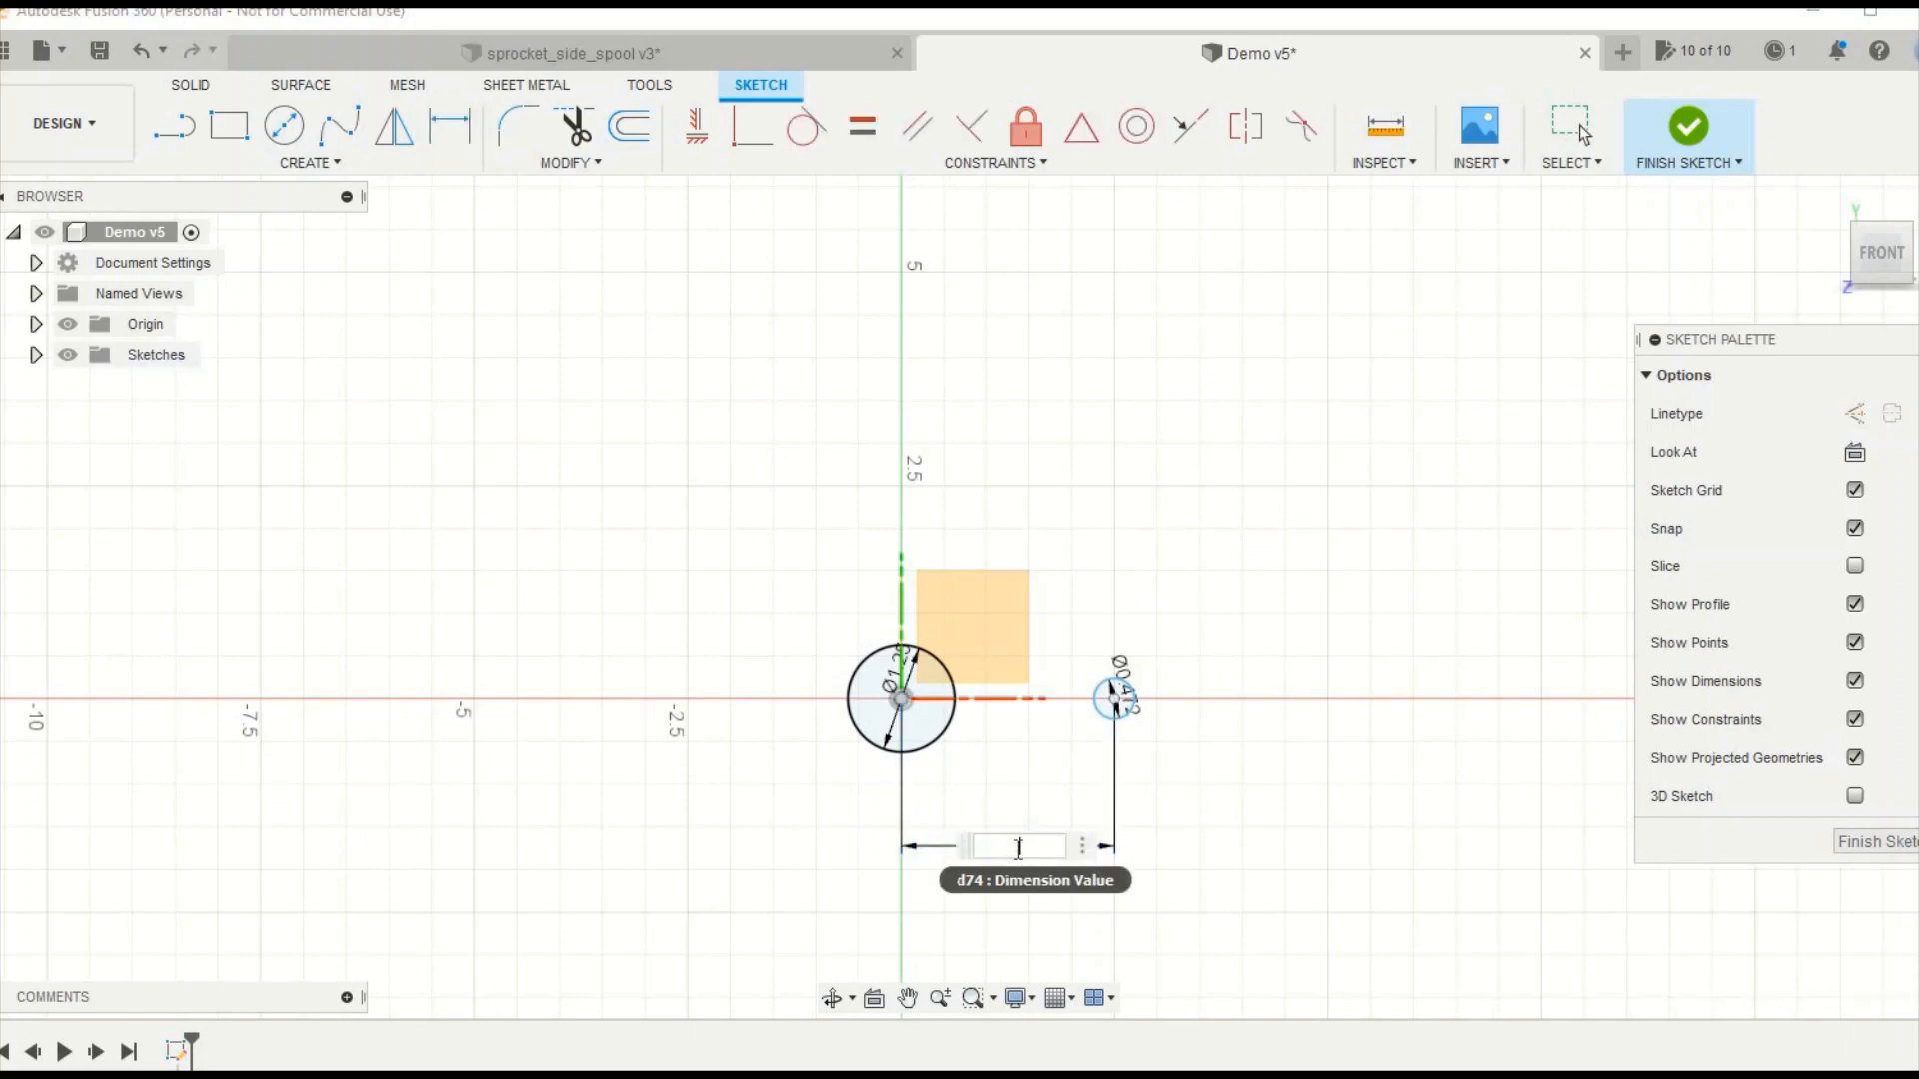
{"action": "type", "text": "969"}
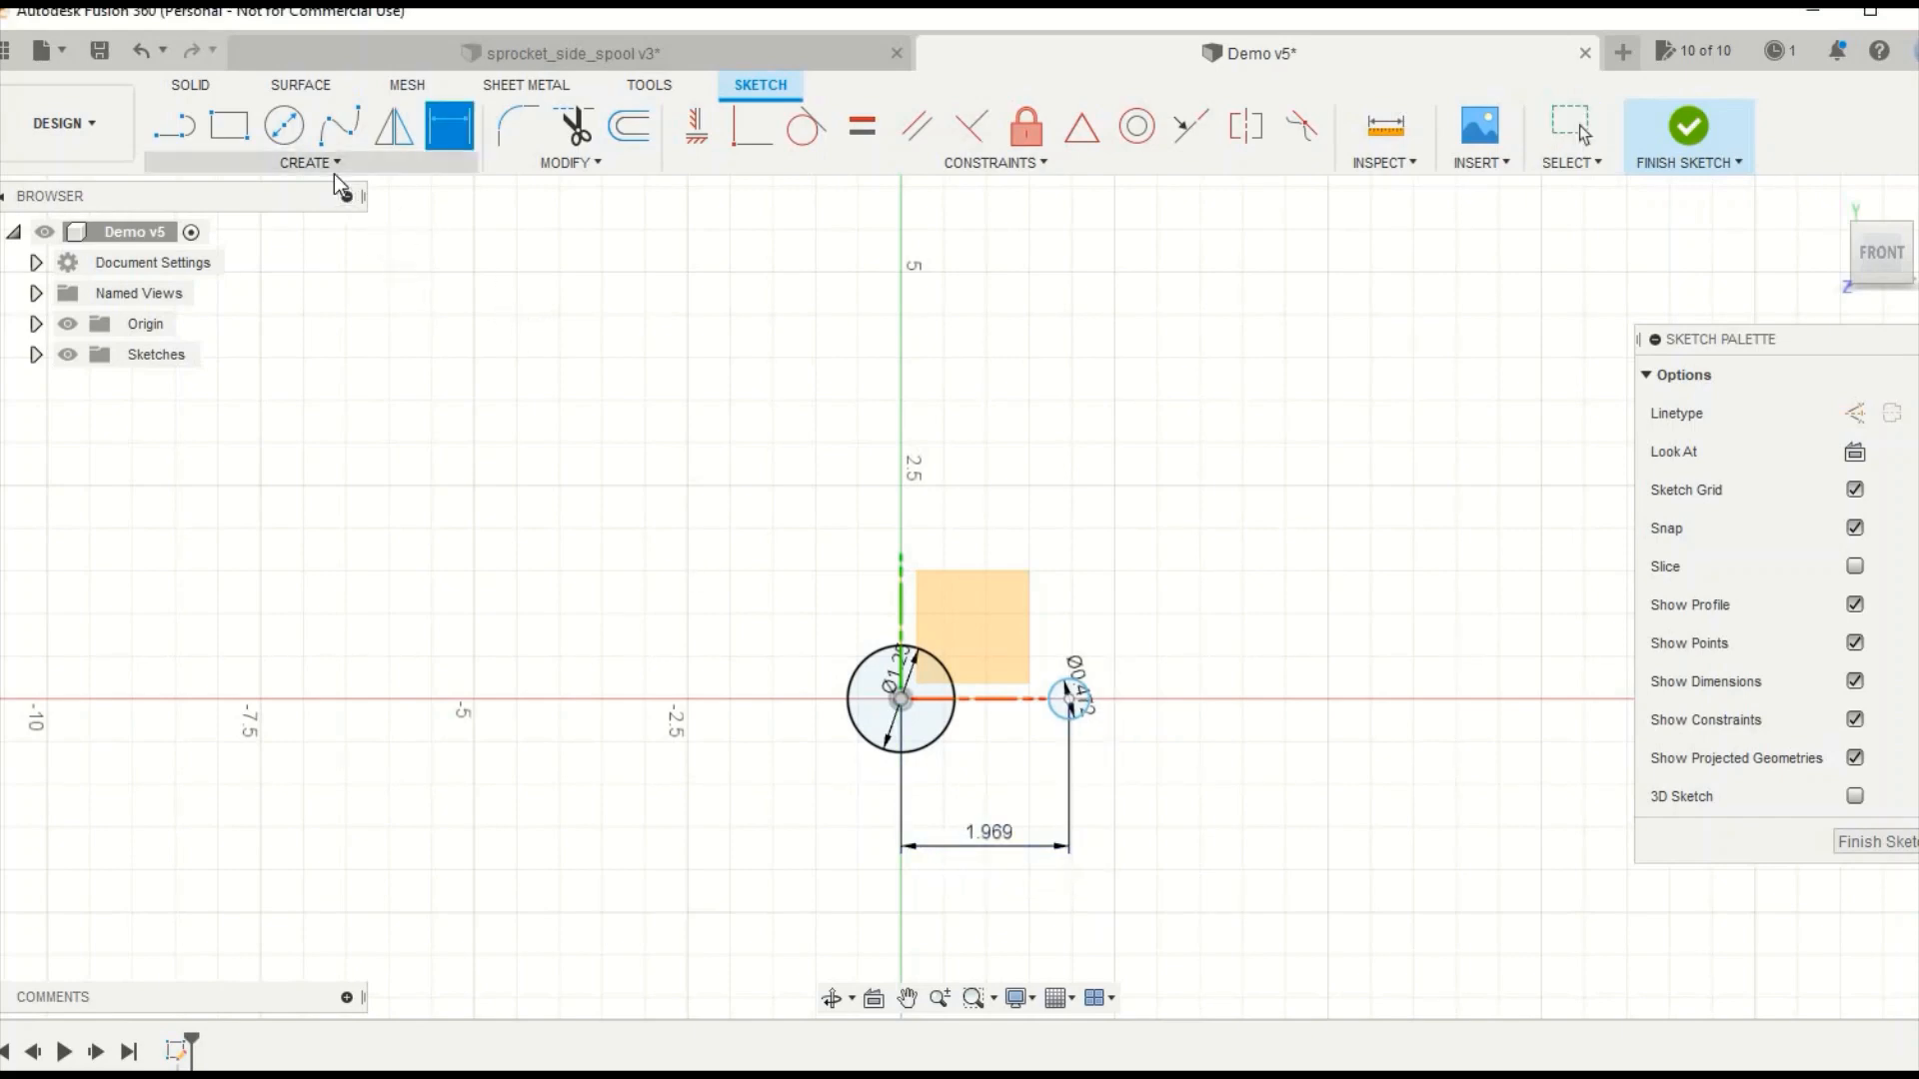
Circular-pattern the small circle about the origin into four bolt holes
{"action": "left_click", "coordinate": [308, 159]}
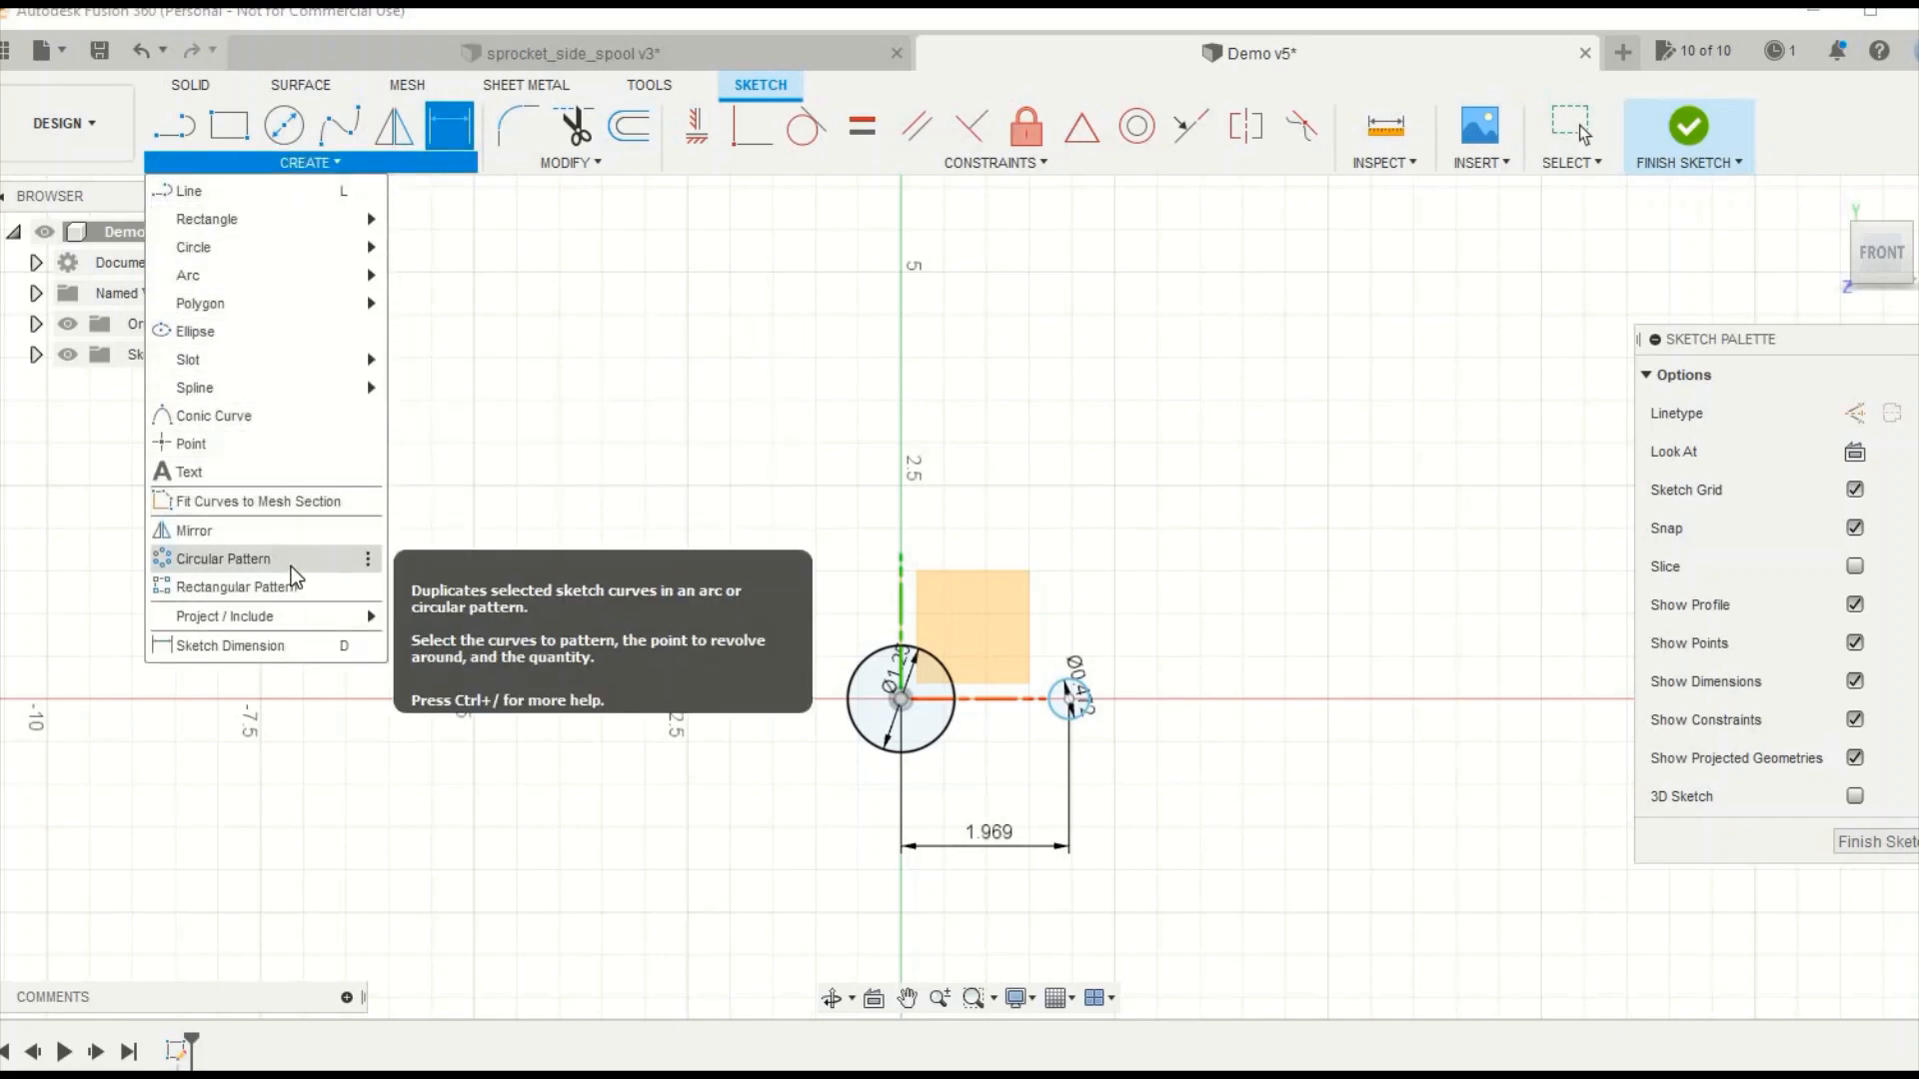
{"action": "left_click", "coordinate": [220, 560]}
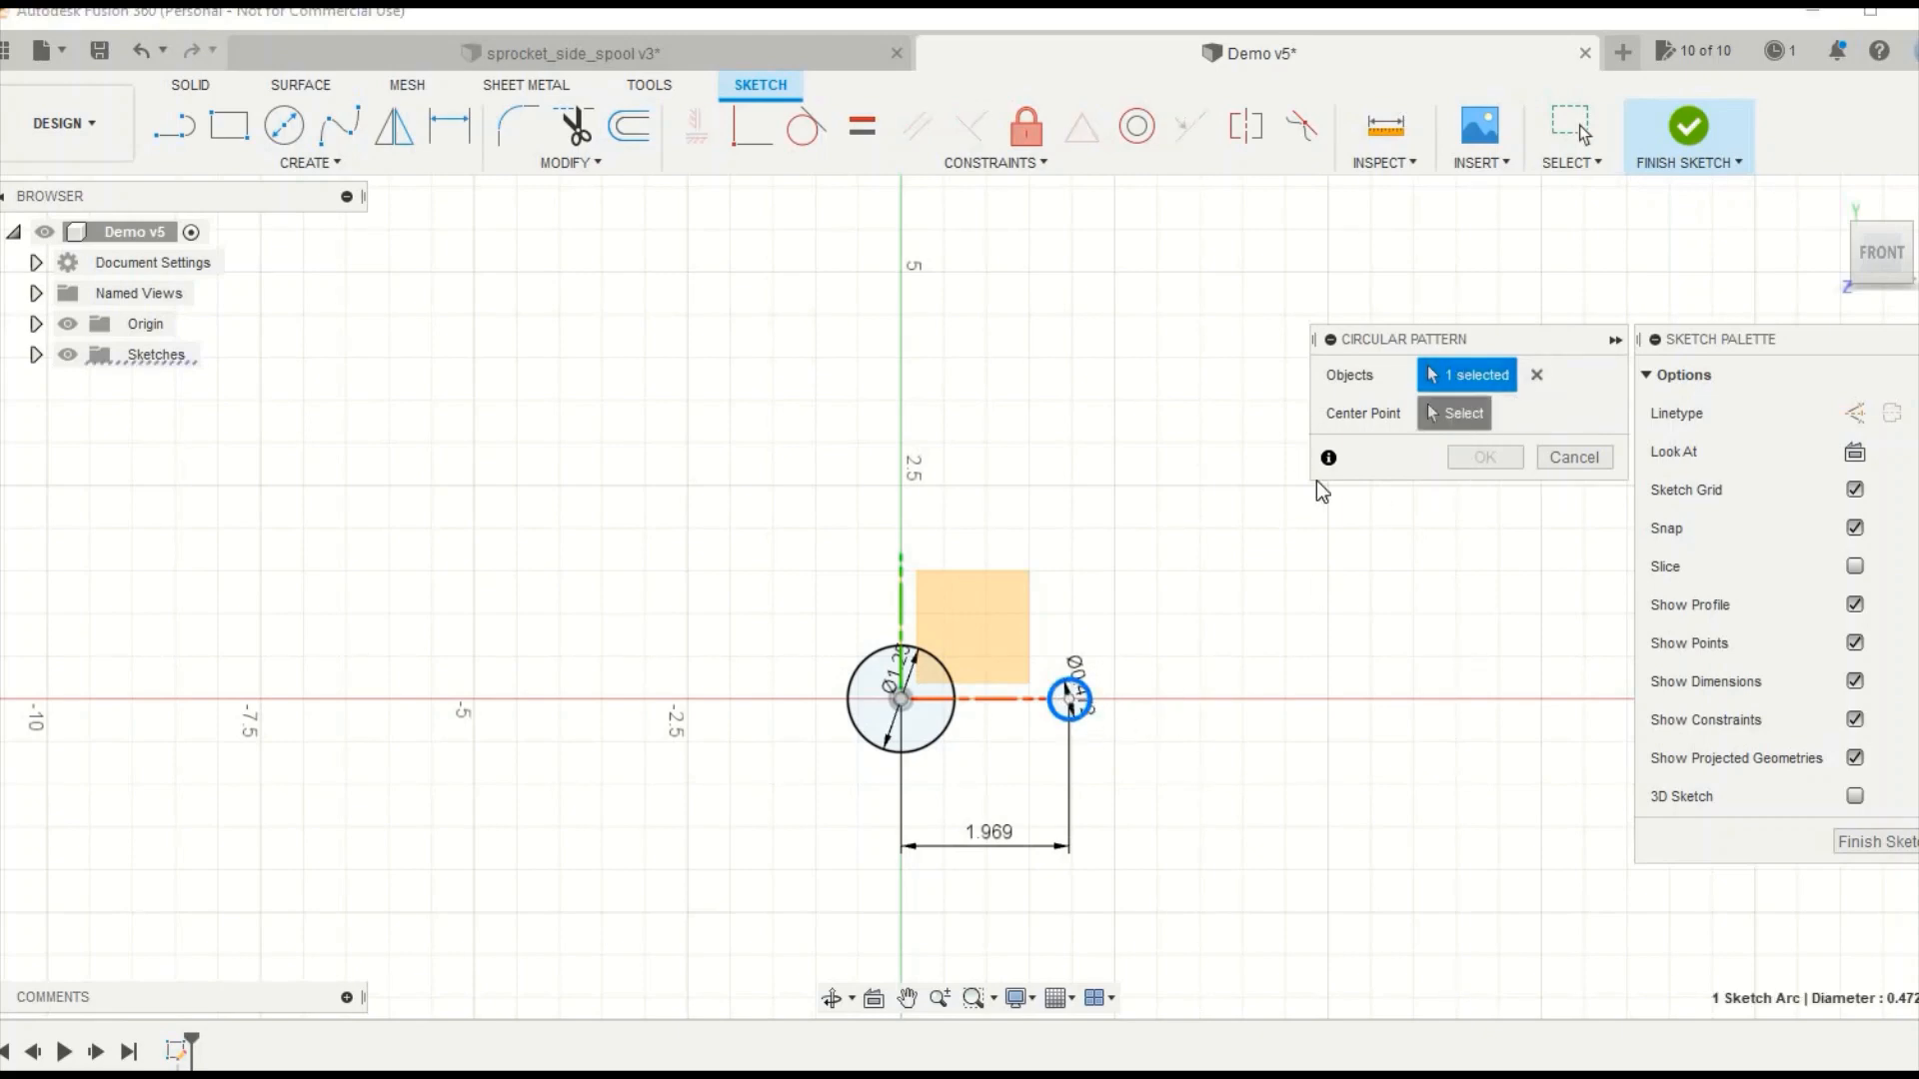
{"action": "left_click", "coordinate": [896, 717]}
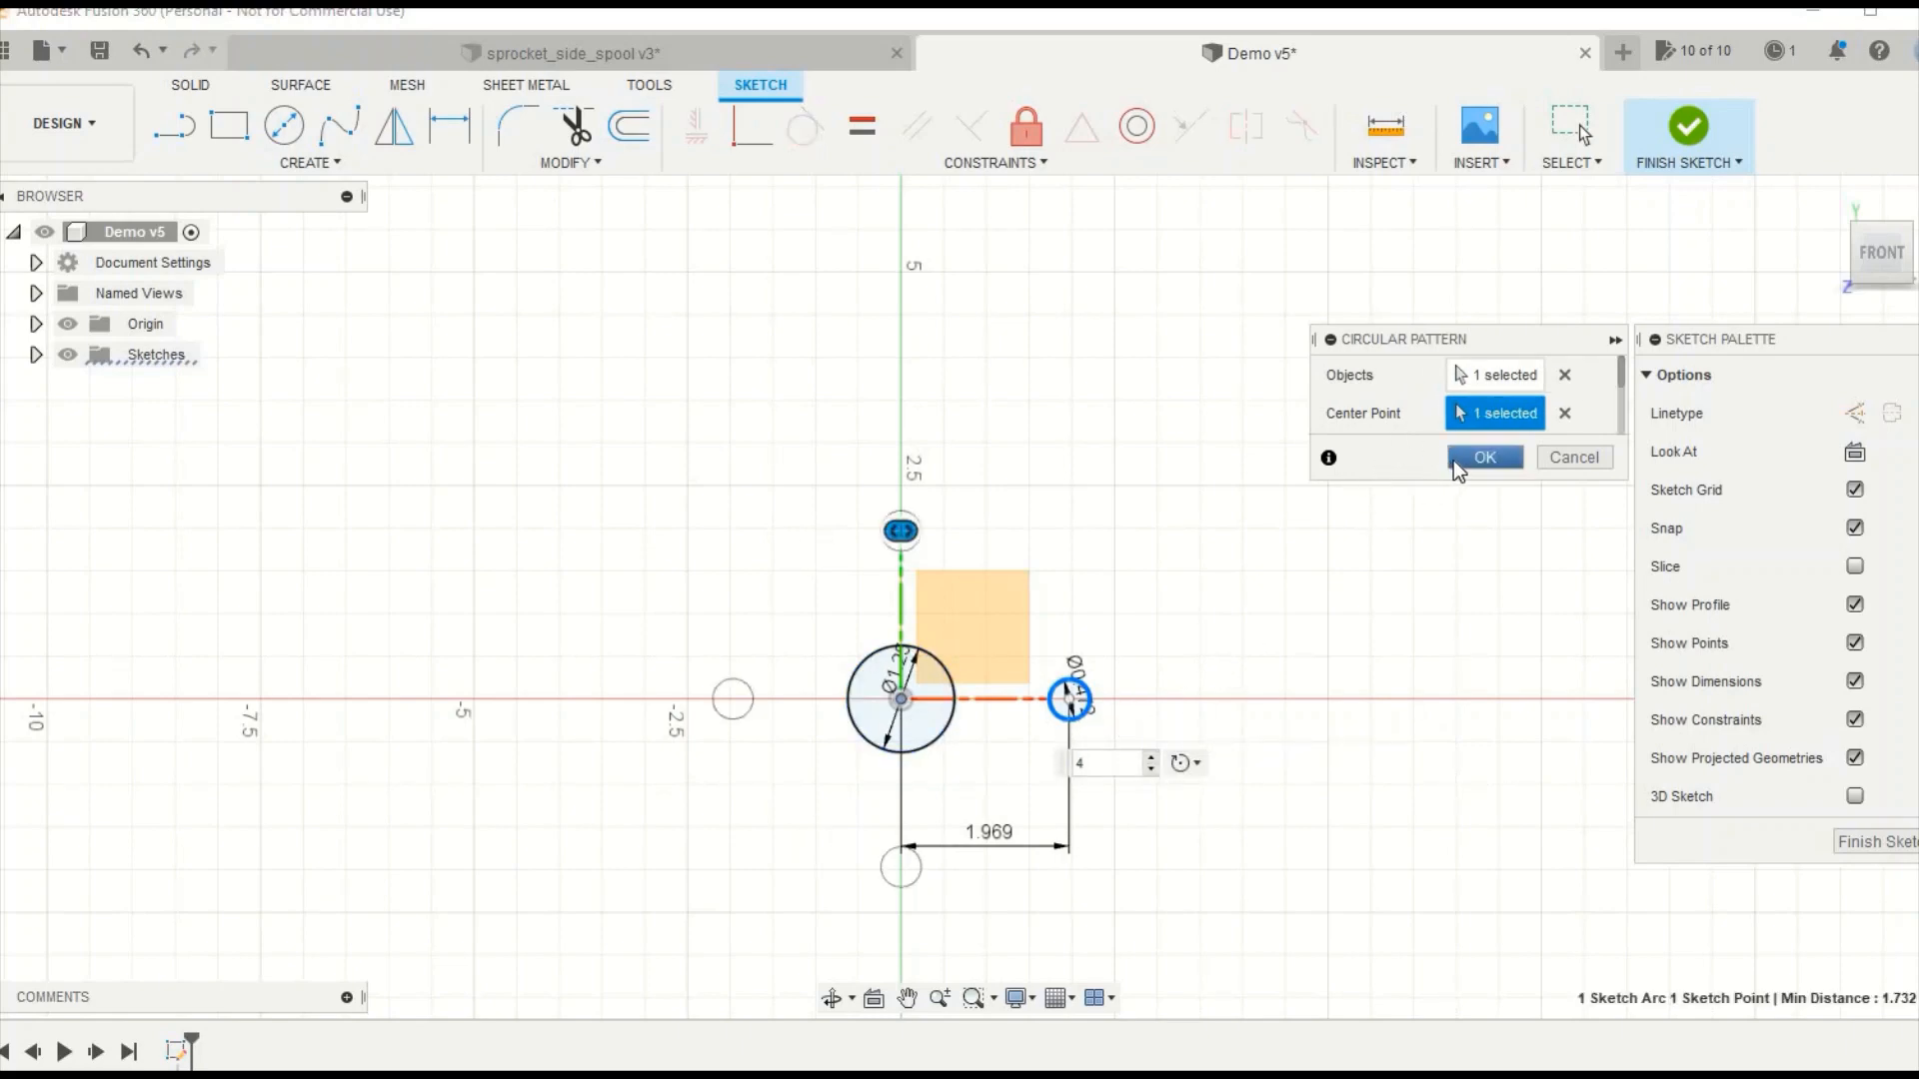
{"action": "left_click", "coordinate": [1485, 456]}
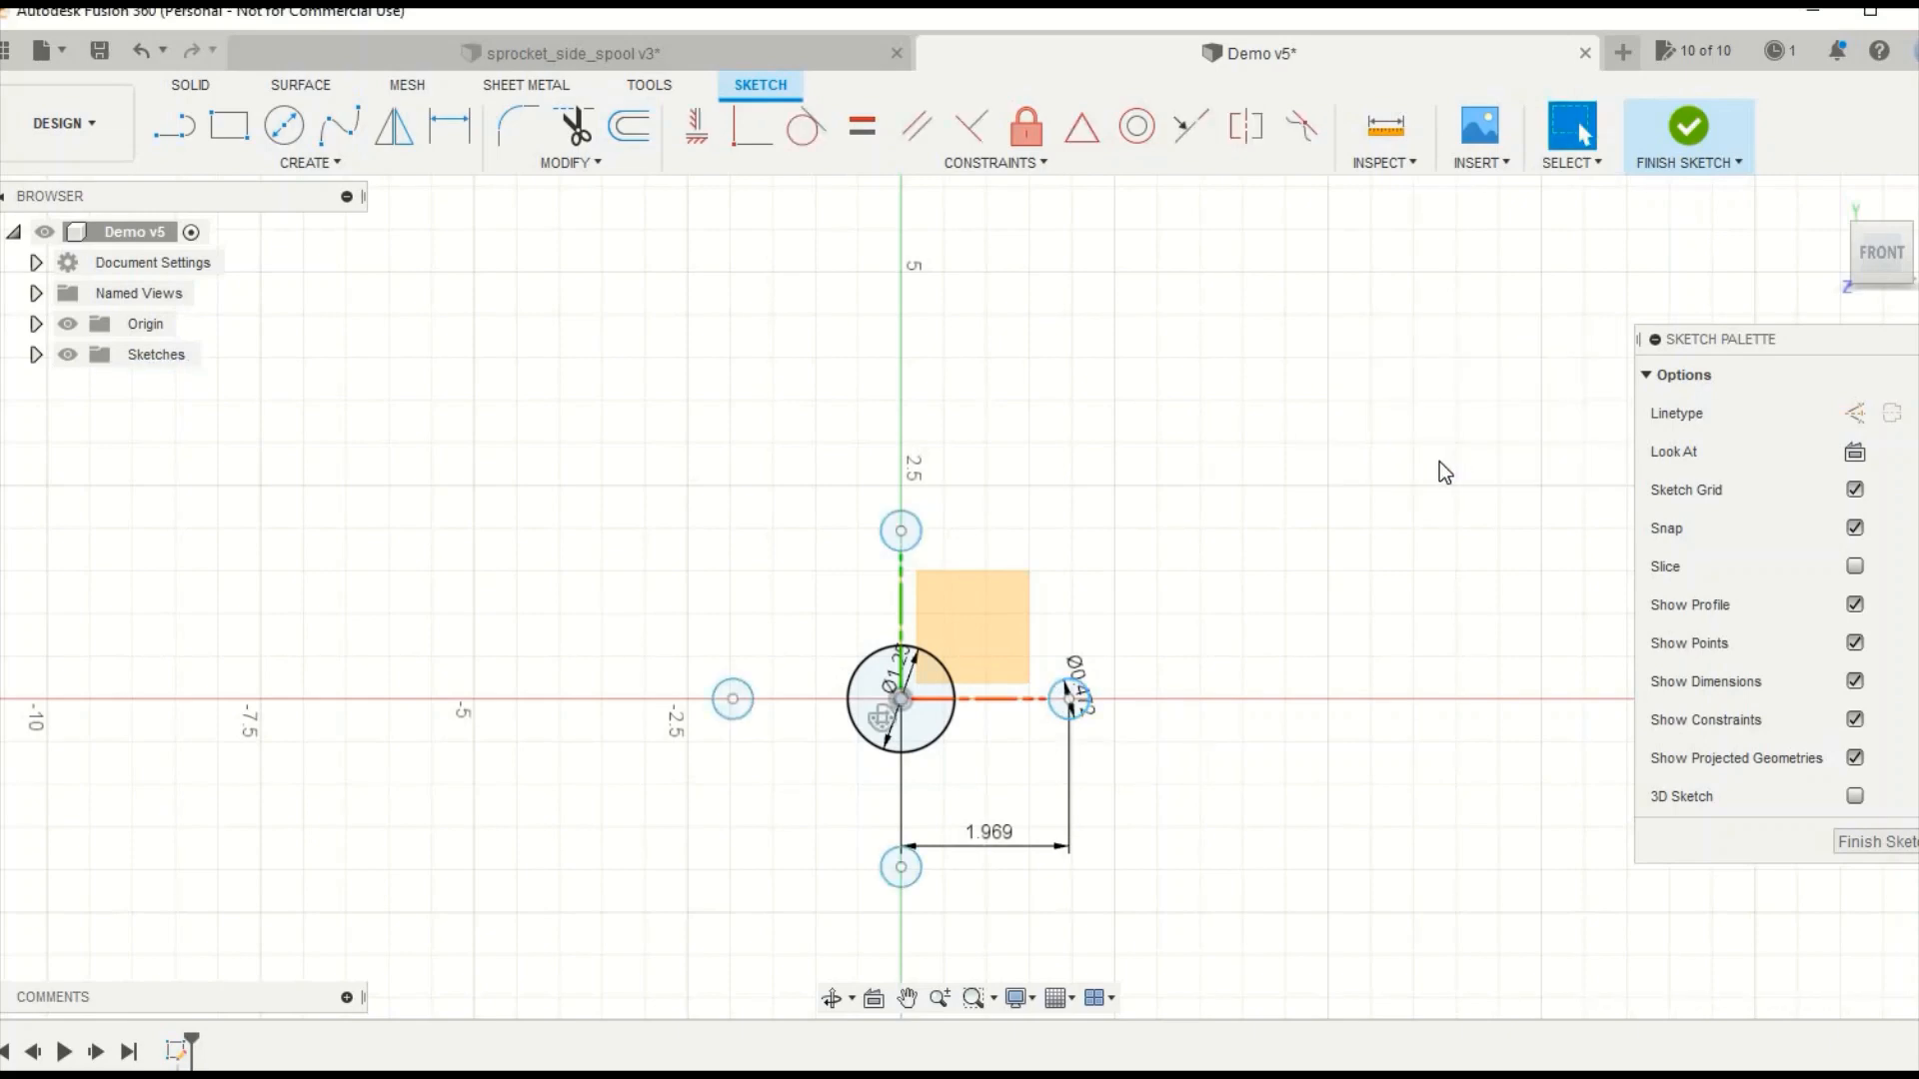
{"action": "mouse_move", "coordinate": [1227, 510]}
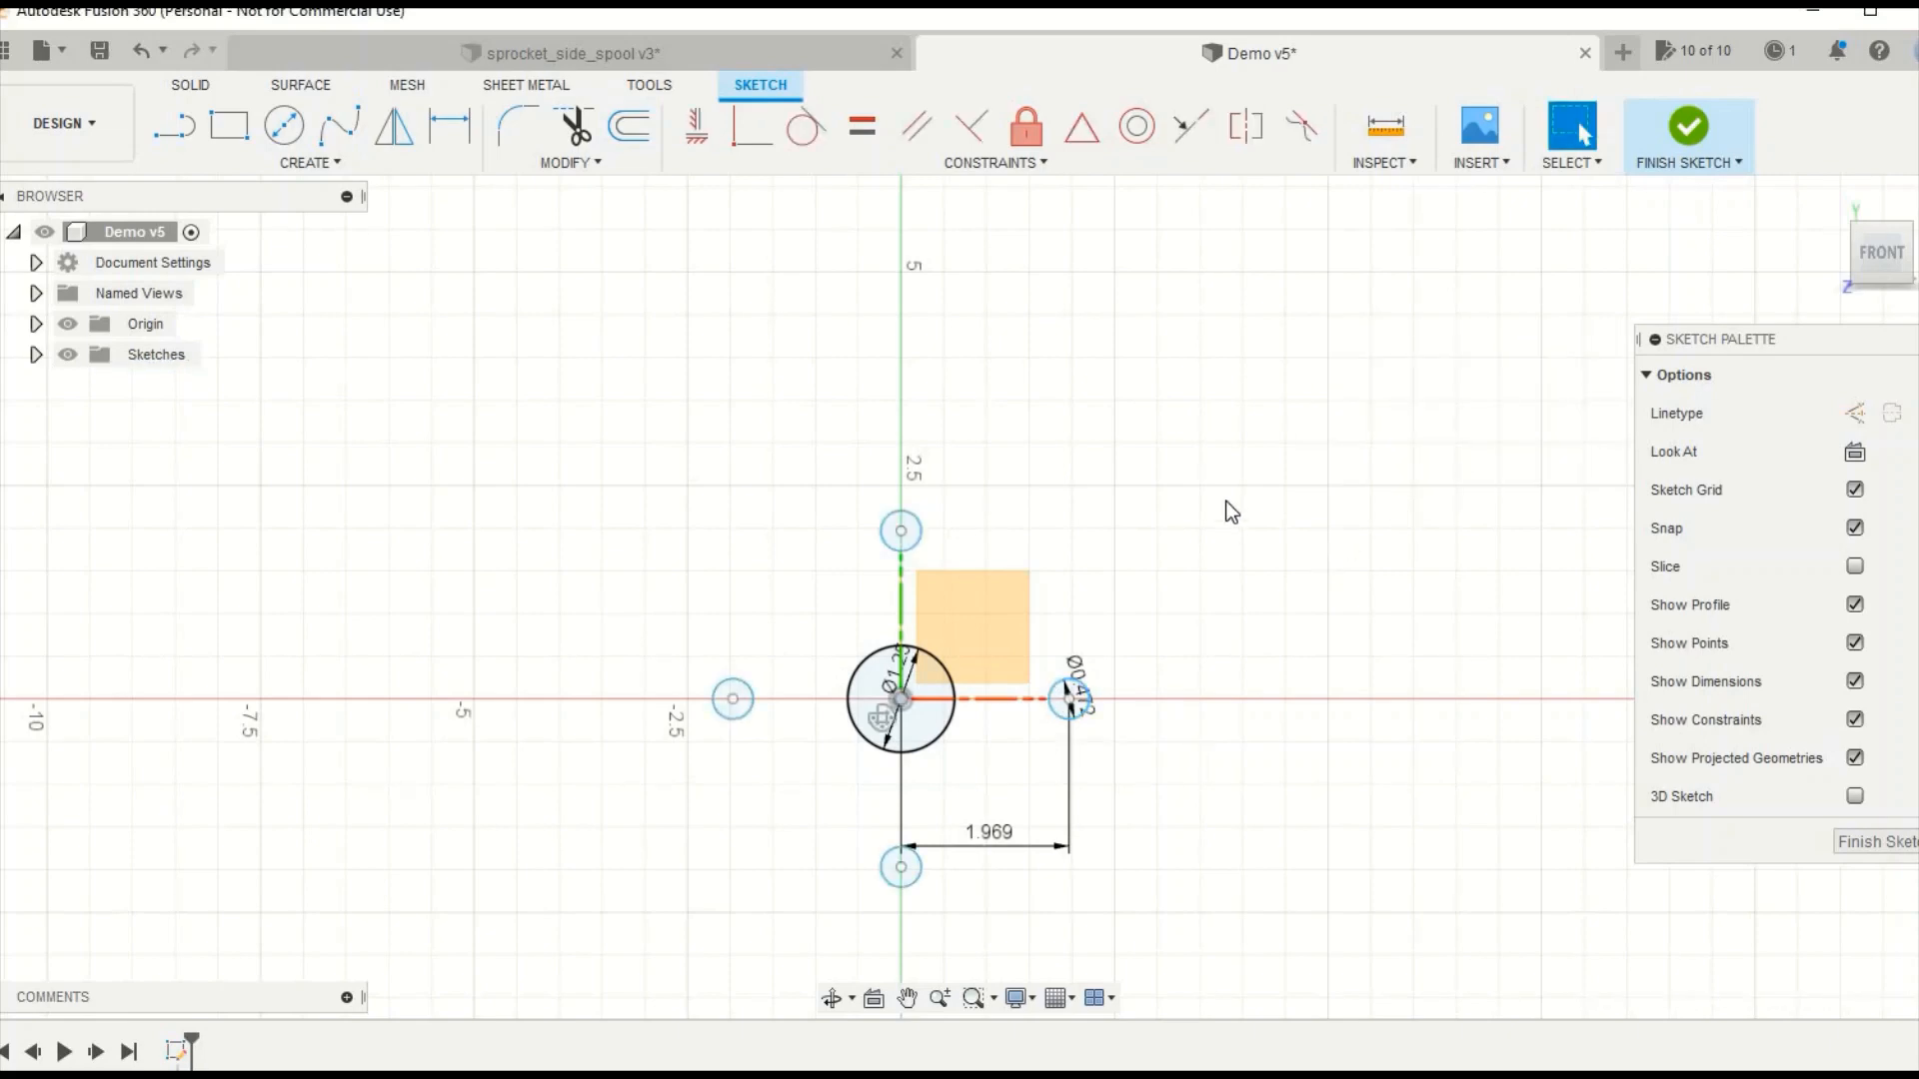
{"action": "mouse_move", "coordinate": [1203, 503]}
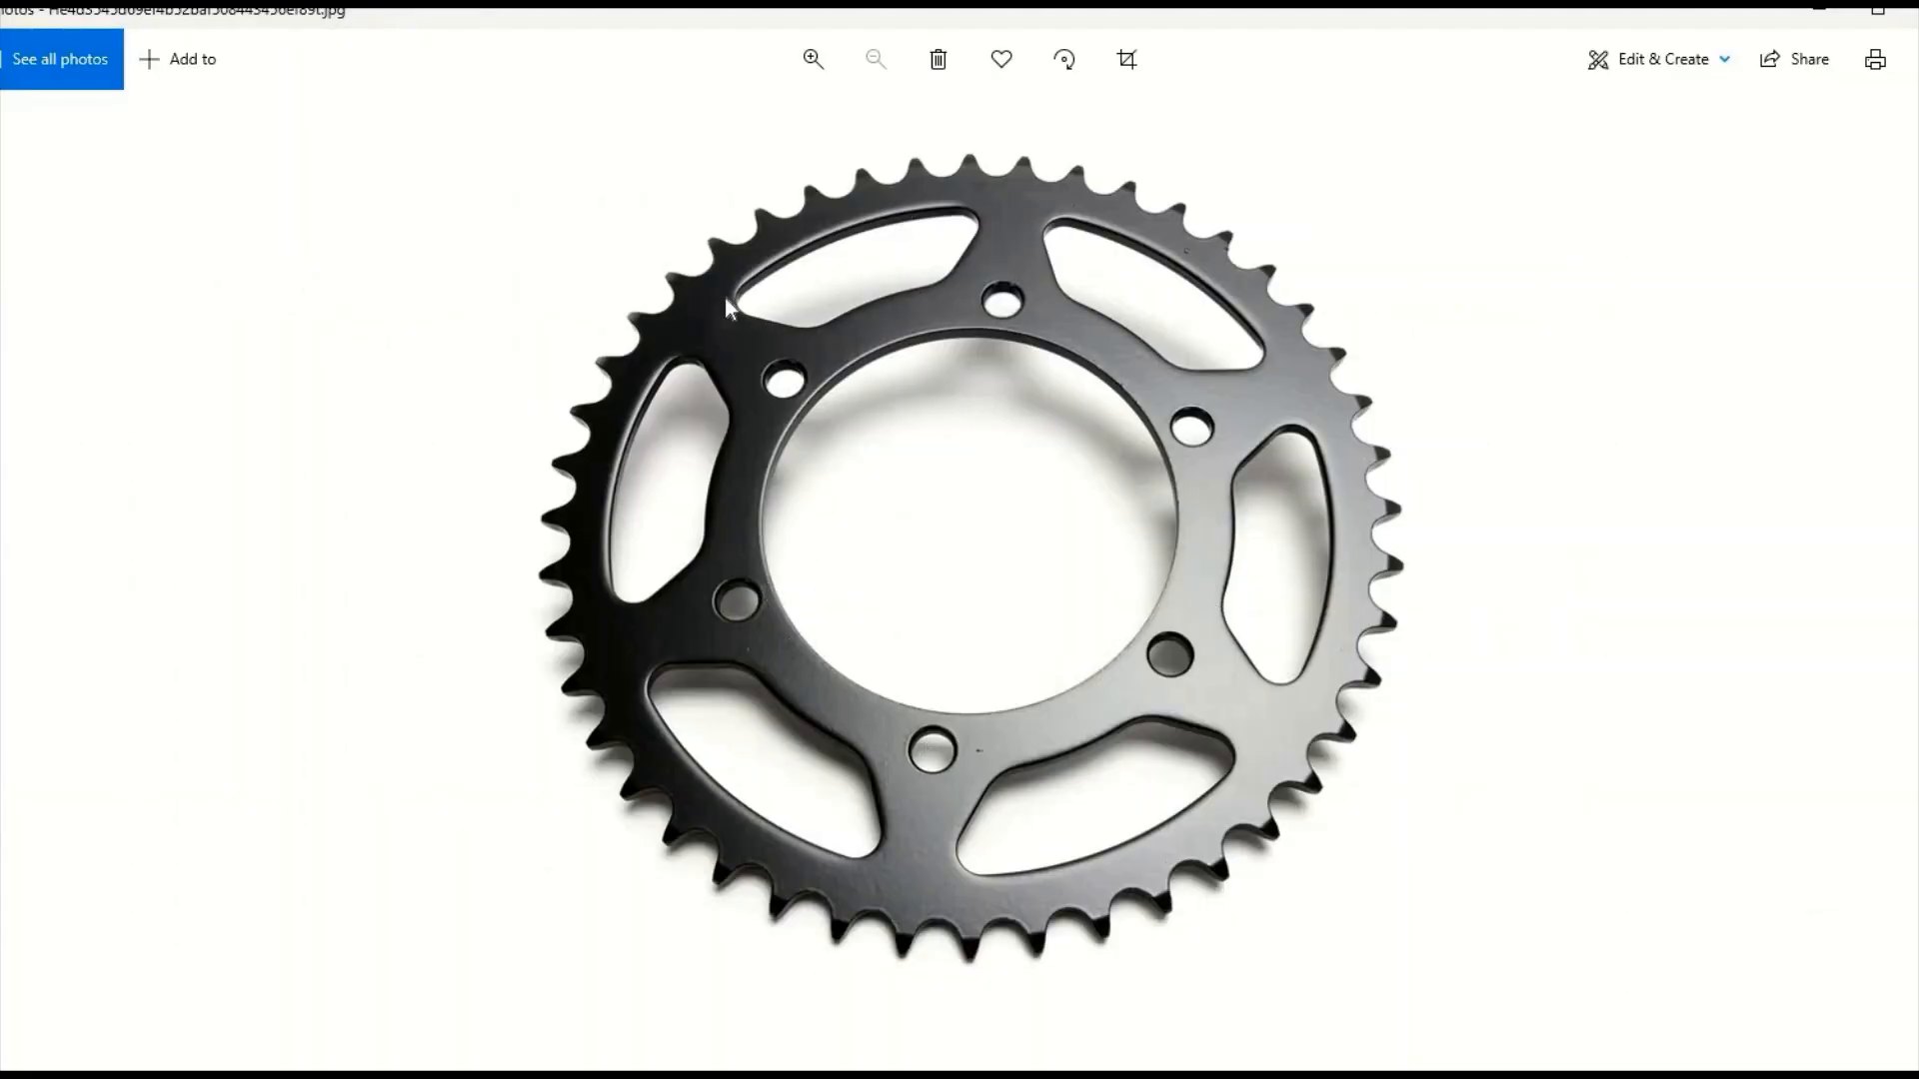
{"action": "mouse_move", "coordinate": [975, 564]}
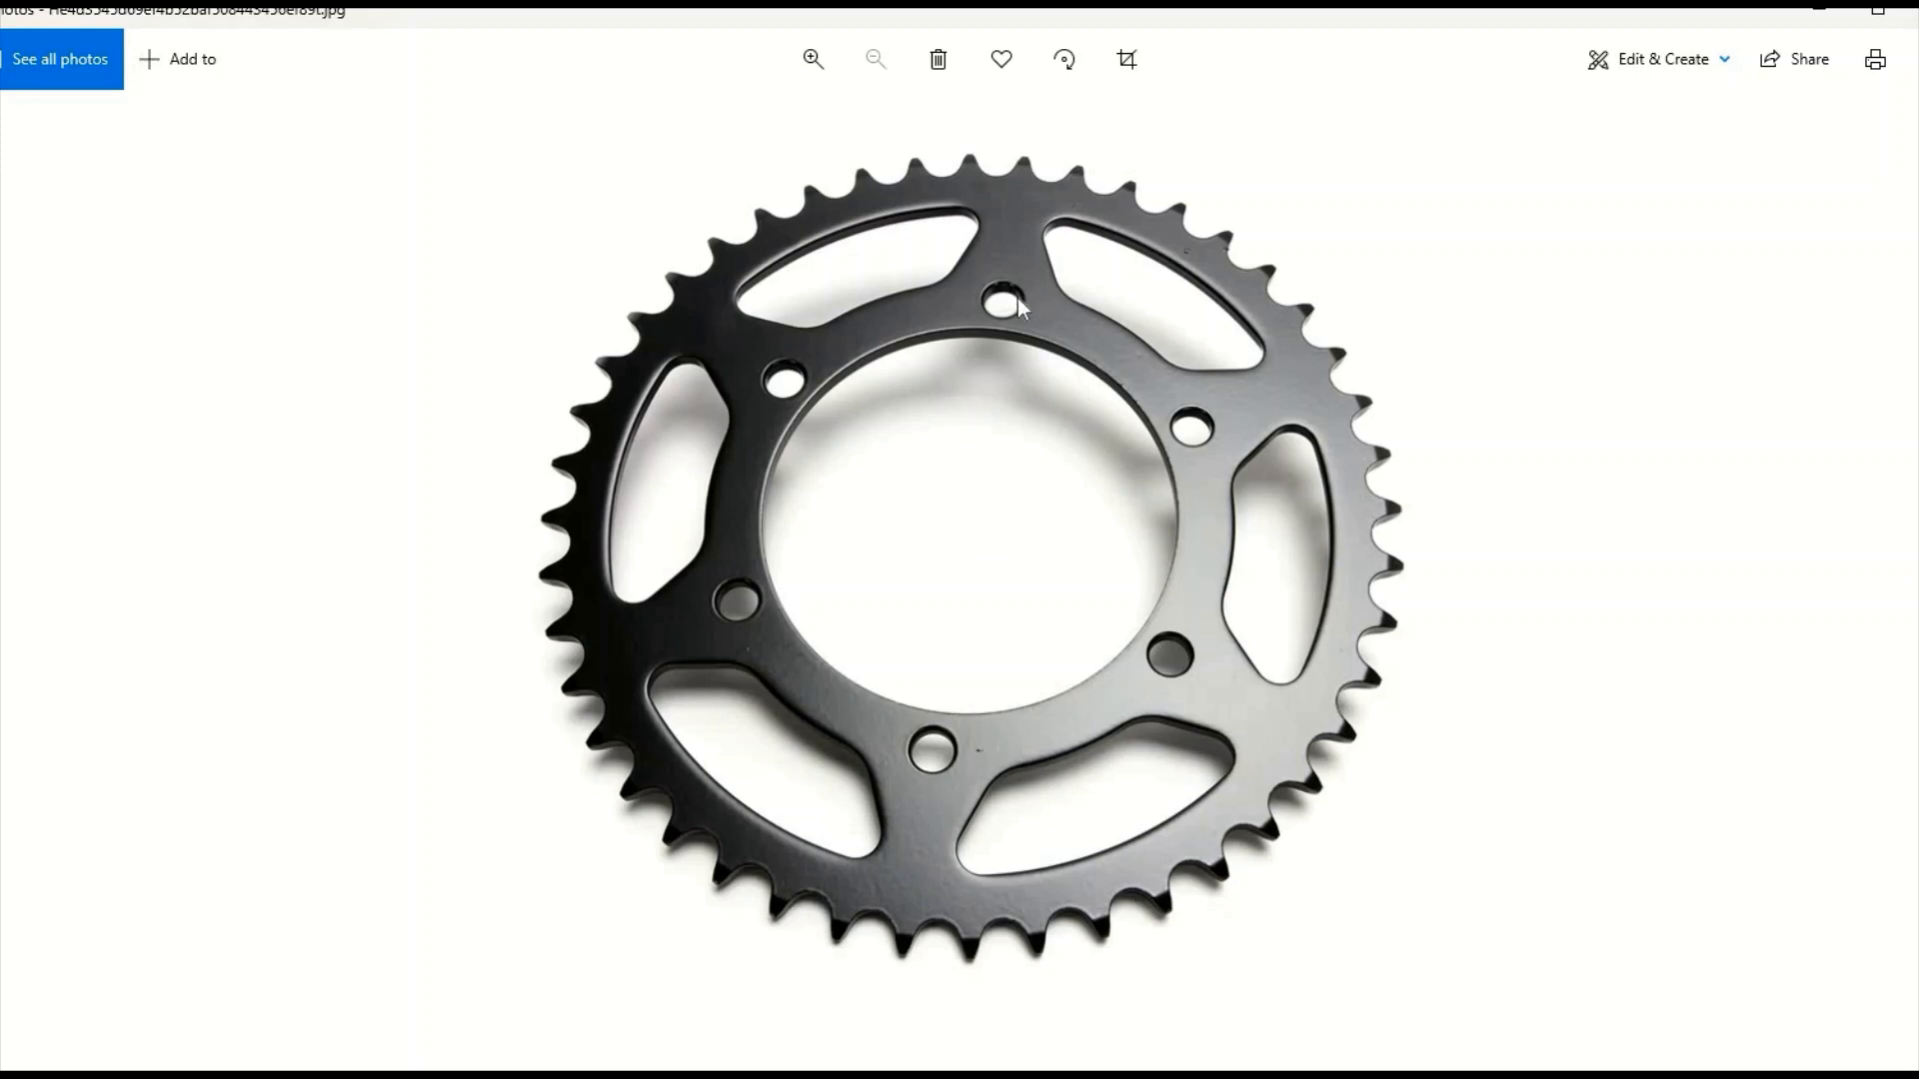
{"action": "mouse_move", "coordinate": [939, 796]}
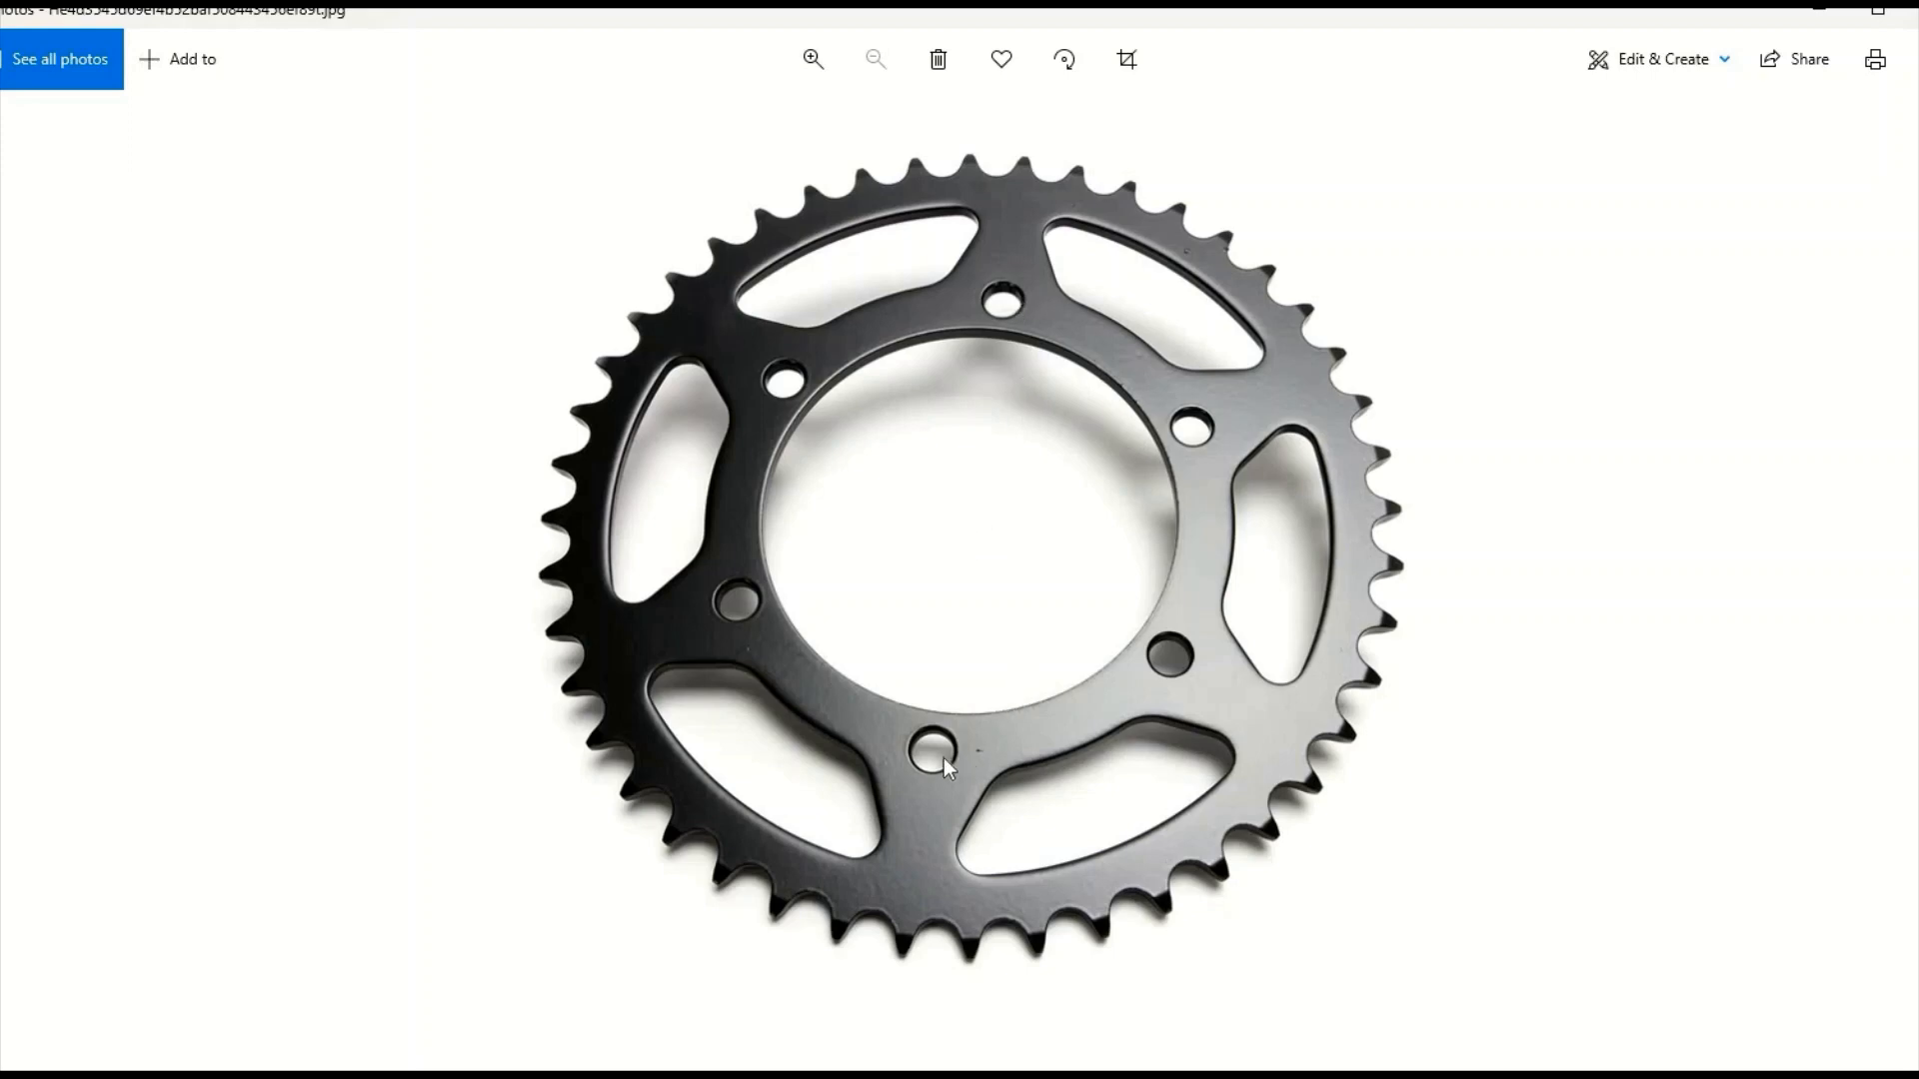
{"action": "mouse_move", "coordinate": [972, 412]}
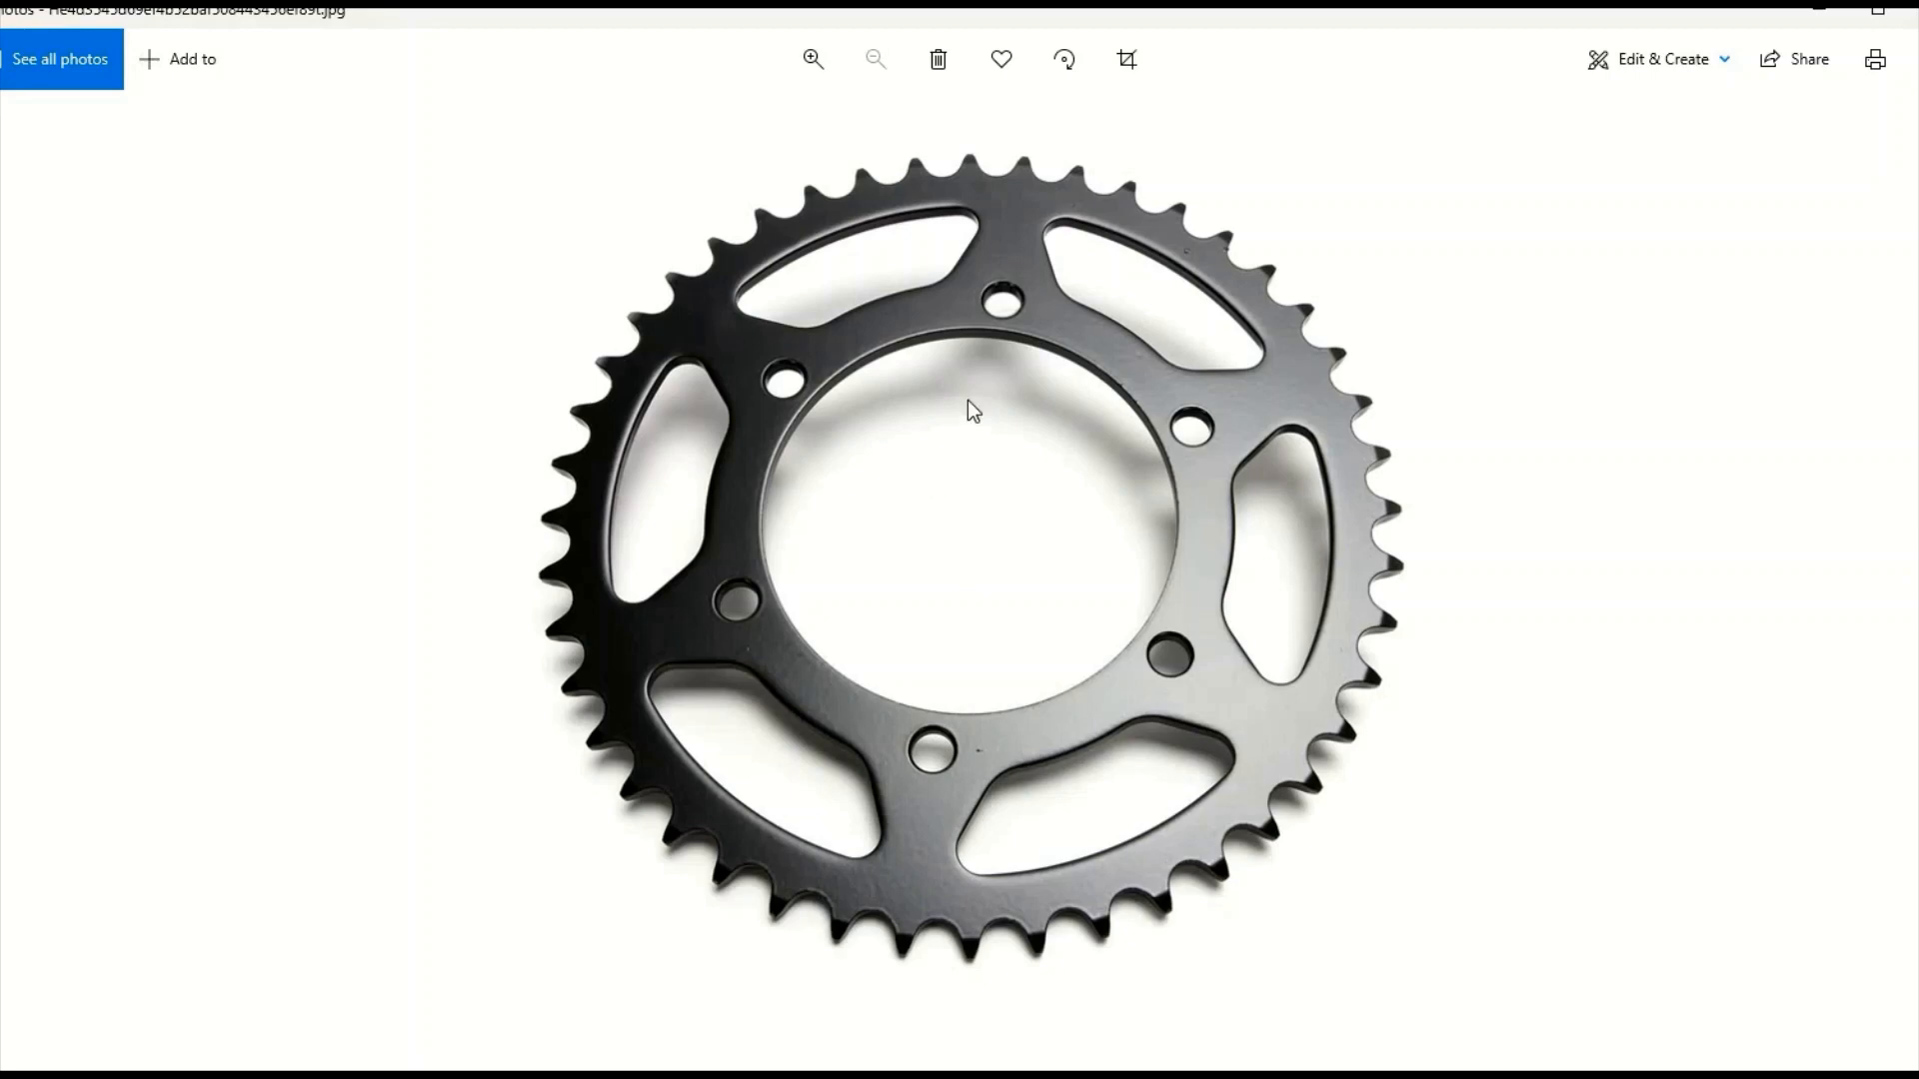
{"action": "mouse_move", "coordinate": [860, 749]}
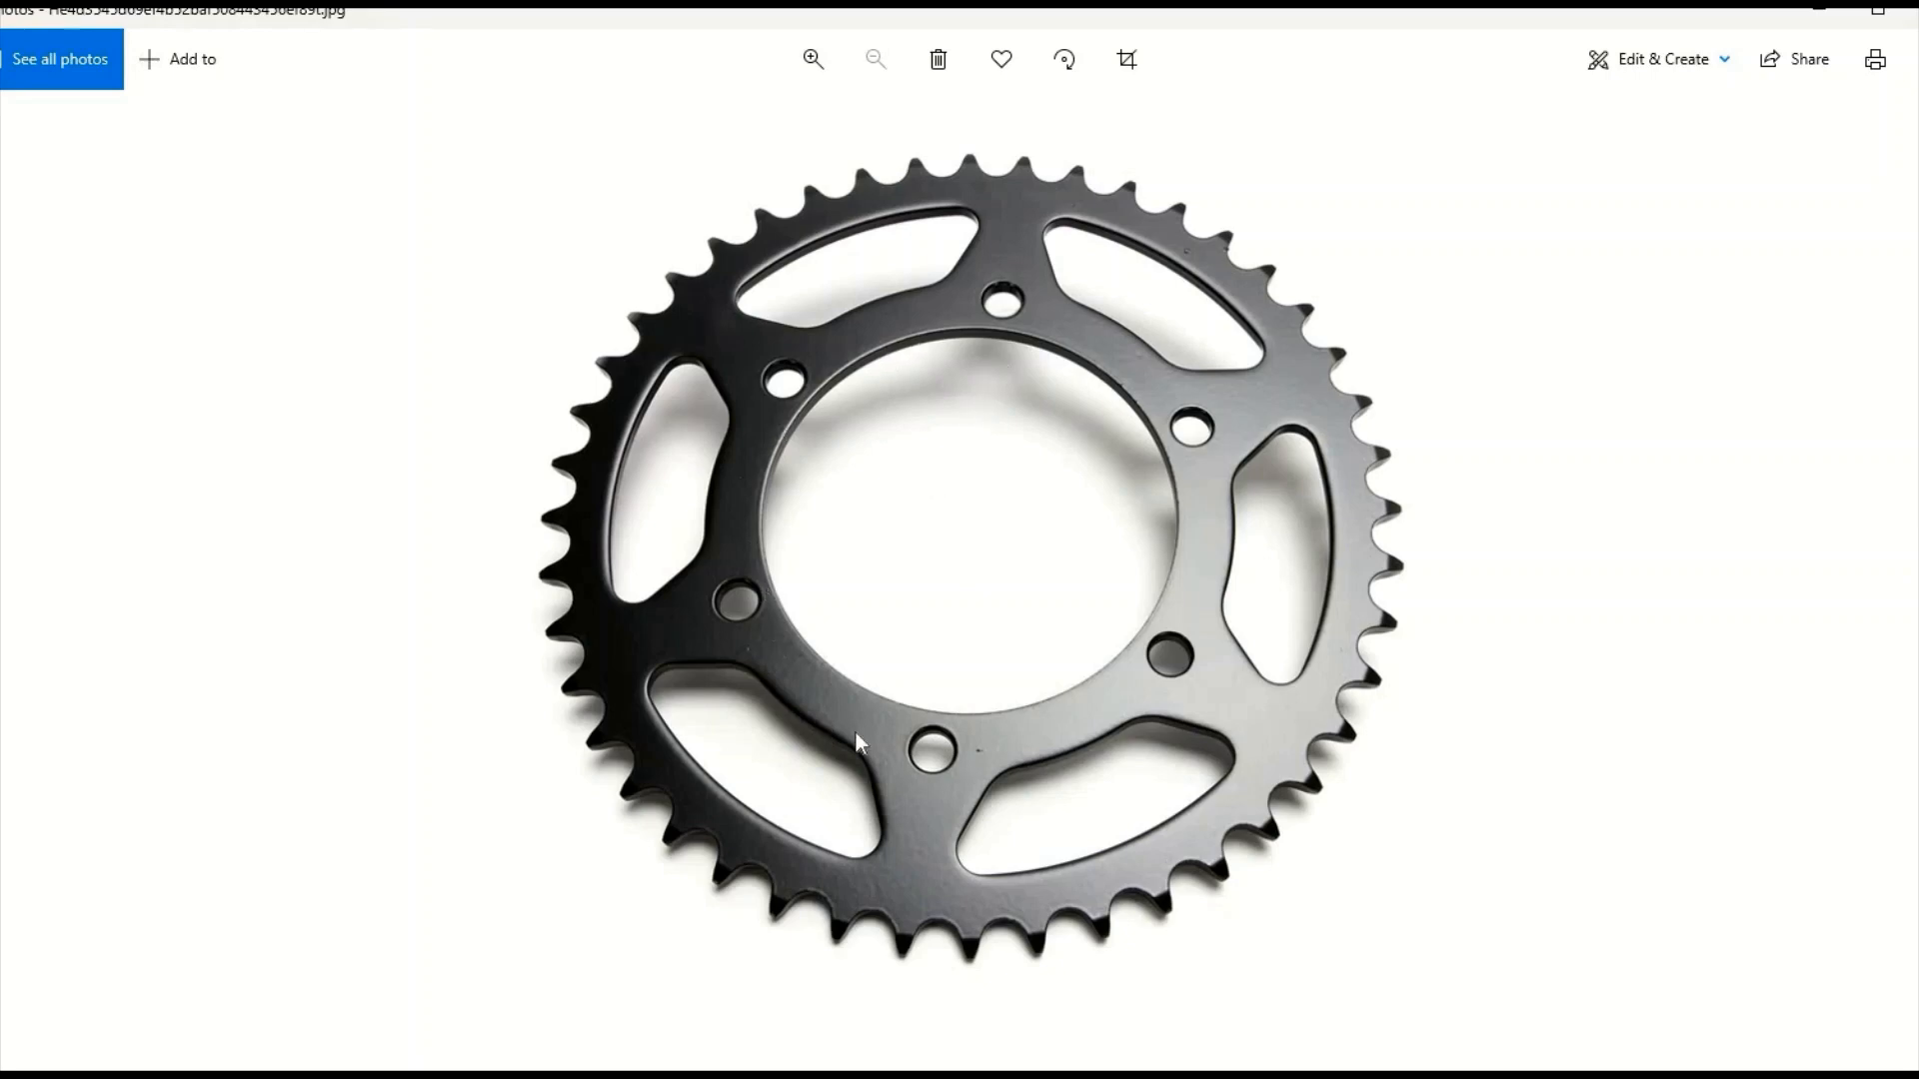
{"action": "mouse_move", "coordinate": [1073, 372]}
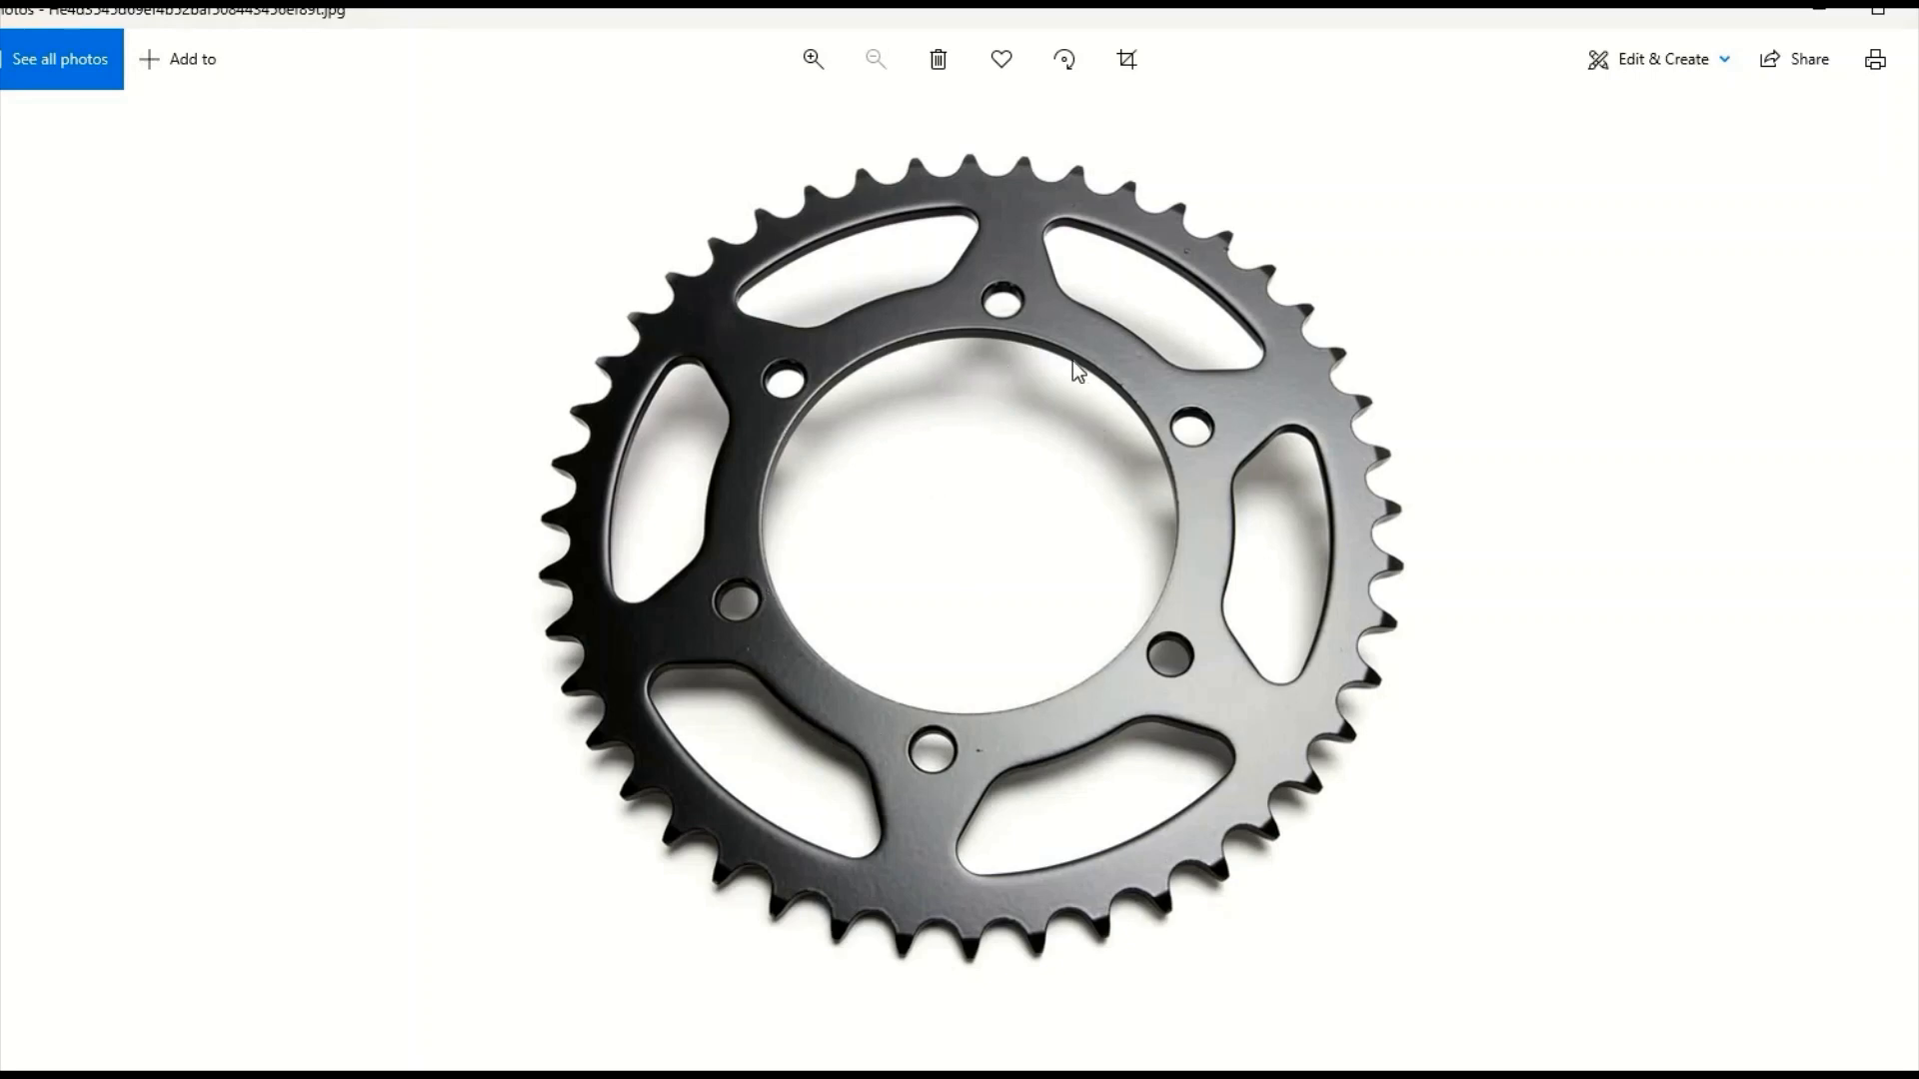
{"action": "mouse_move", "coordinate": [1215, 450]}
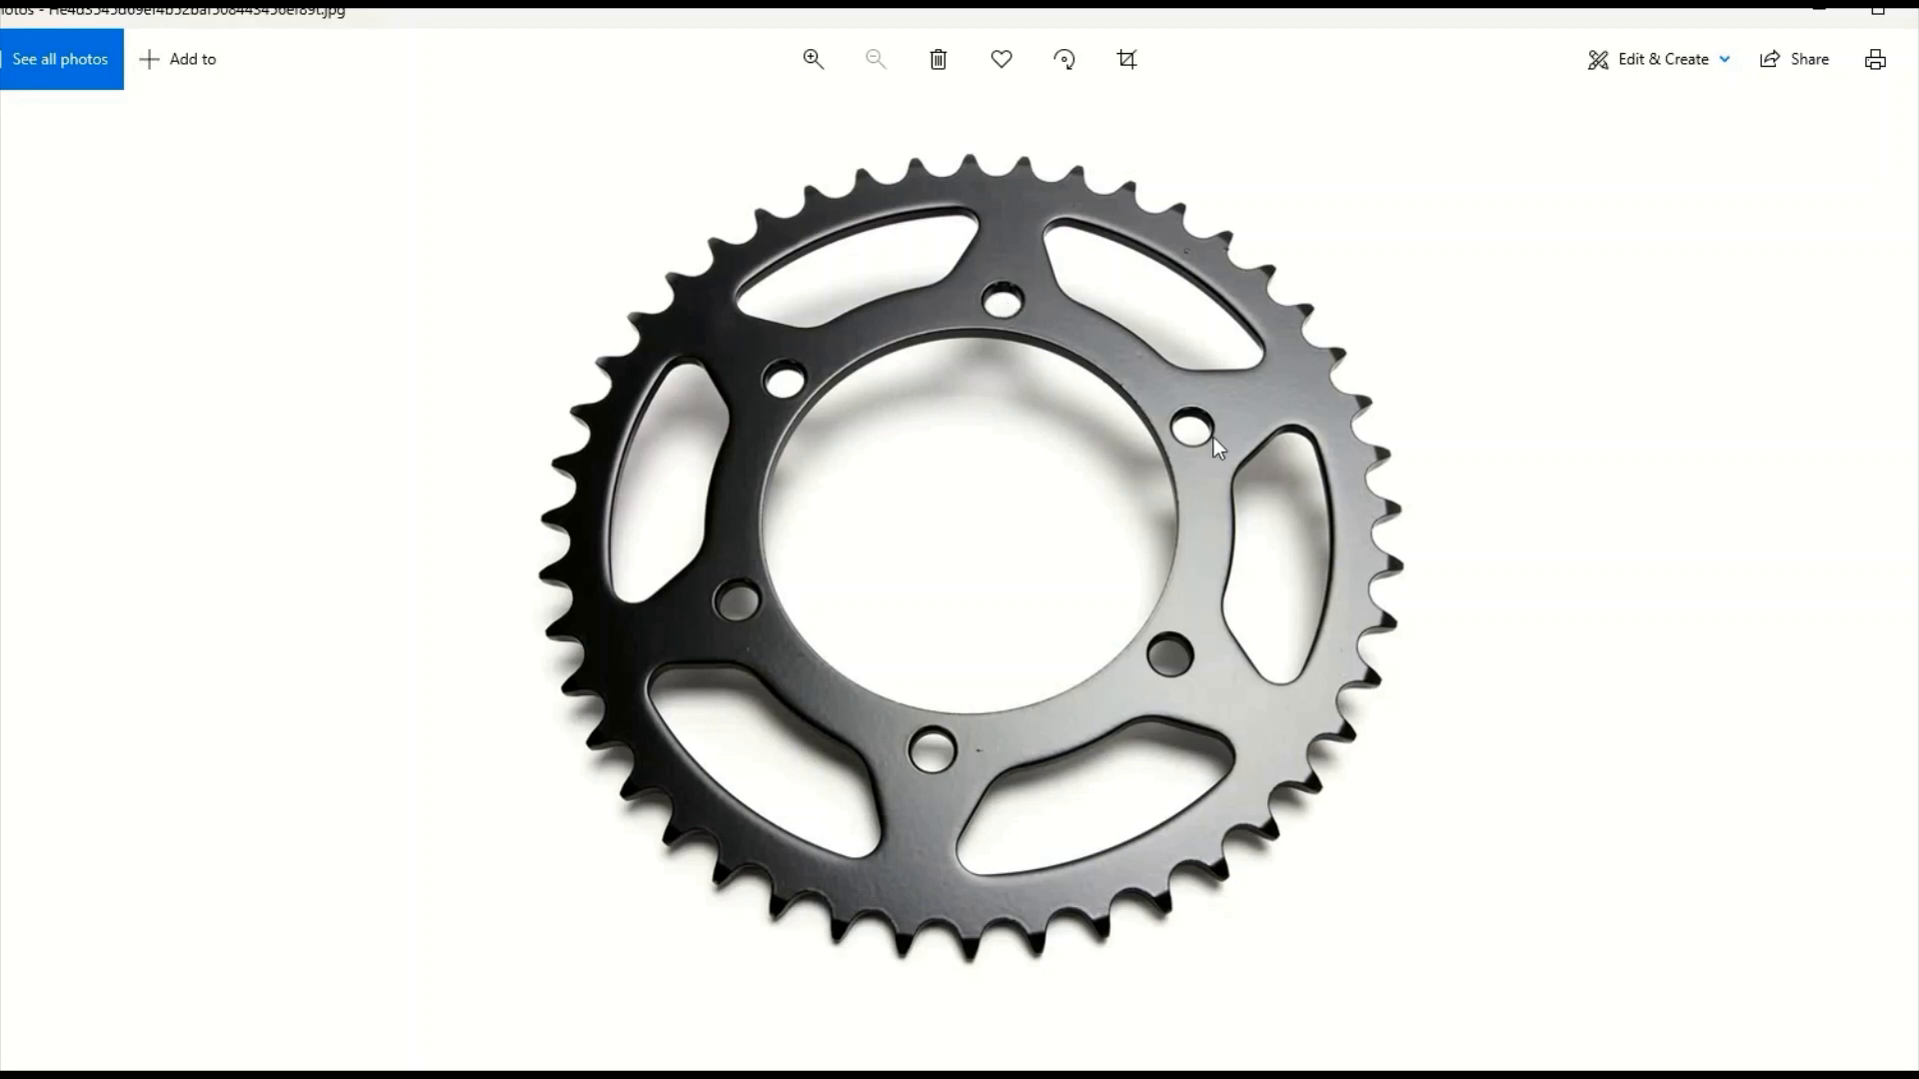
{"action": "mouse_move", "coordinate": [1055, 314]}
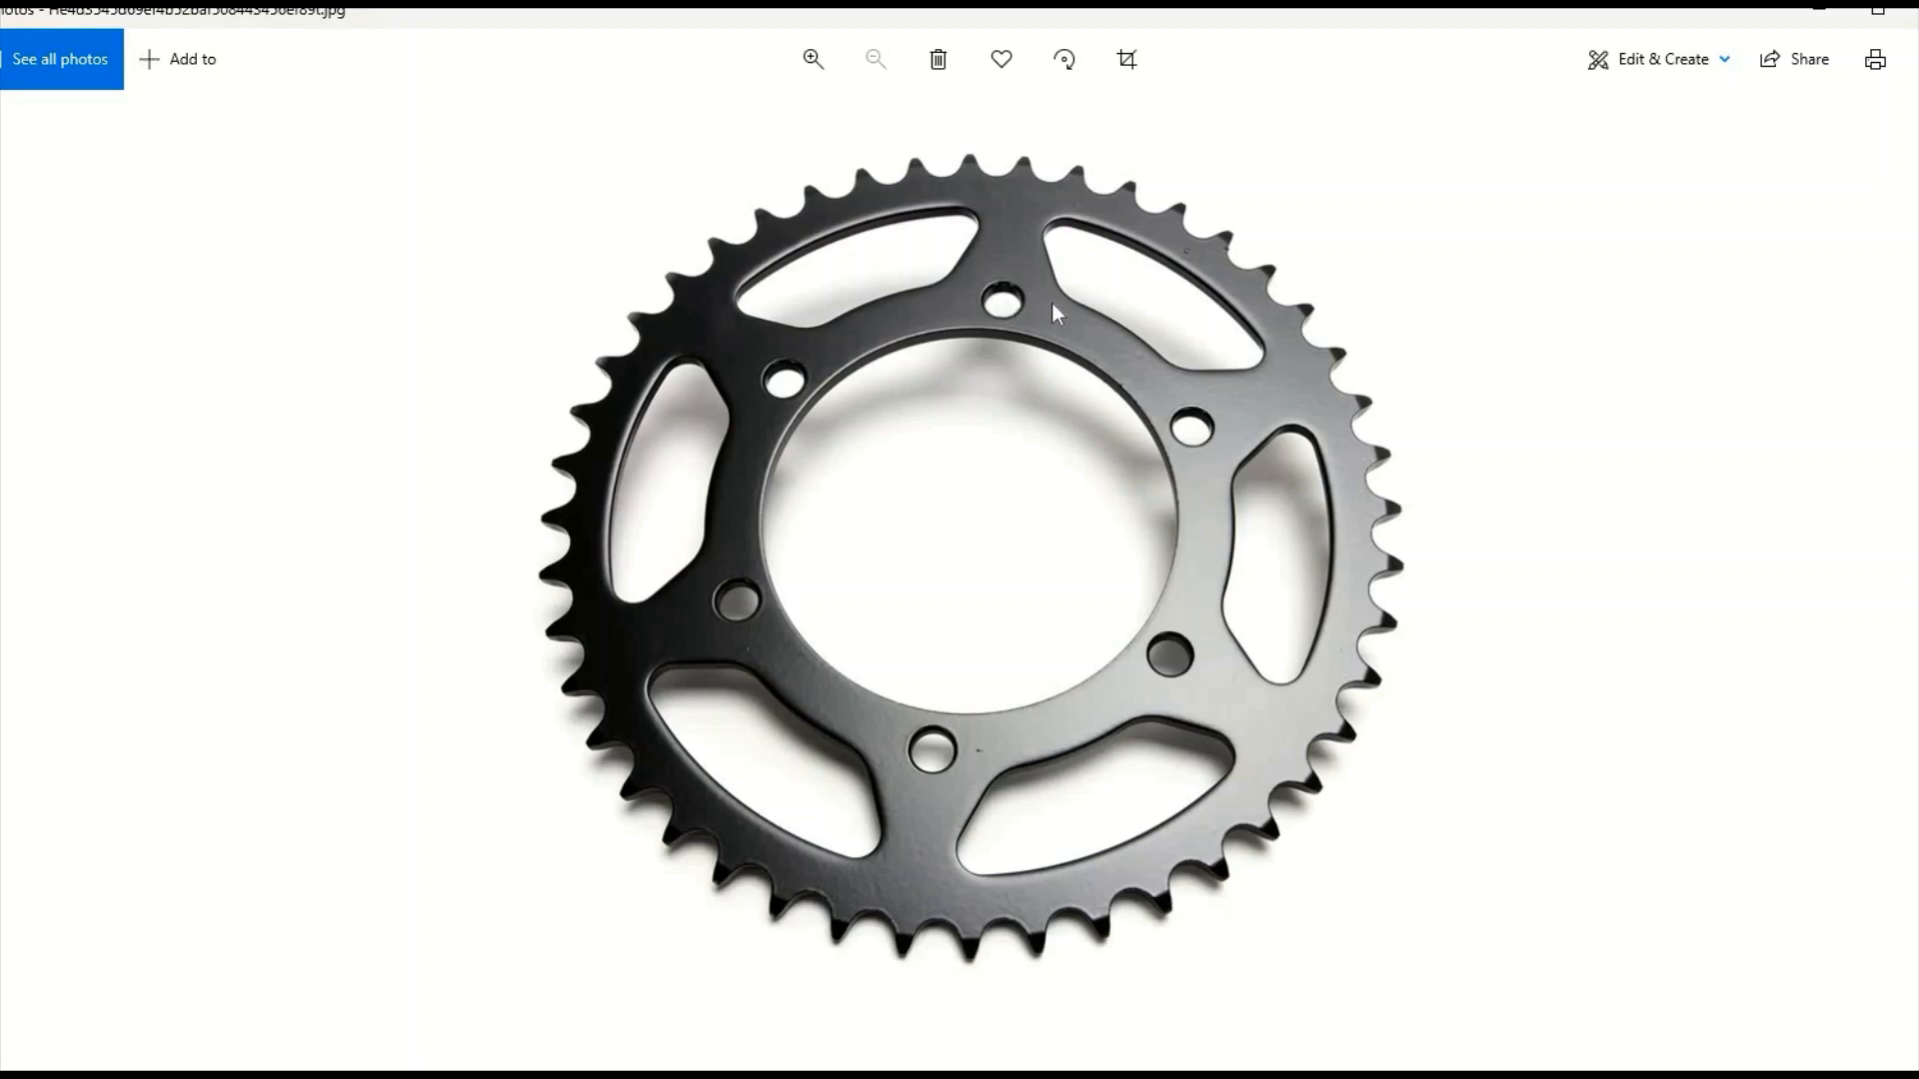
{"action": "mouse_move", "coordinate": [1063, 340]}
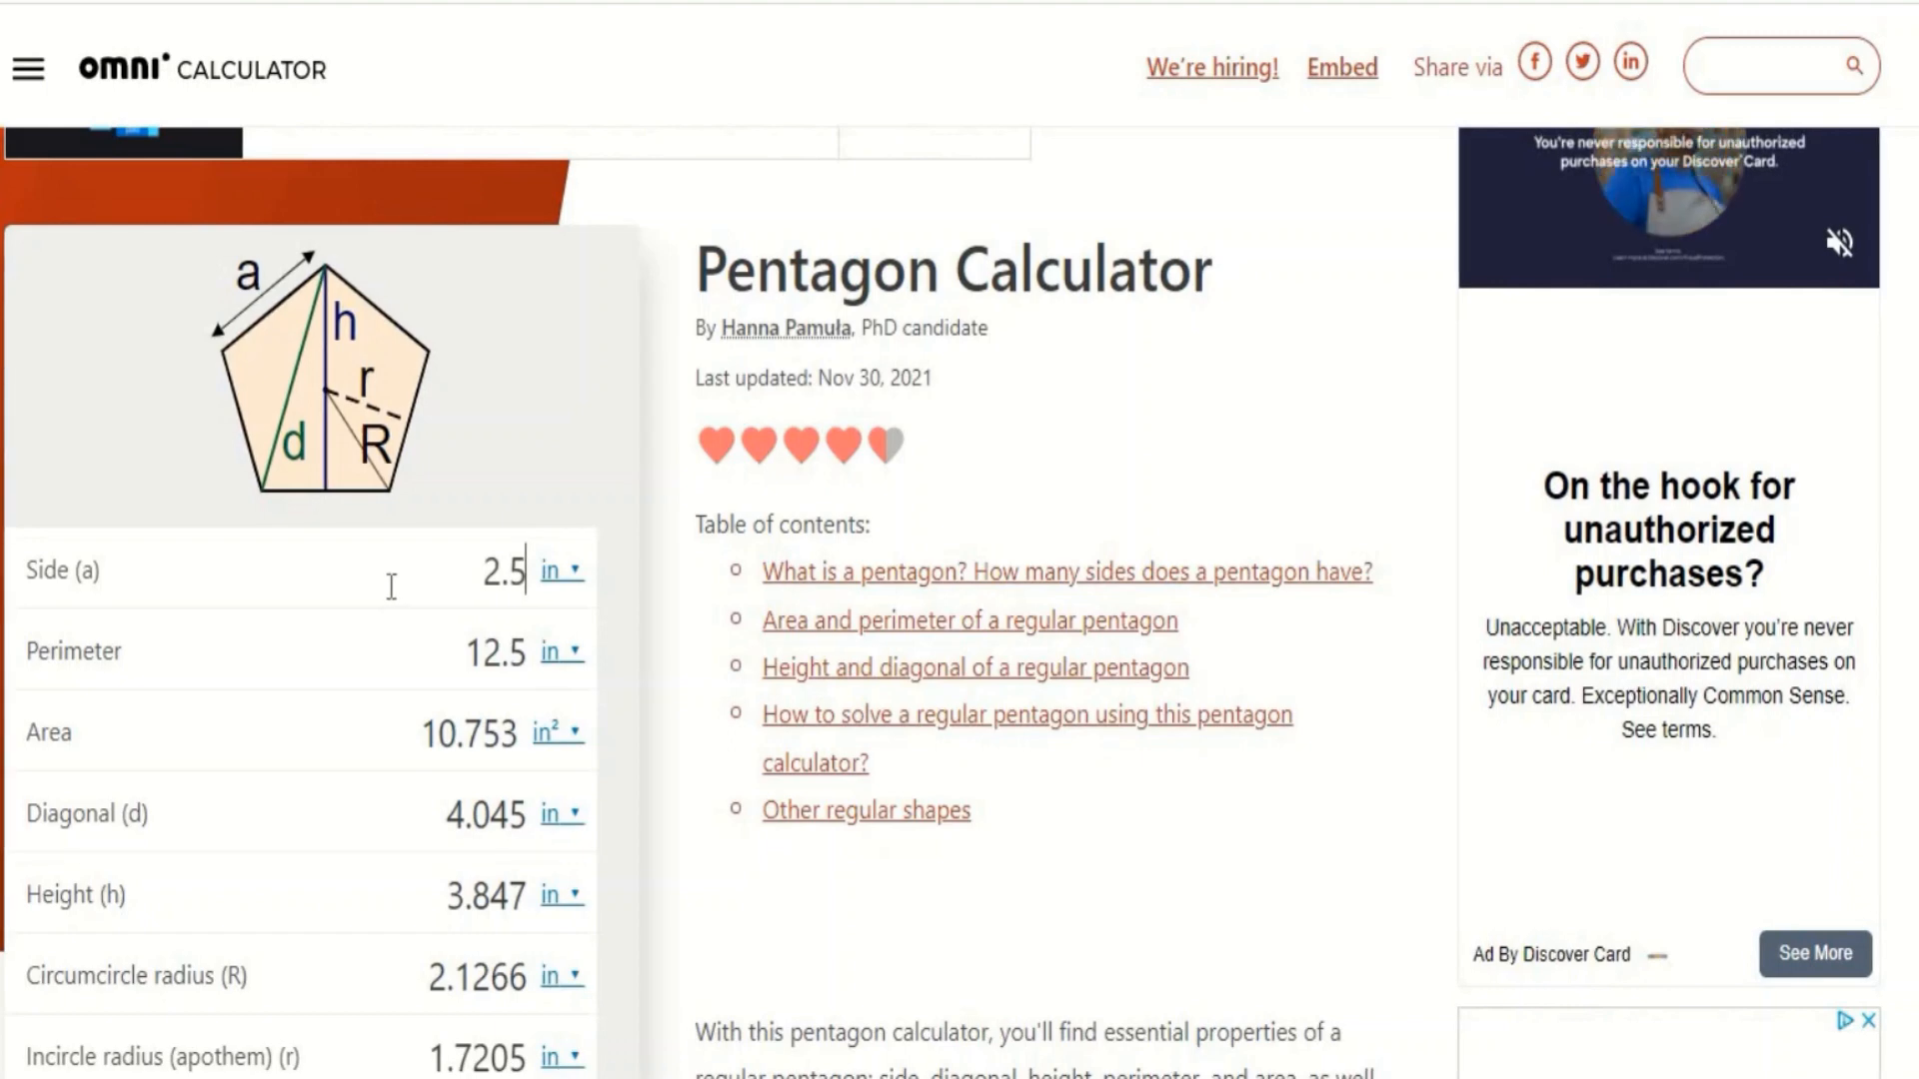
Enter the pentagon side length to read the circumcircle radius for the bolt pattern
{"action": "type", "text": "3"}
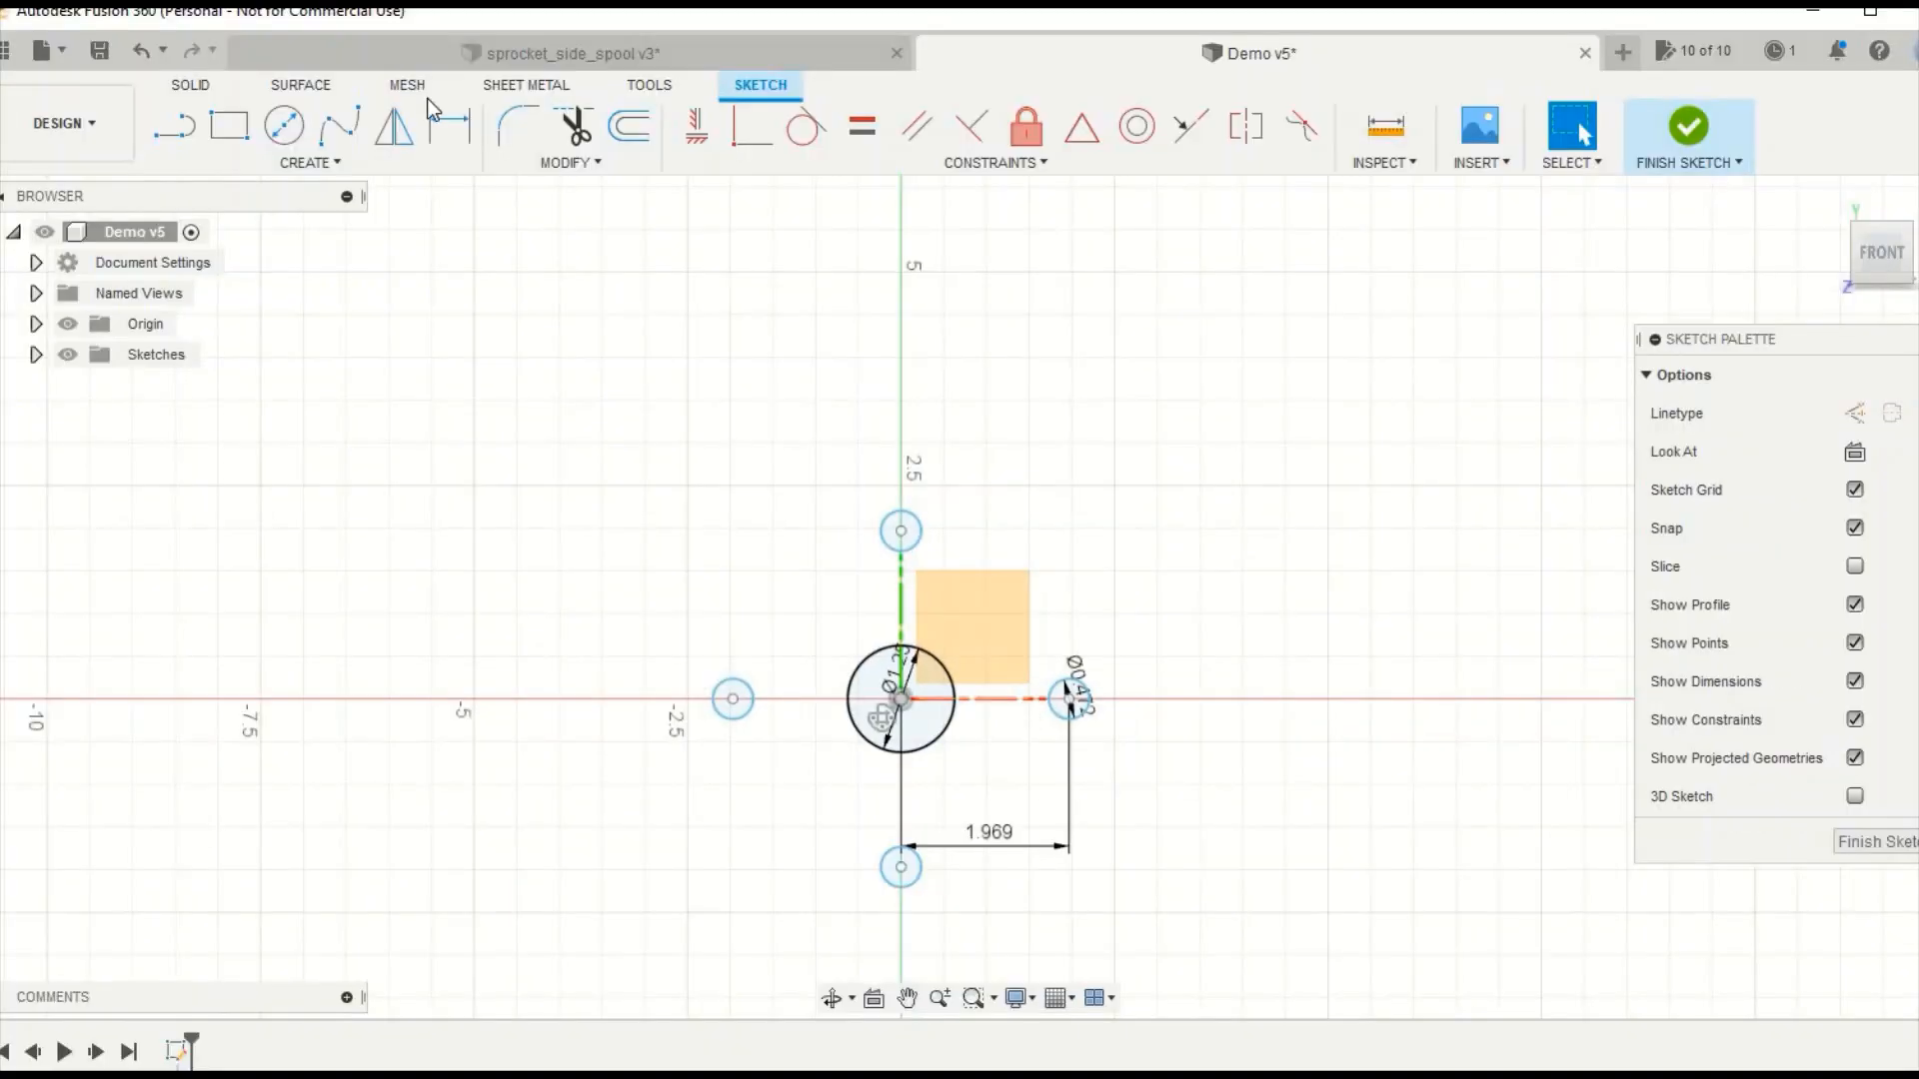
{"action": "mouse_move", "coordinate": [283, 128]}
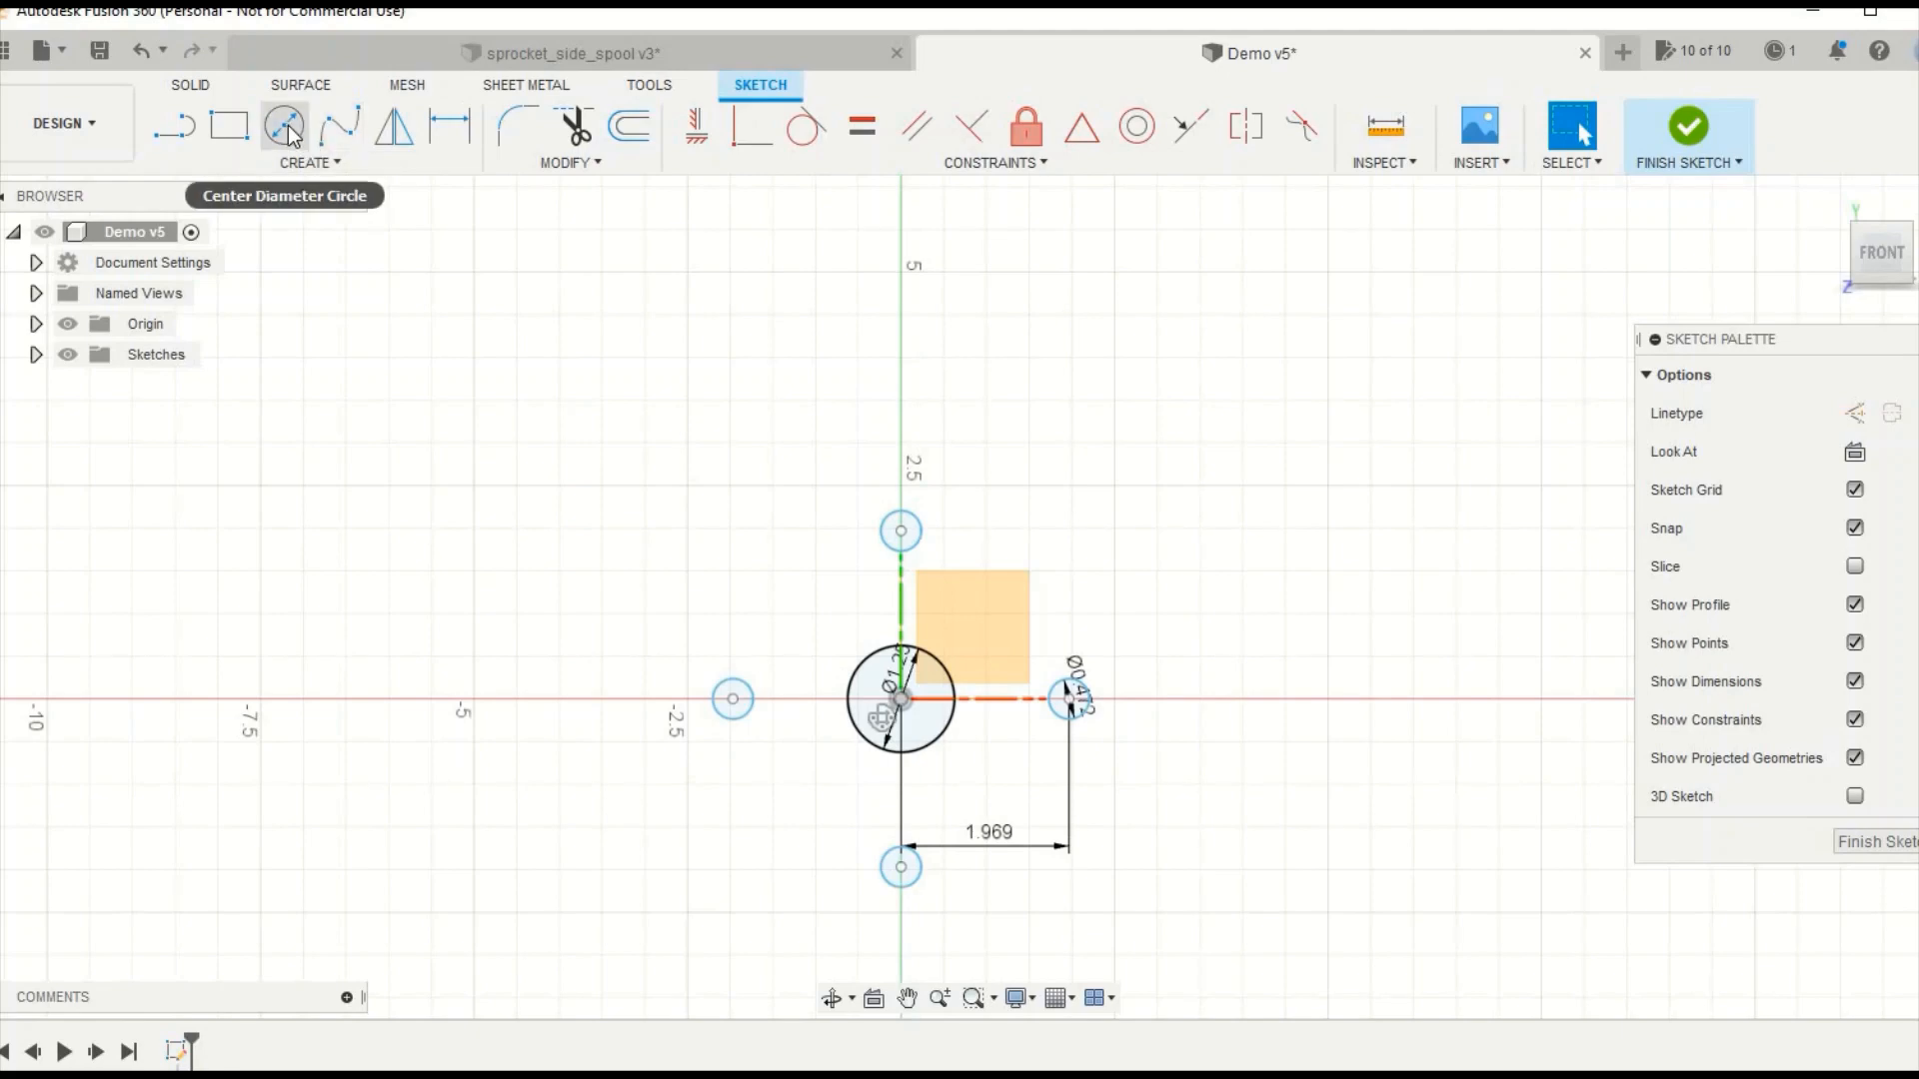
Draw a 0.25 circle on the horizontal axis dimensioned 2.55 from the centre
{"action": "left_click", "coordinate": [284, 128]}
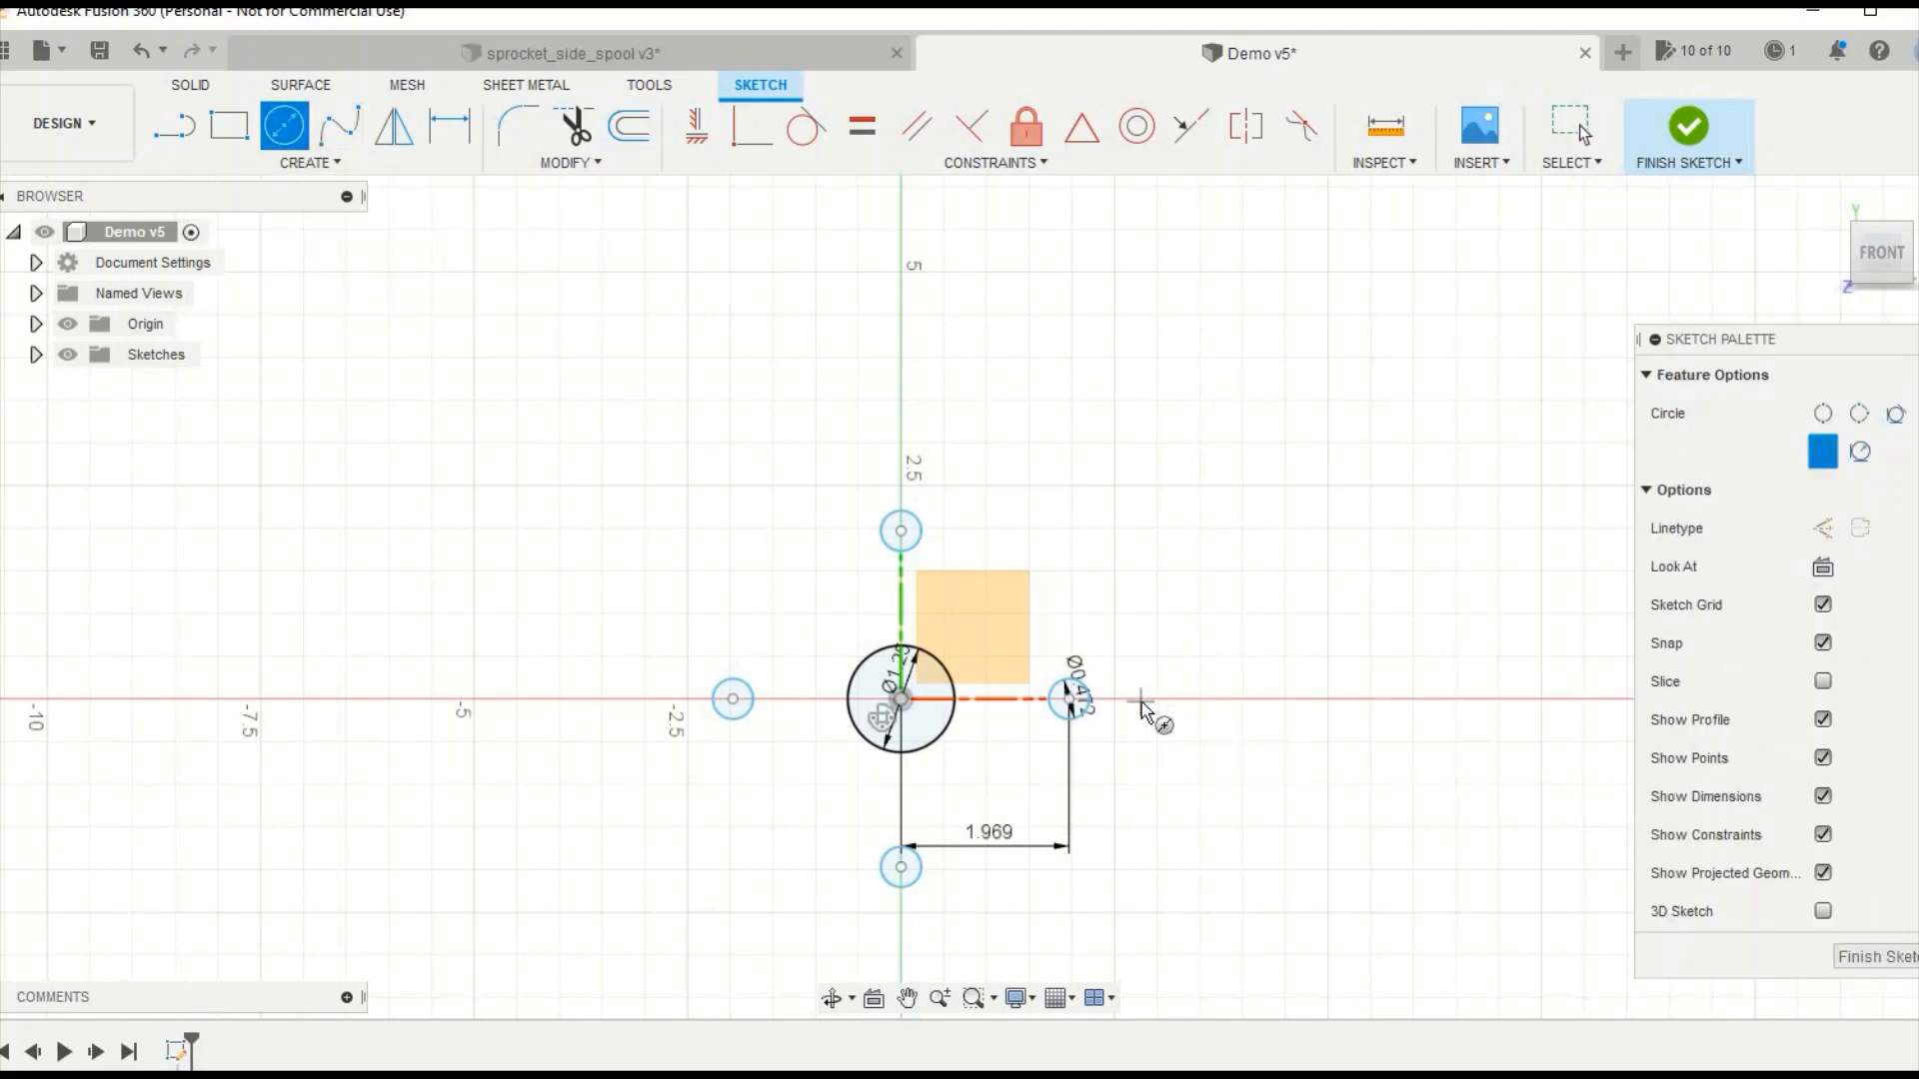
{"action": "mouse_move", "coordinate": [1155, 706]}
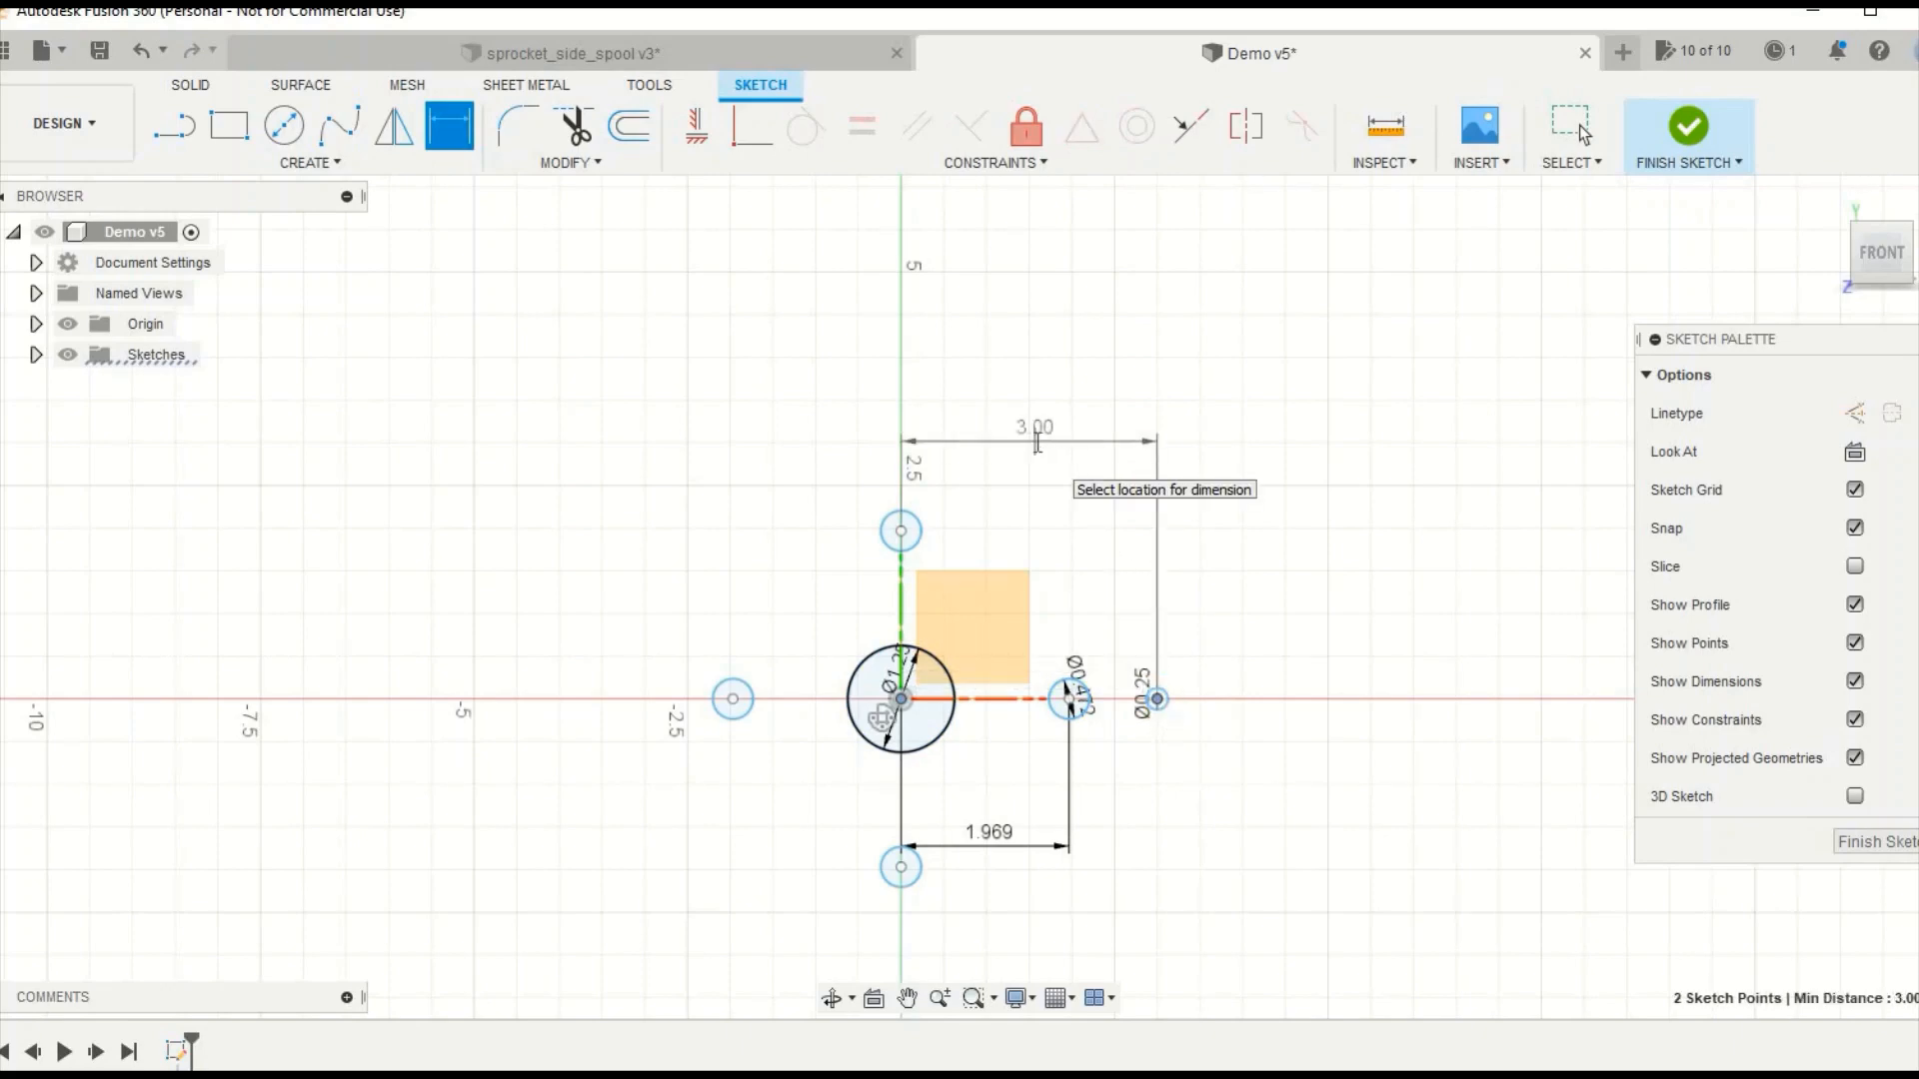
{"action": "left_click", "coordinate": [1036, 437]}
{"action": "type", "text": "2.55"}
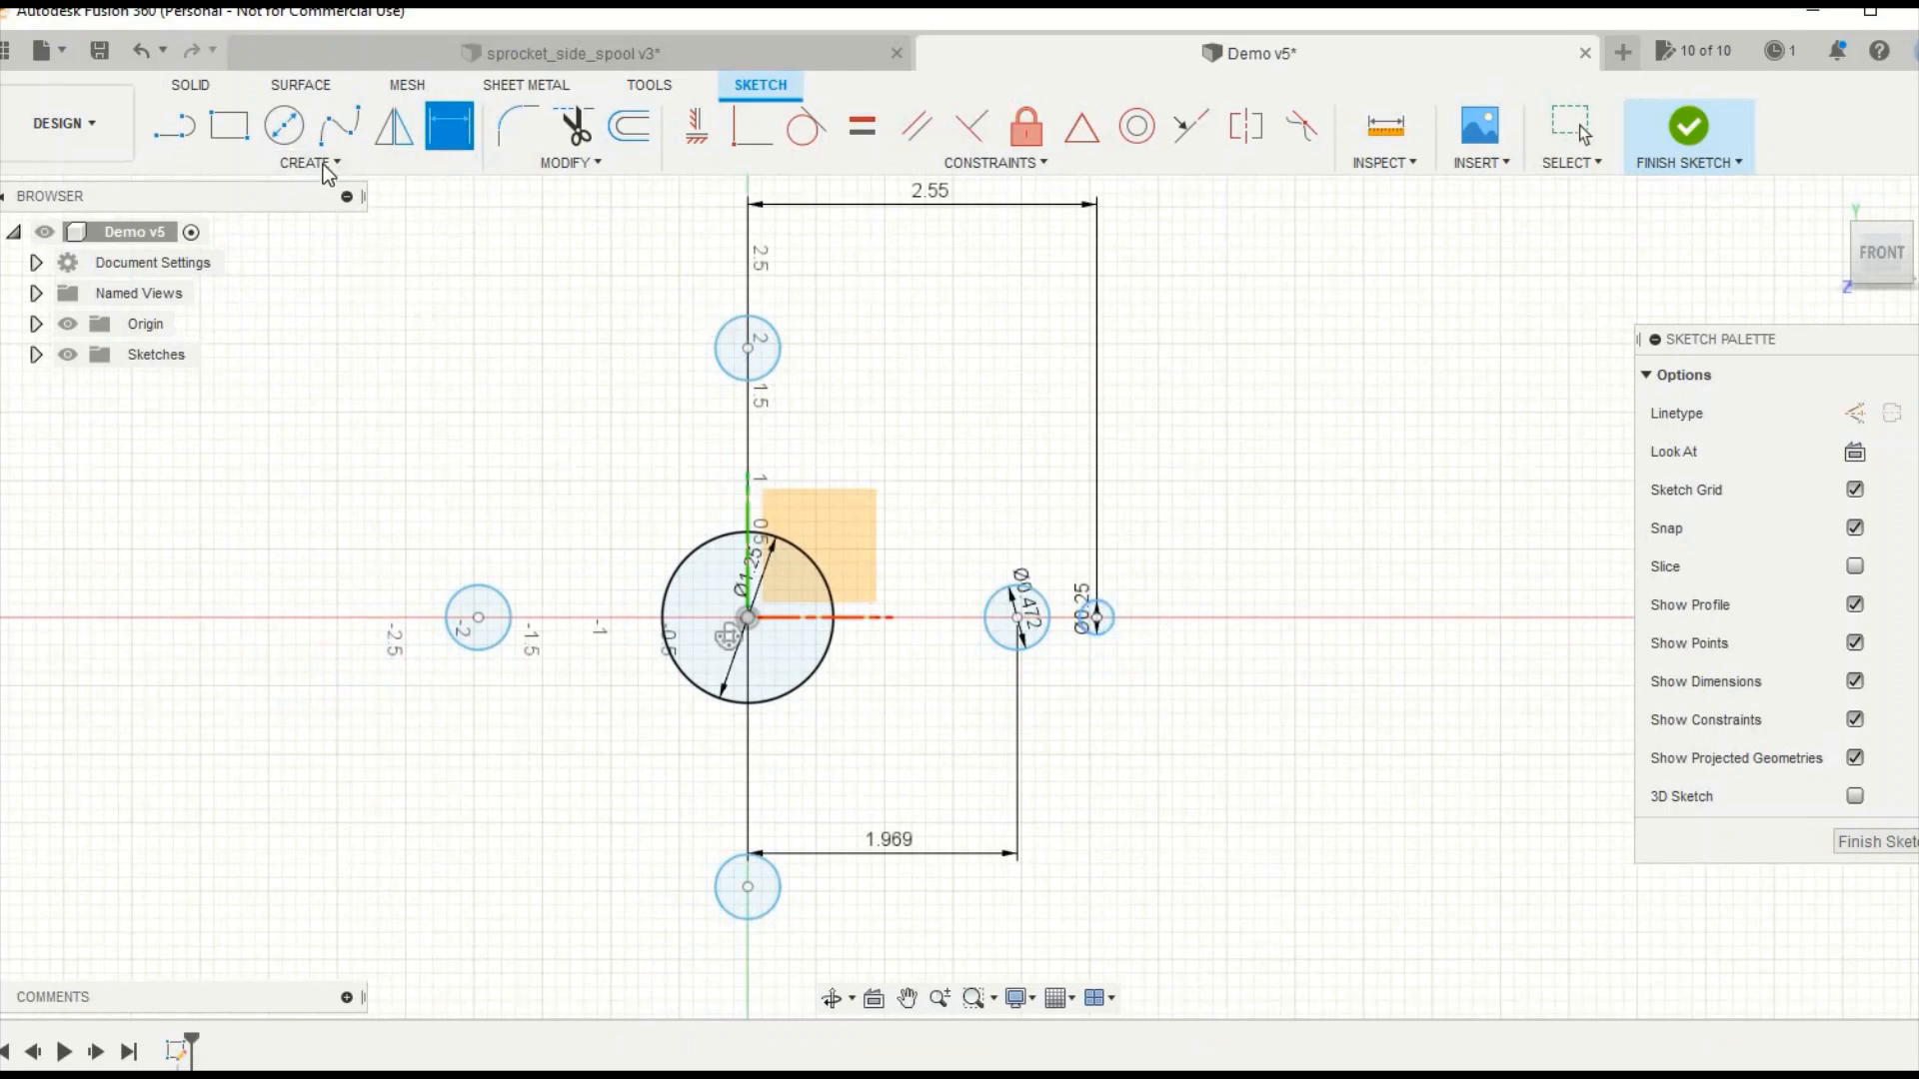
Circular-pattern the 0.25 hole about the centre into eight evenly spaced copies
{"action": "left_click", "coordinate": [306, 162]}
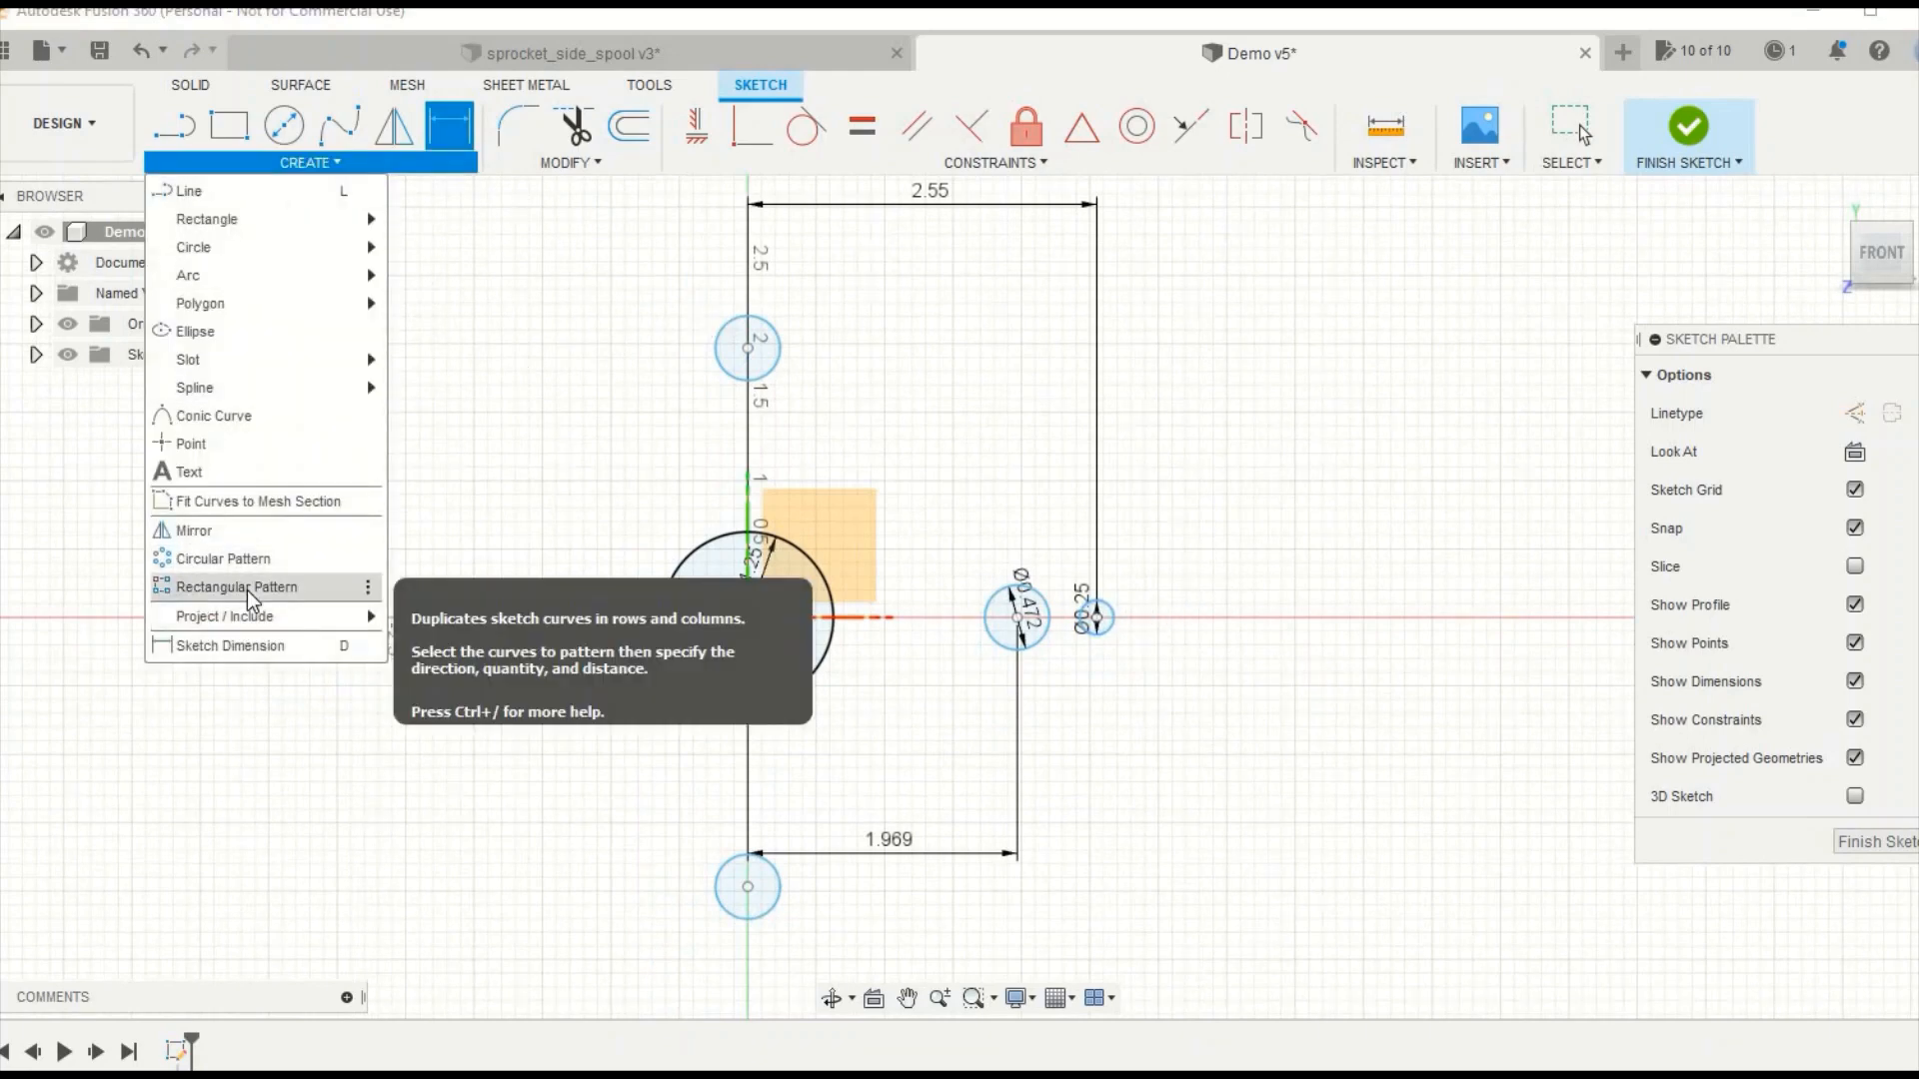
{"action": "left_click", "coordinate": [230, 588]}
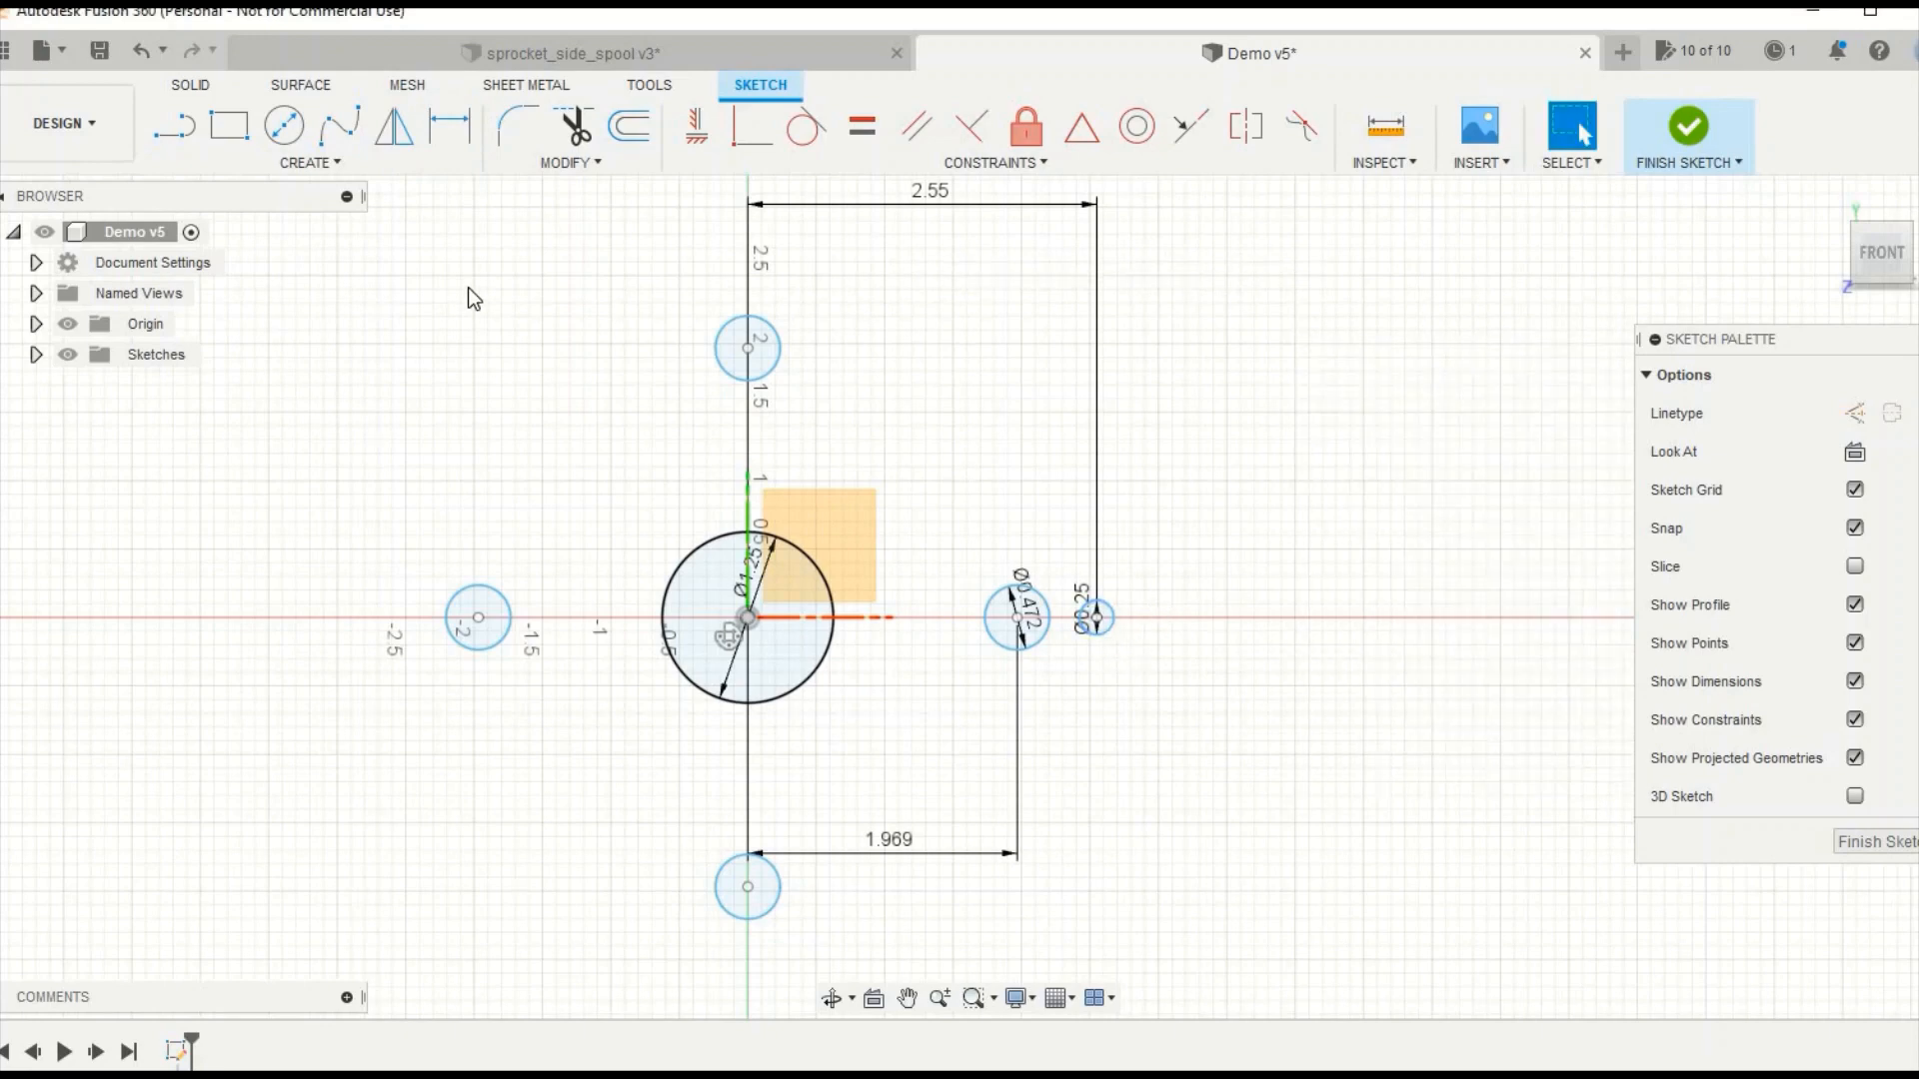
{"action": "left_click", "coordinate": [308, 162]}
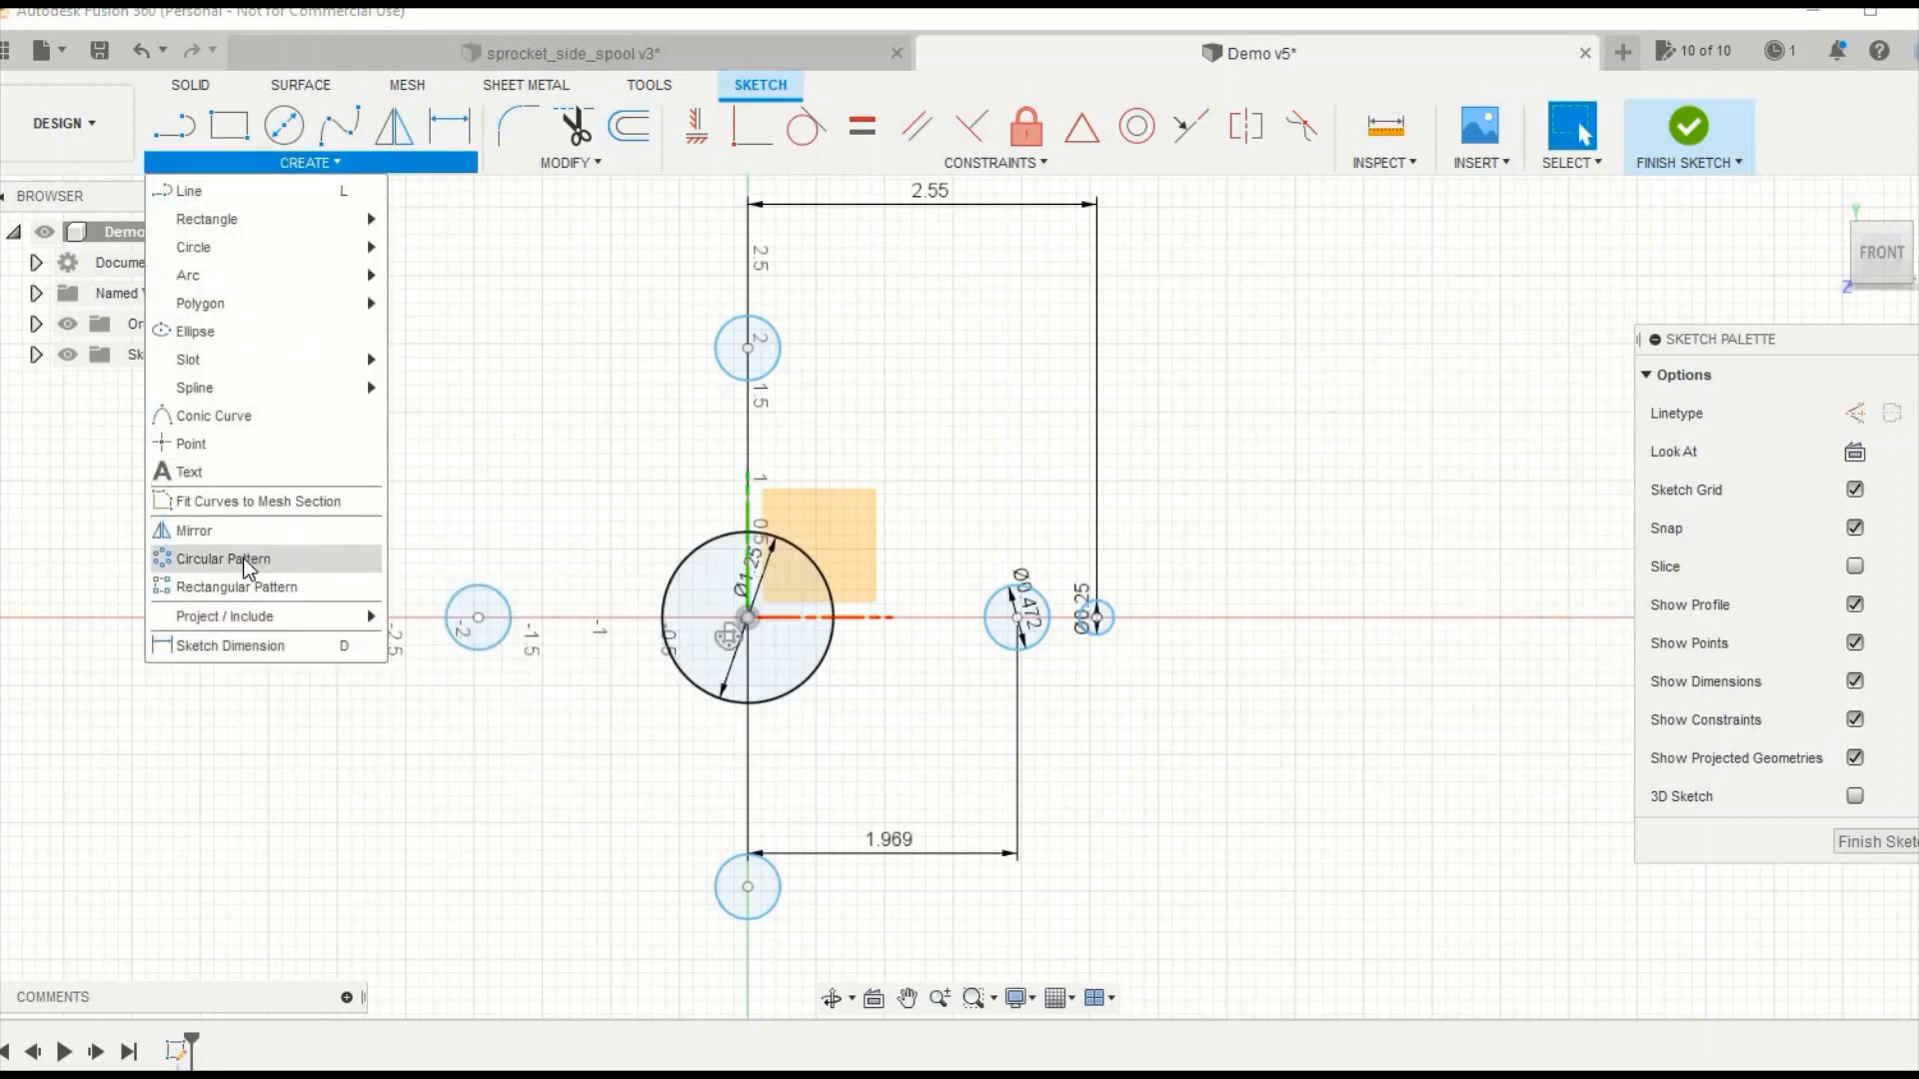
{"action": "left_click", "coordinate": [224, 560]}
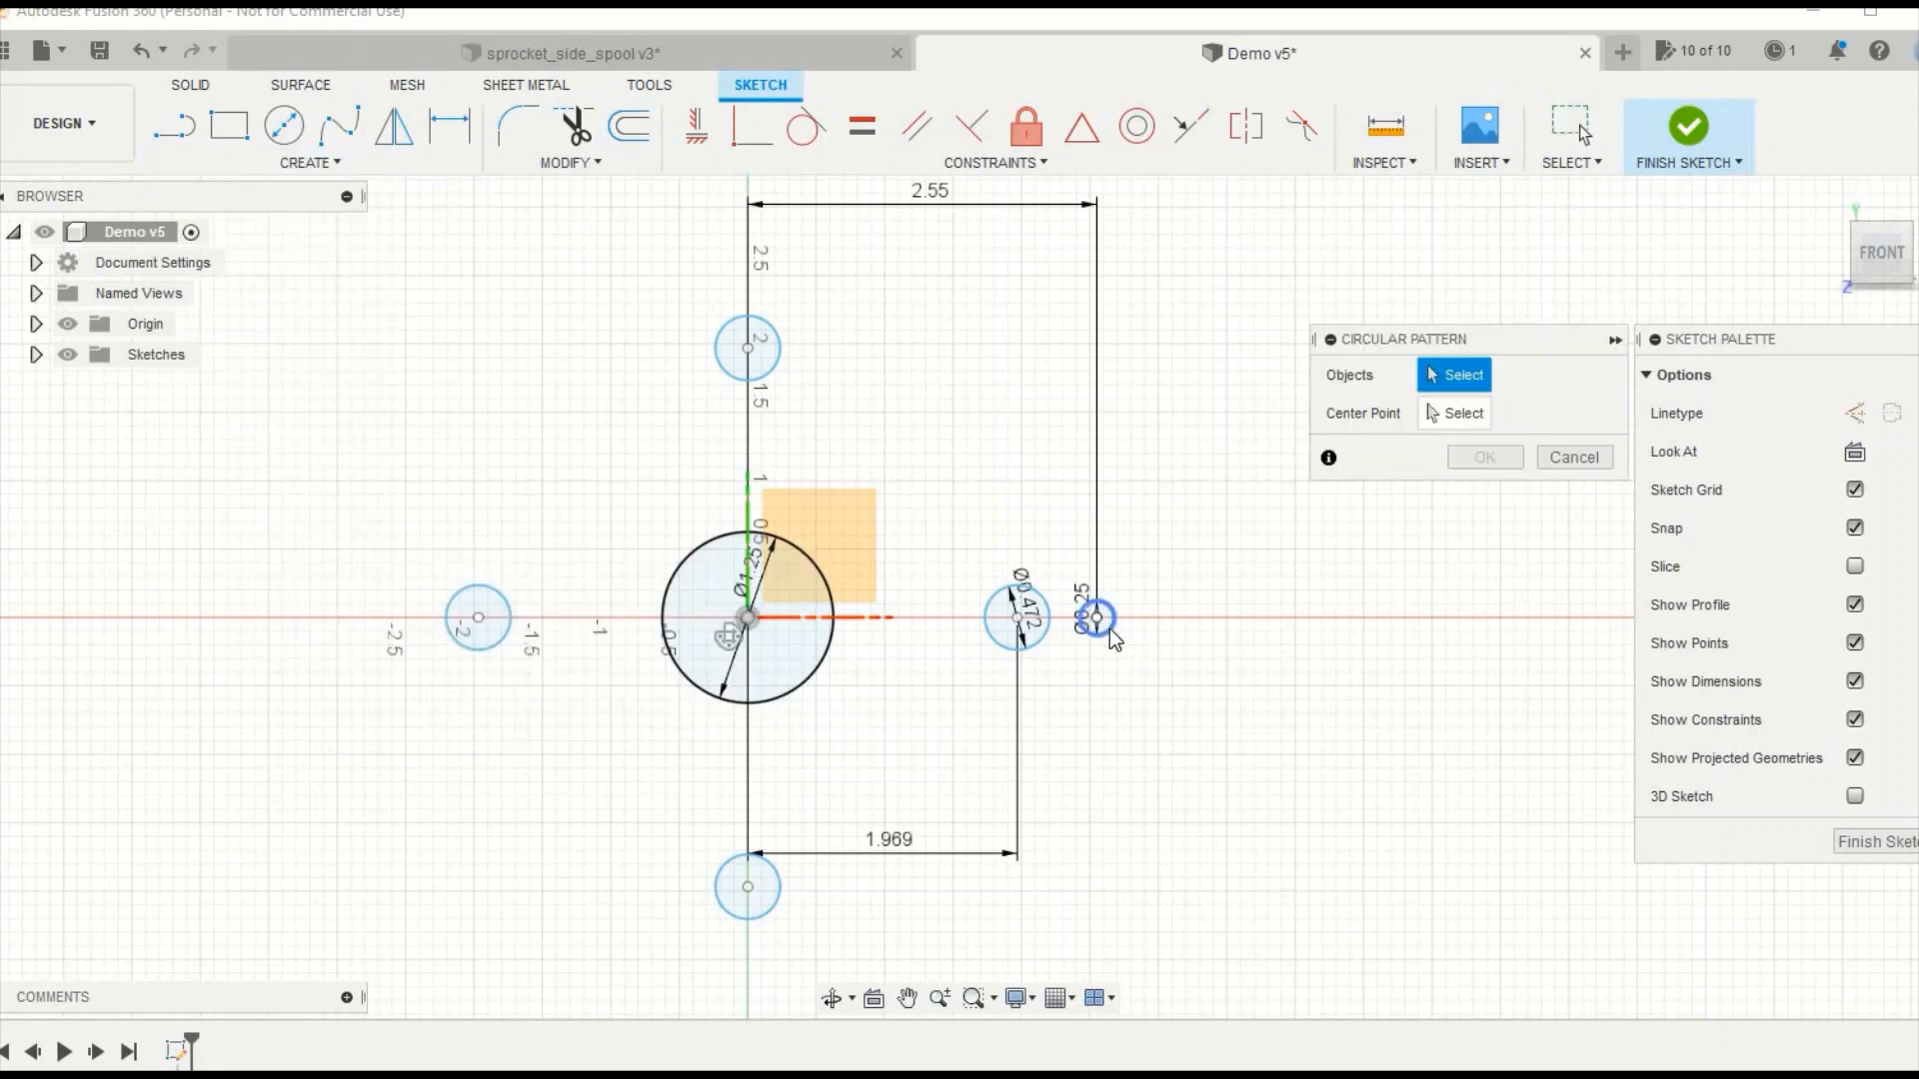
{"action": "left_click", "coordinate": [1097, 616]}
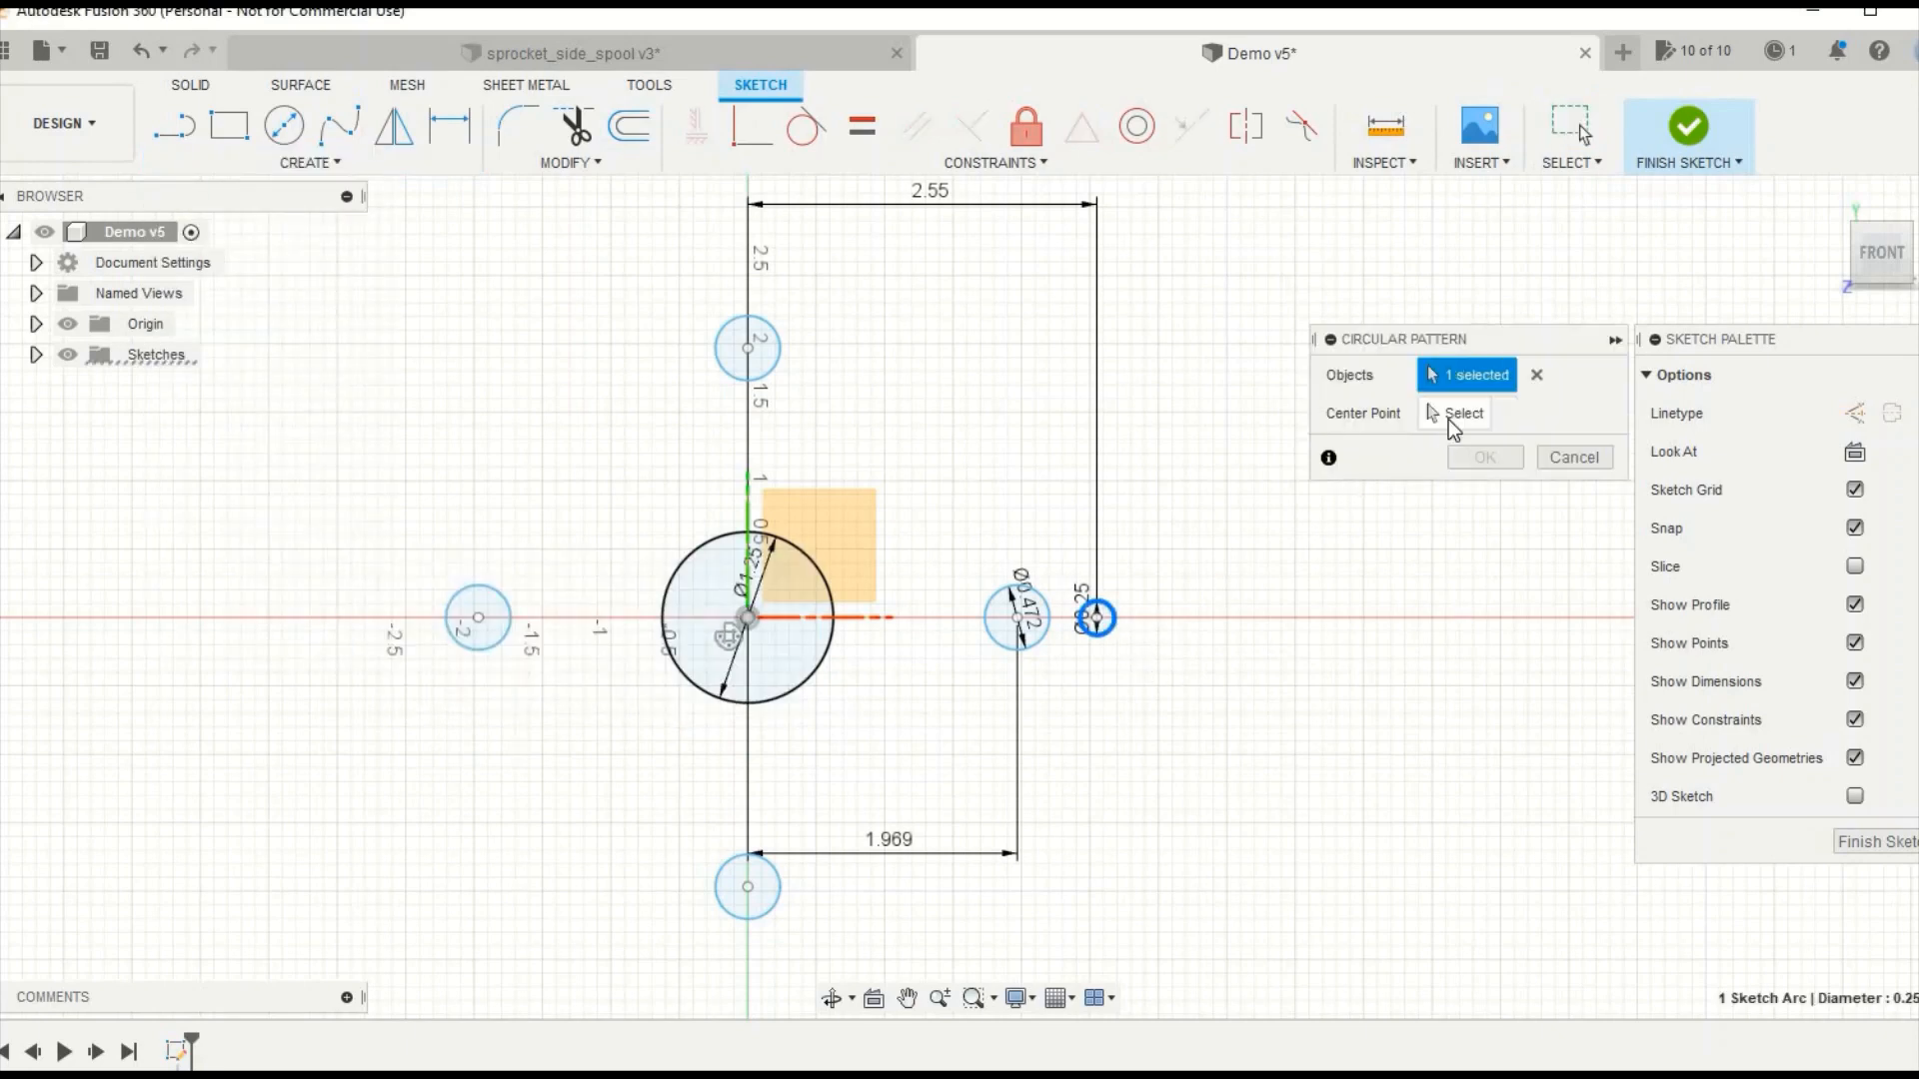
{"action": "left_click", "coordinate": [745, 644]}
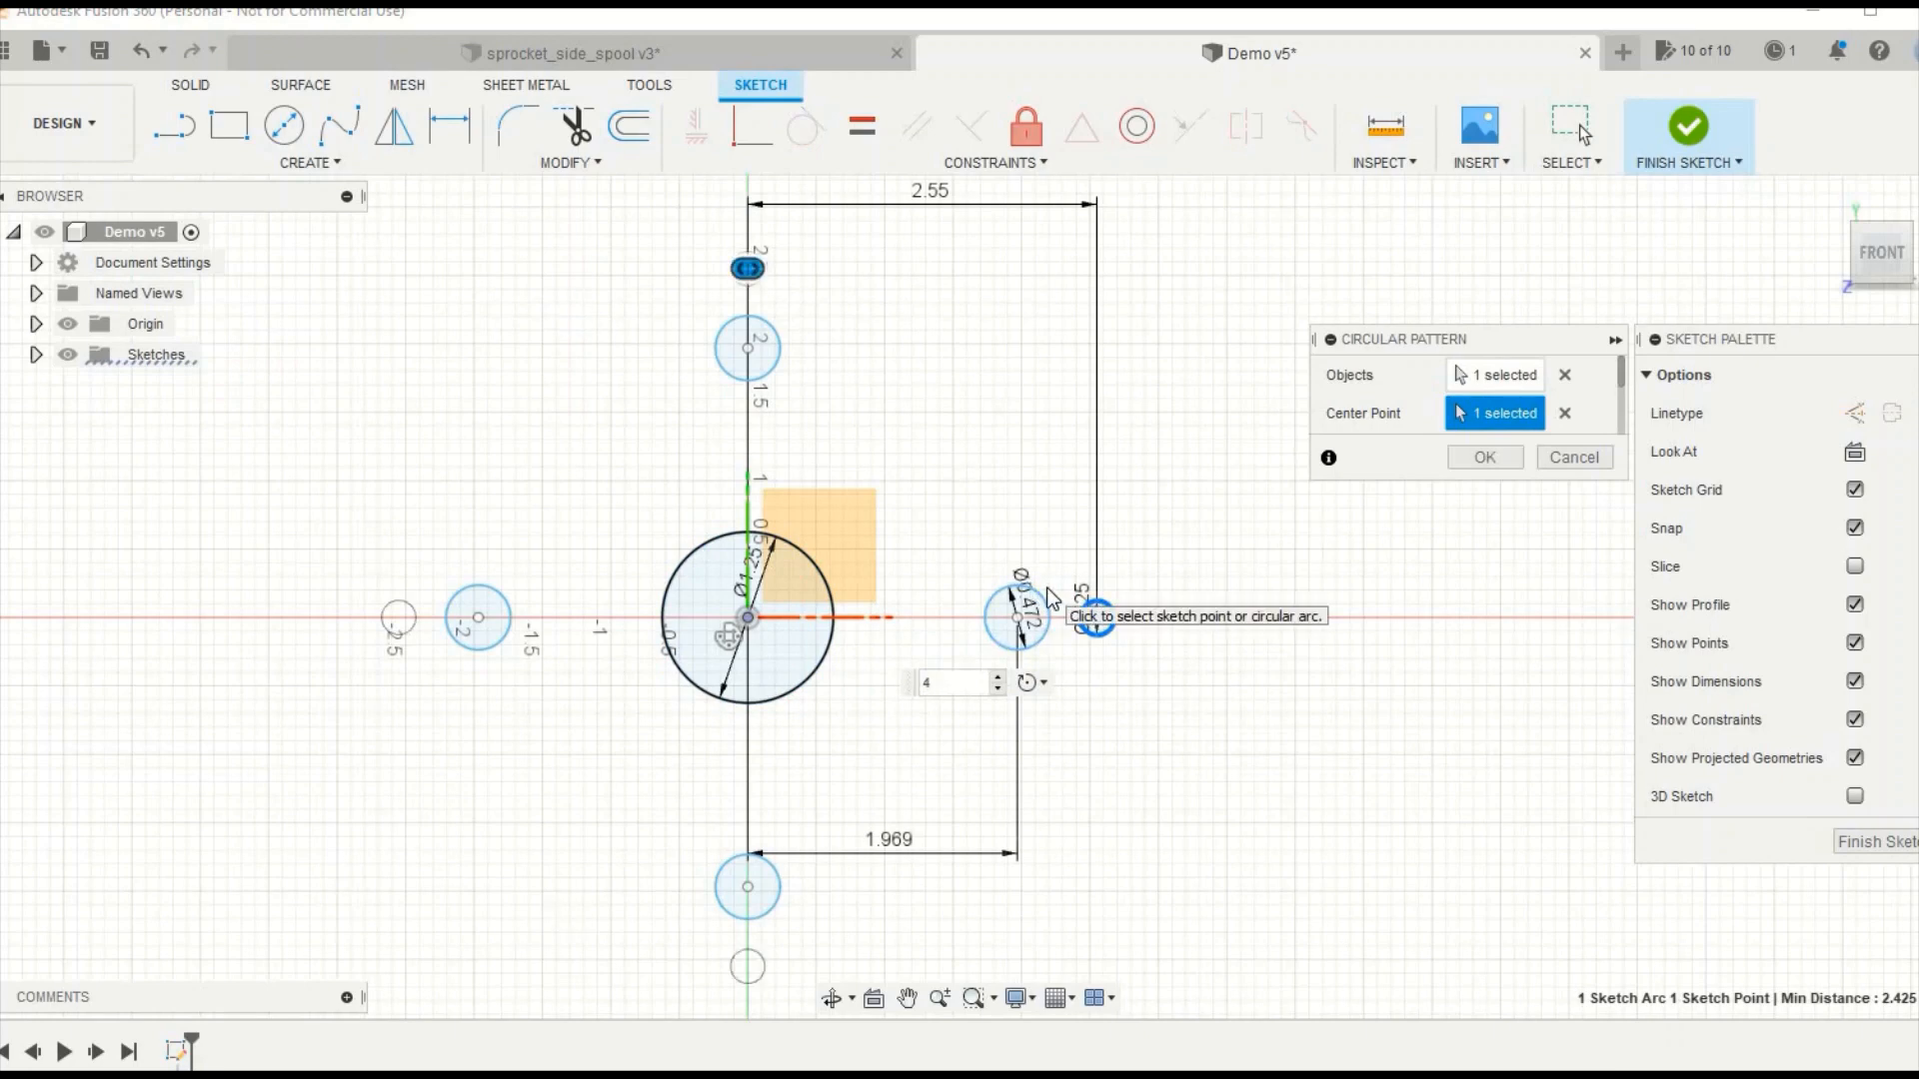
{"action": "type", "text": "5"}
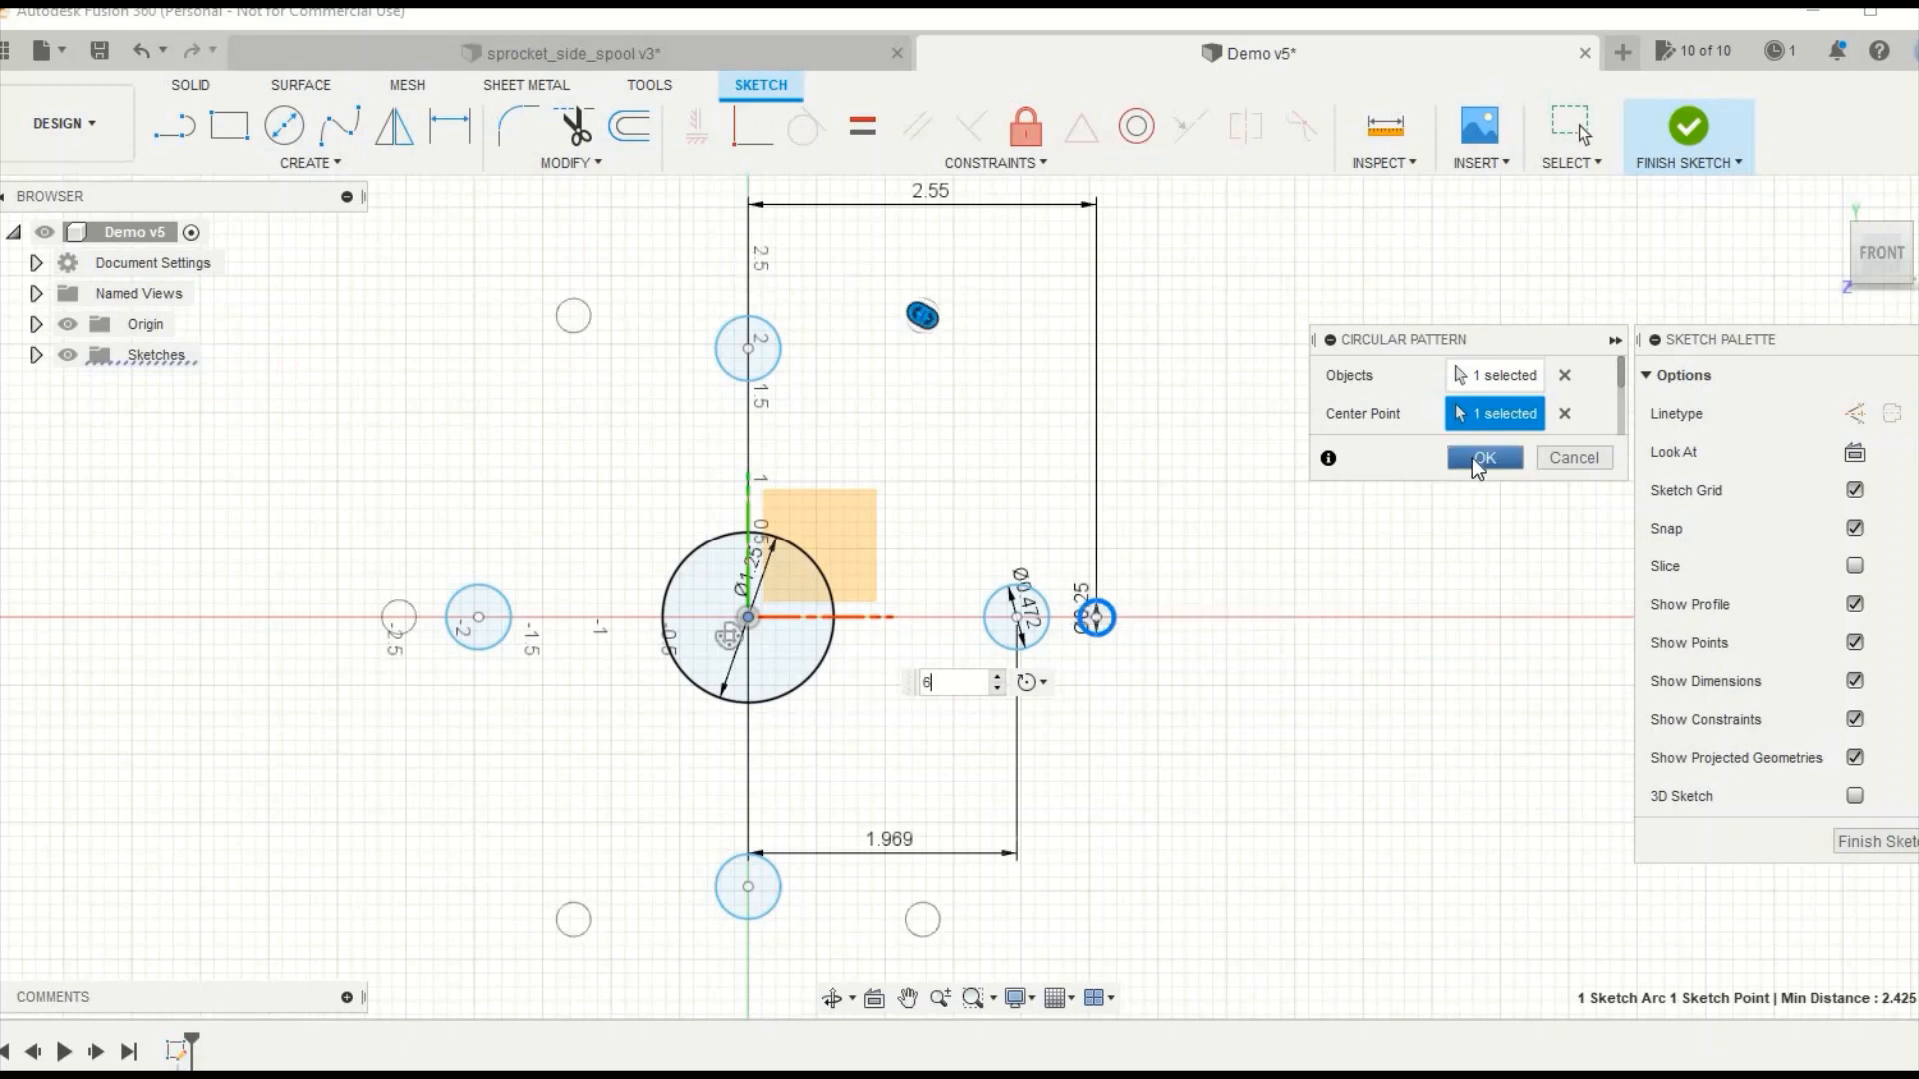
{"action": "left_click", "coordinate": [1483, 456]}
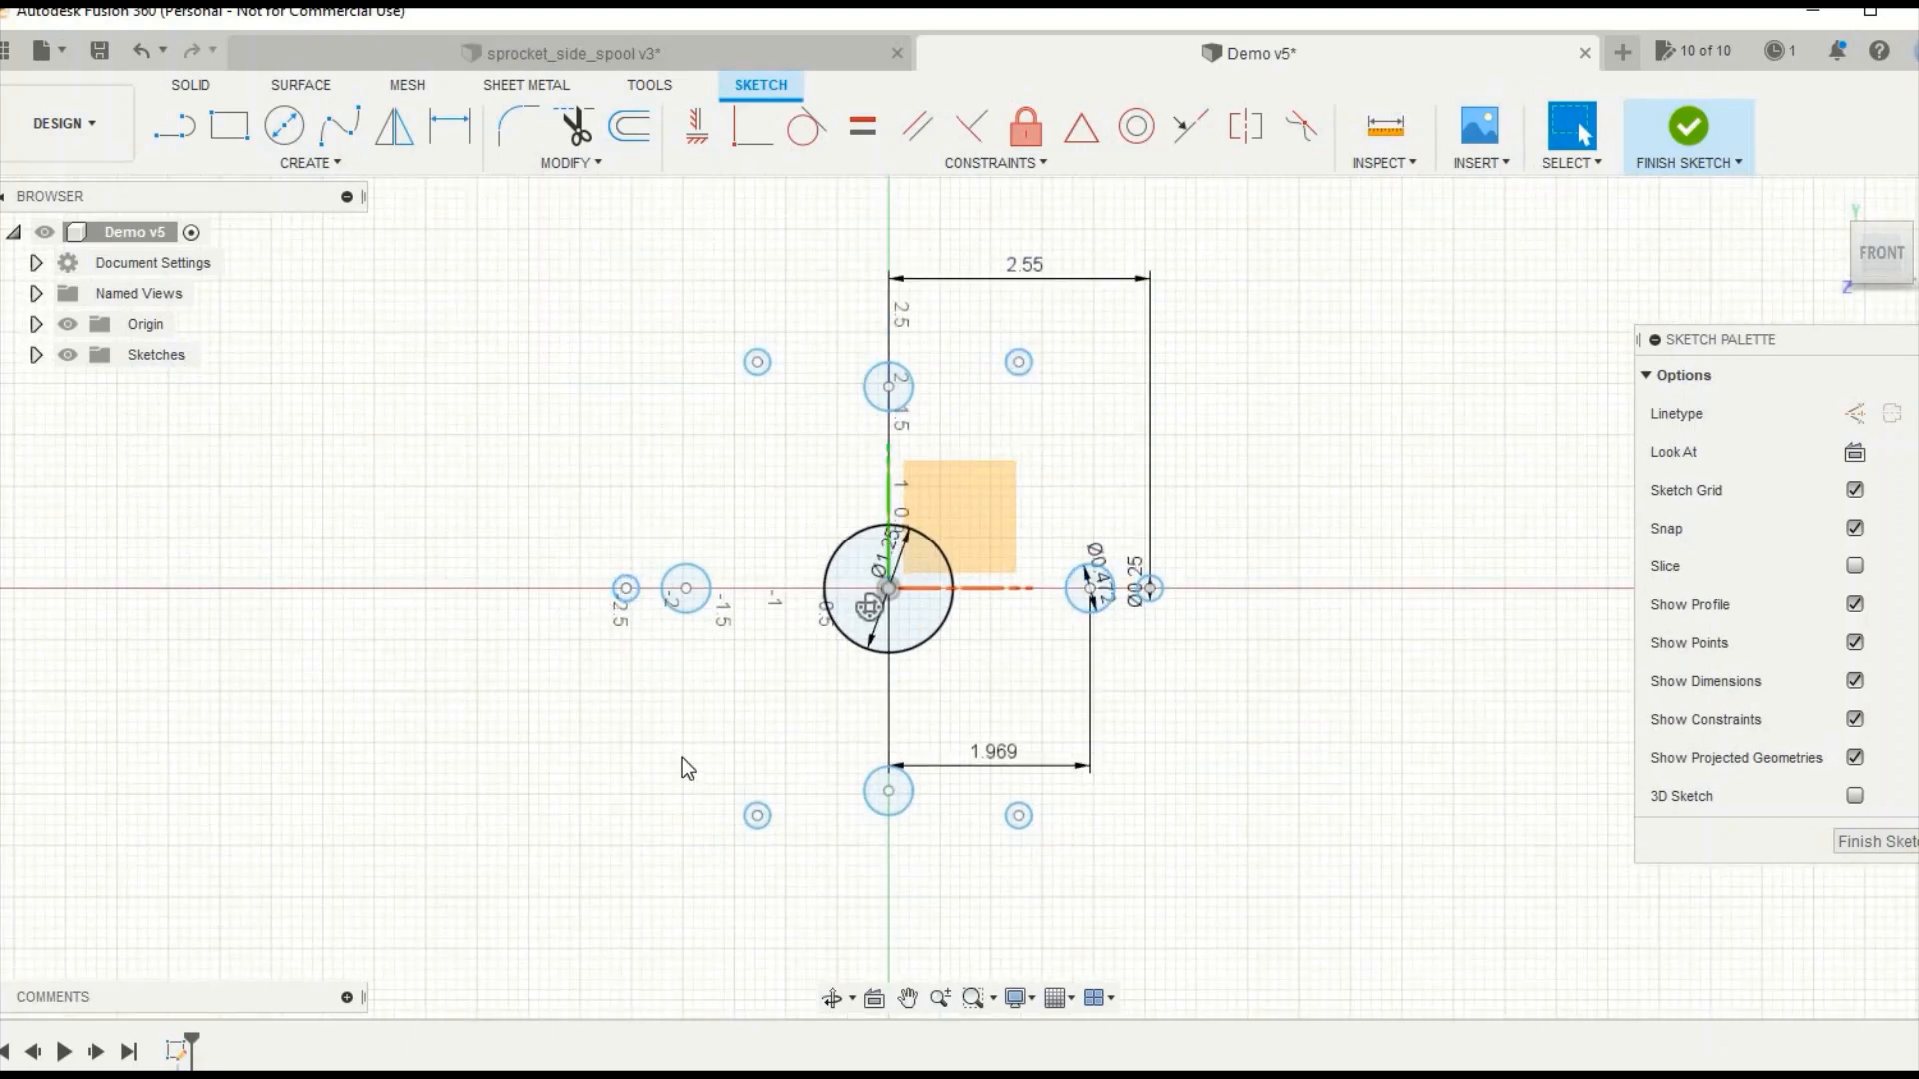
{"action": "mouse_move", "coordinate": [1017, 815]}
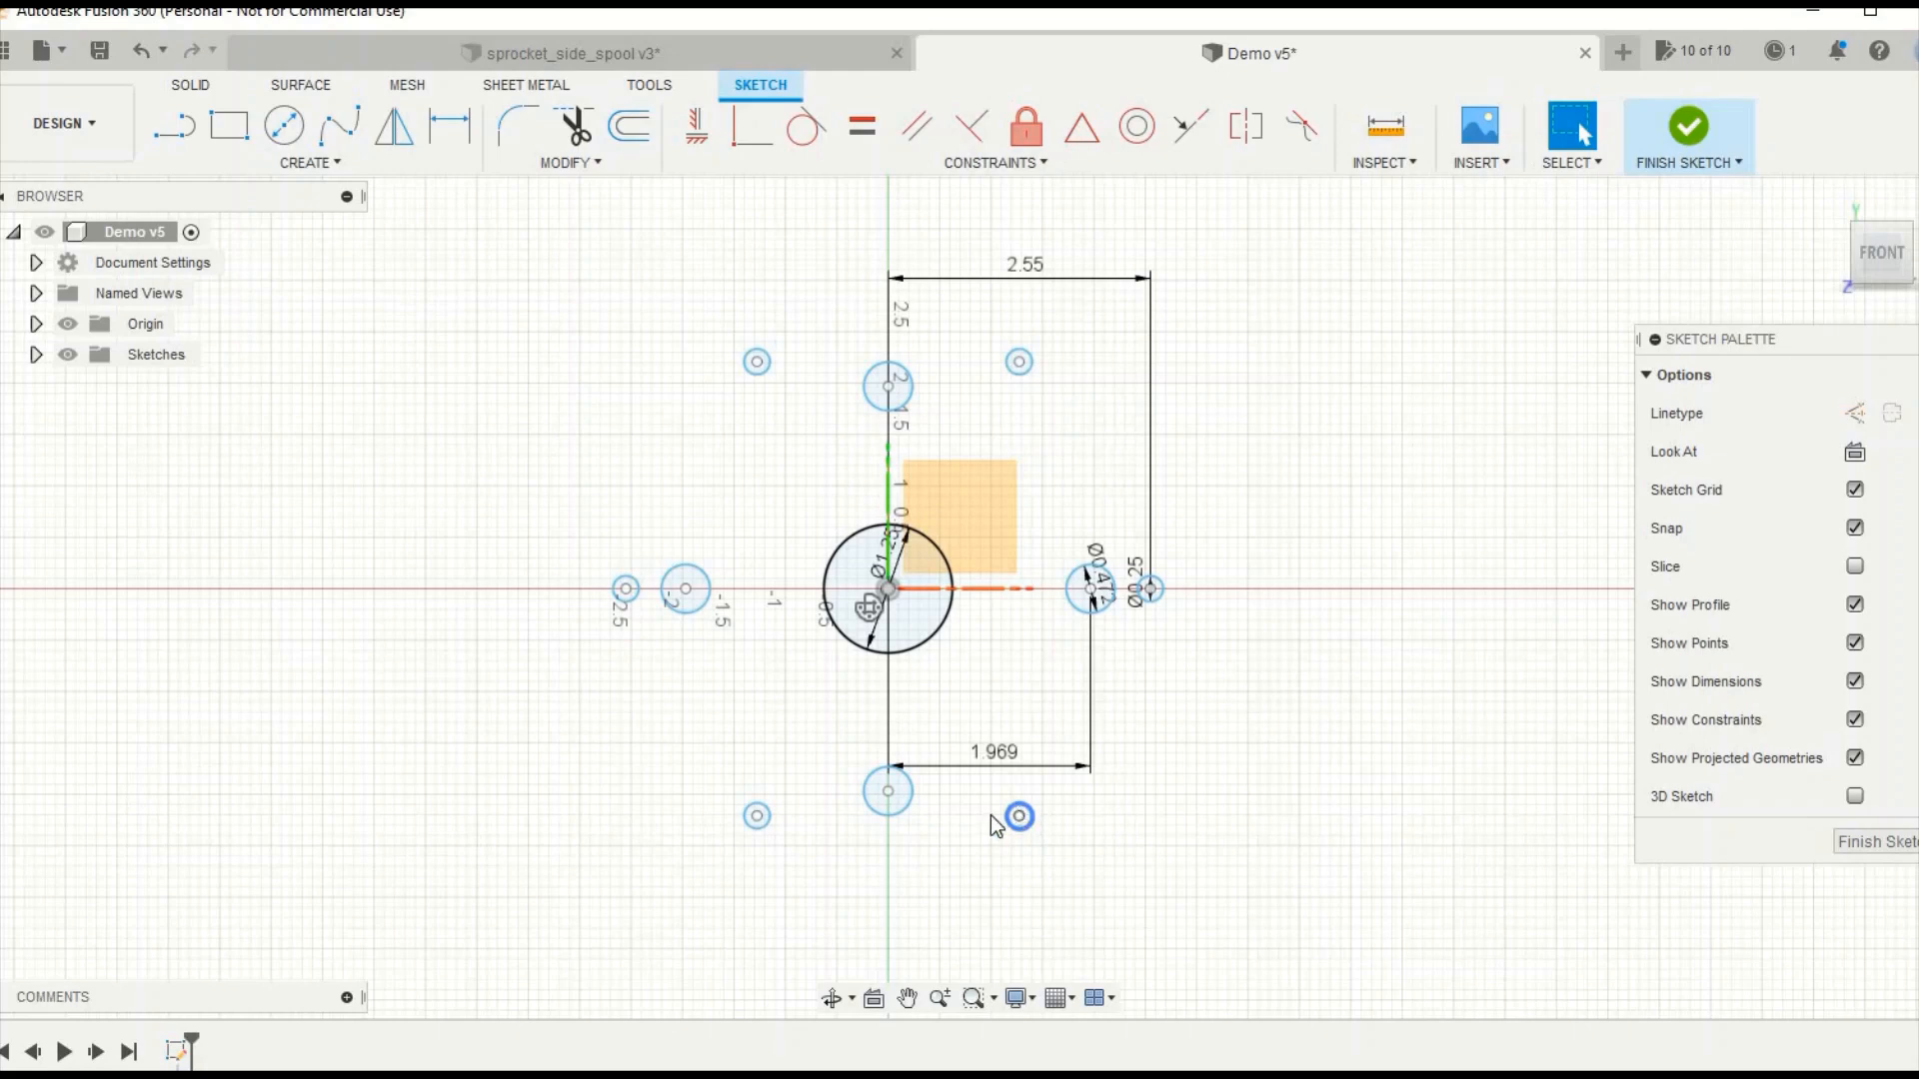
{"action": "mouse_move", "coordinate": [281, 126]}
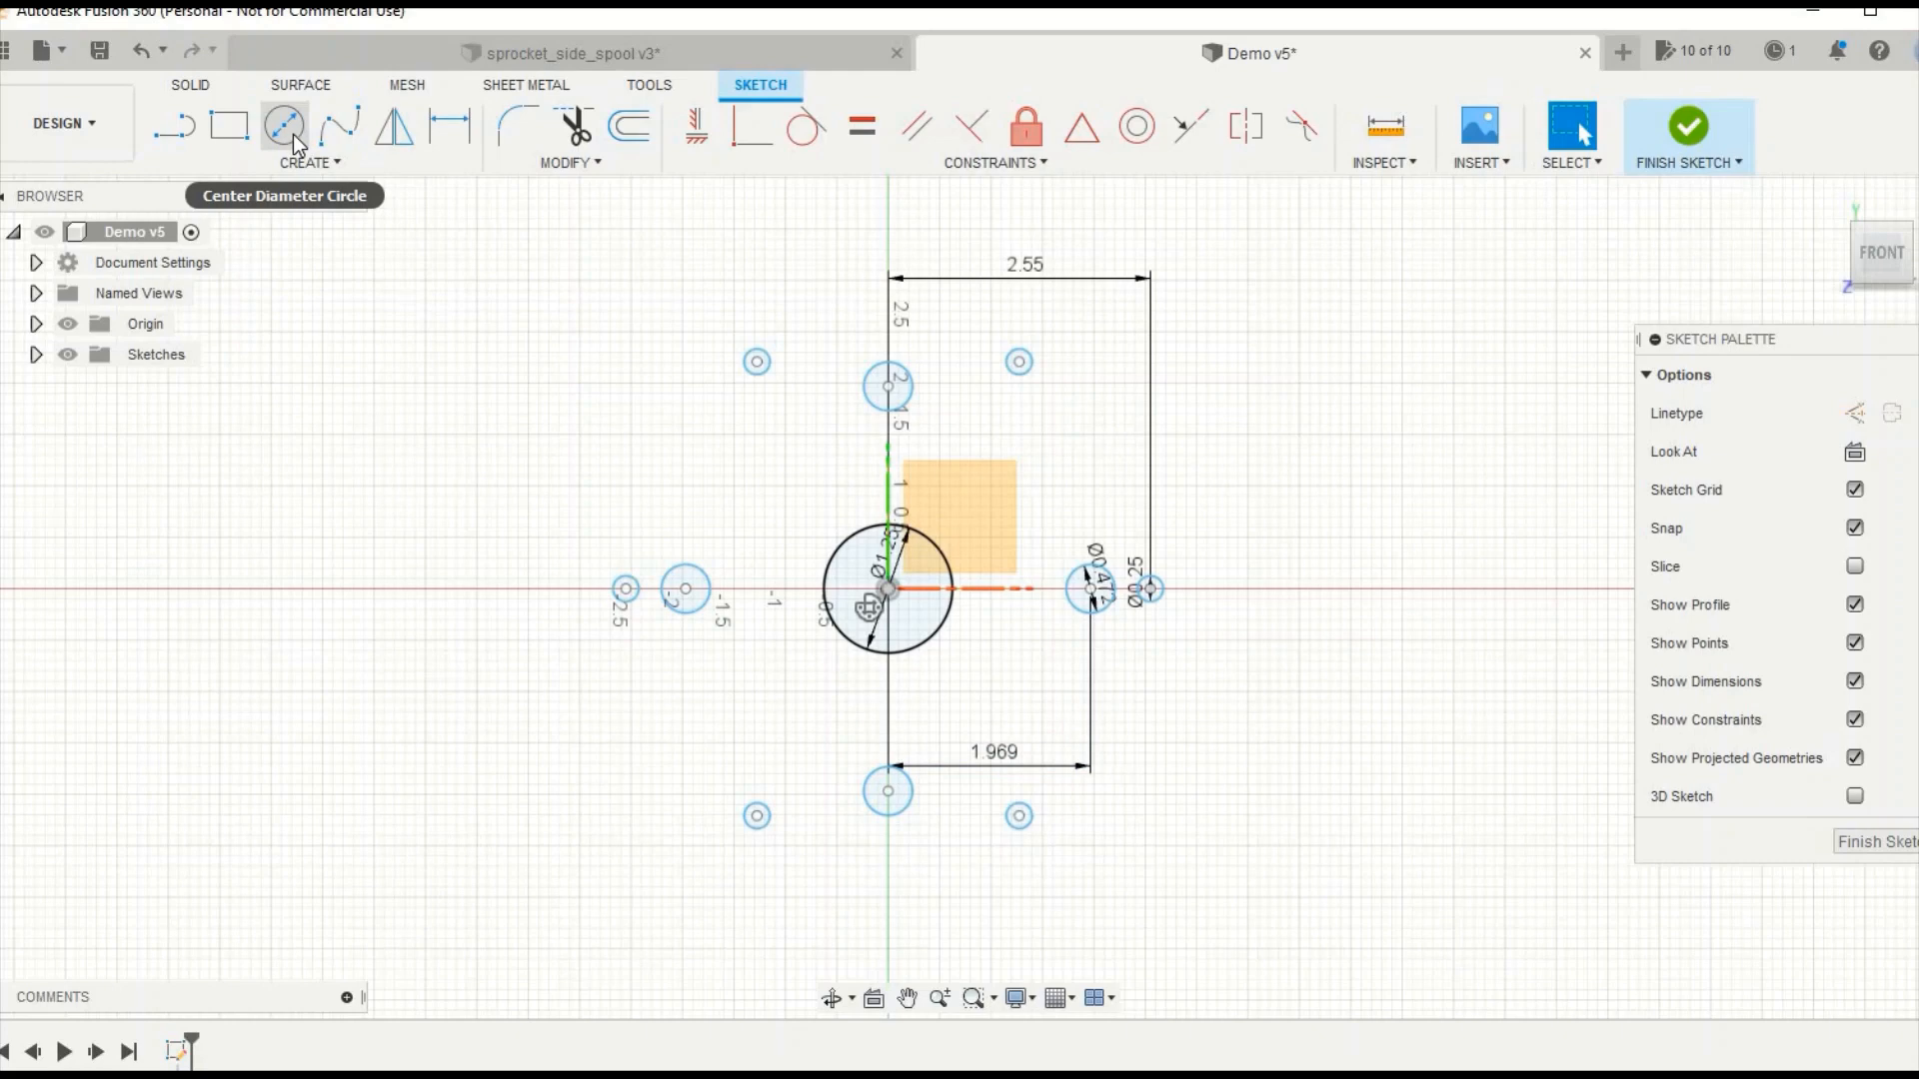
Draw the 6.25-diameter outer circle at the origin and finish the sketch
{"action": "left_click", "coordinate": [303, 162]}
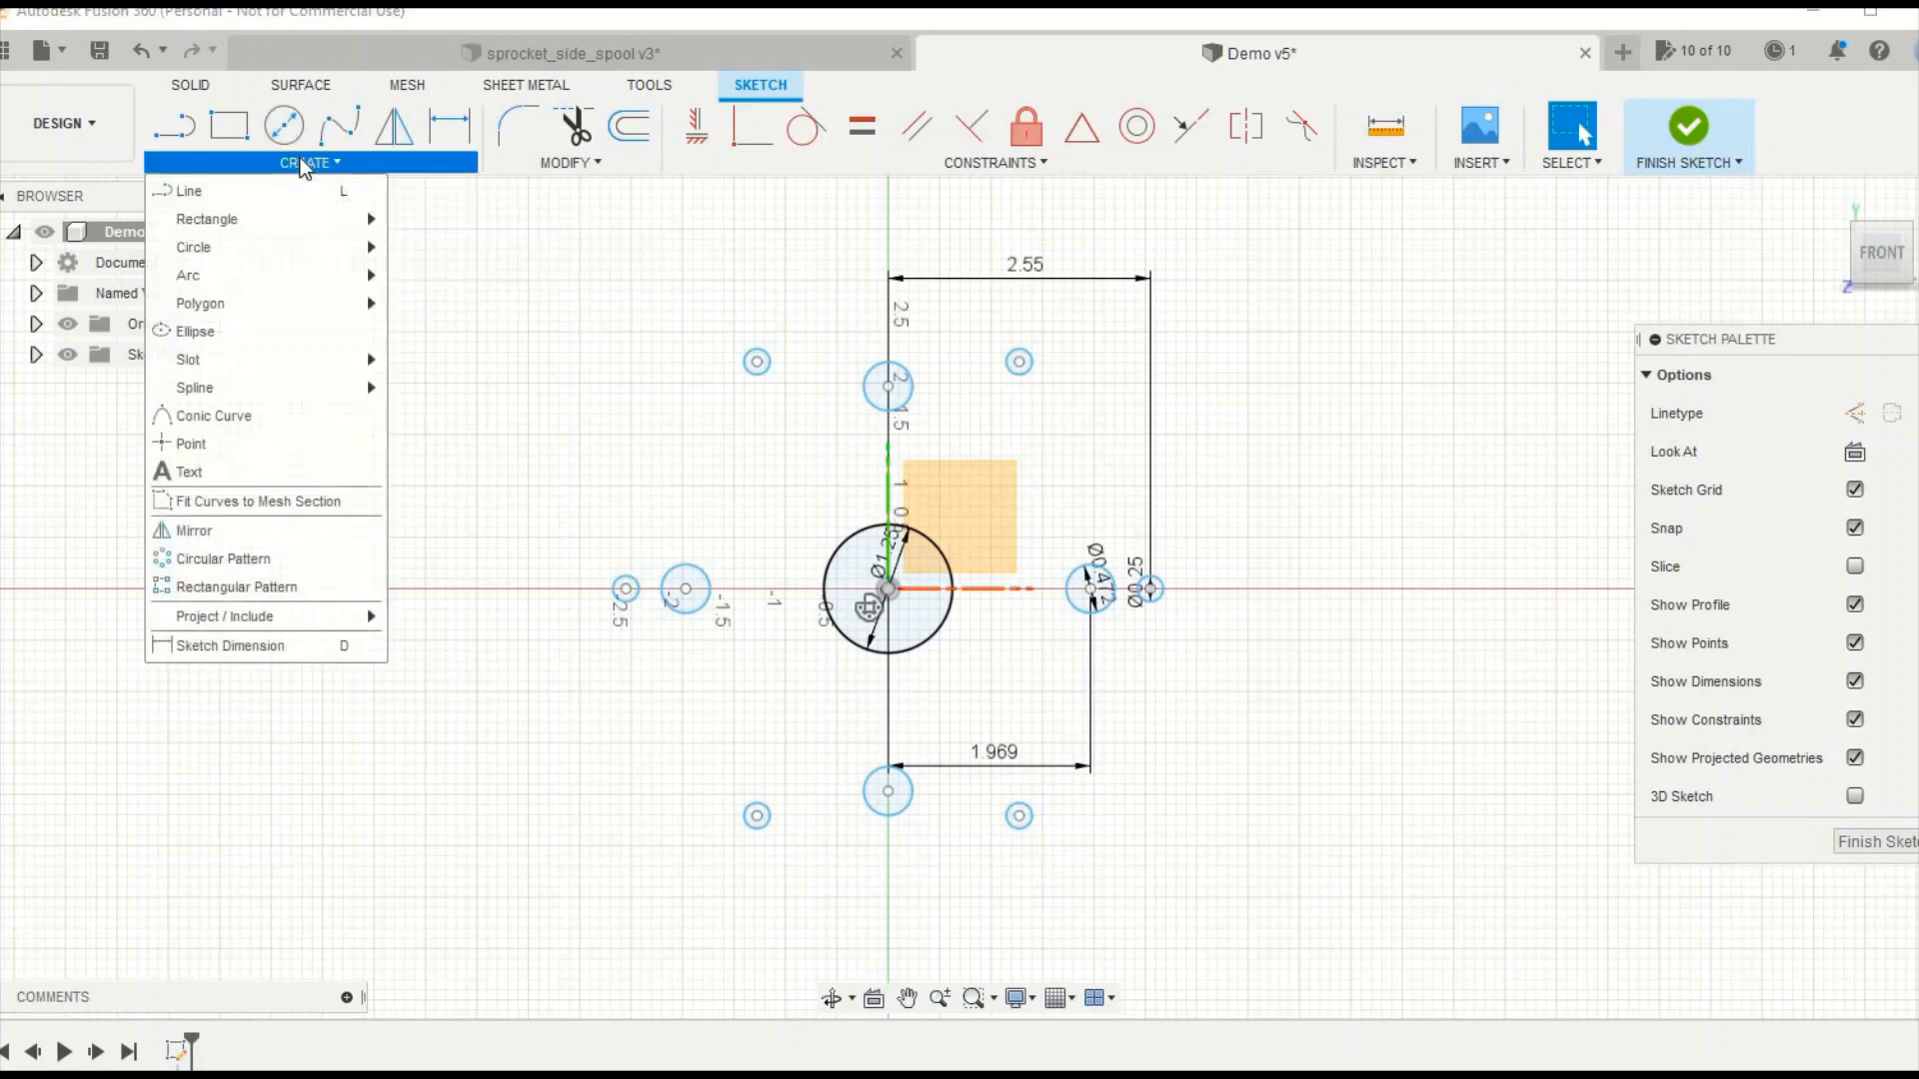
{"action": "left_click", "coordinate": [191, 248]}
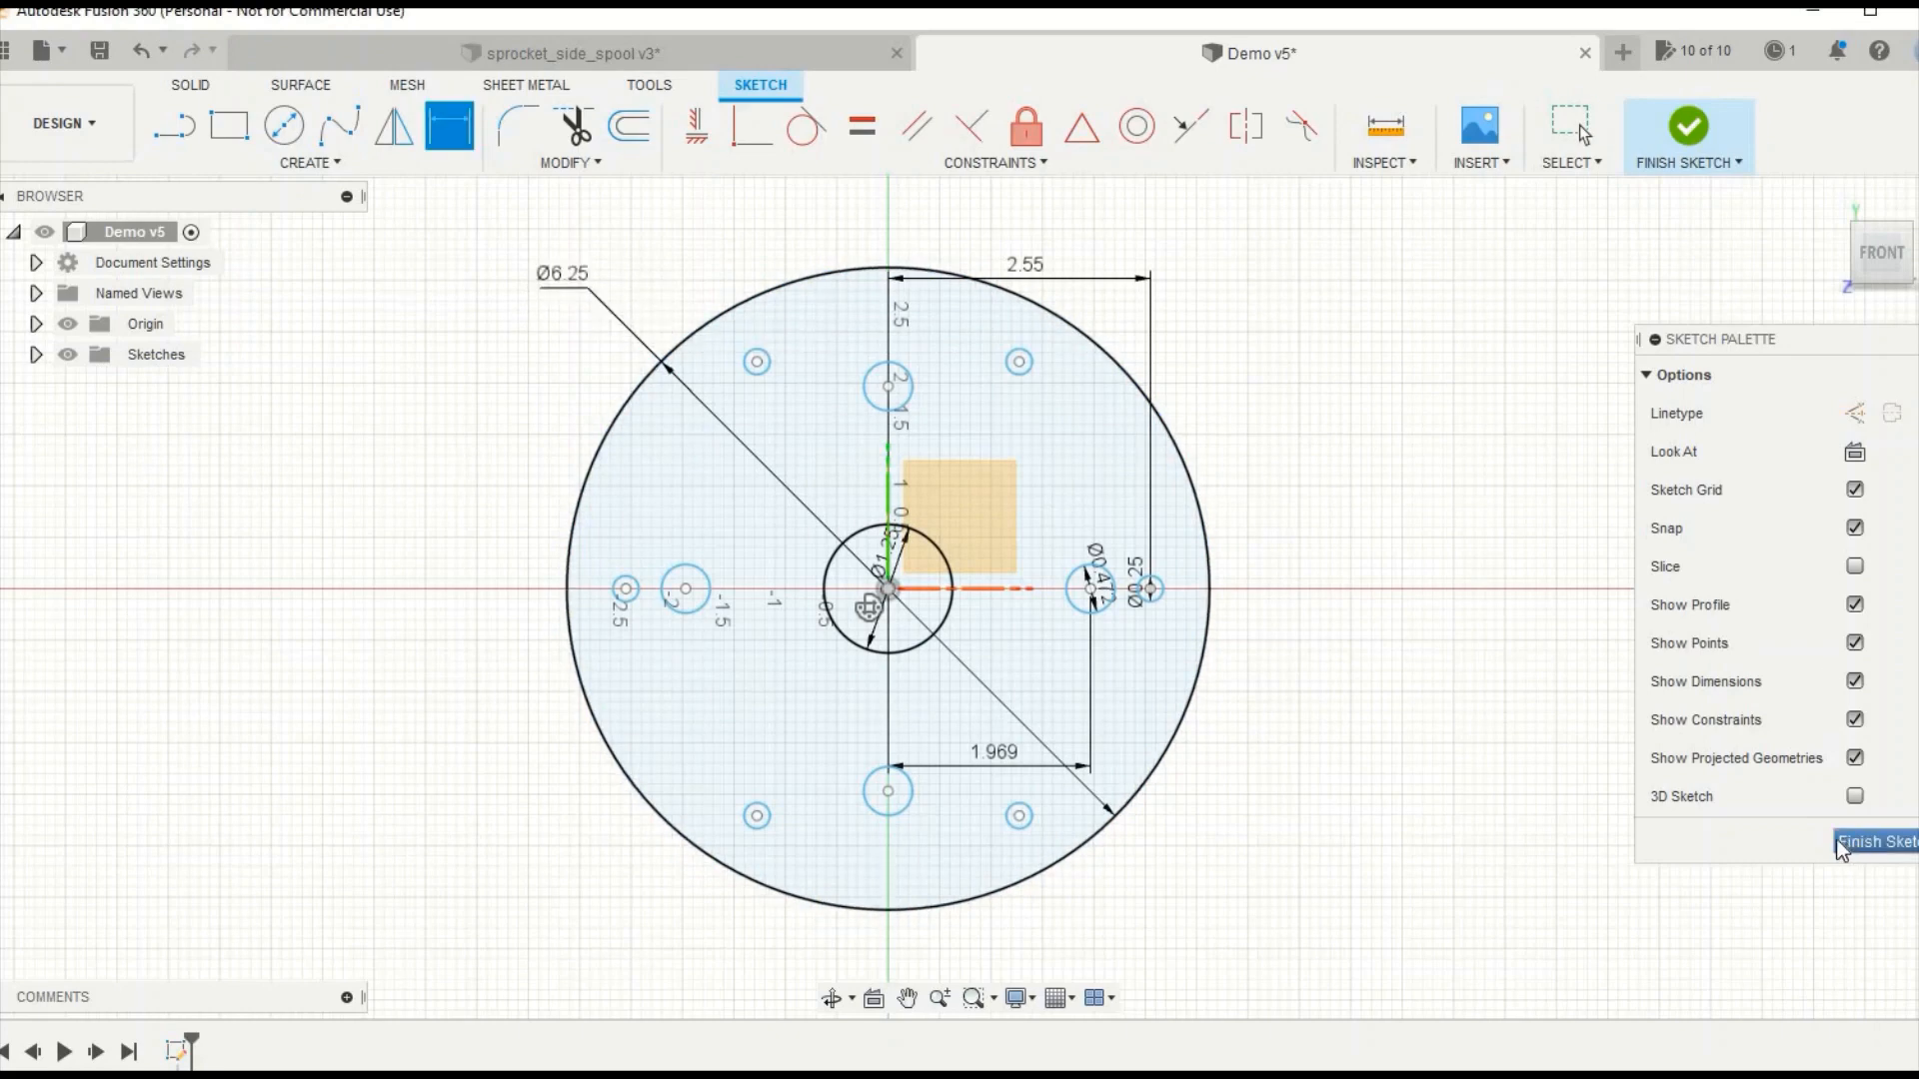
{"action": "left_click", "coordinate": [1875, 841]}
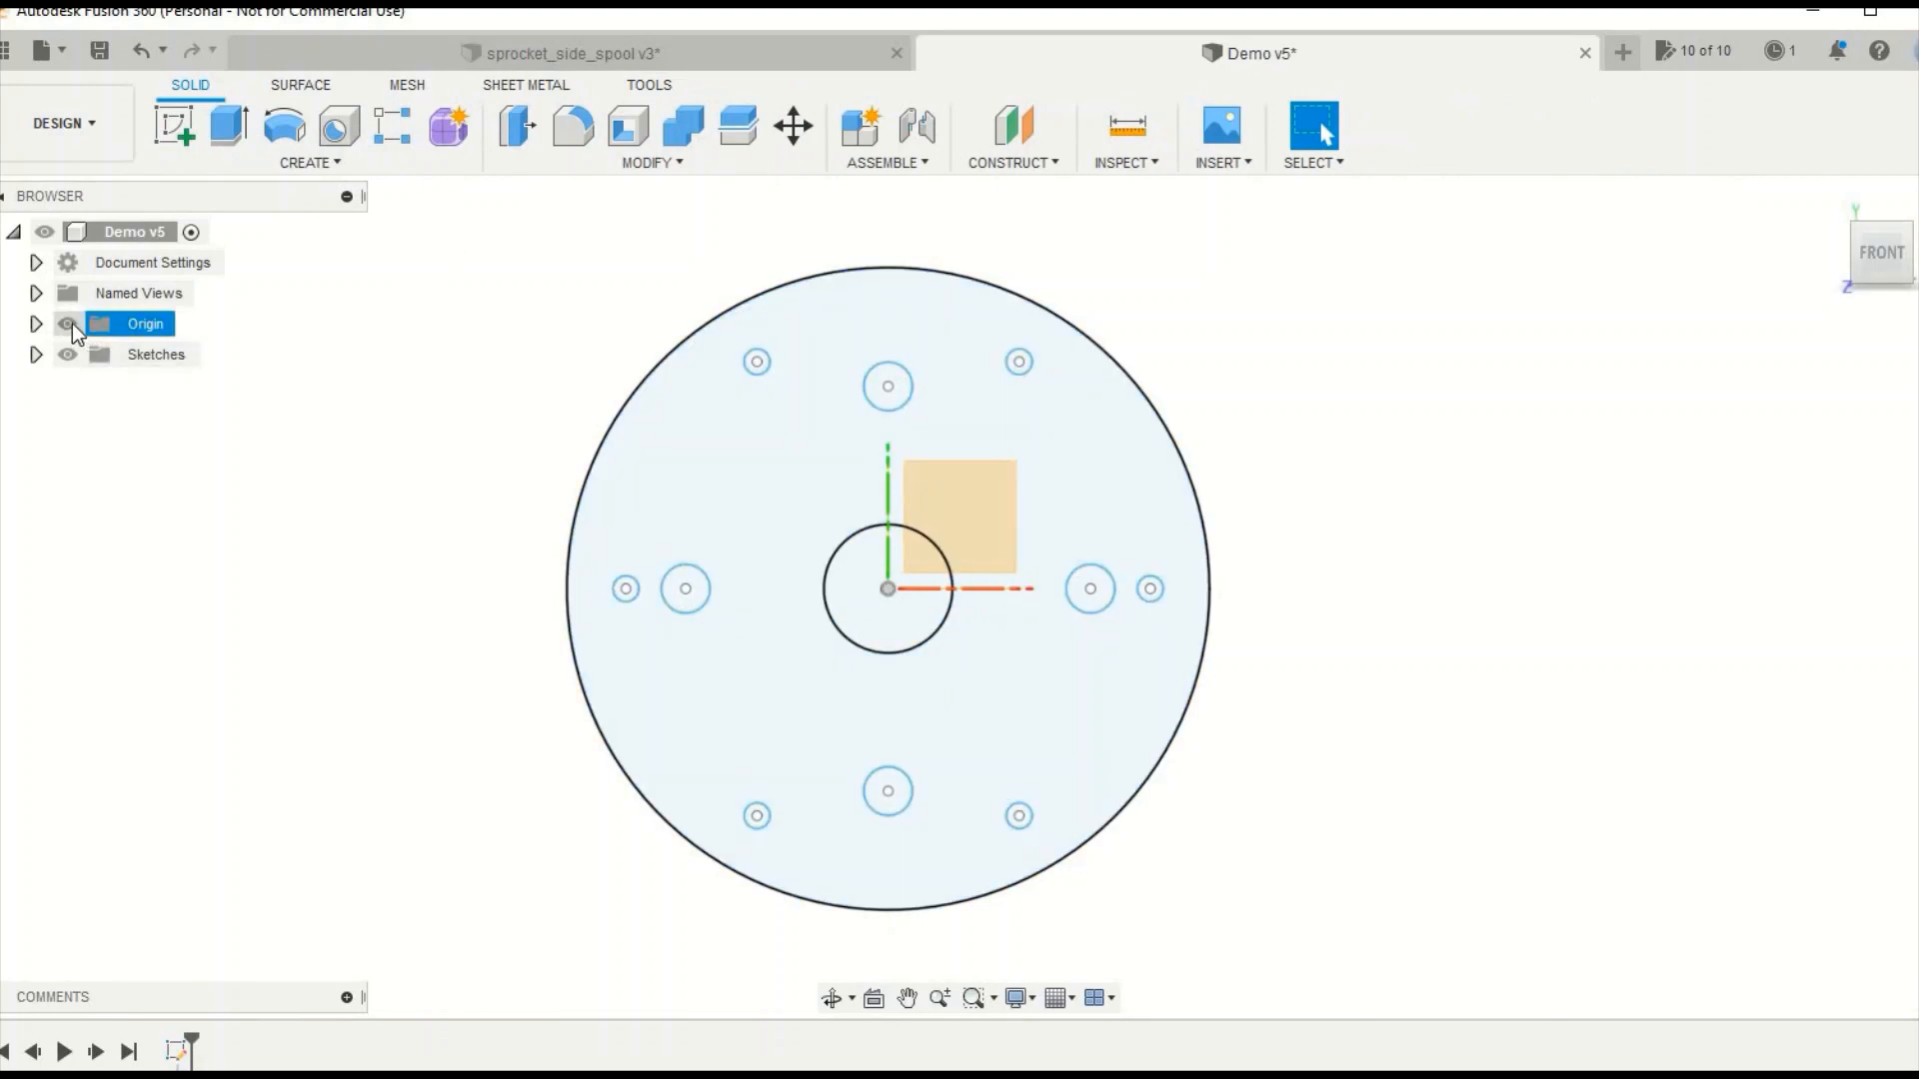
Hide the origin and extrude the flange profile 0.25 in into a solid plate
{"action": "left_click", "coordinate": [63, 324]}
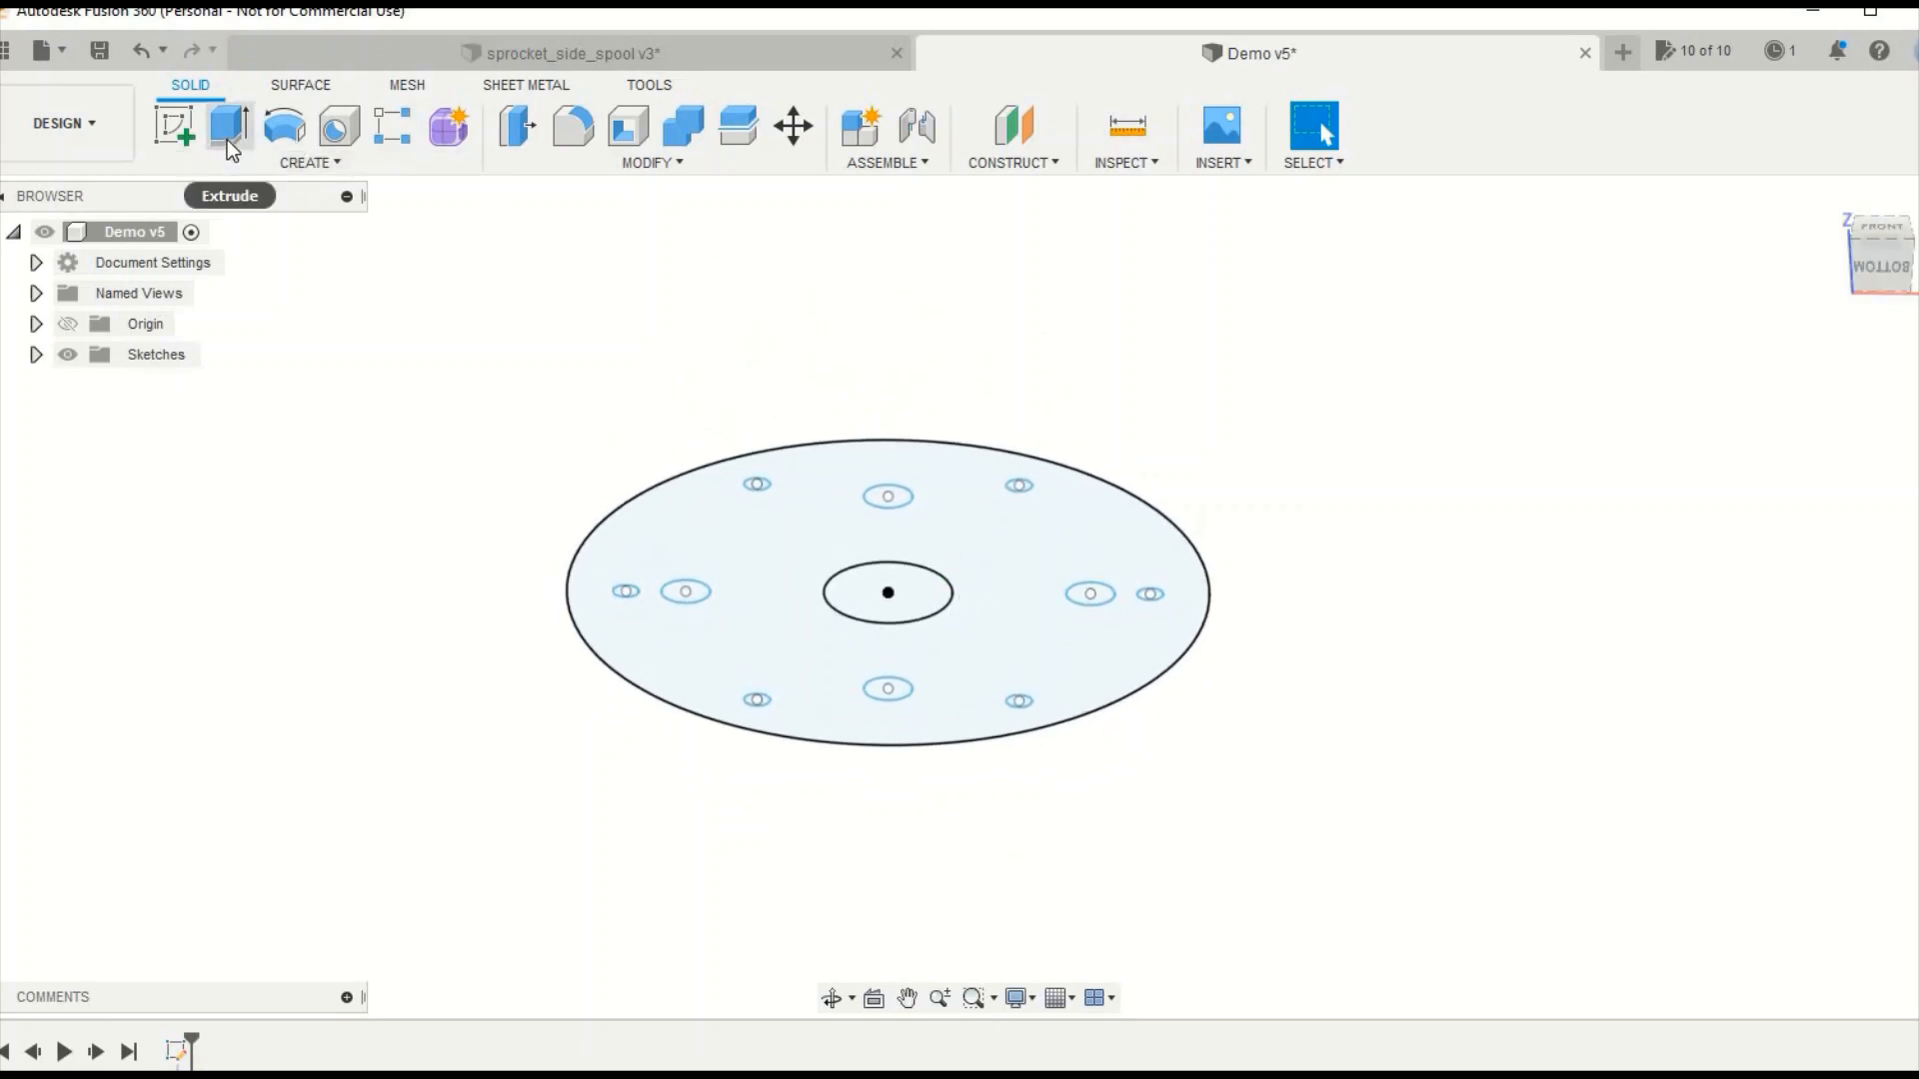
{"action": "left_click", "coordinate": [232, 130]}
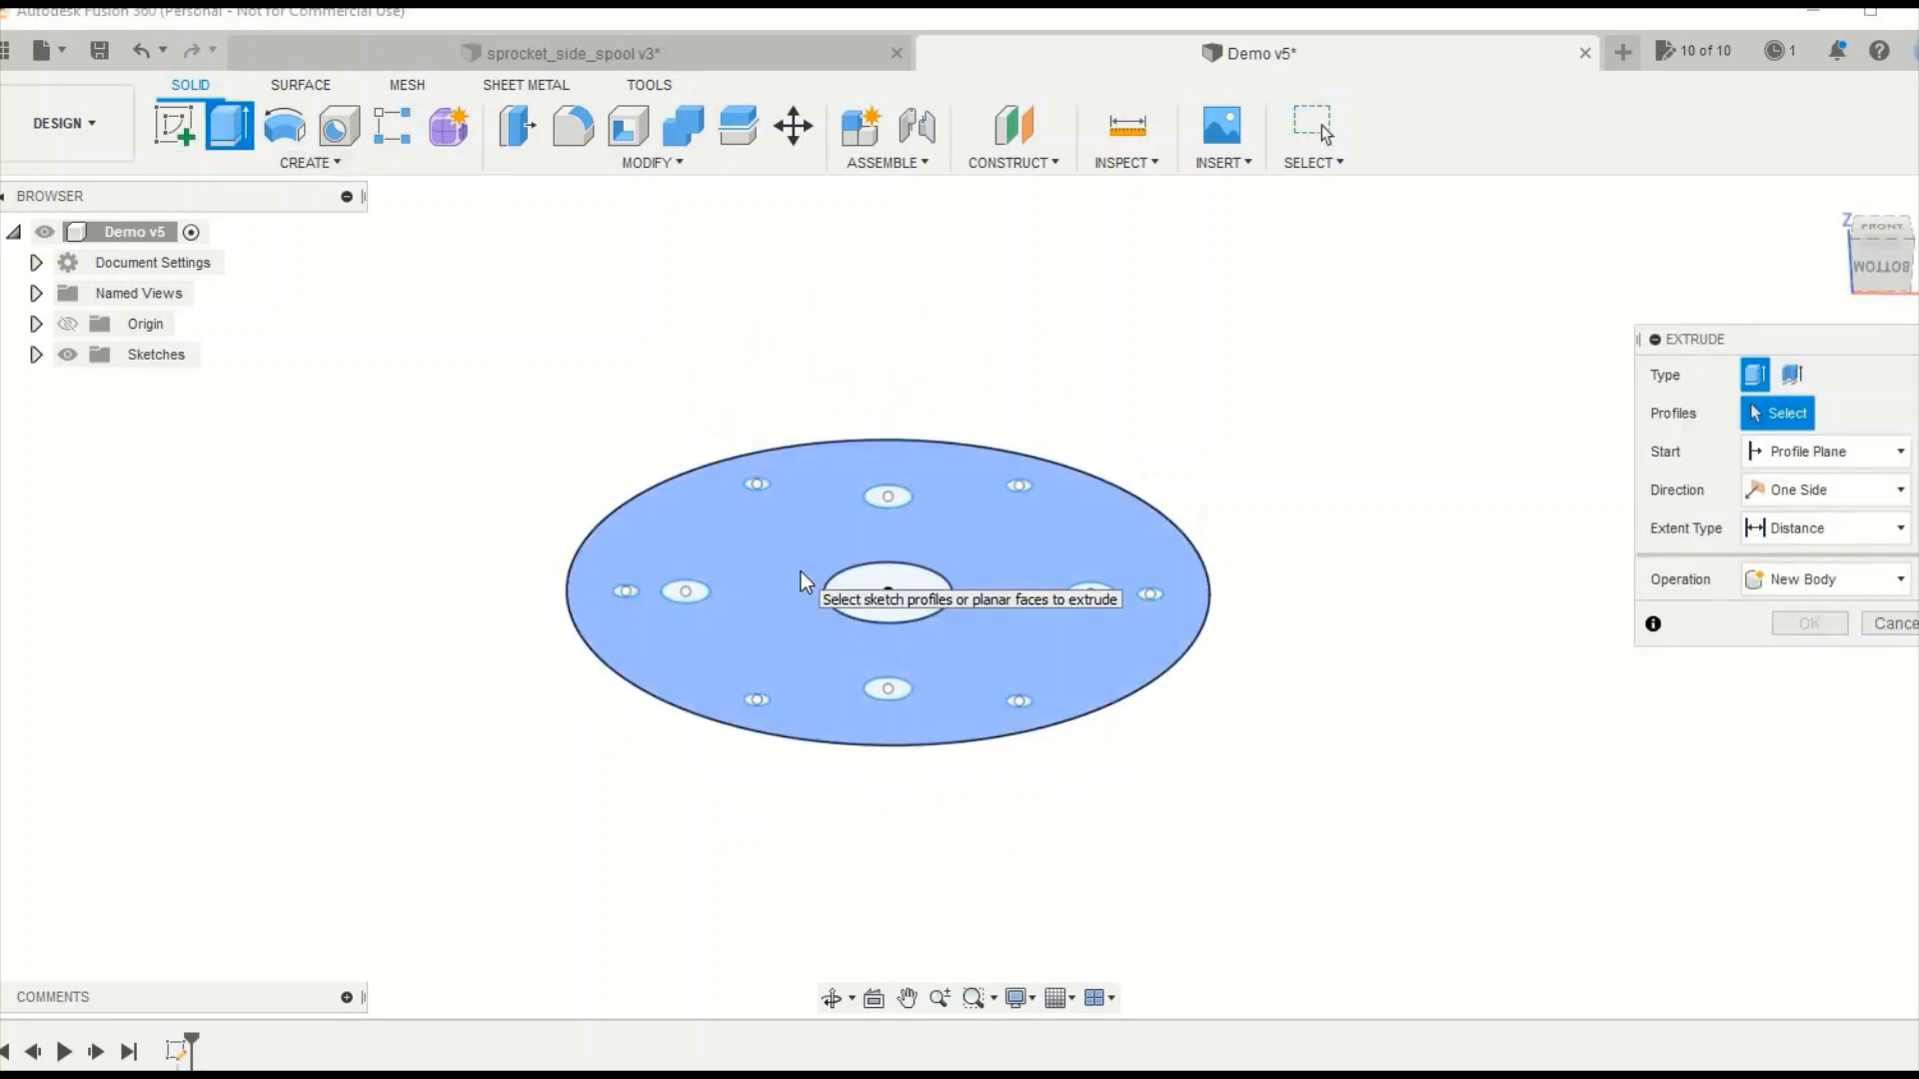
{"action": "left_click", "coordinate": [887, 591]}
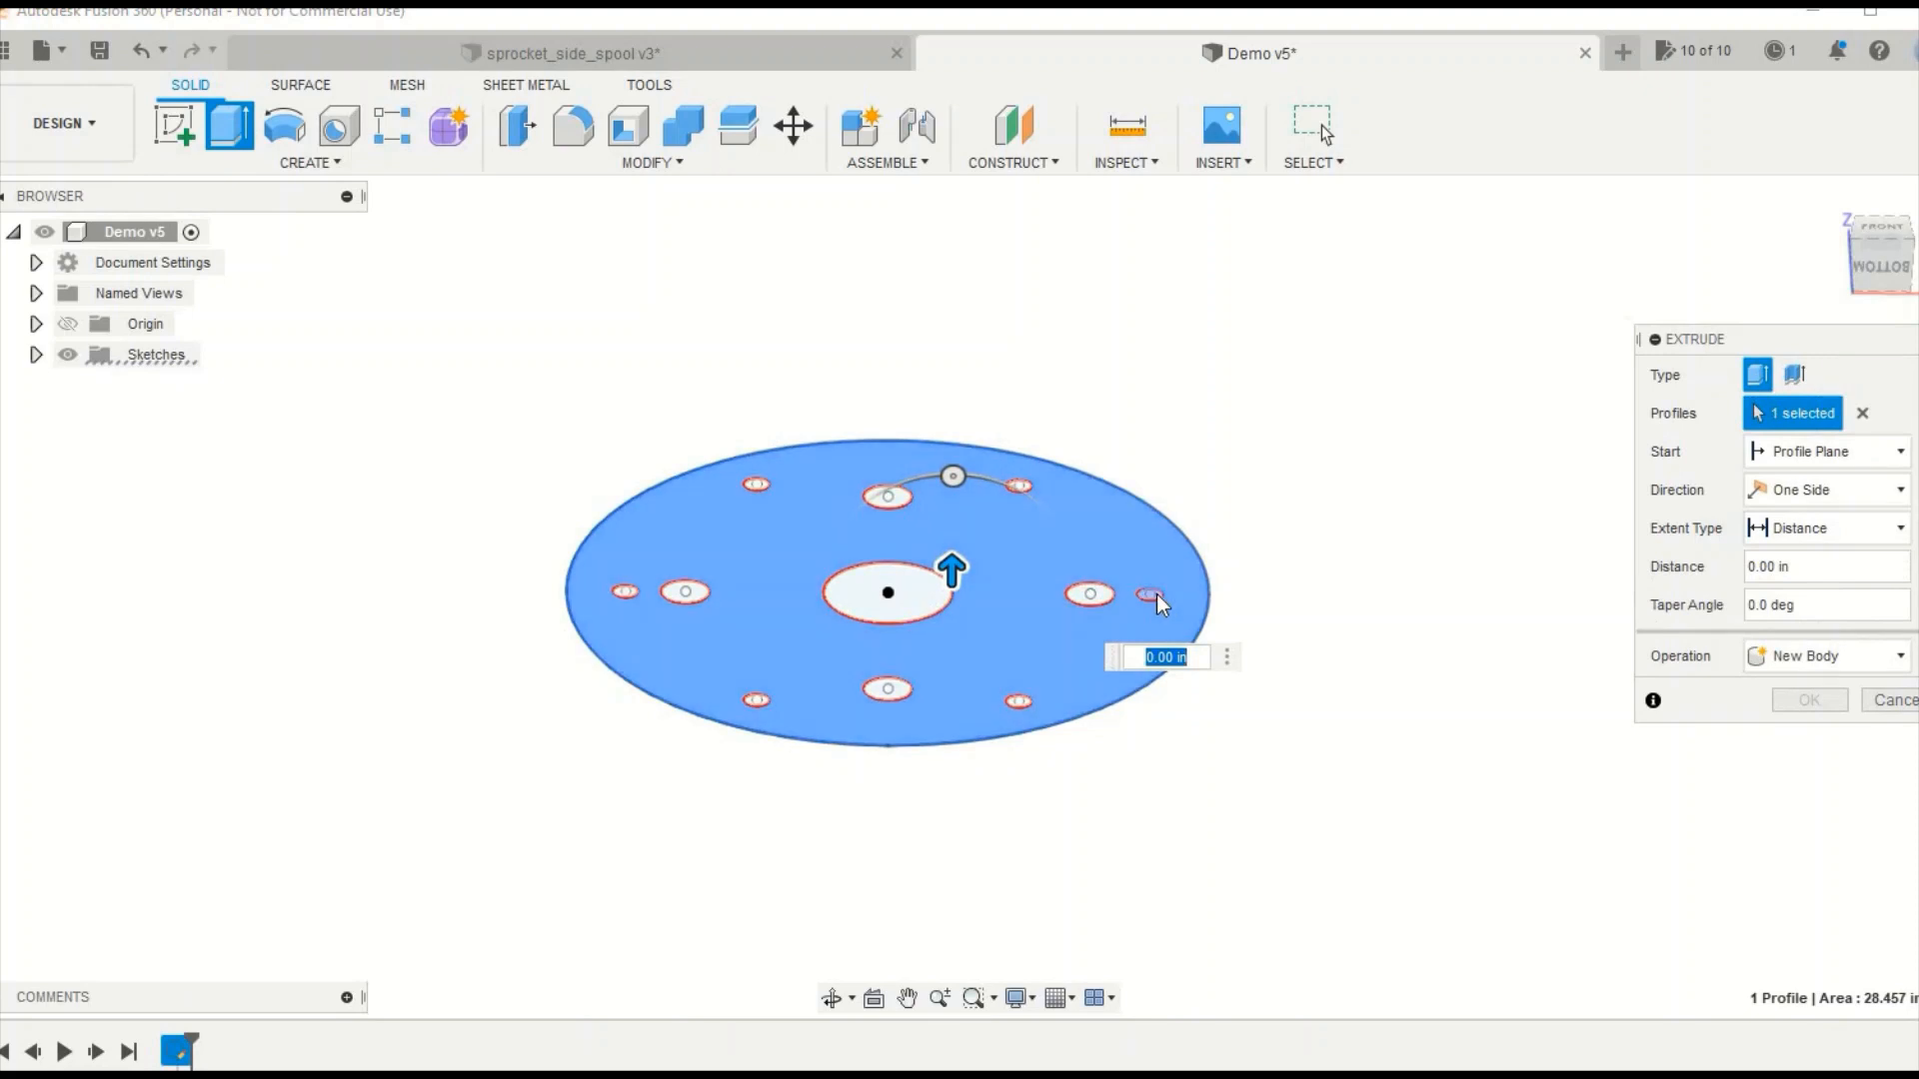
{"action": "type", "text": "0.25"}
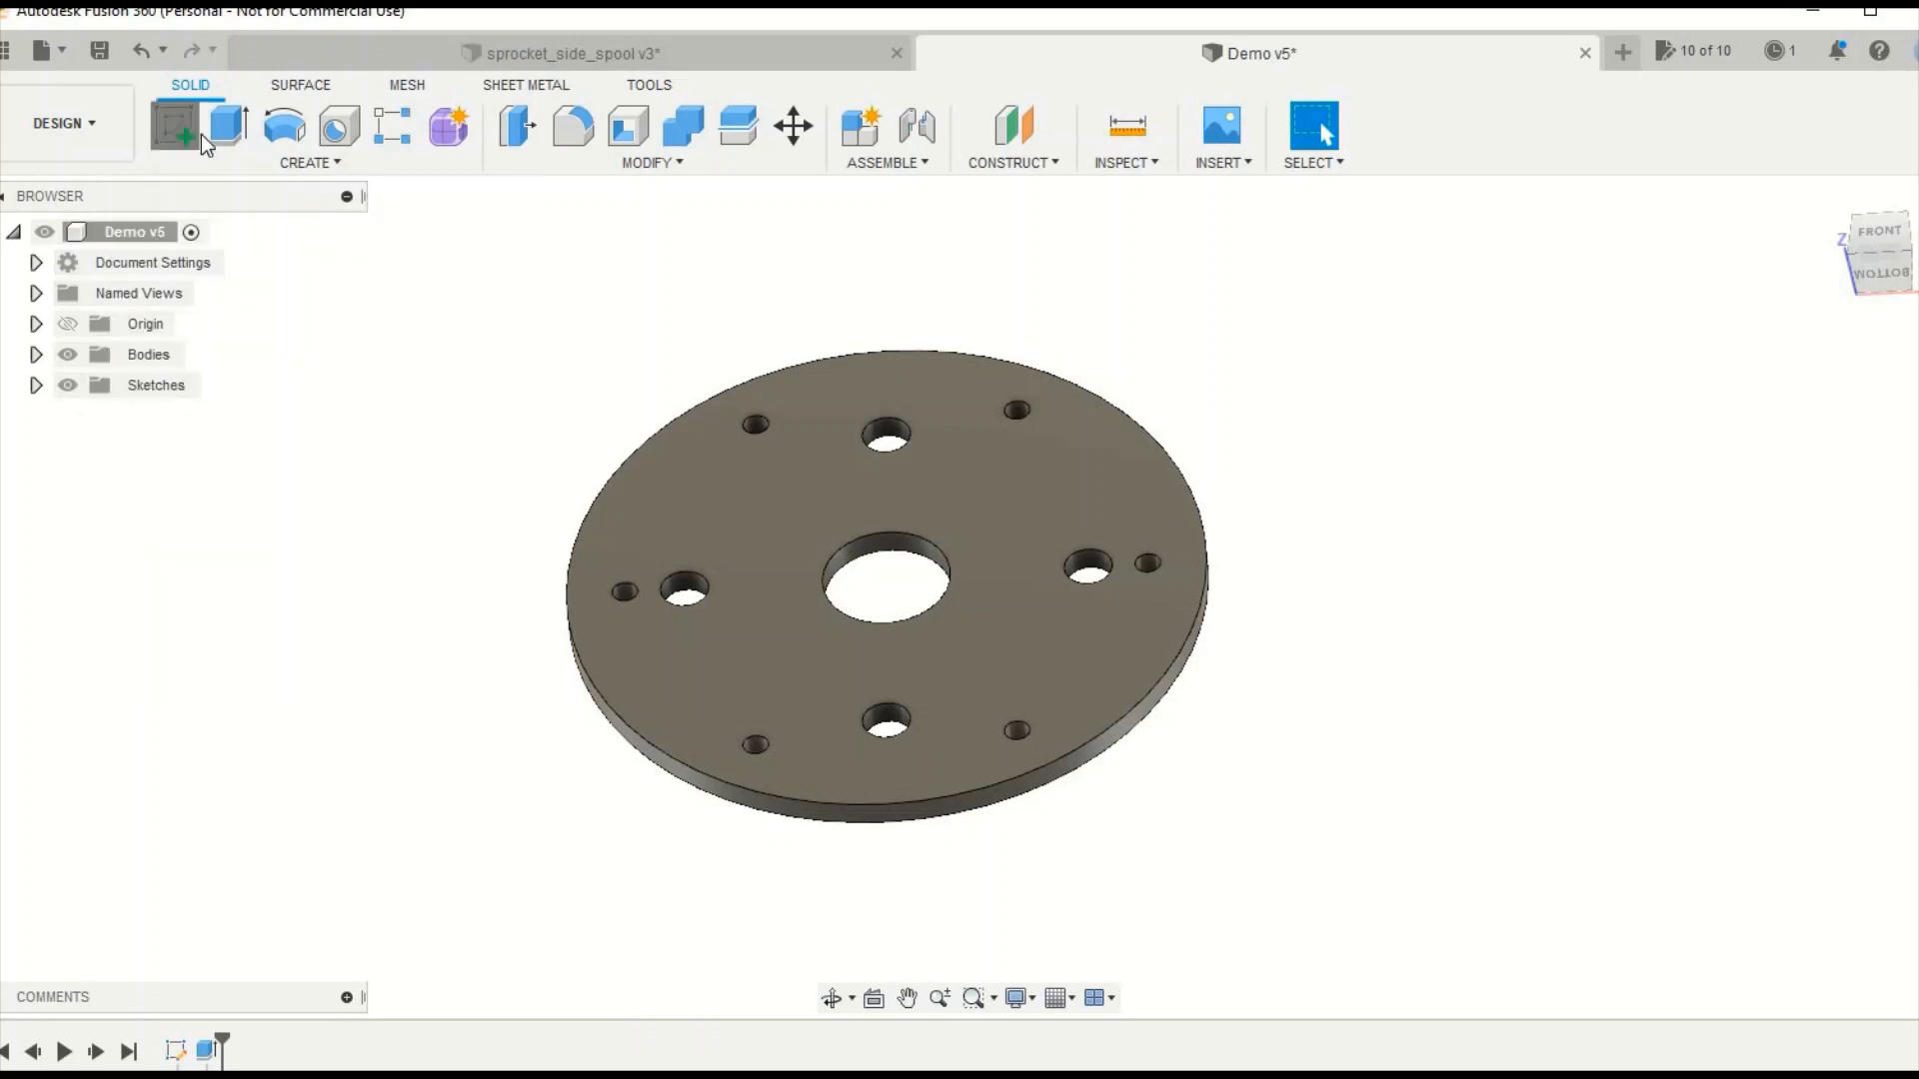
Project the plate face into a new sketch and finish it
{"action": "left_click", "coordinate": [180, 122]}
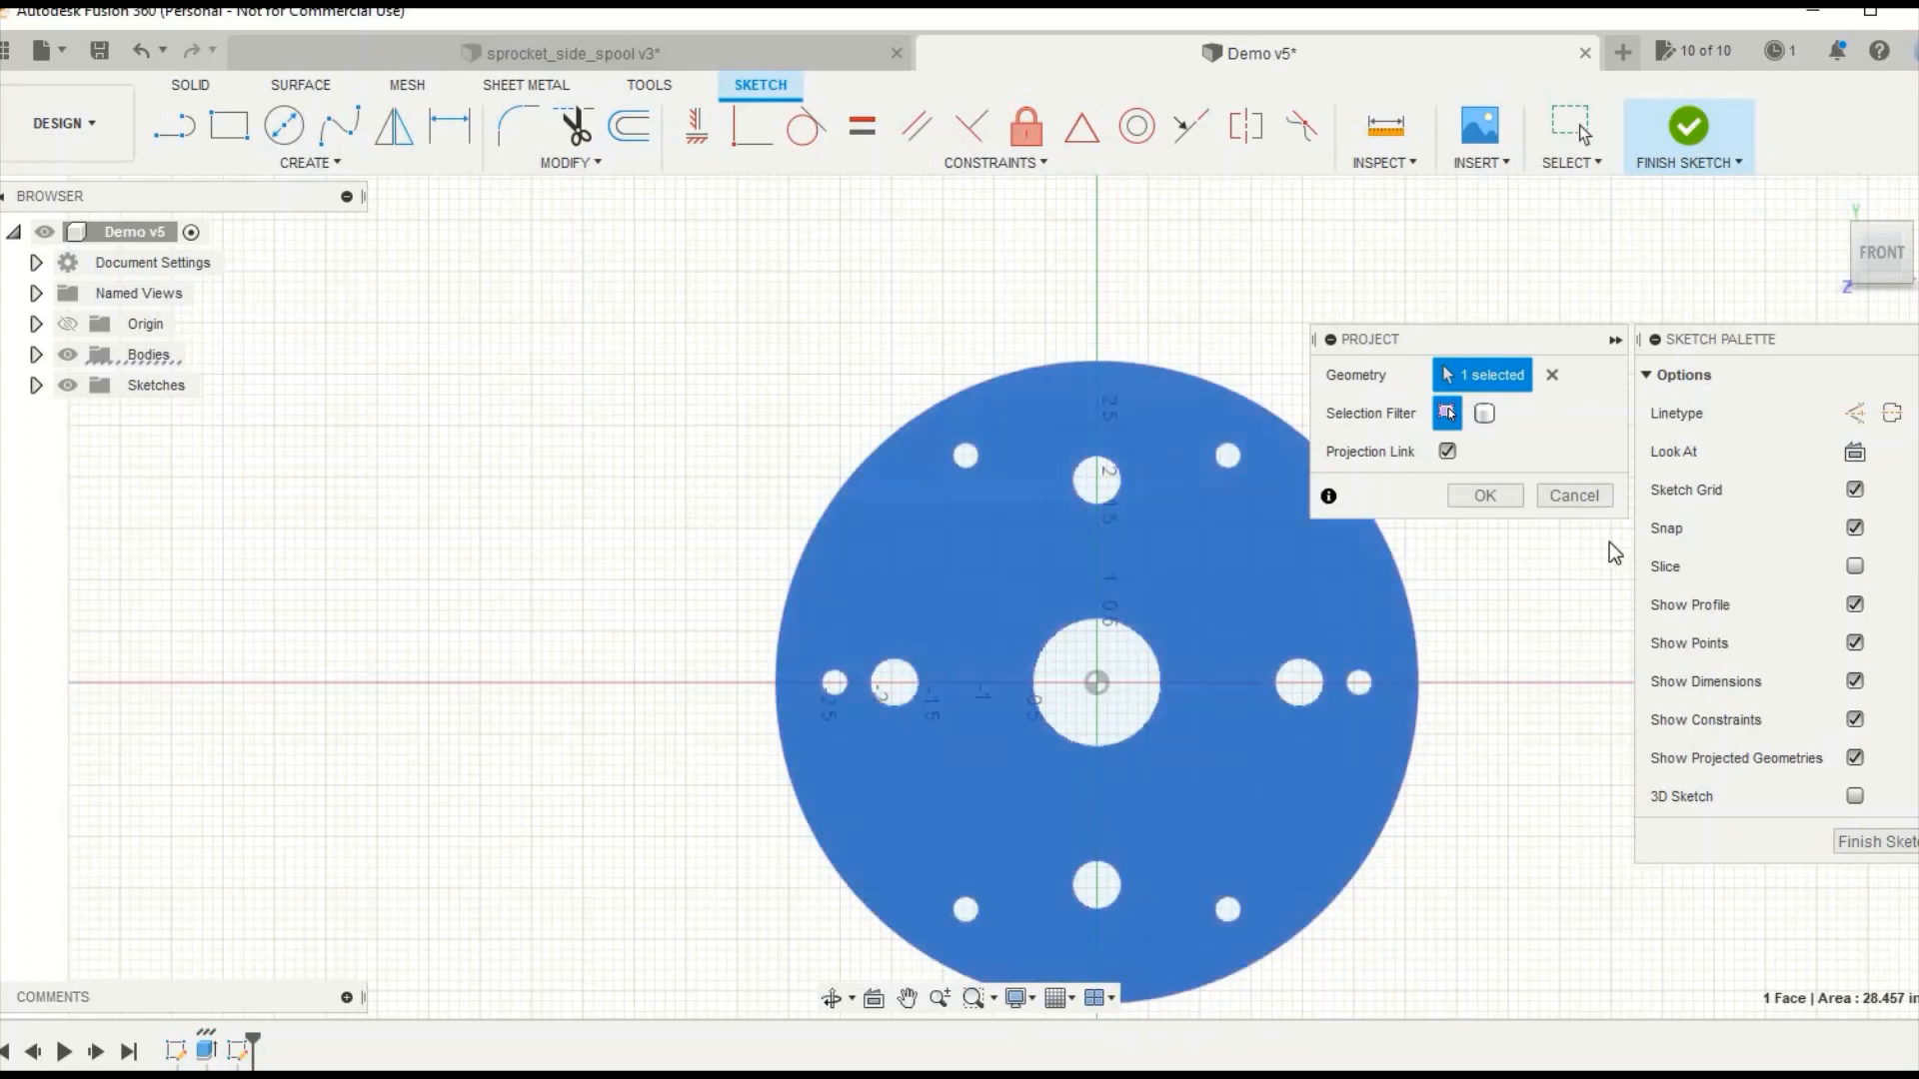
{"action": "left_click", "coordinate": [1483, 496]}
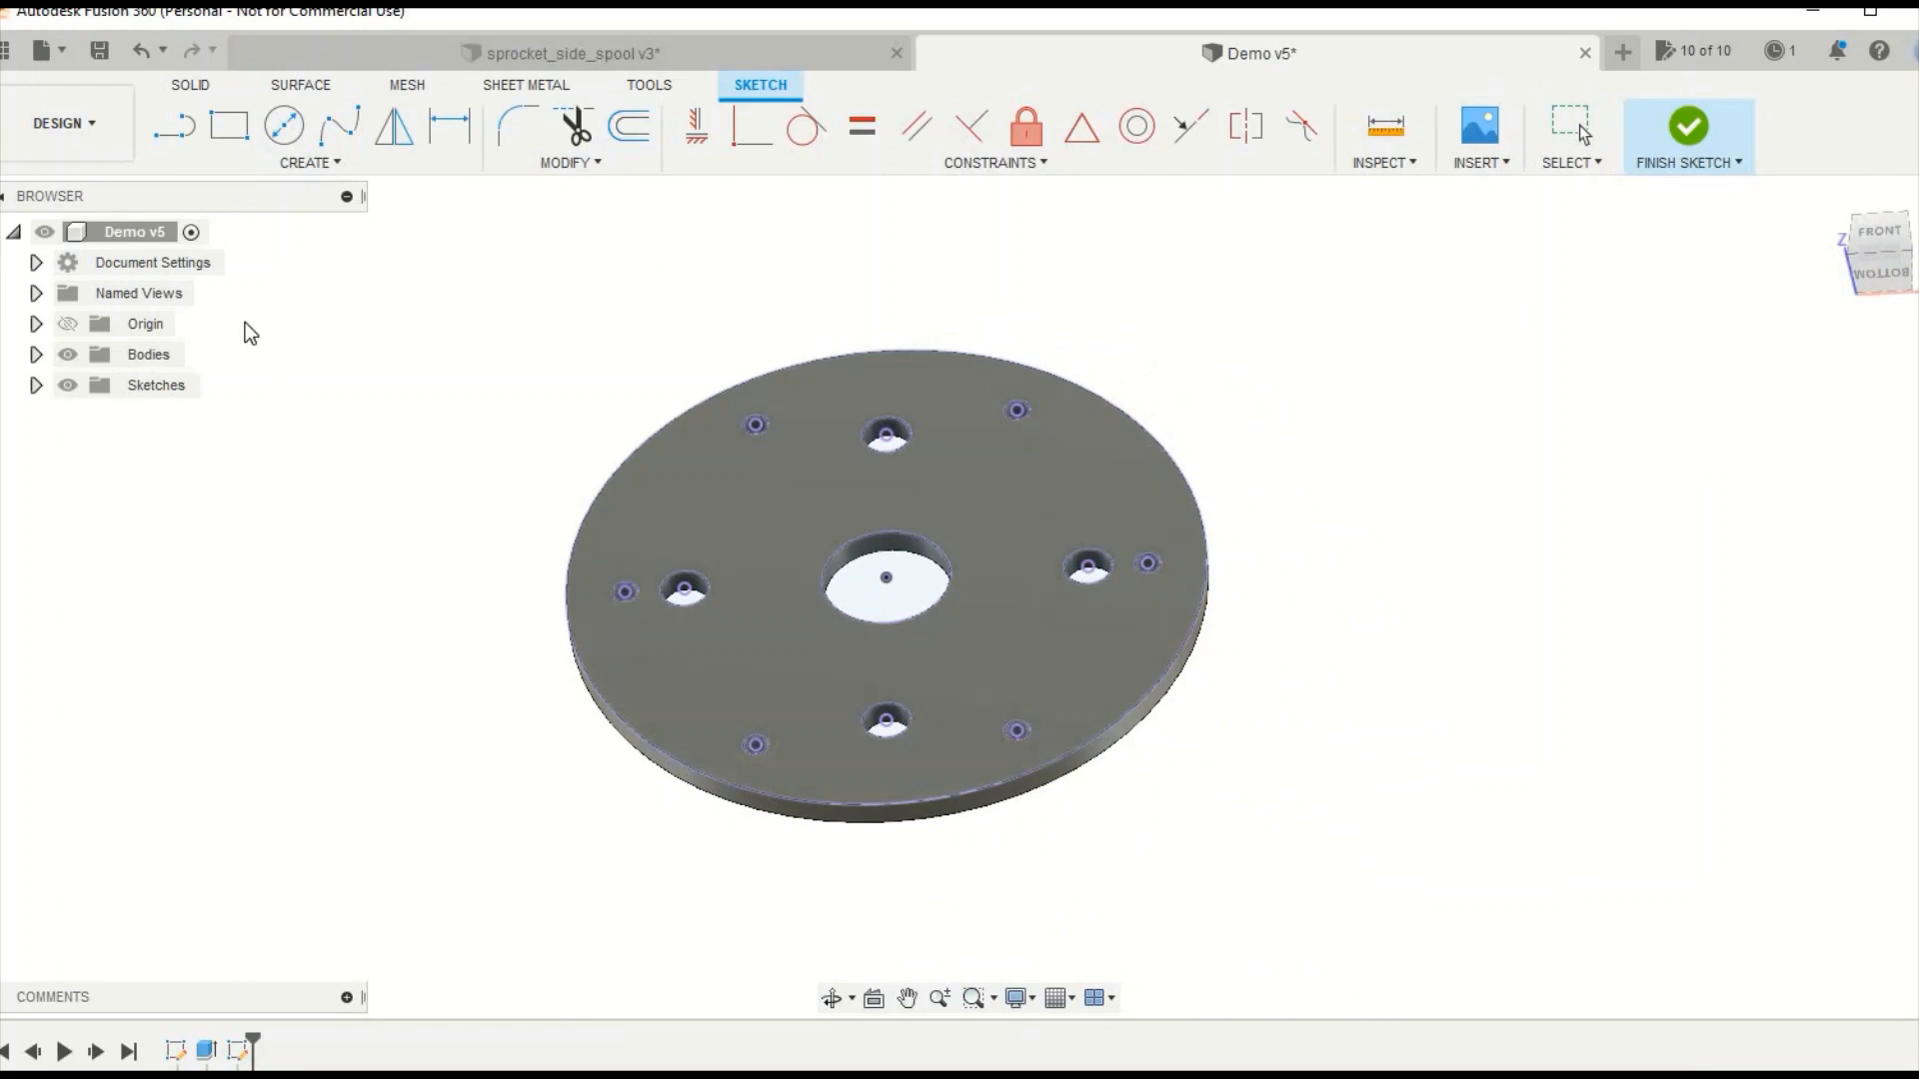
{"action": "left_click", "coordinate": [1687, 124]}
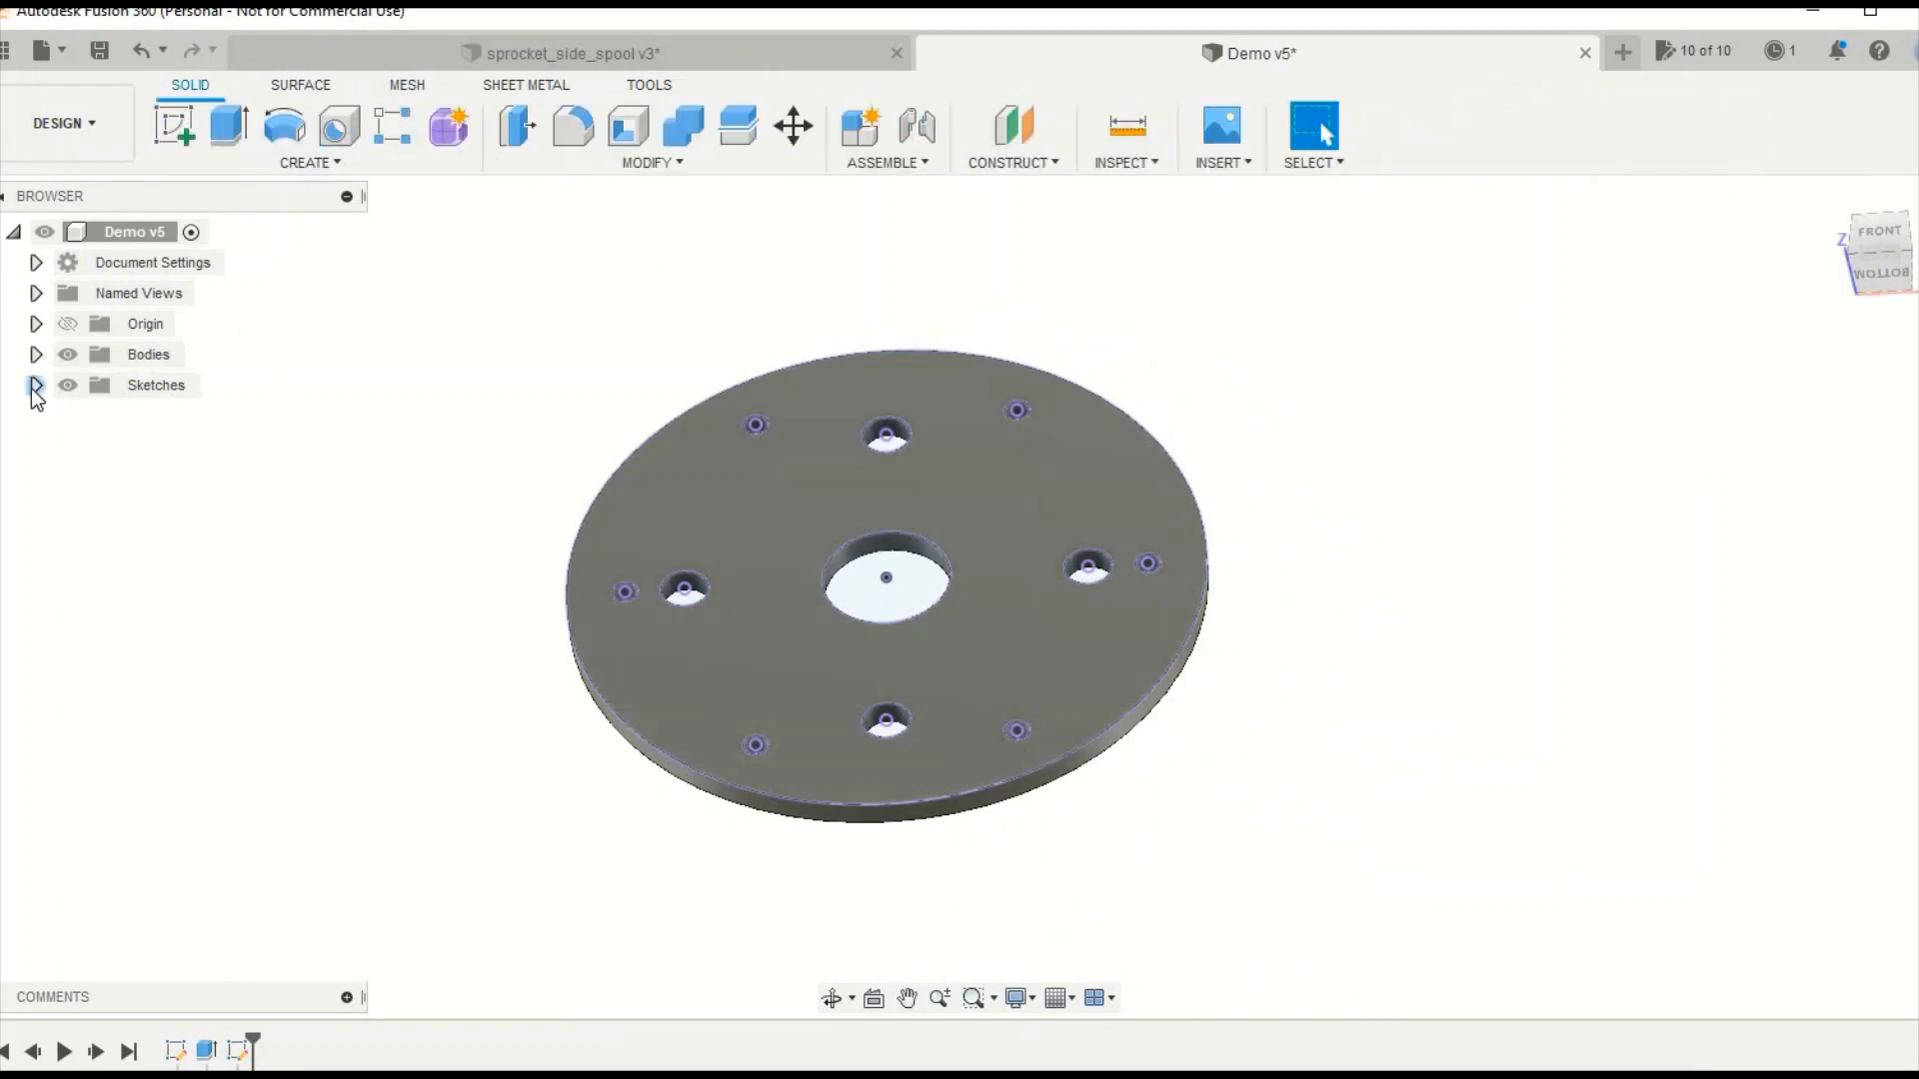
Hide the original sketch Sketch10 in the browser
{"action": "left_click", "coordinate": [32, 386]}
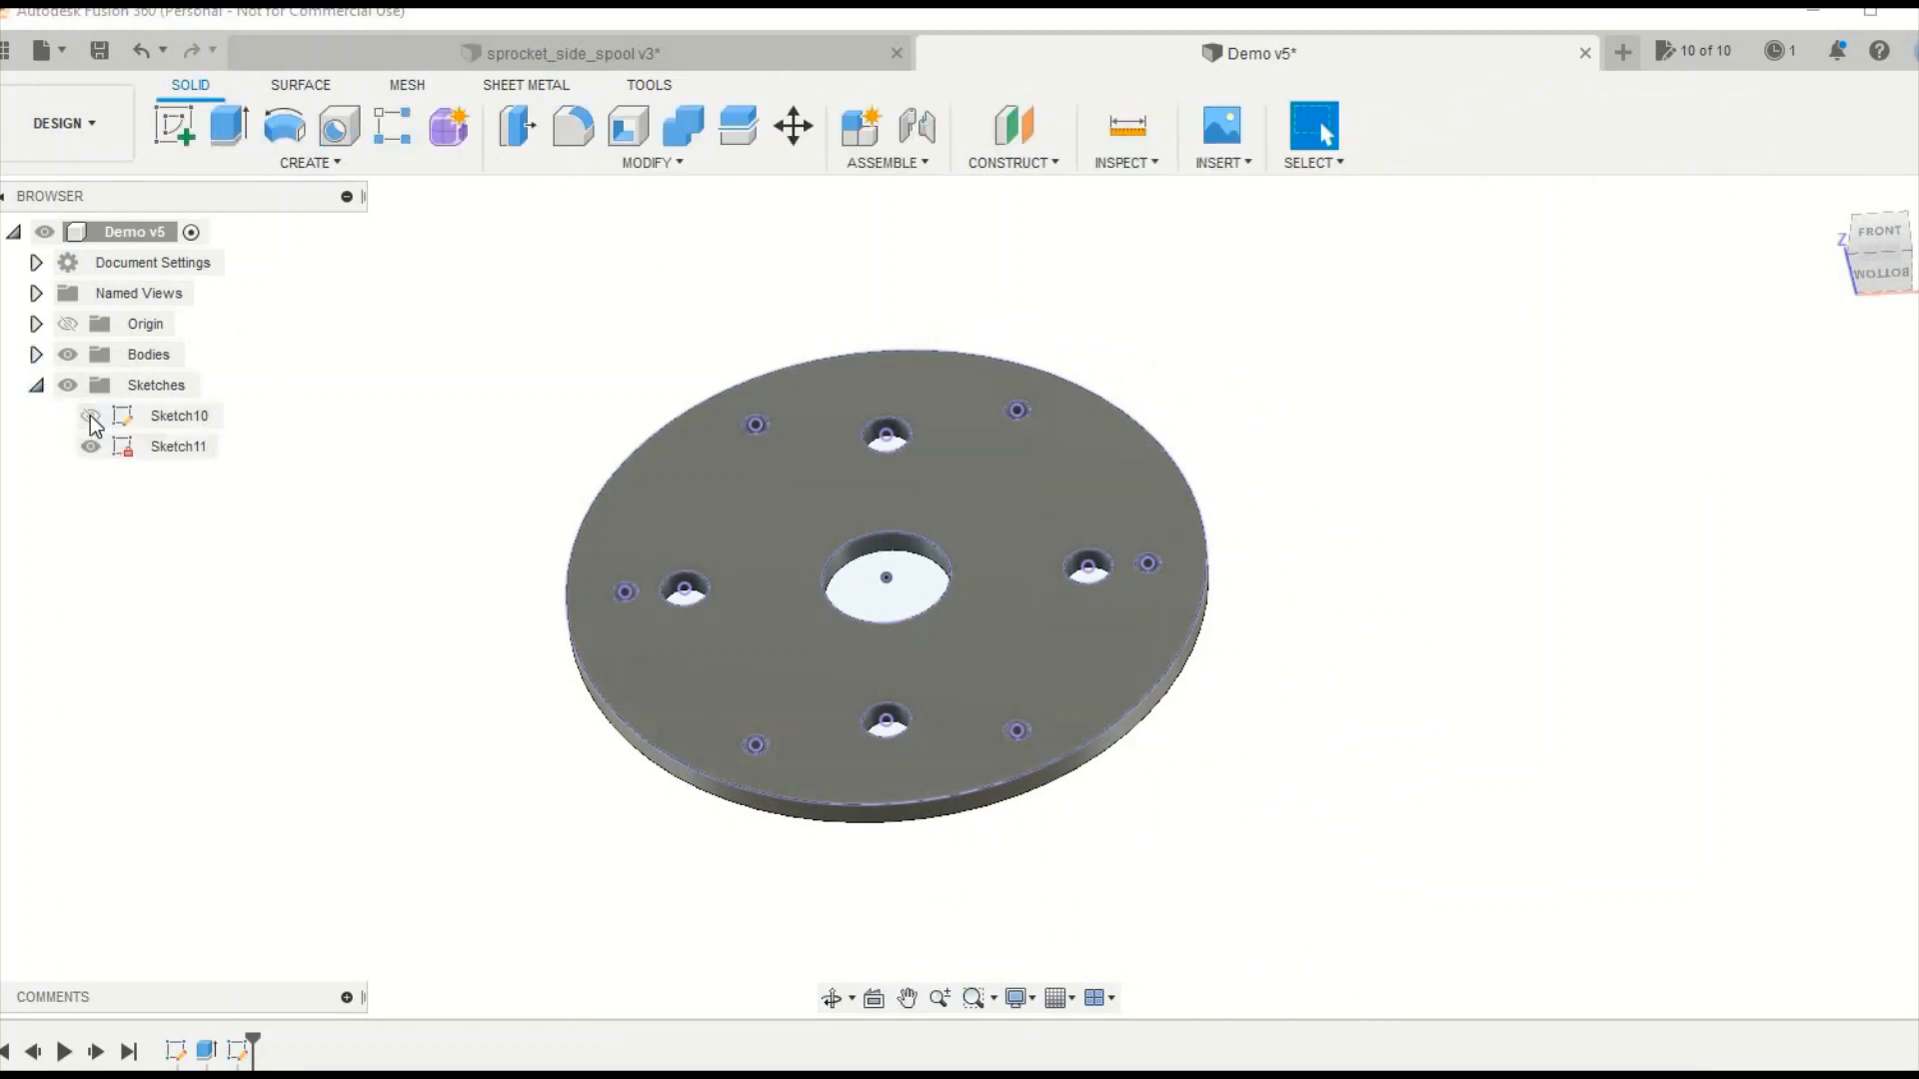
{"action": "left_click", "coordinate": [66, 356]}
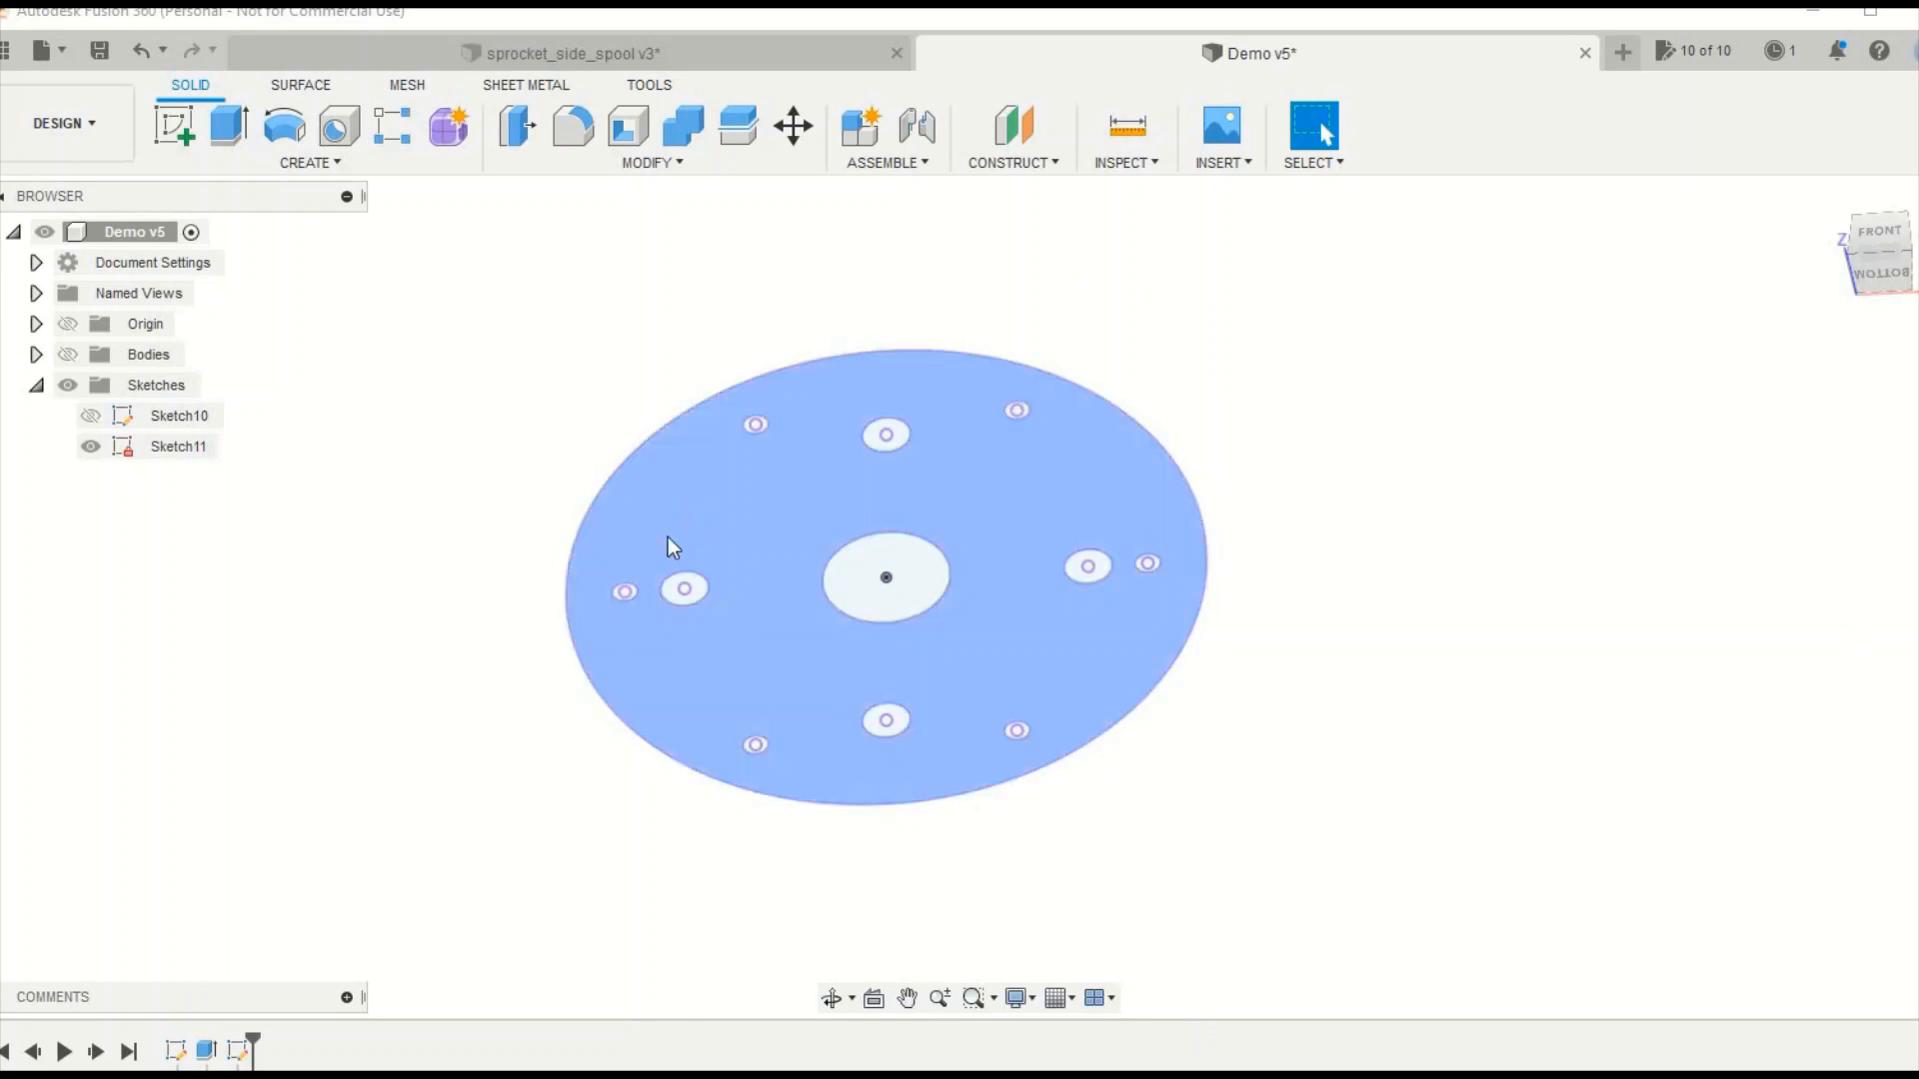
{"action": "left_click", "coordinate": [178, 447]}
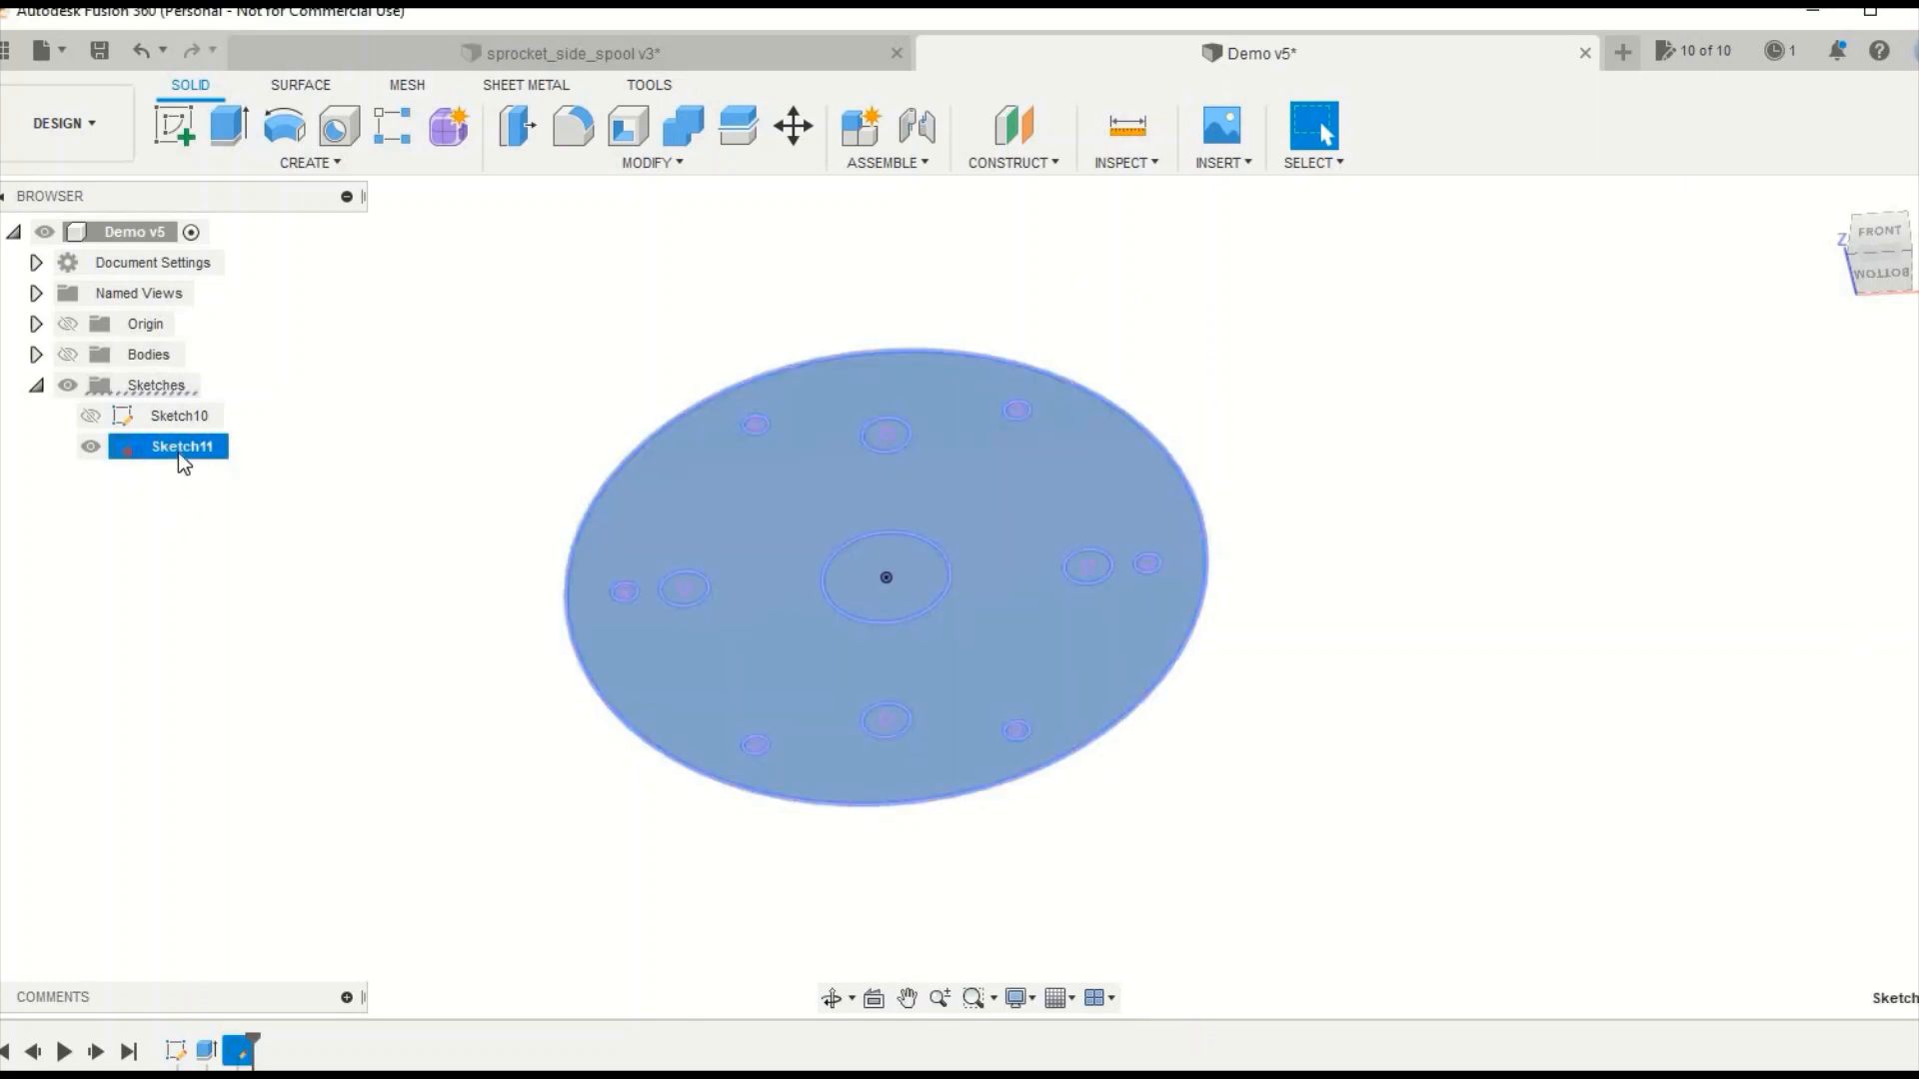
{"action": "right_click", "coordinate": [168, 448]}
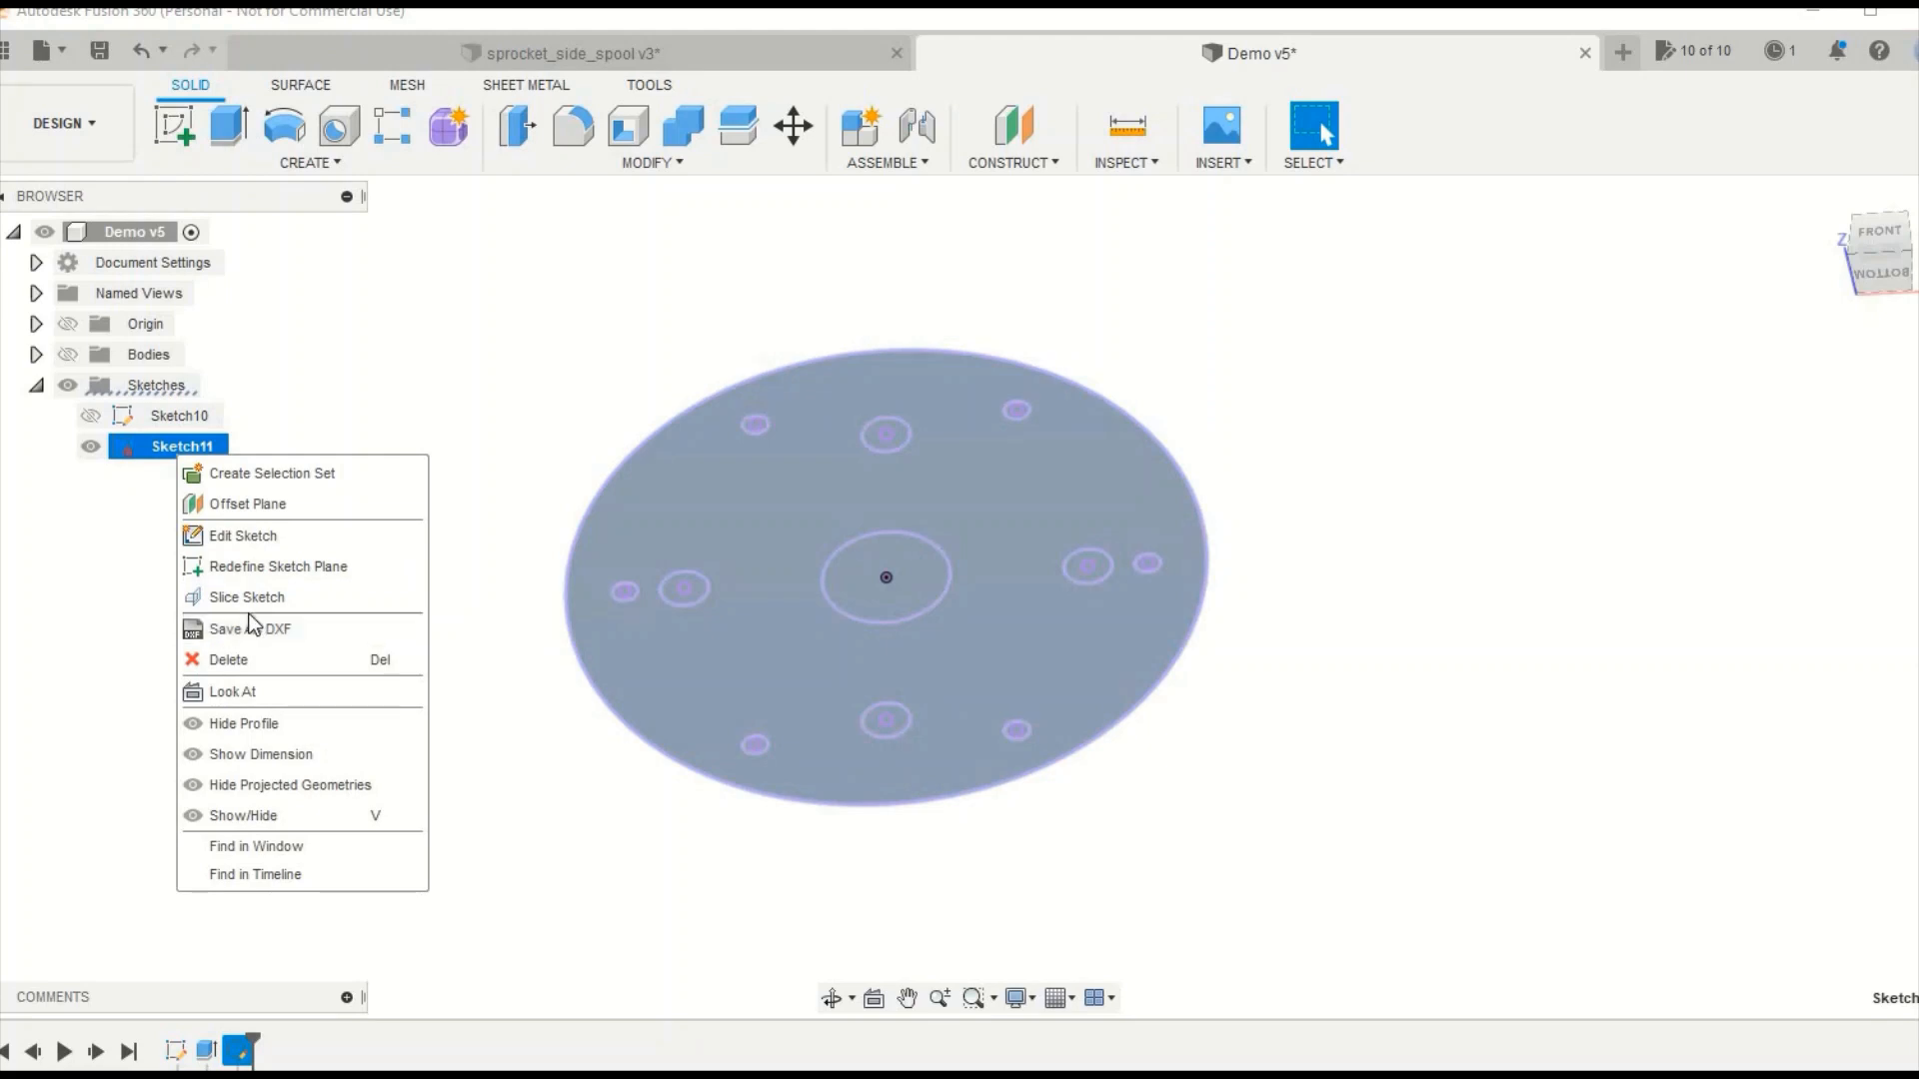
{"action": "mouse_move", "coordinate": [220, 616]}
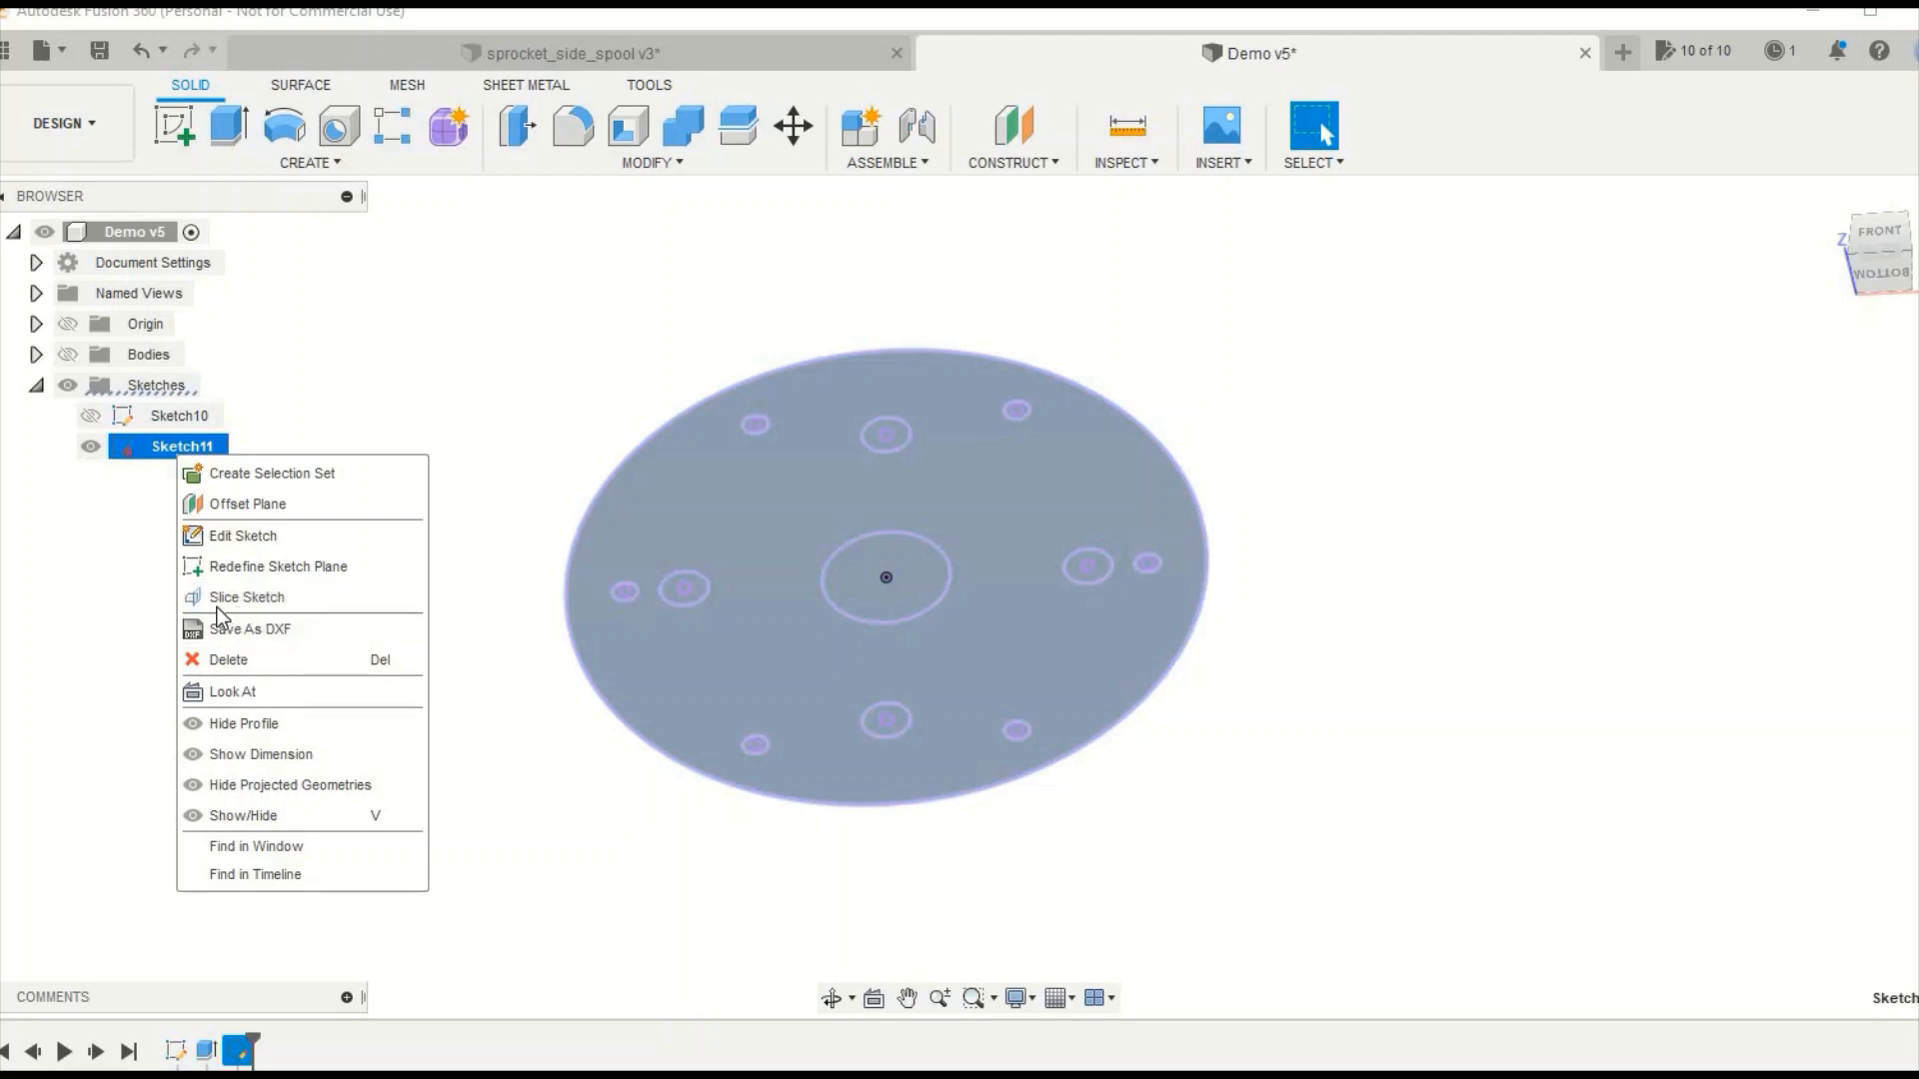
{"action": "mouse_move", "coordinate": [222, 661]}
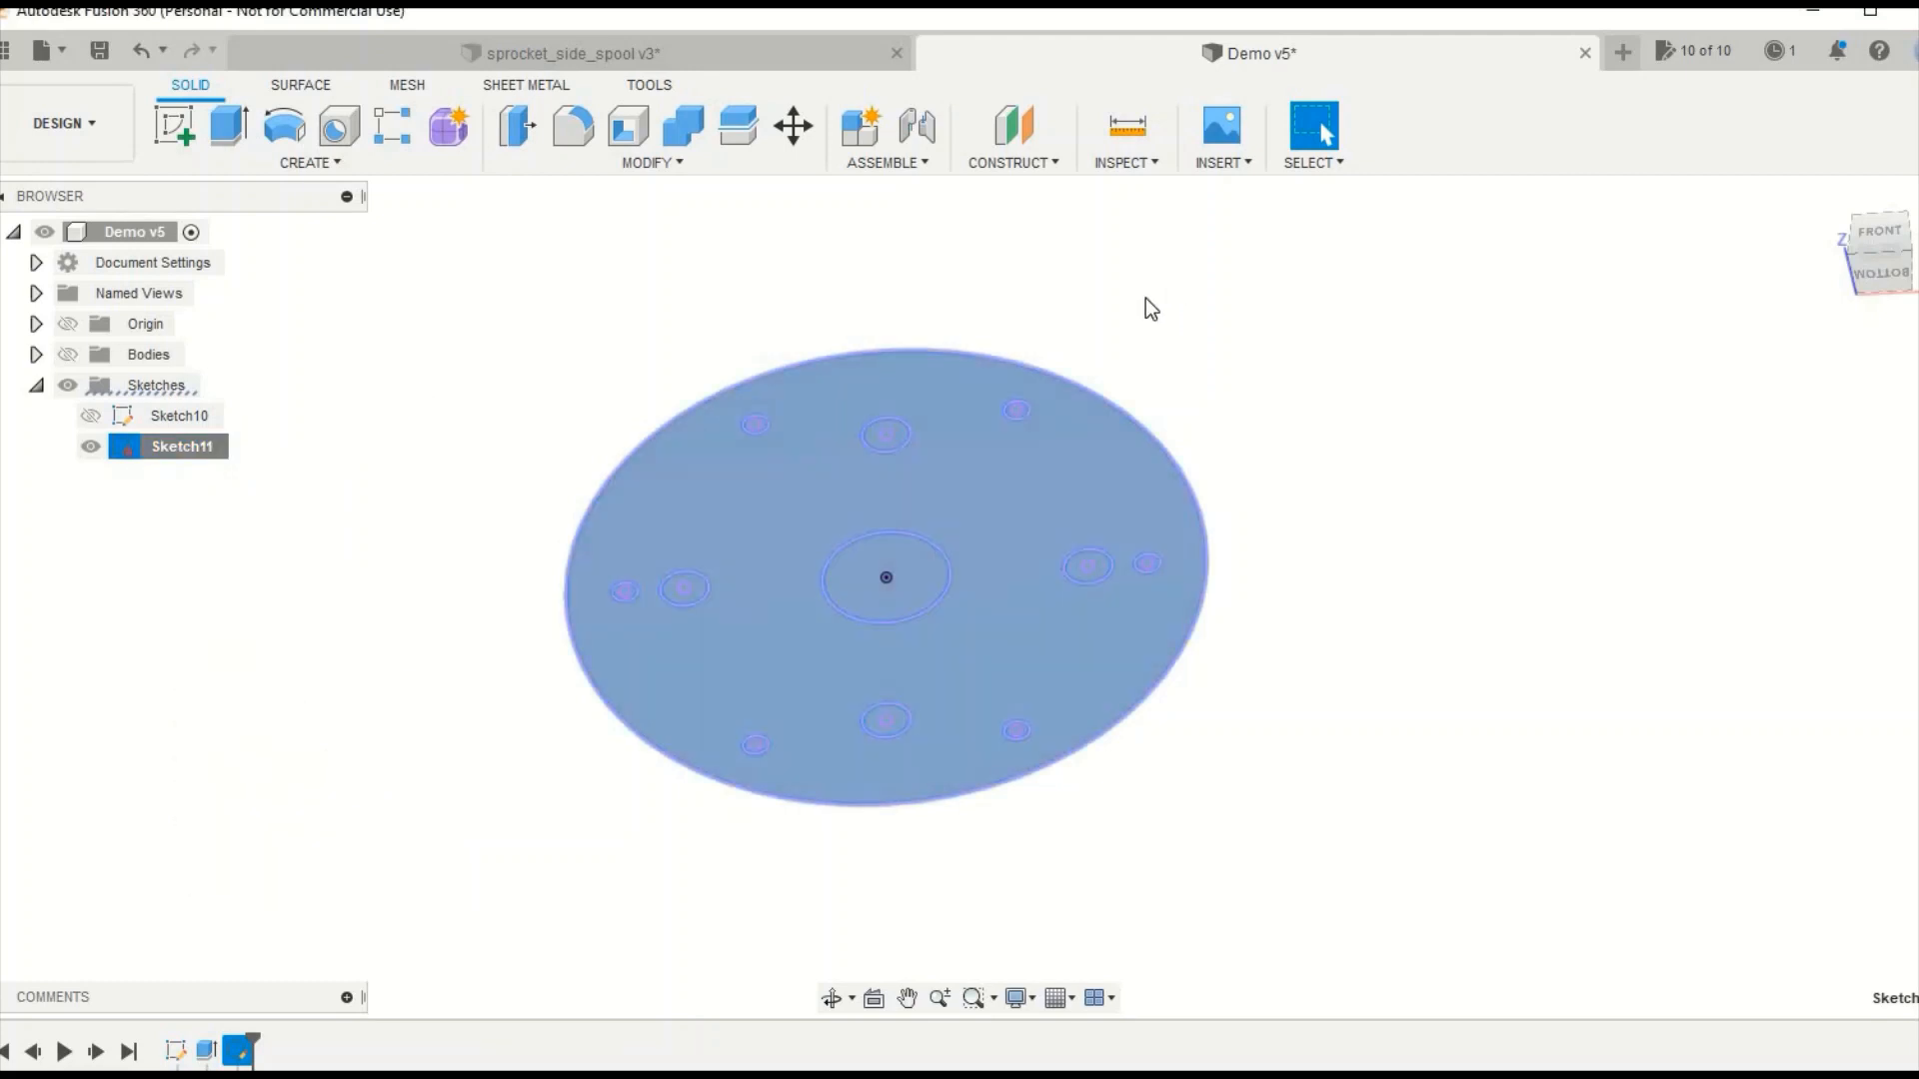
{"action": "left_click", "coordinate": [172, 416]}
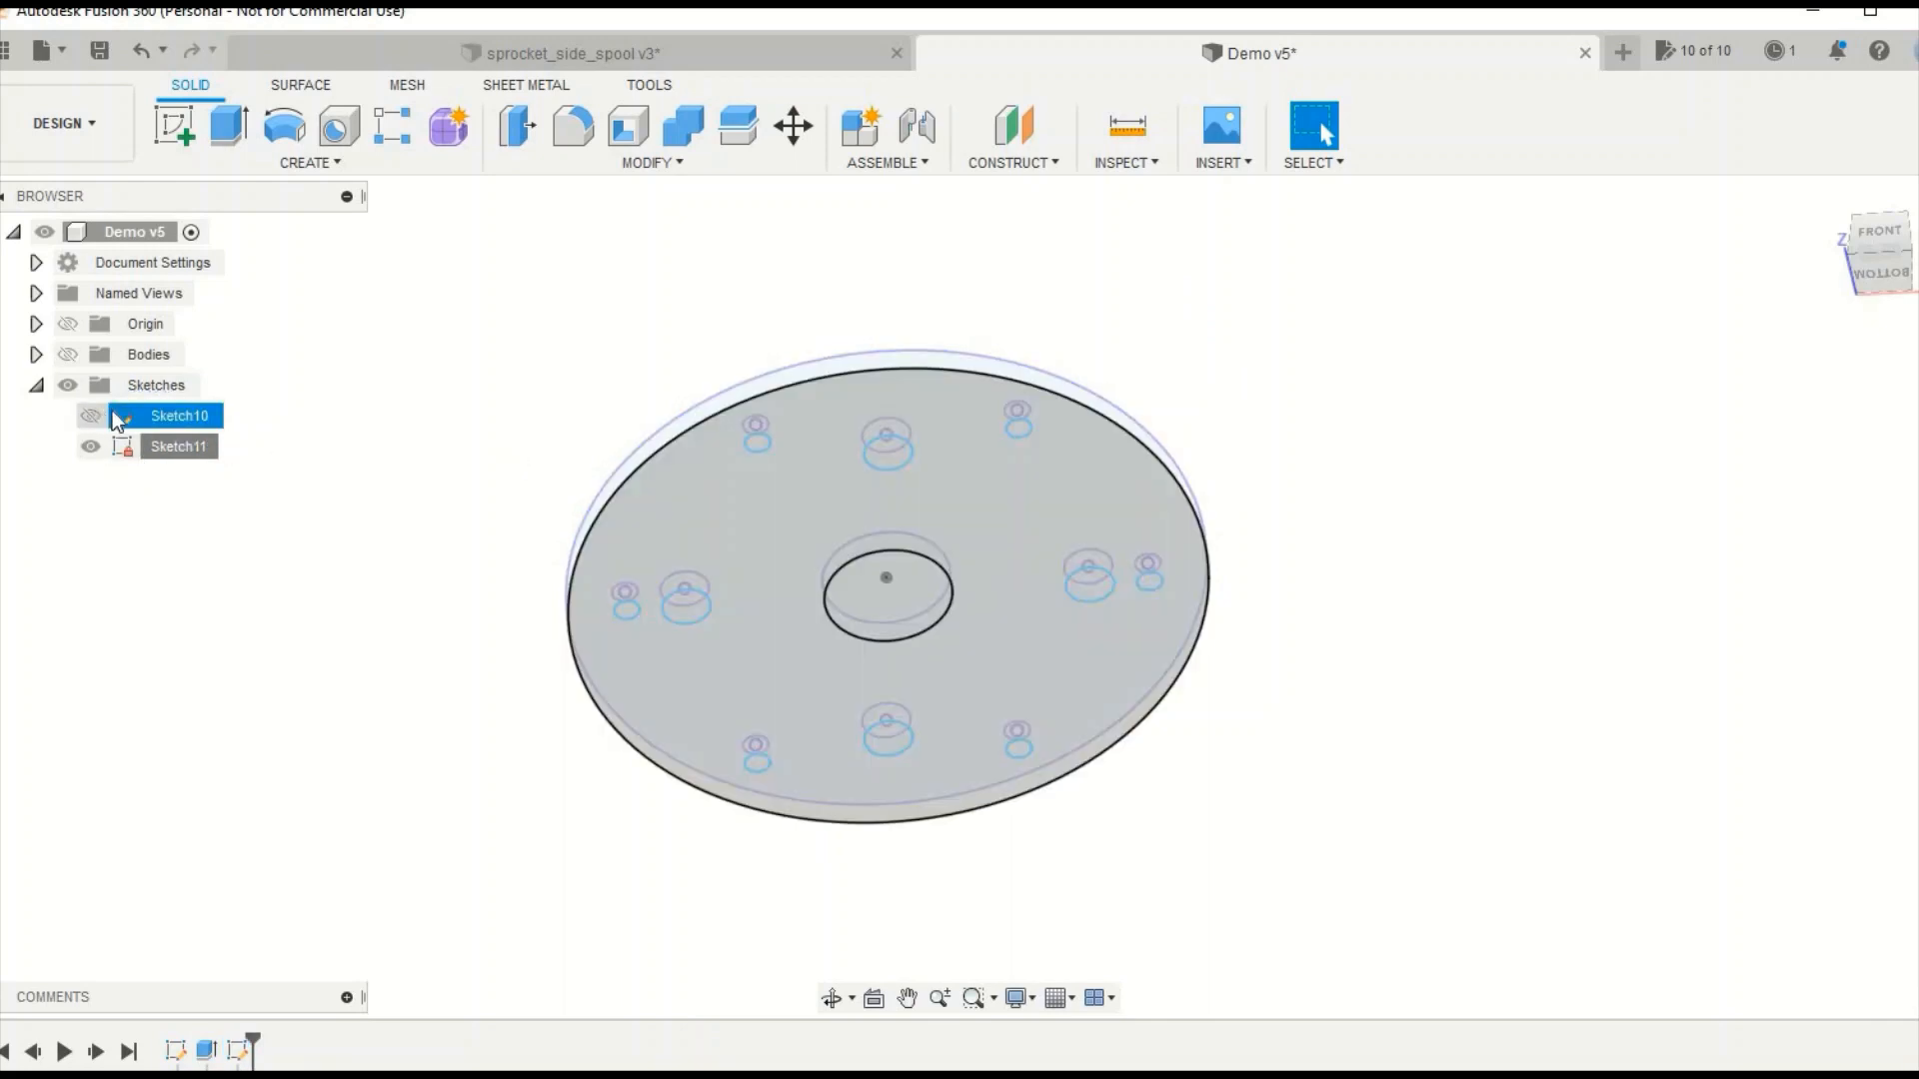
{"action": "left_click", "coordinate": [90, 415]}
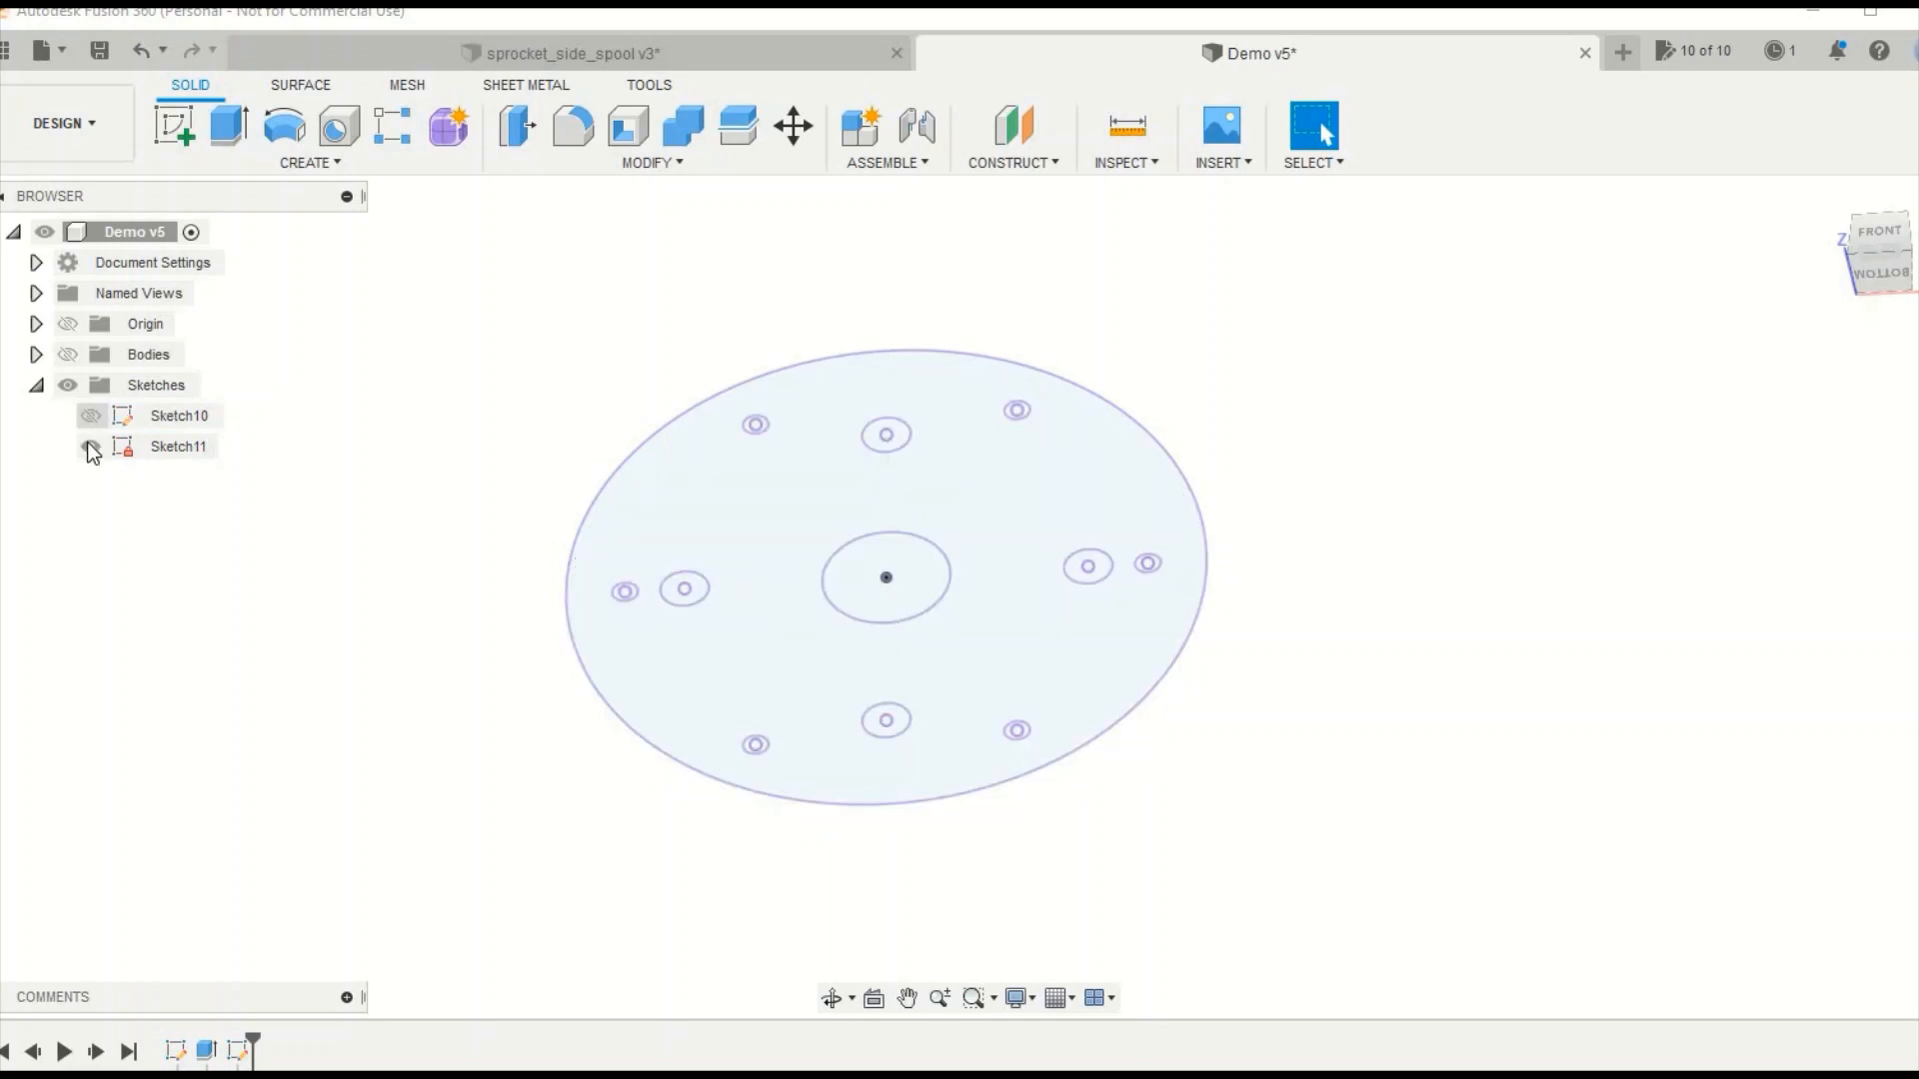
Hide the projected sketch Sketch11 and view the solid plate from the front
{"action": "left_click", "coordinate": [90, 443]}
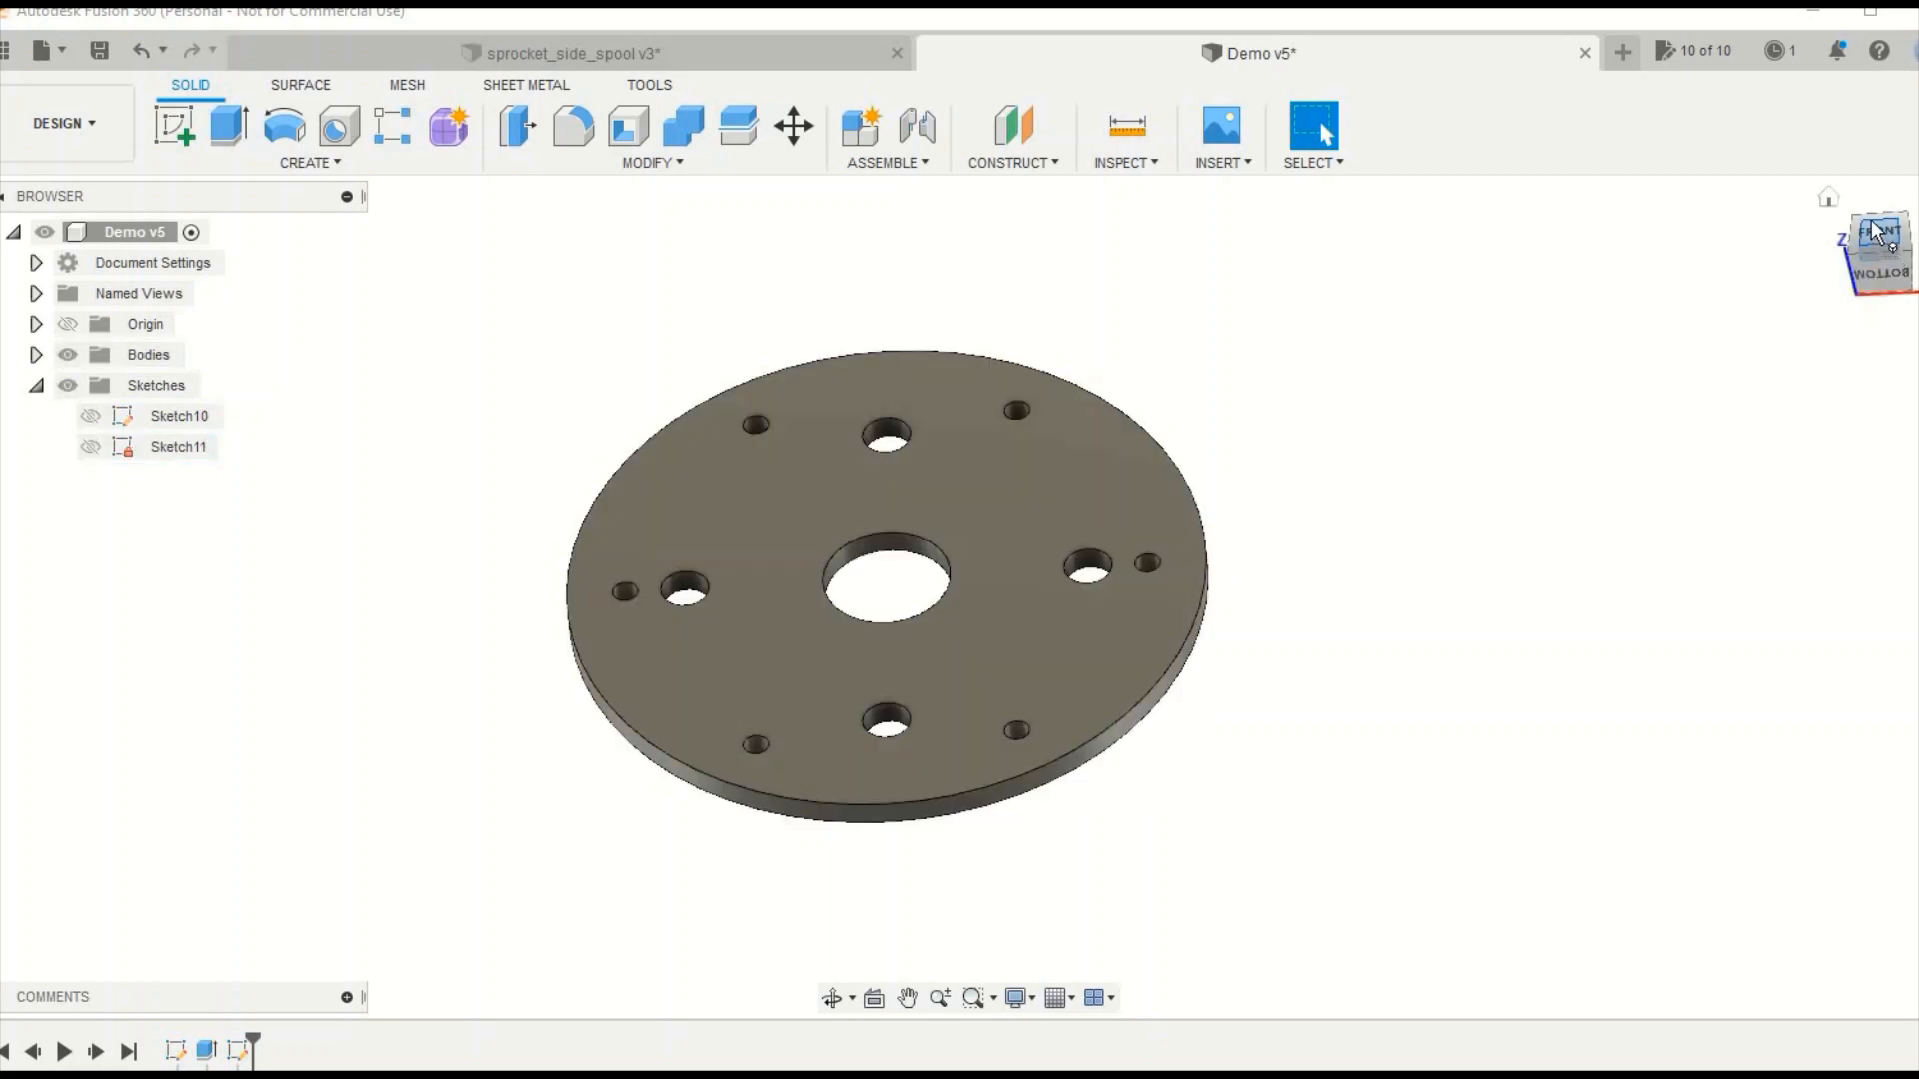
{"action": "left_click", "coordinate": [1876, 230]}
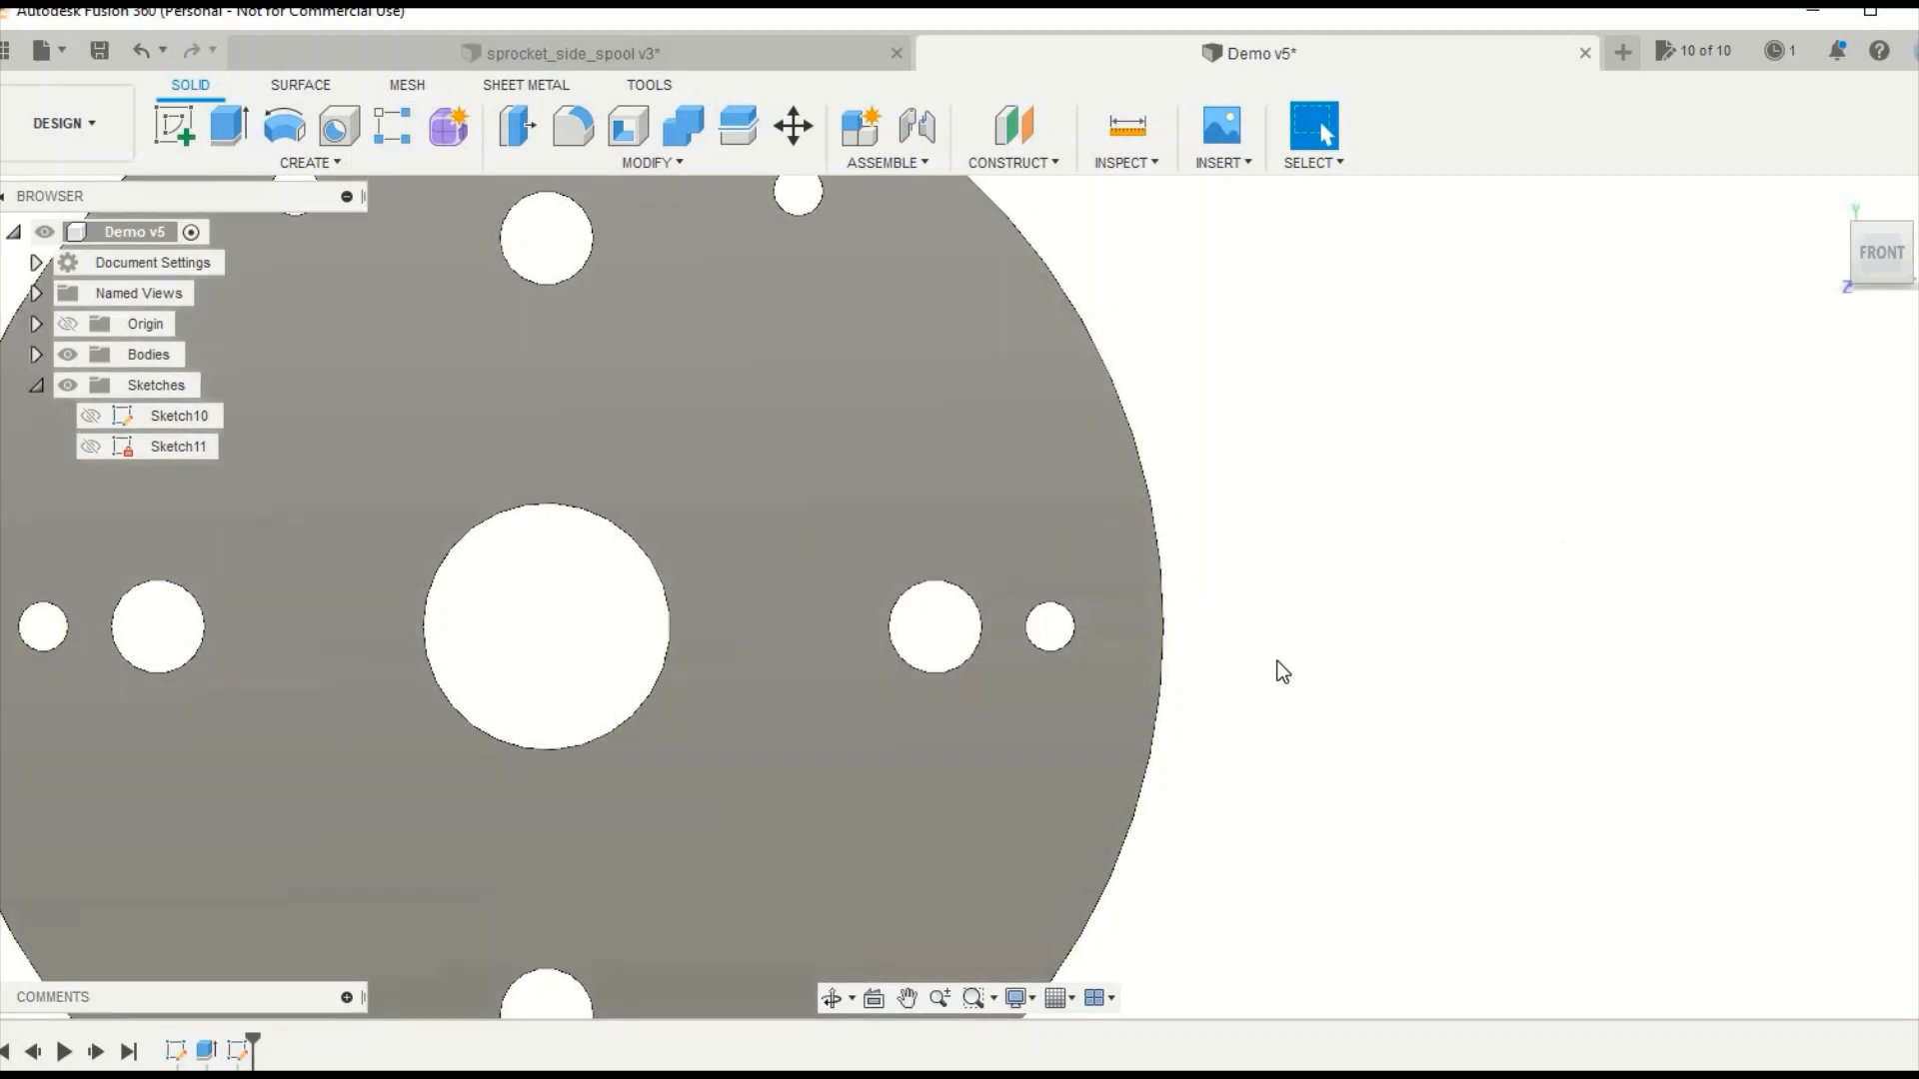
{"action": "mouse_move", "coordinate": [1301, 614]}
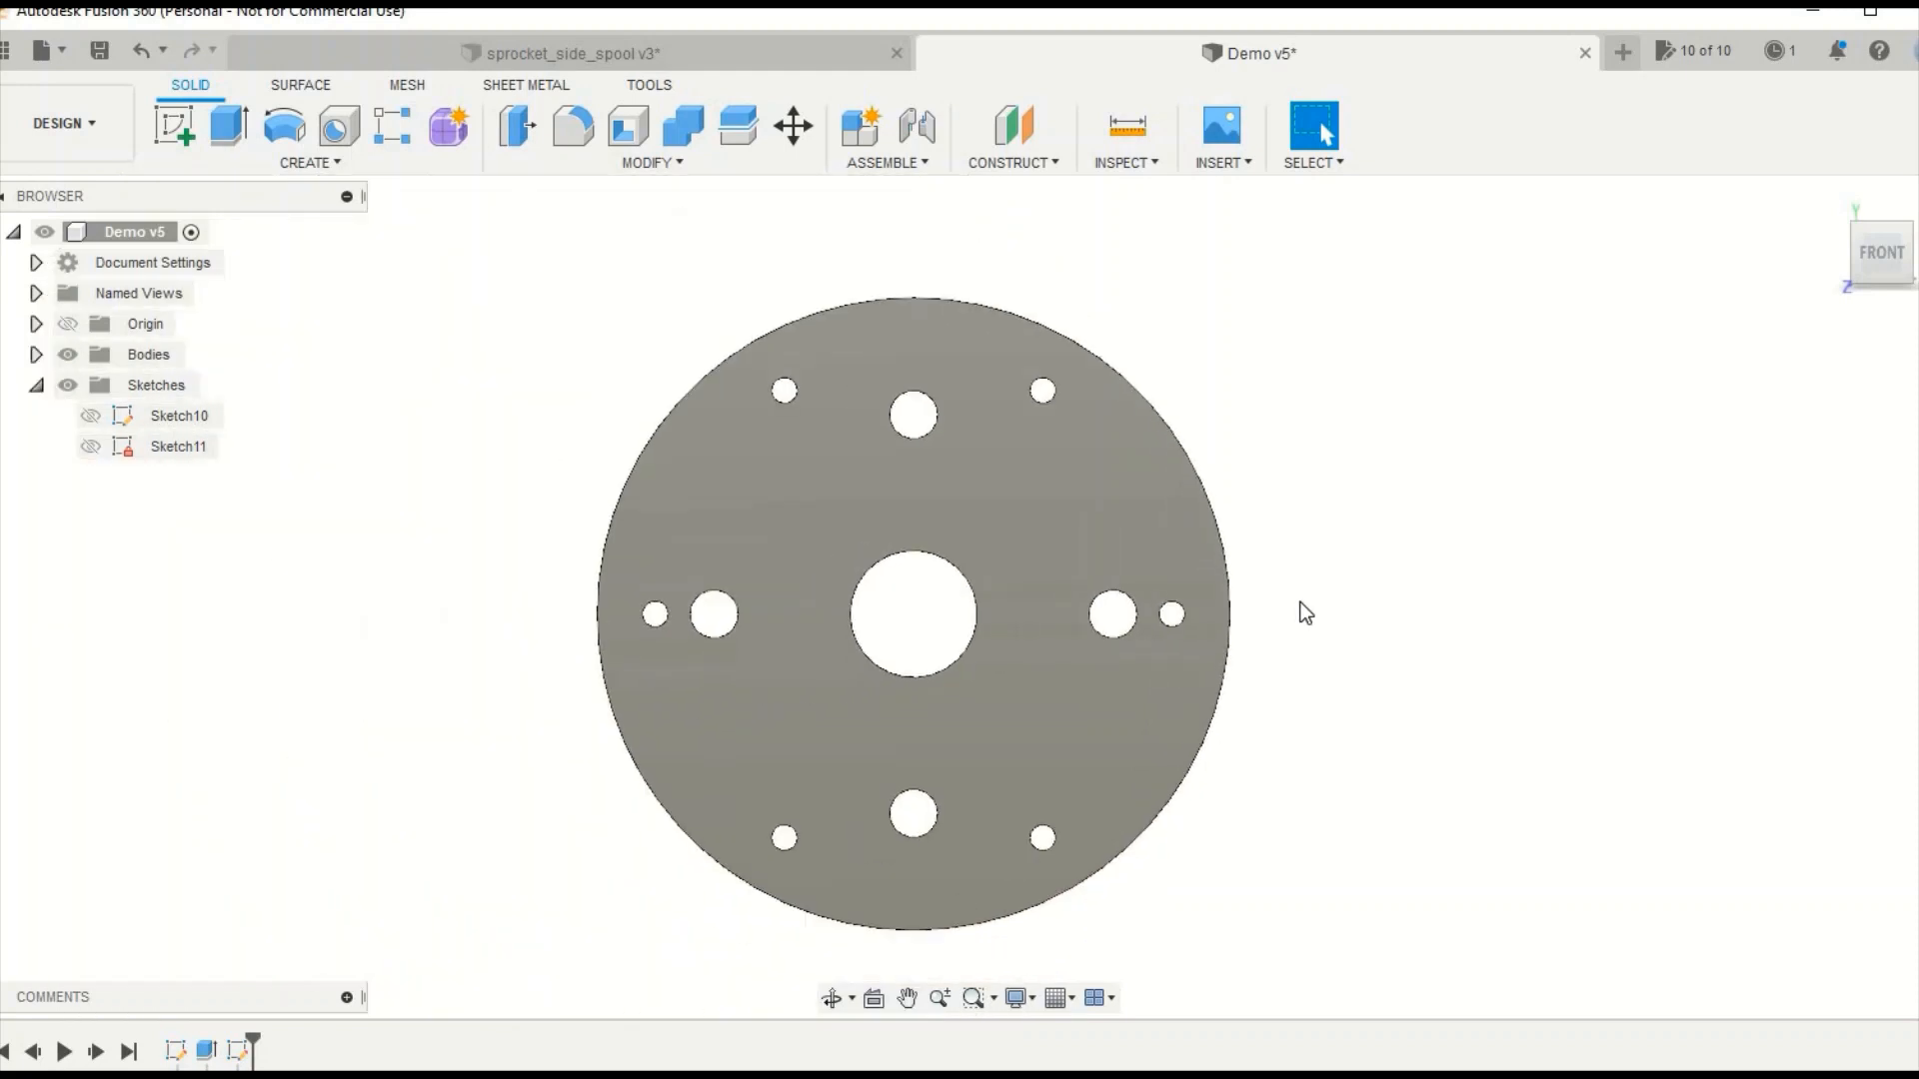
{"action": "mouse_move", "coordinate": [1292, 617]}
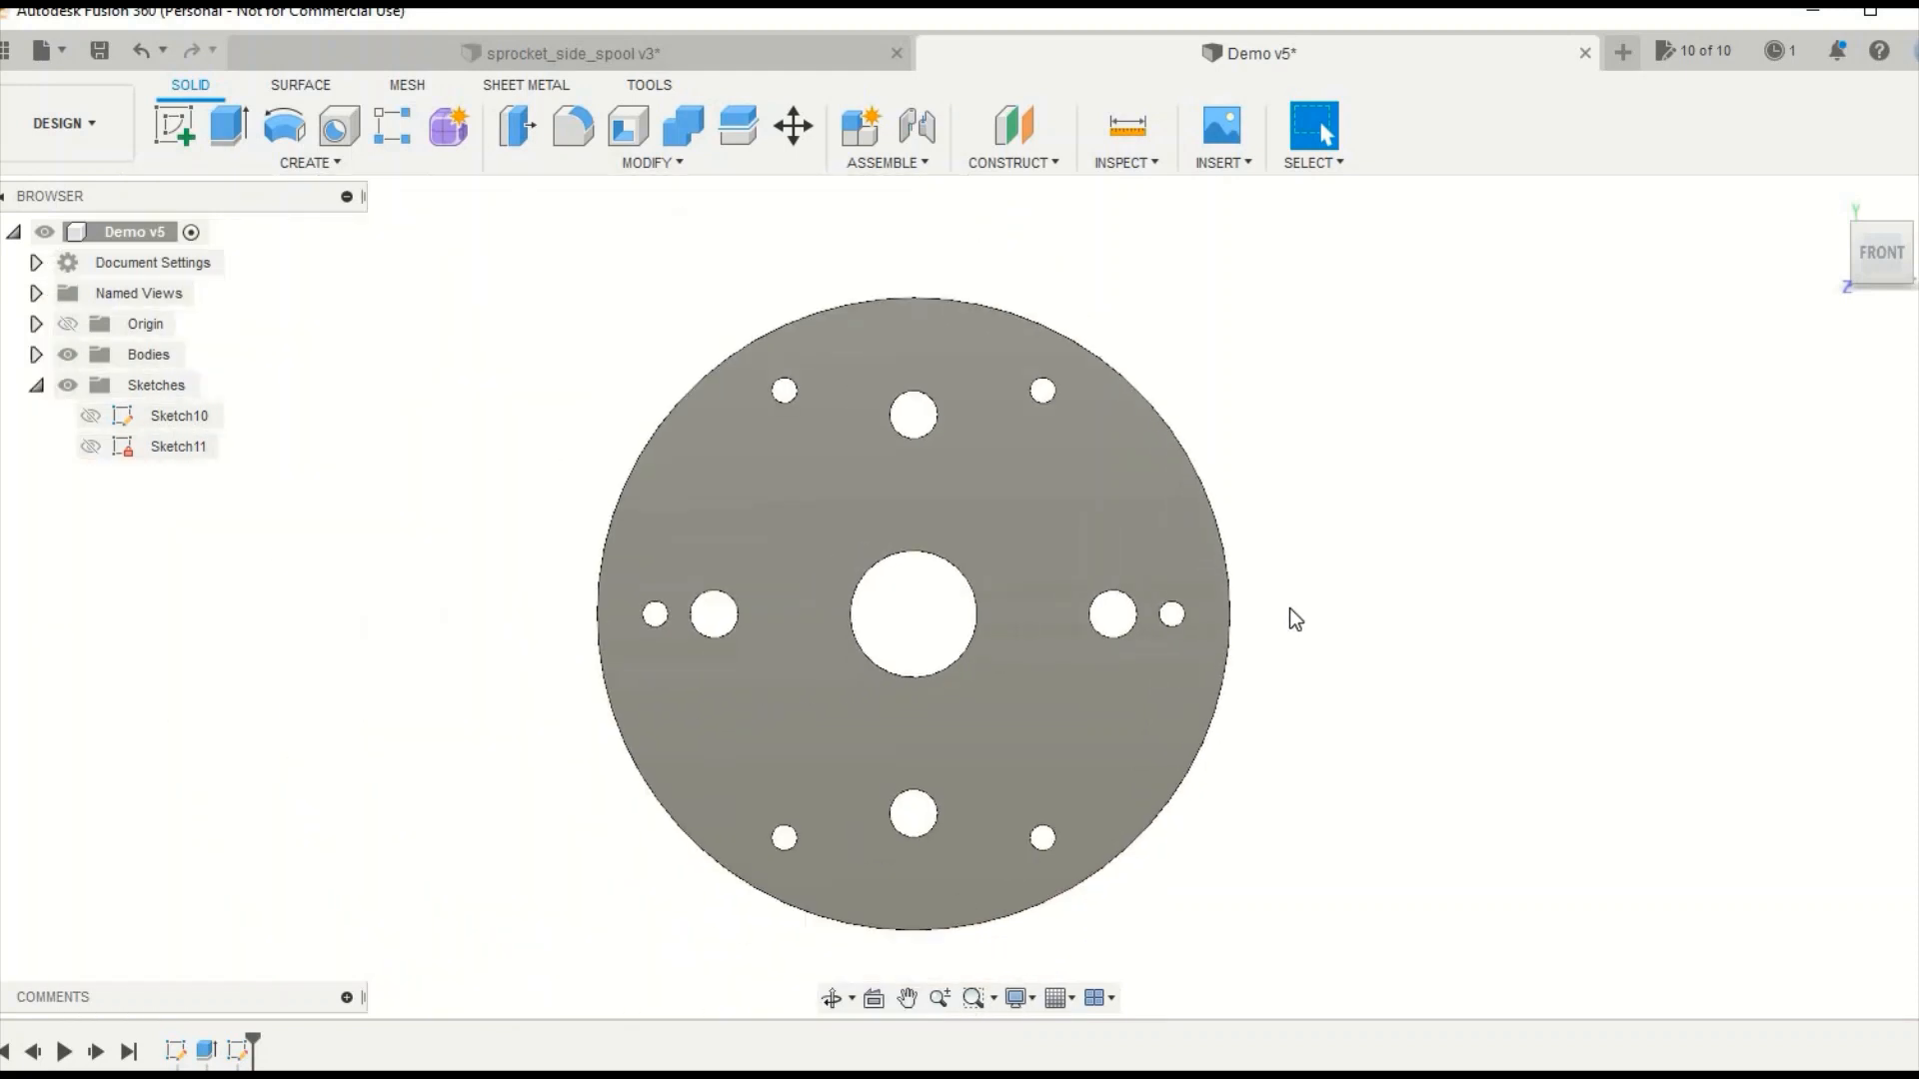